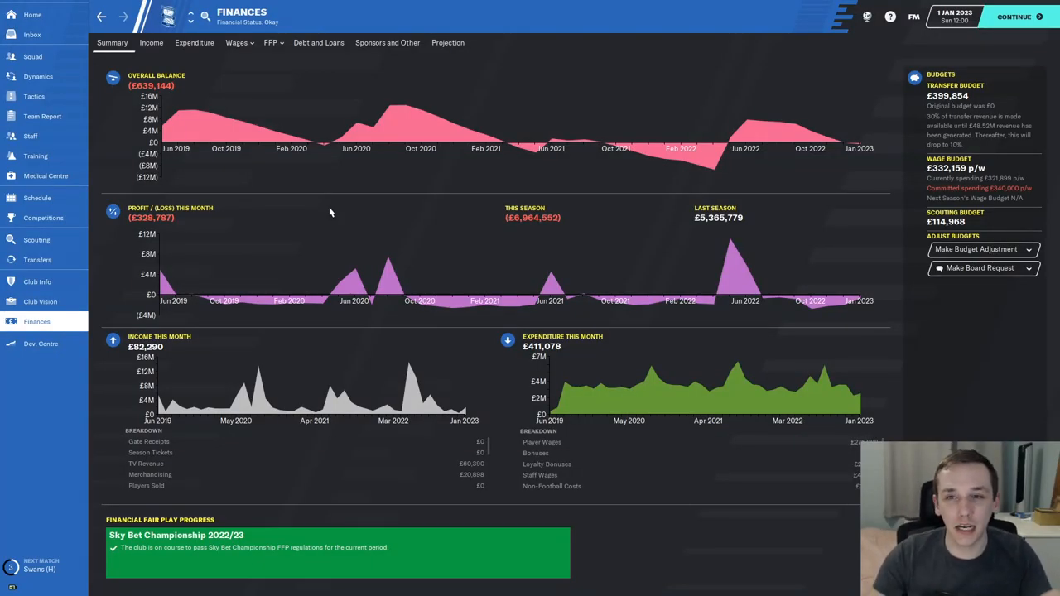
mouse_move(793, 152)
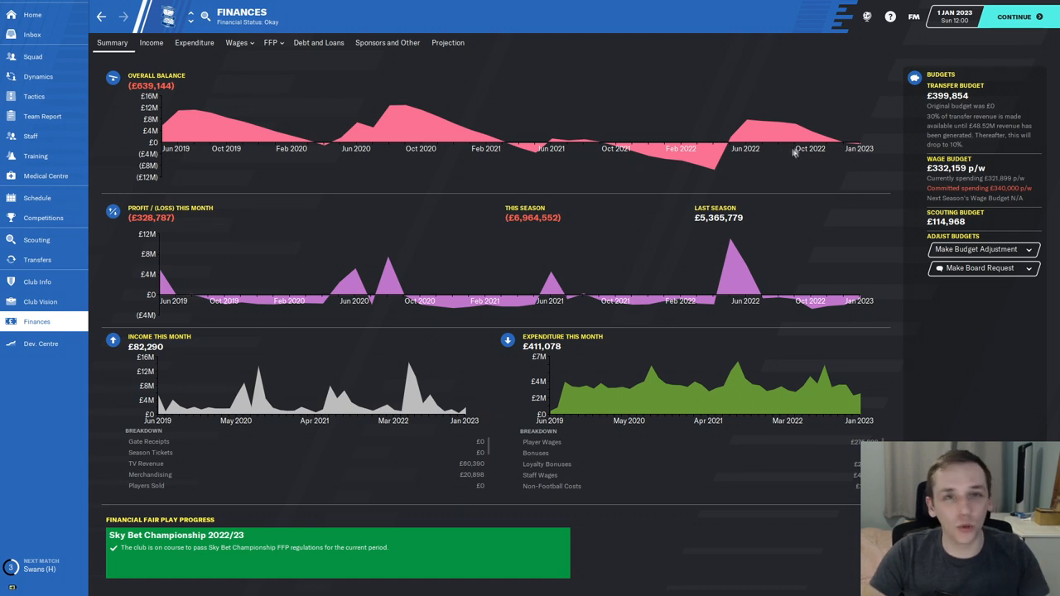
mouse_move(791, 164)
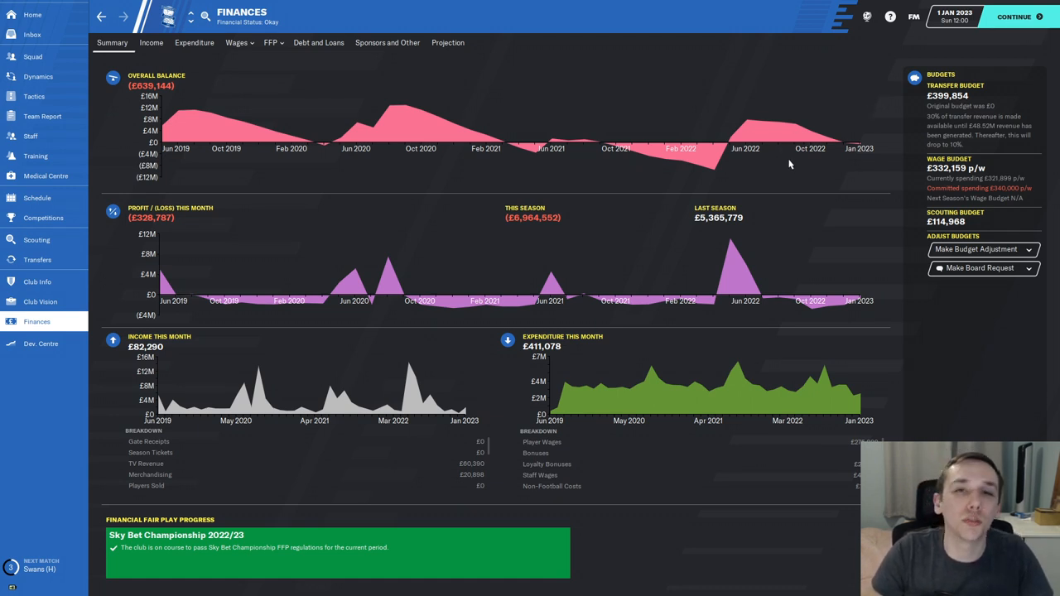
mouse_move(303, 95)
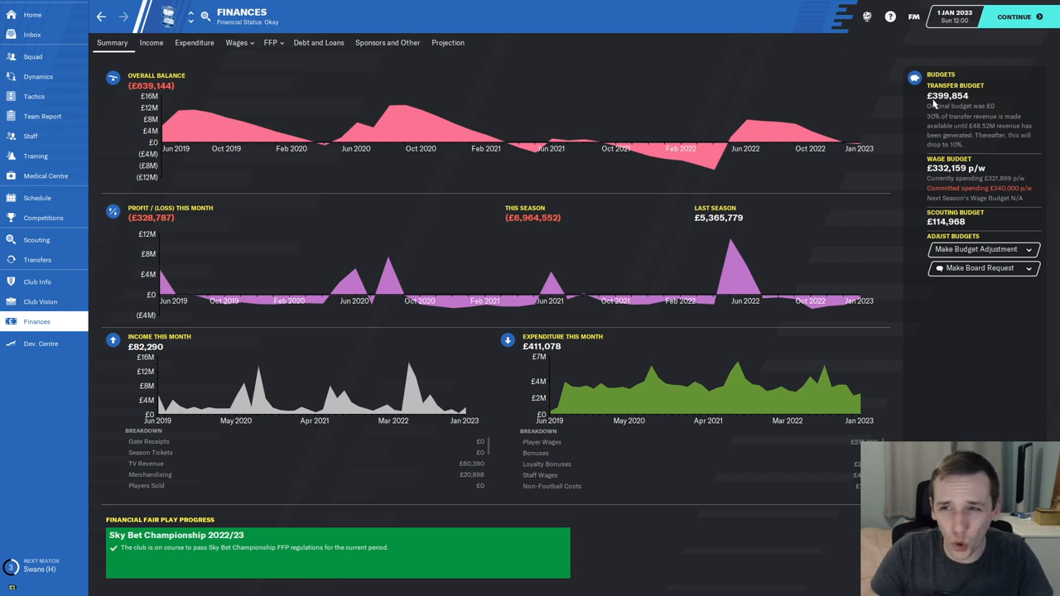
mouse_move(924, 129)
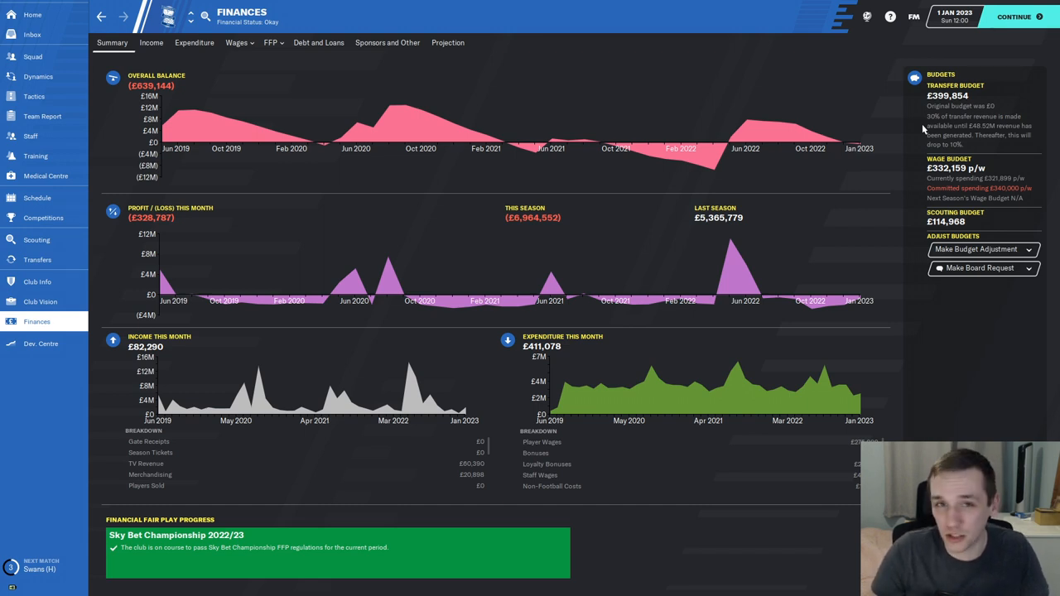
click(32, 33)
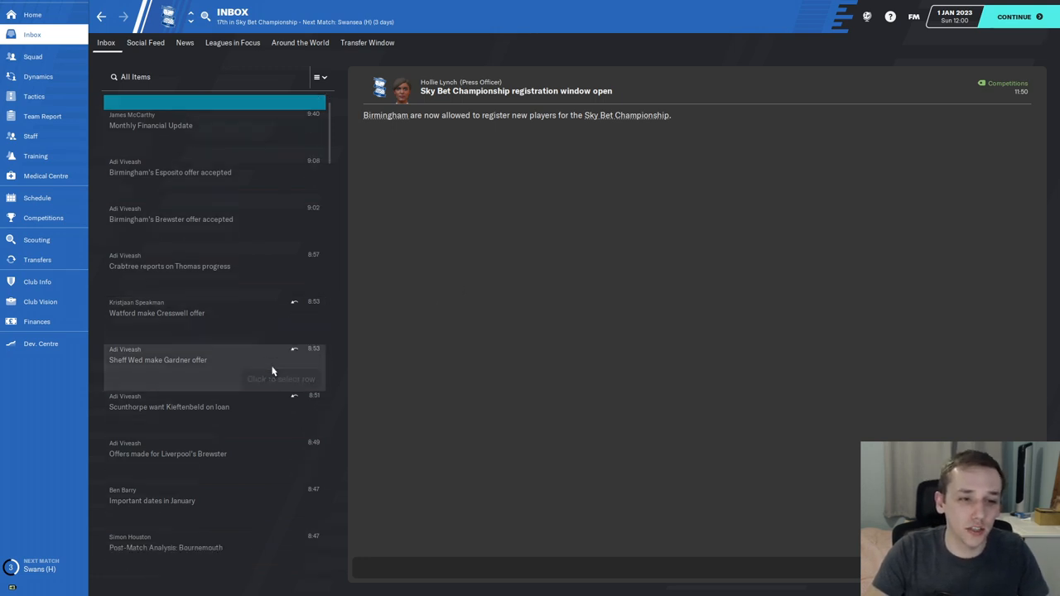
scroll(down, 3)
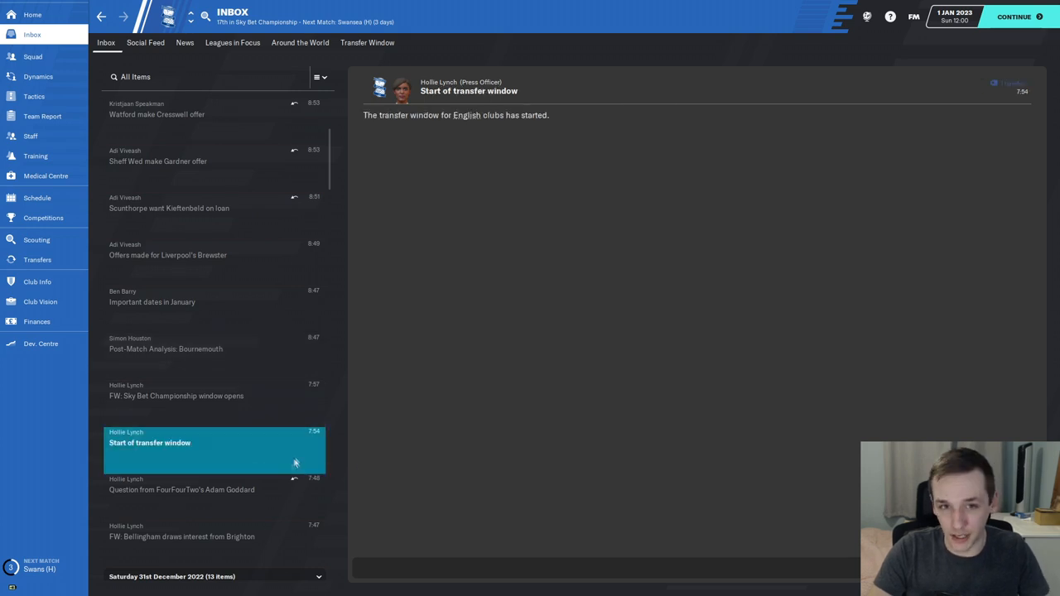
click(182, 530)
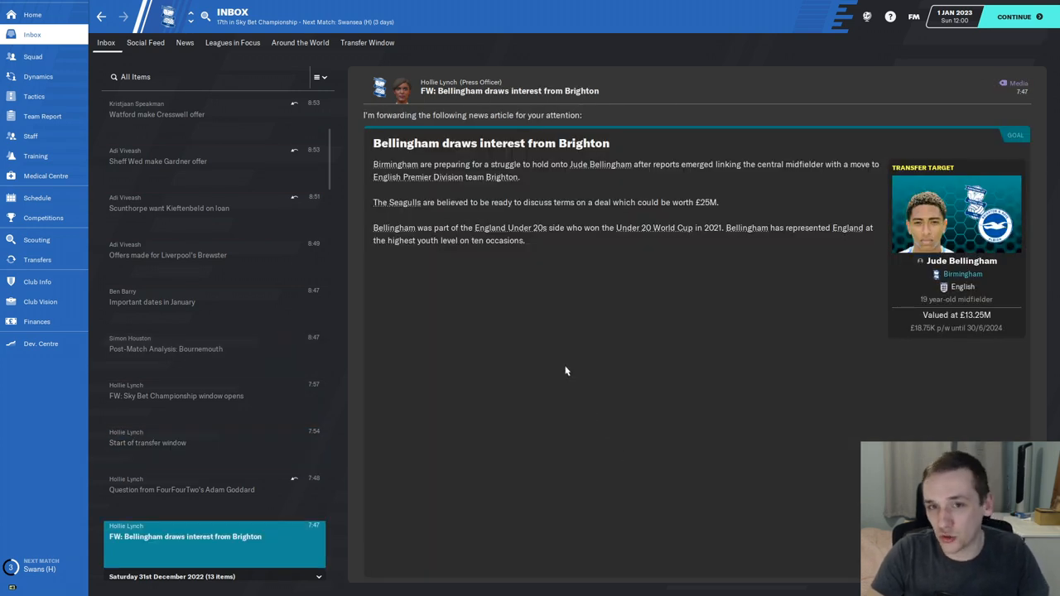
mouse_move(728, 202)
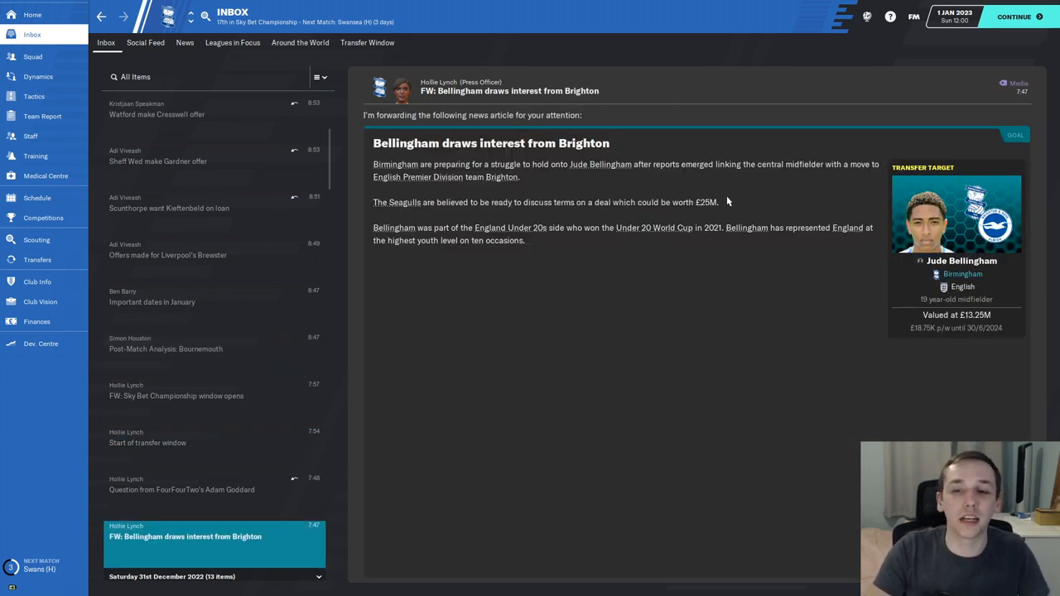
mouse_move(708, 205)
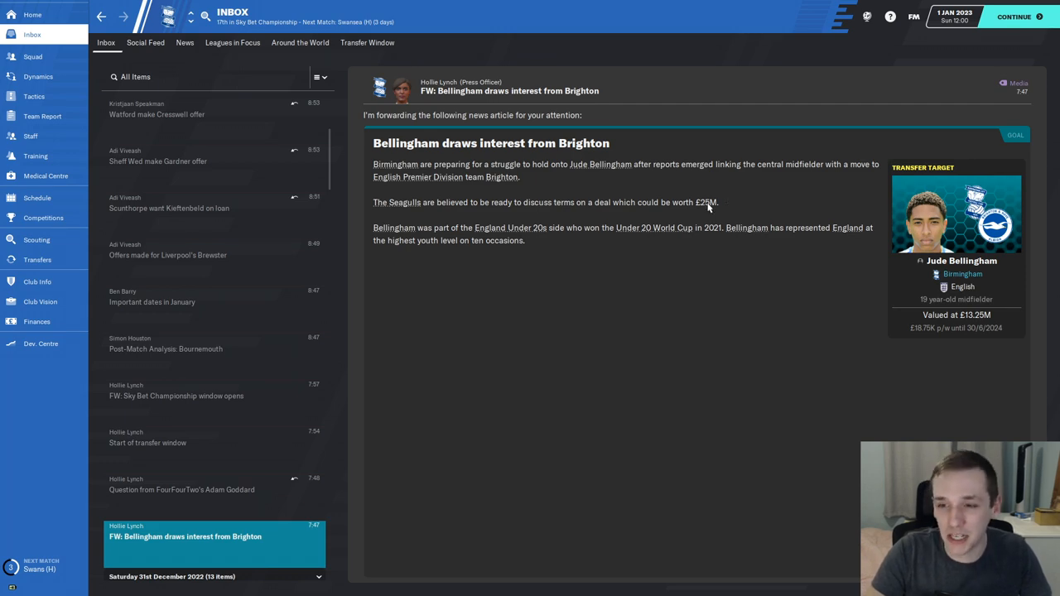
mouse_move(586, 166)
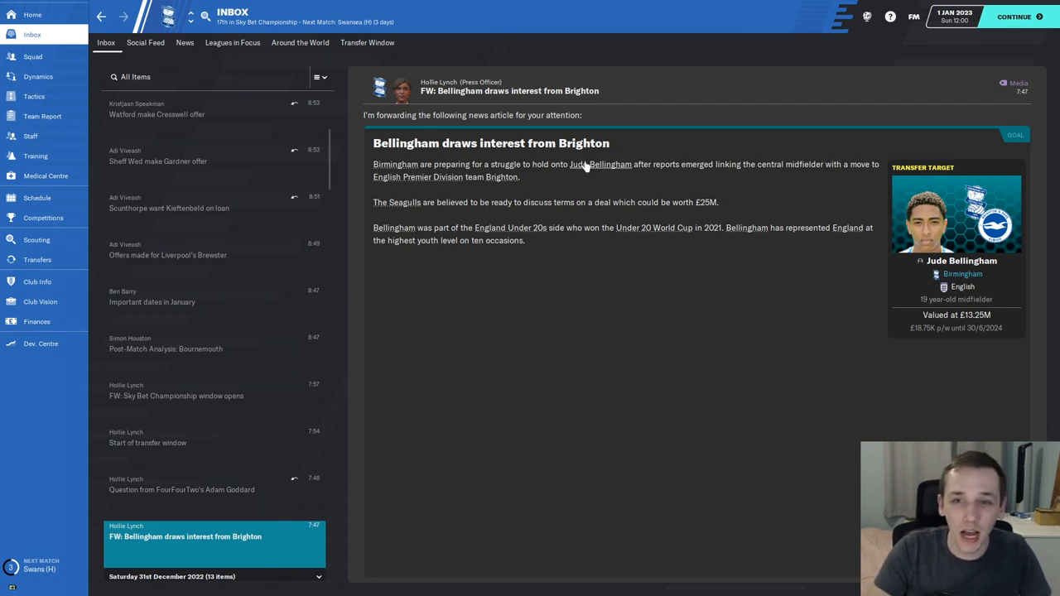
click(599, 164)
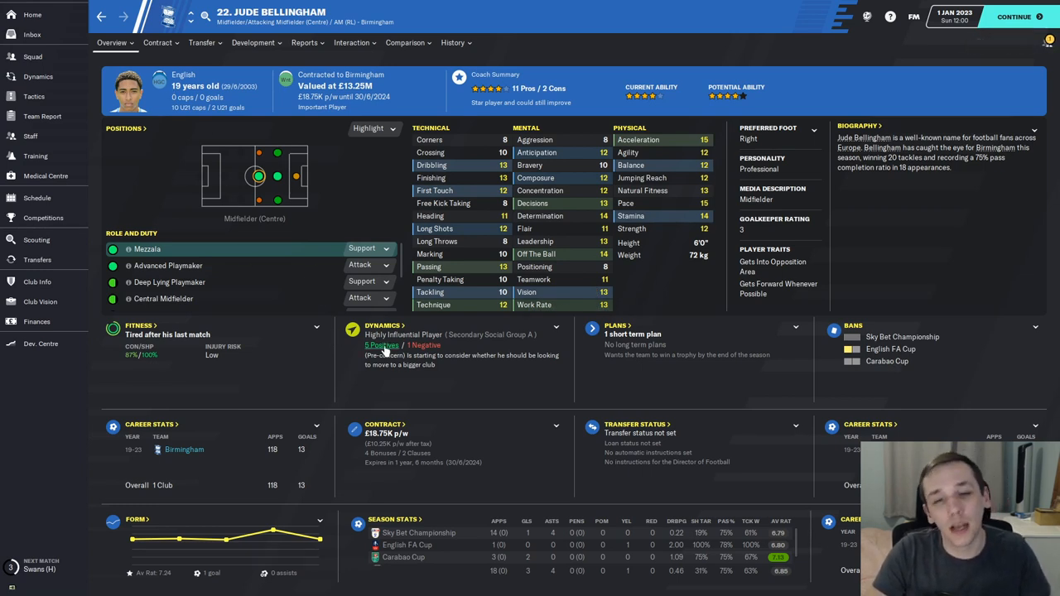
mouse_move(510, 380)
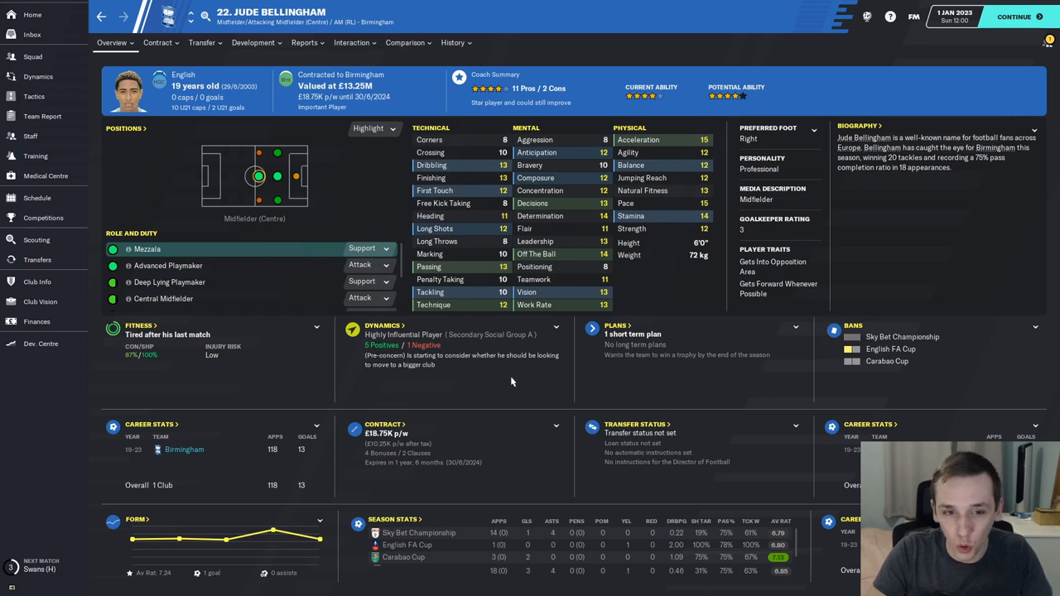
mouse_move(543, 366)
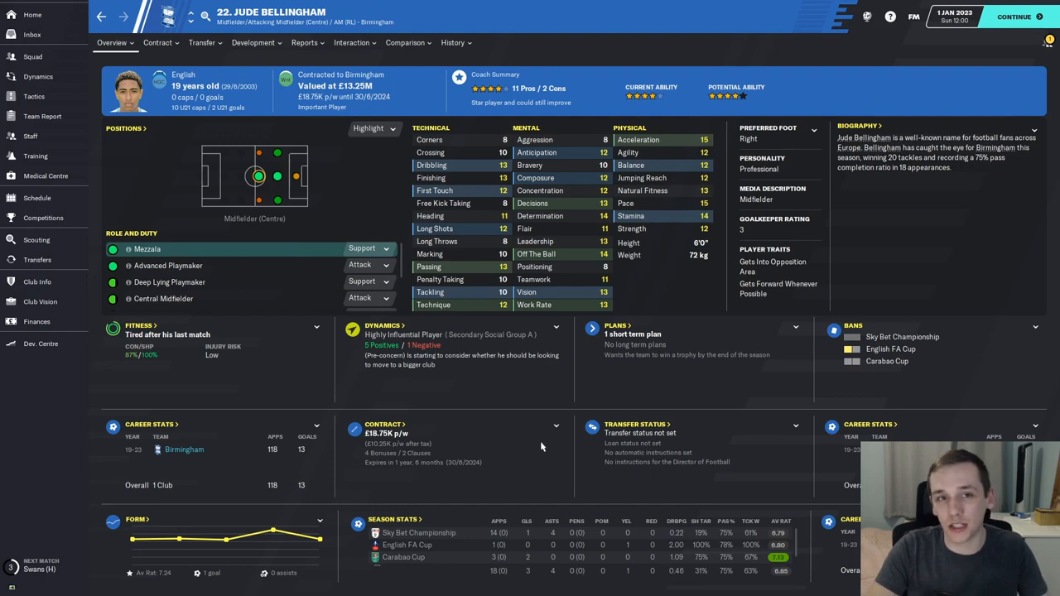
click(31, 33)
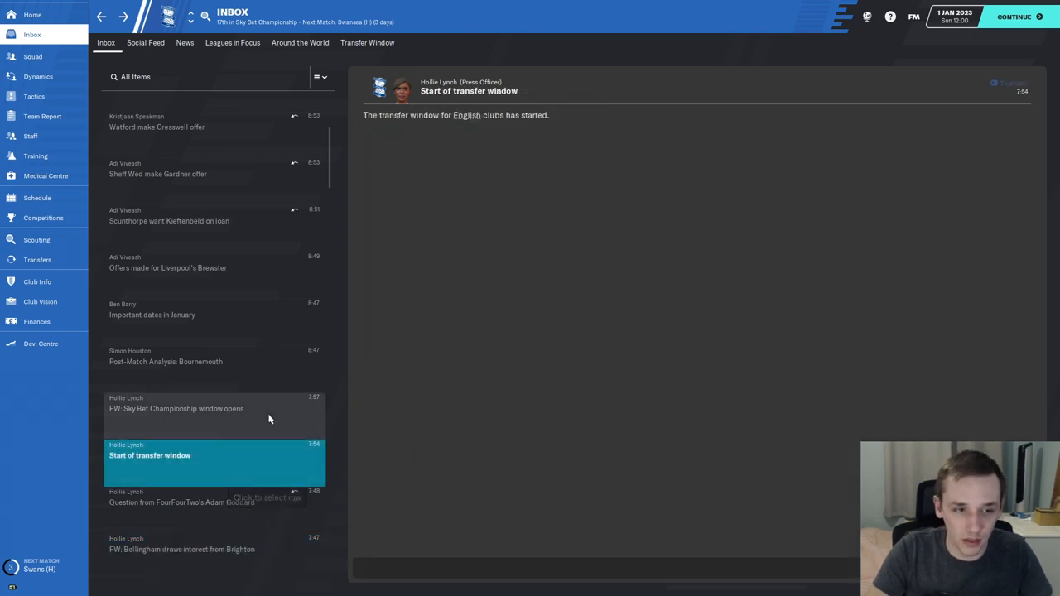
Step: Check Rhian Brewster's transfer status from the January dates message, then view Inter's acceptance of the Esposito loan
click(215, 315)
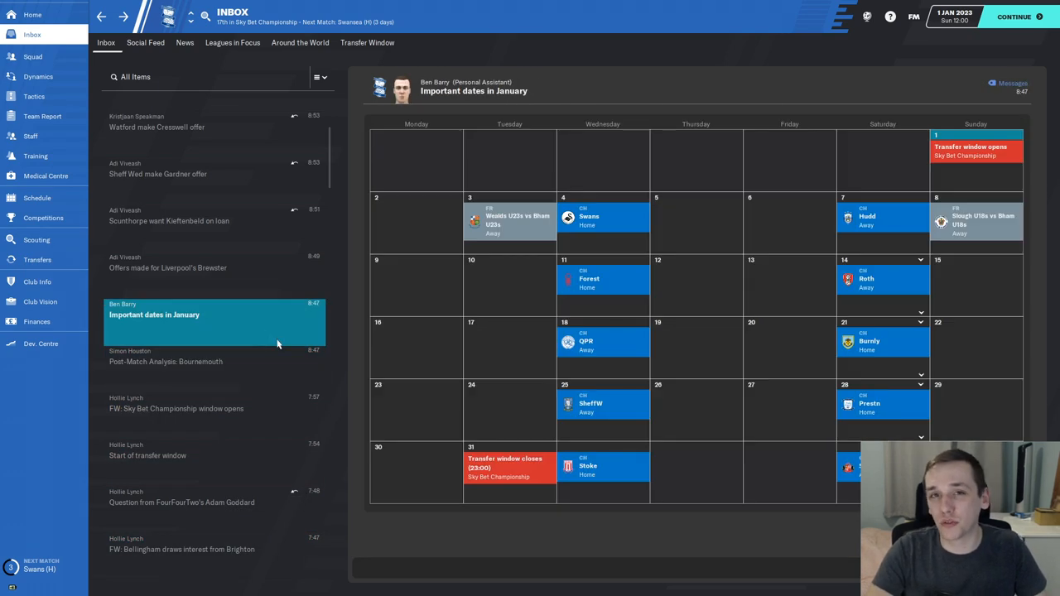
mouse_move(273, 294)
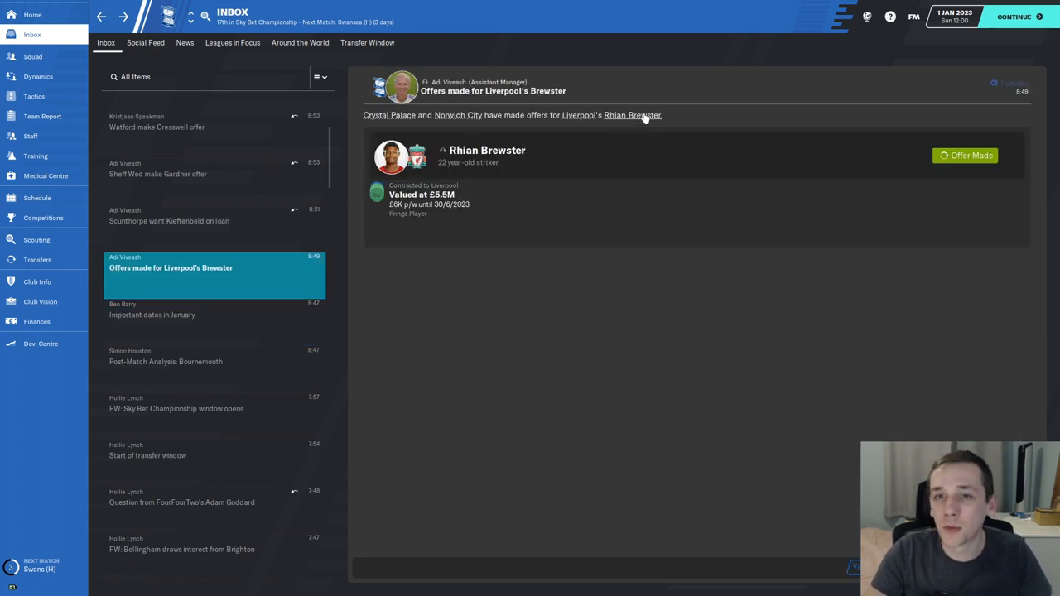
click(632, 116)
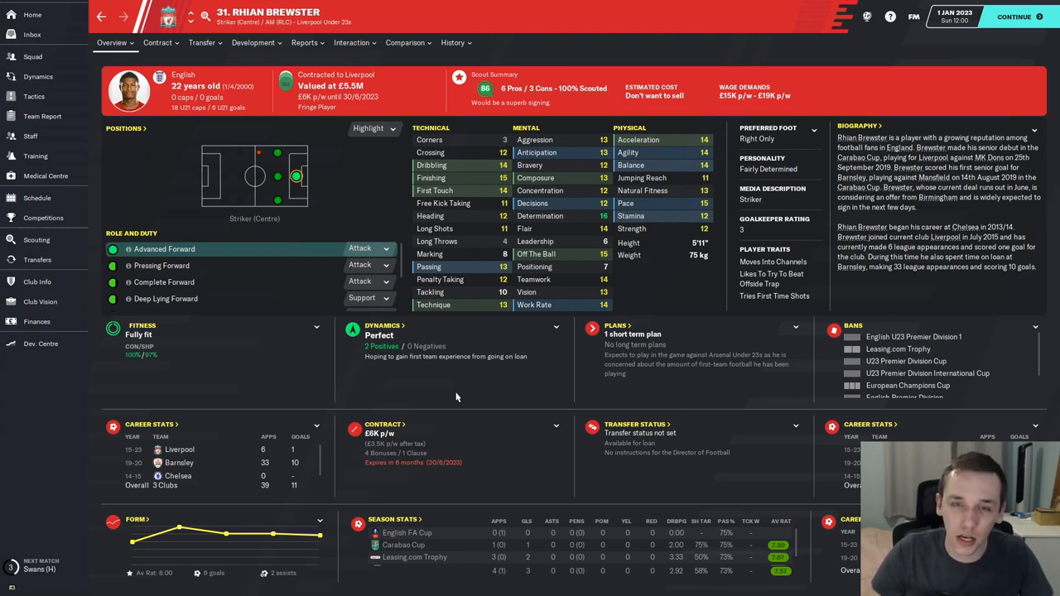
mouse_move(323, 147)
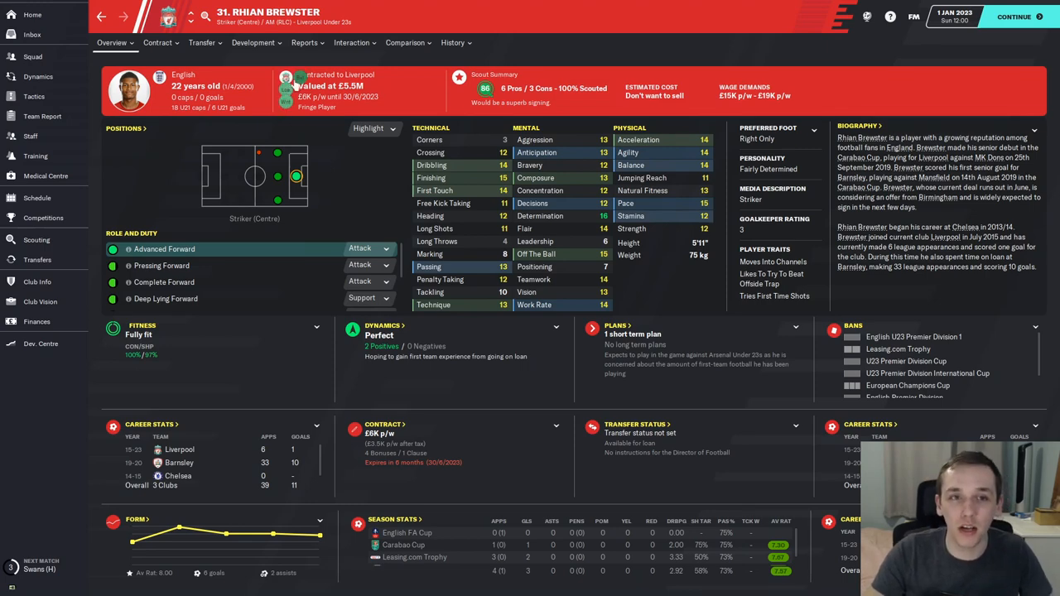
click(202, 43)
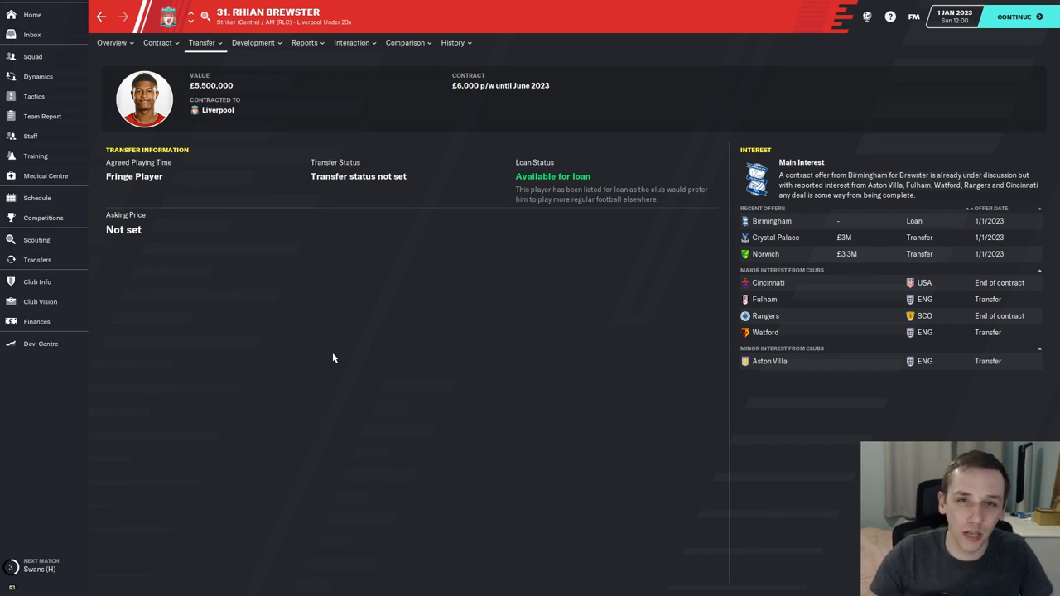
mouse_move(592, 377)
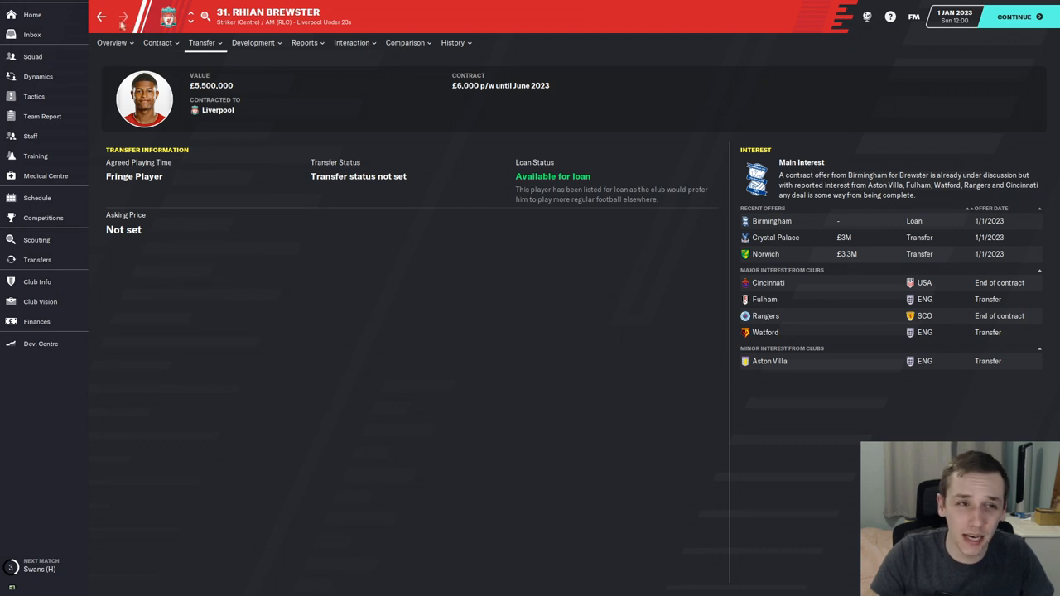
click(32, 33)
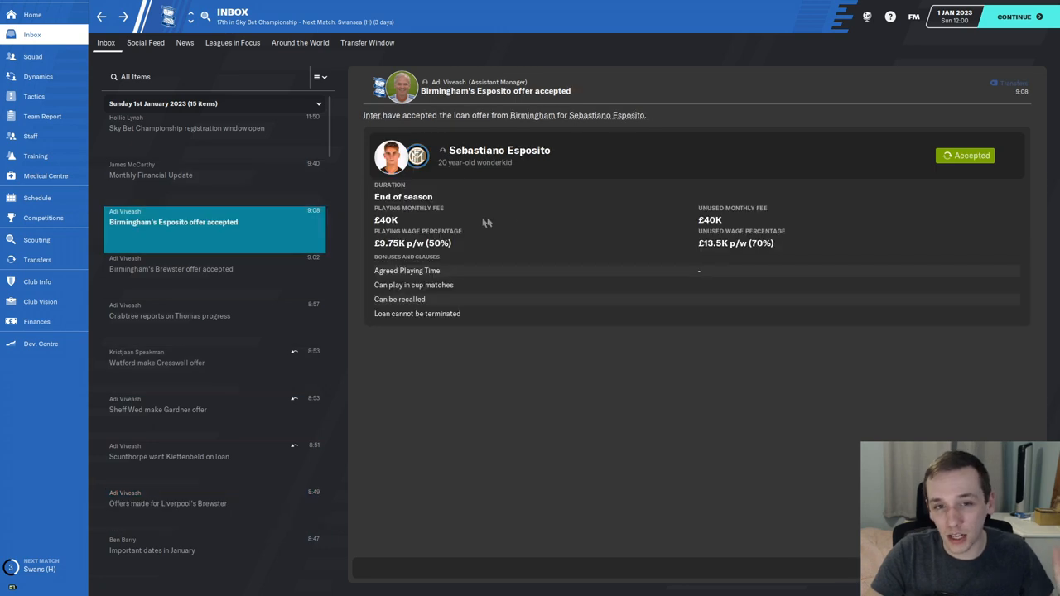
mouse_move(477, 271)
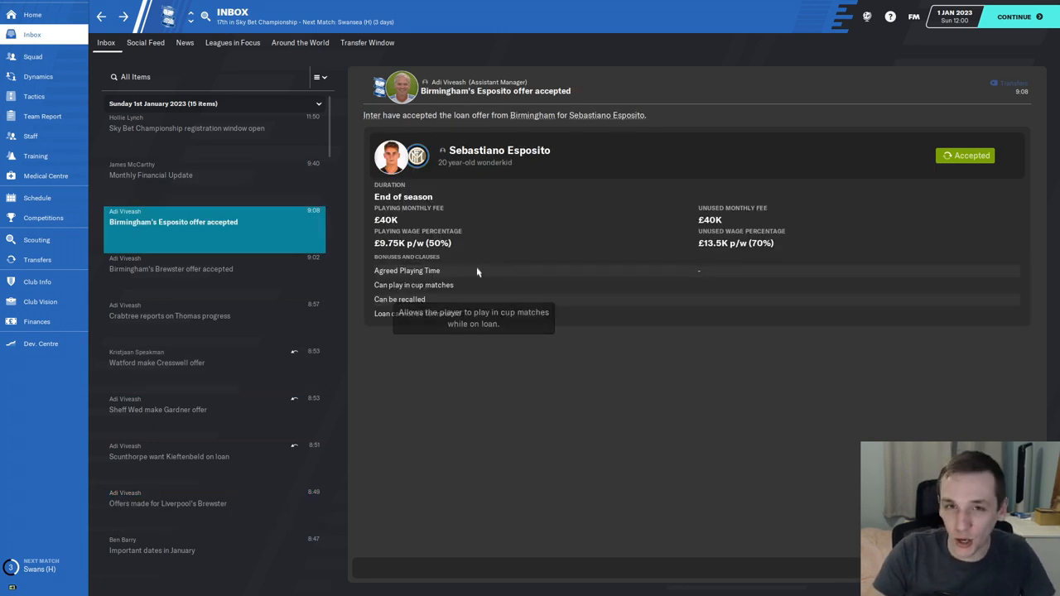
mouse_move(510, 152)
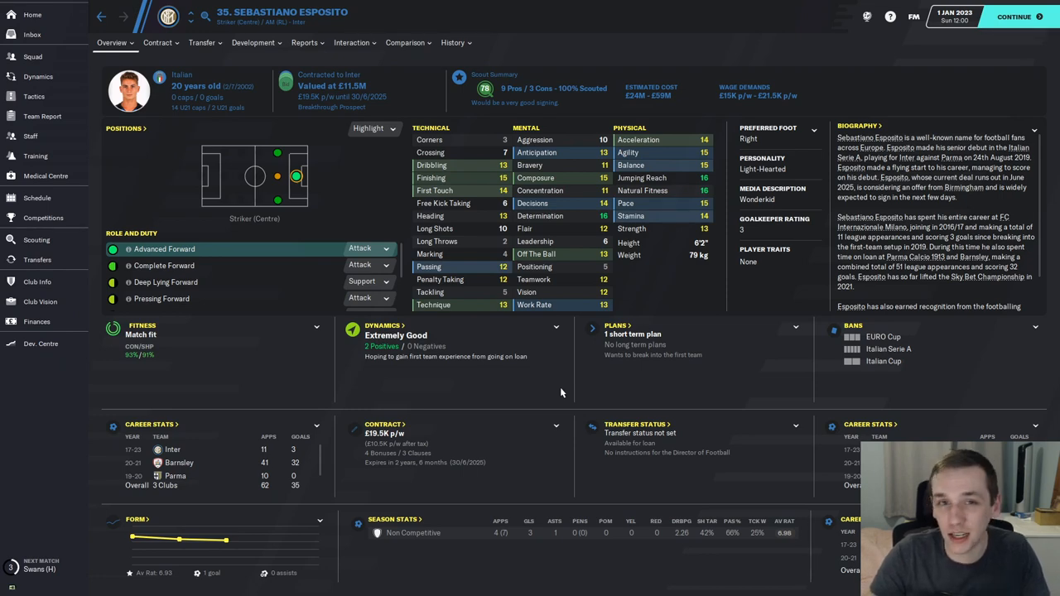
Step: View Esposito's season-by-season history, then move on to the Sky Bet Championship overview
click(452, 43)
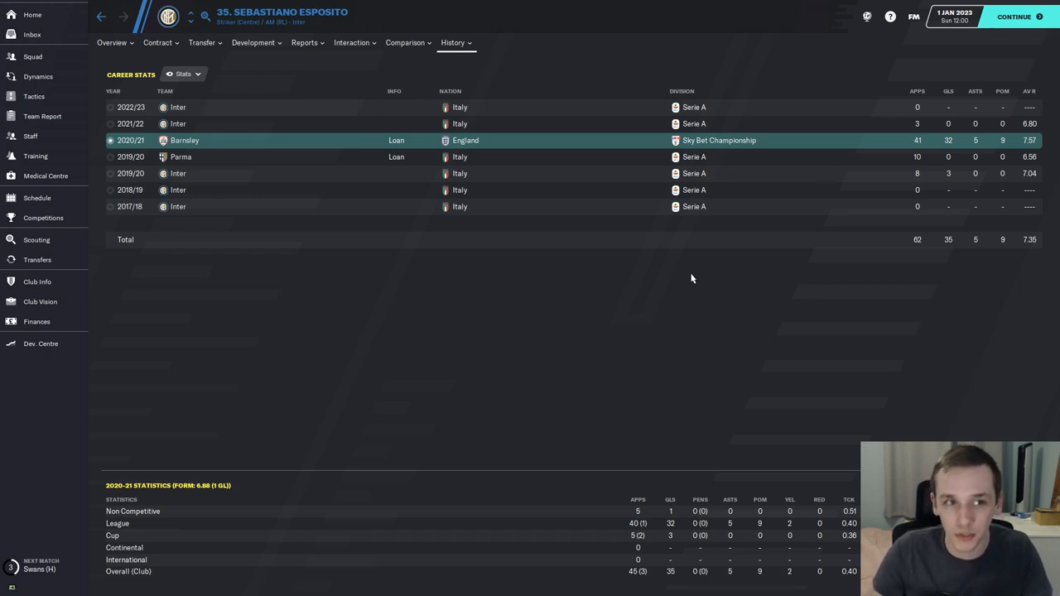
mouse_move(593, 232)
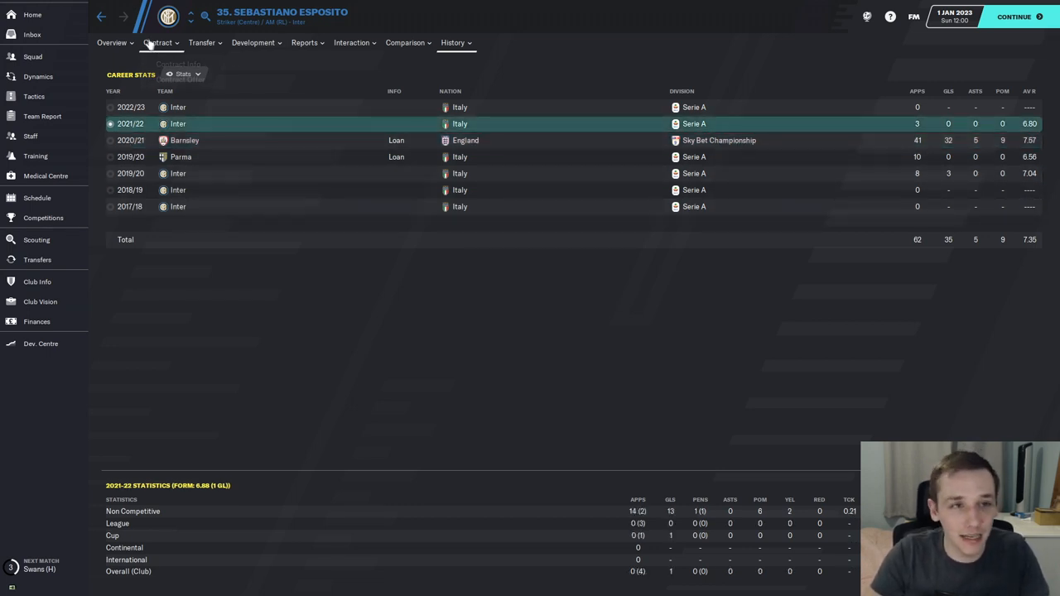
click(112, 43)
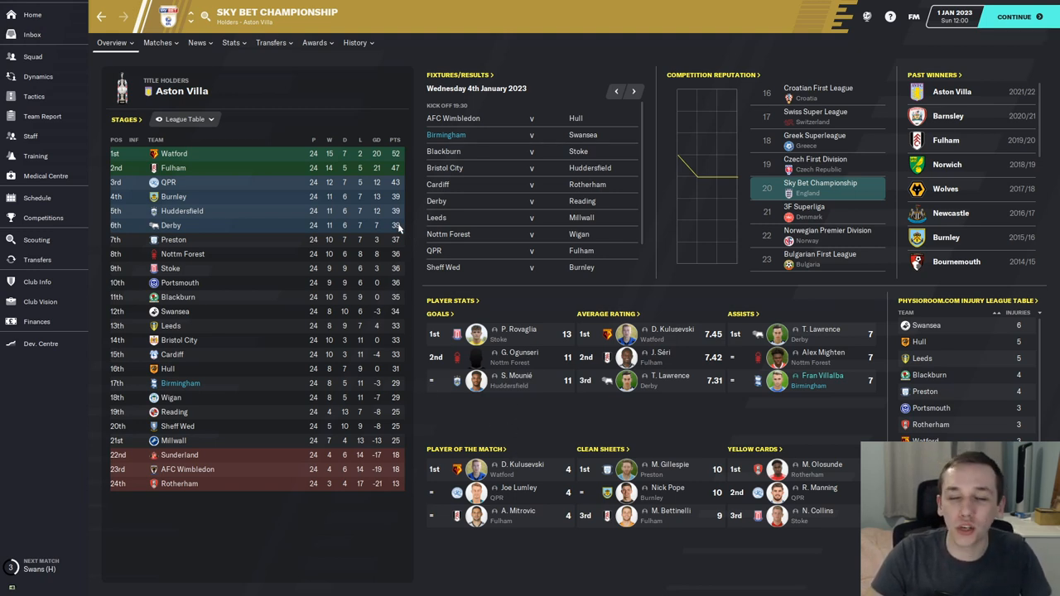
mouse_move(463, 282)
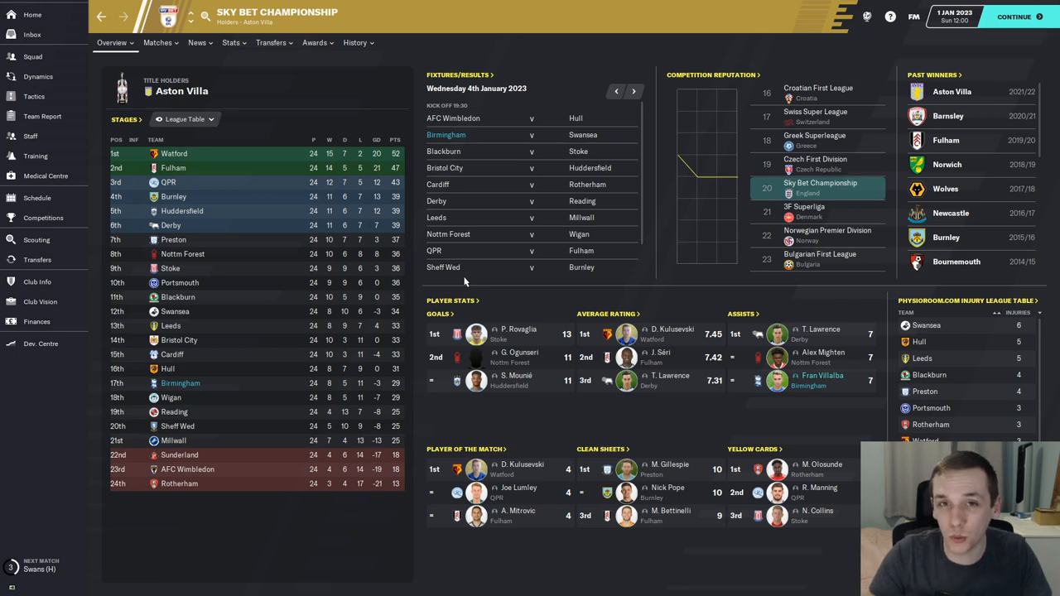
Step: Show the inbox social feed of league transfer round-ups
click(31, 34)
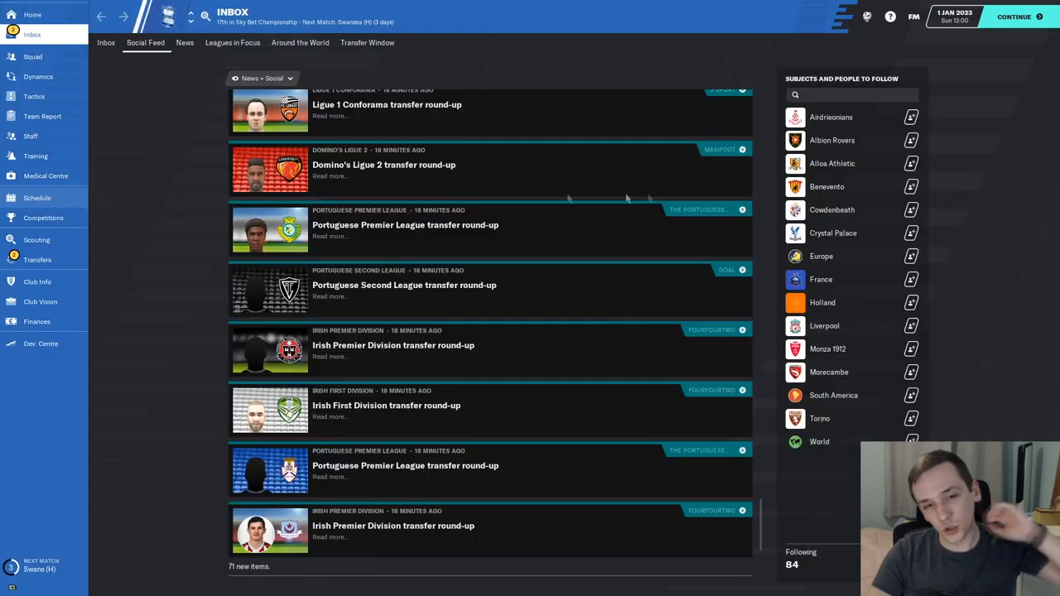
click(36, 197)
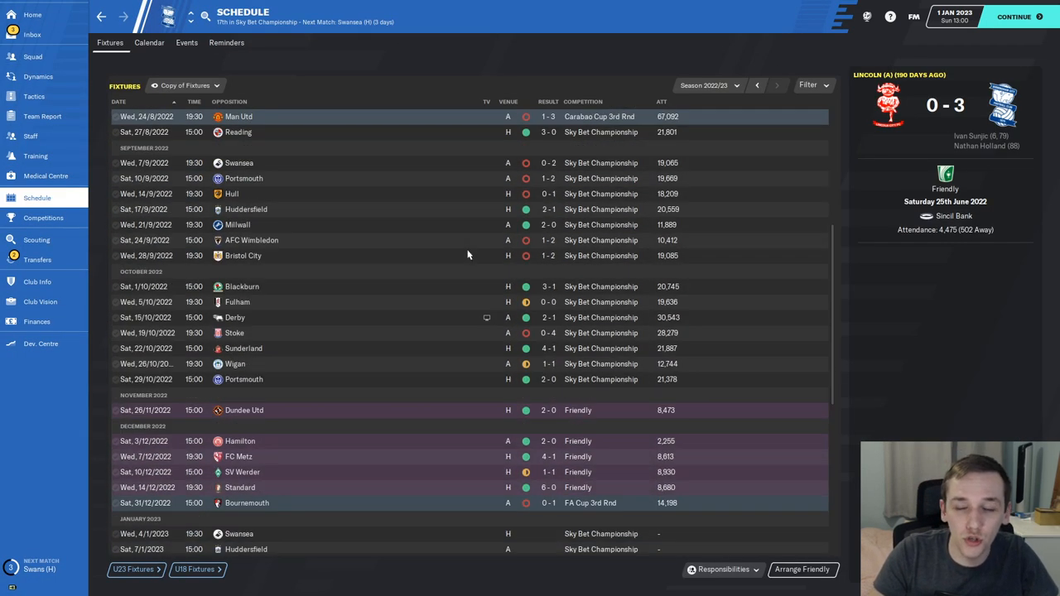
scroll(down, 3)
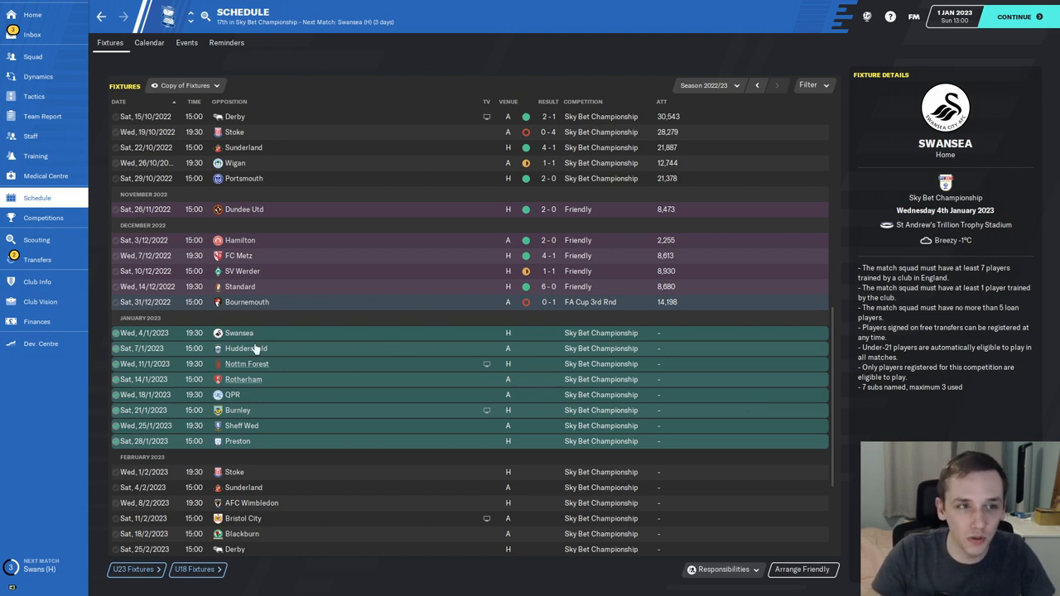
mouse_move(462, 423)
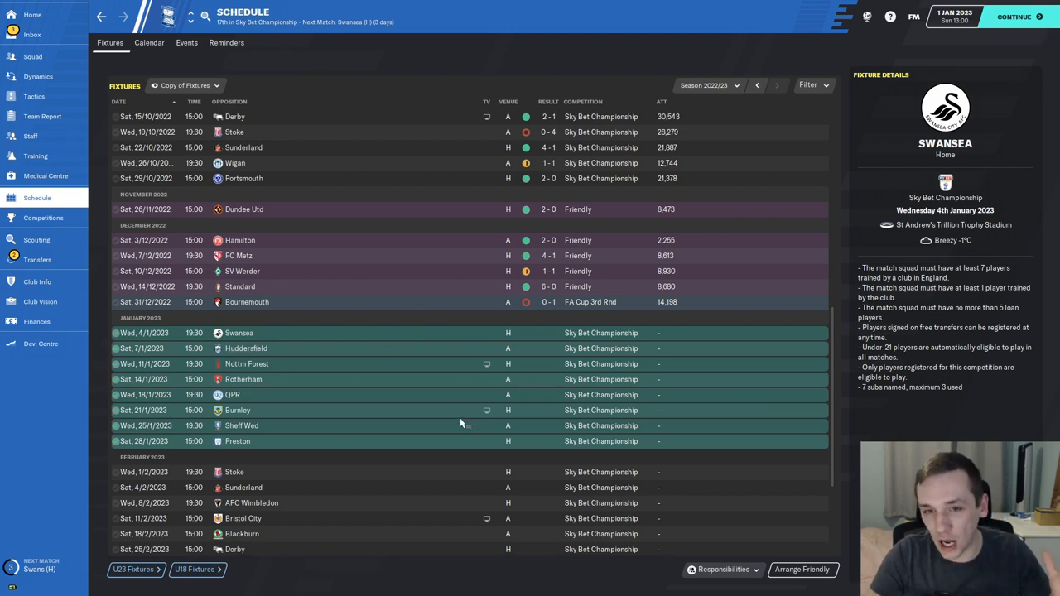
mouse_move(439, 439)
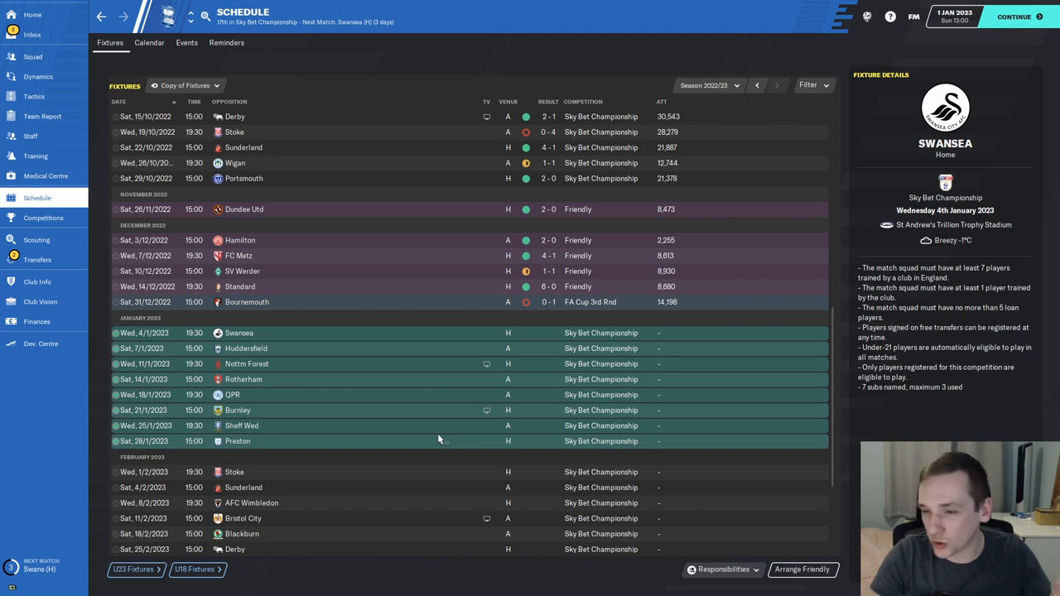
mouse_move(405, 388)
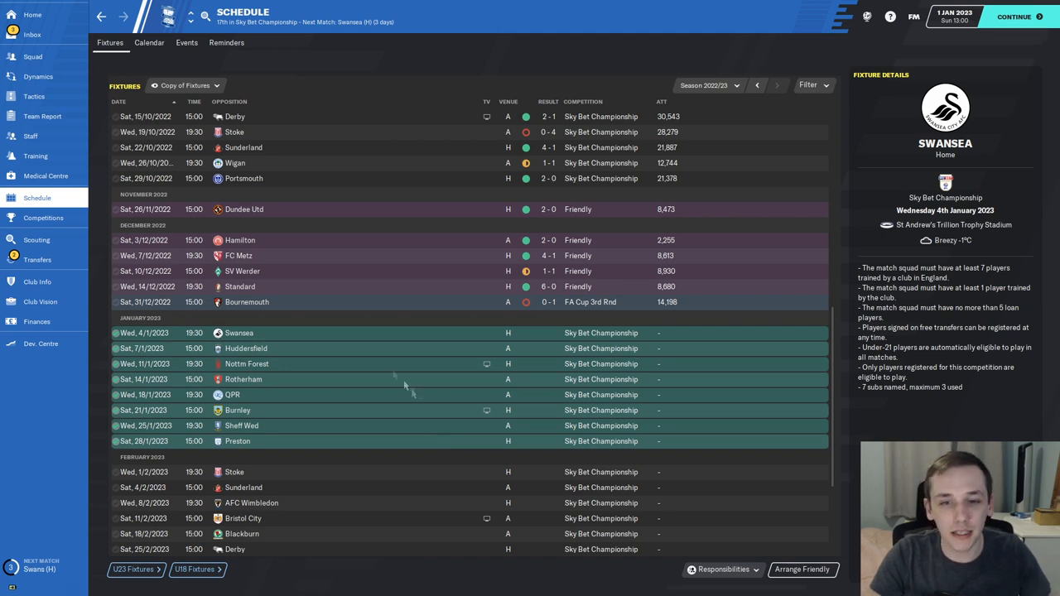
mouse_move(344, 341)
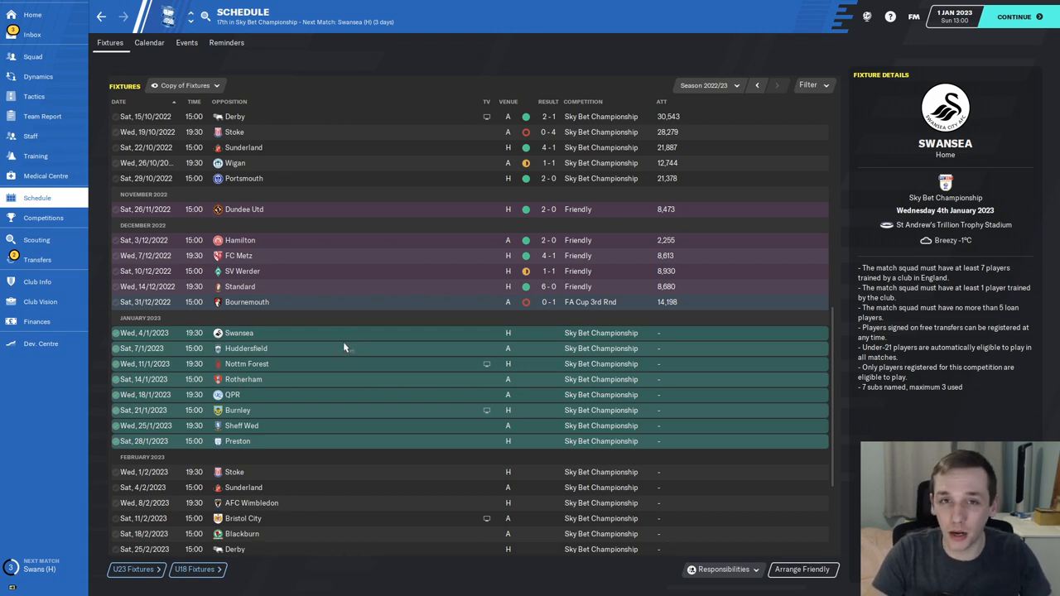
click(31, 34)
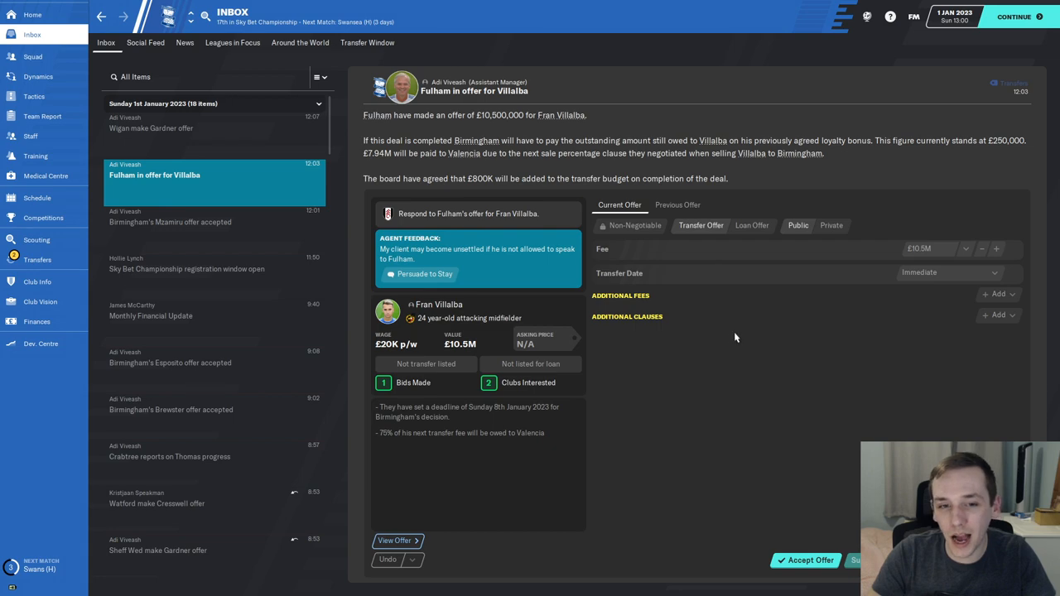
mouse_move(488, 318)
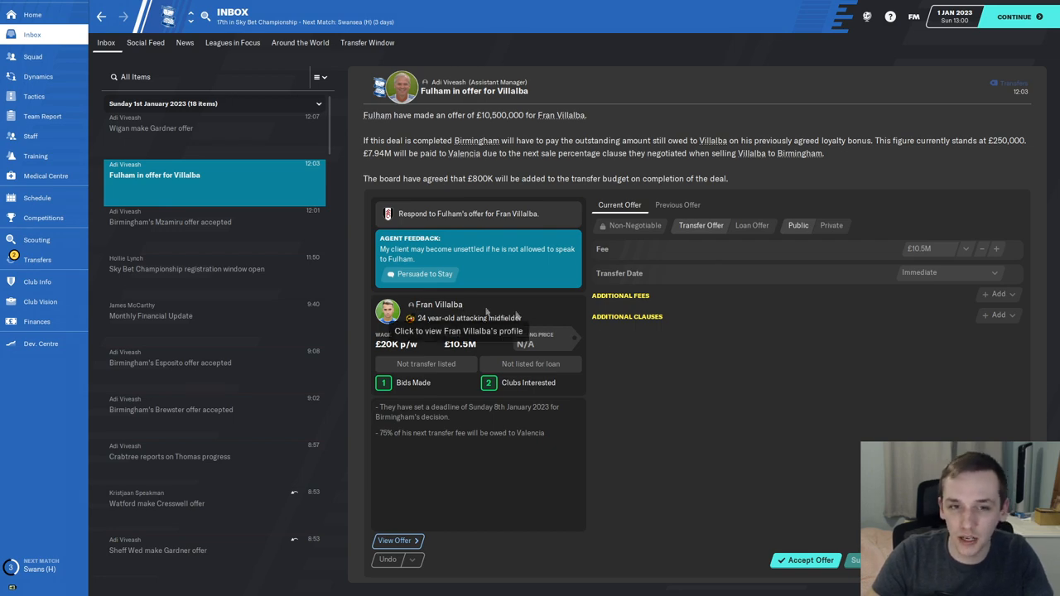
click(457, 331)
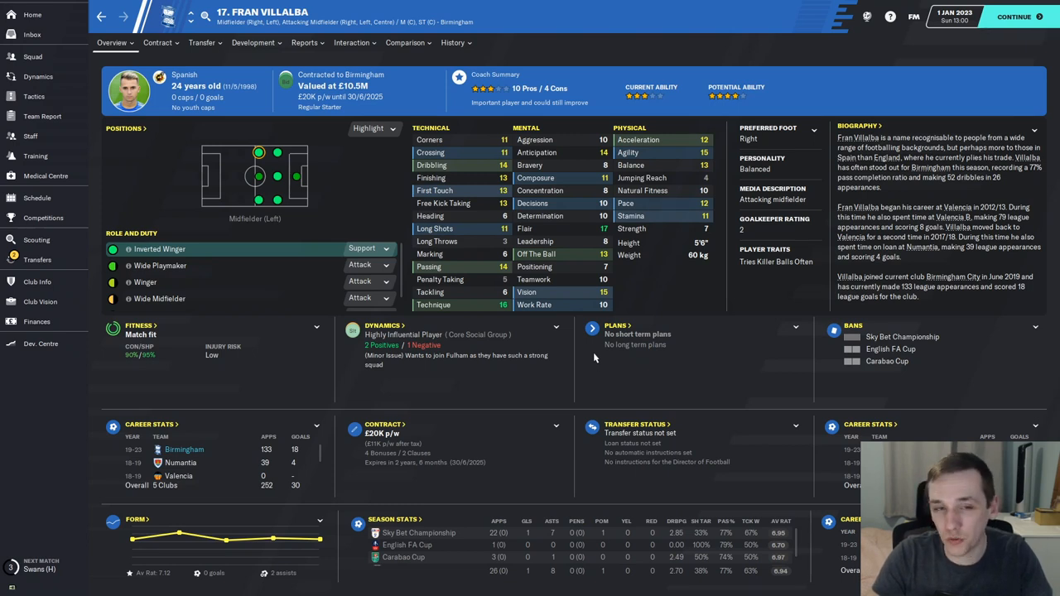
mouse_move(339, 153)
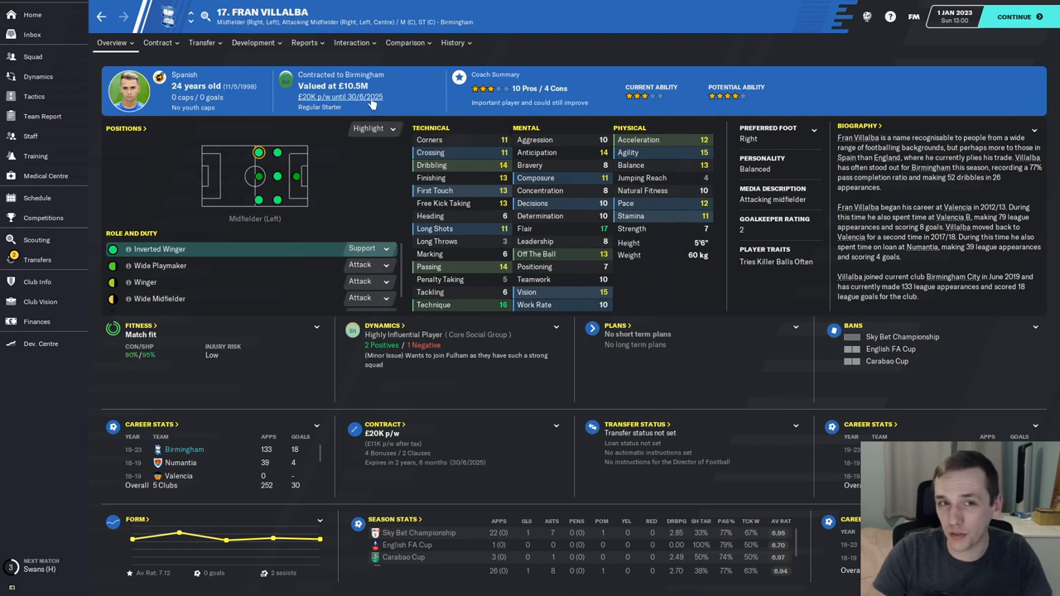
click(31, 33)
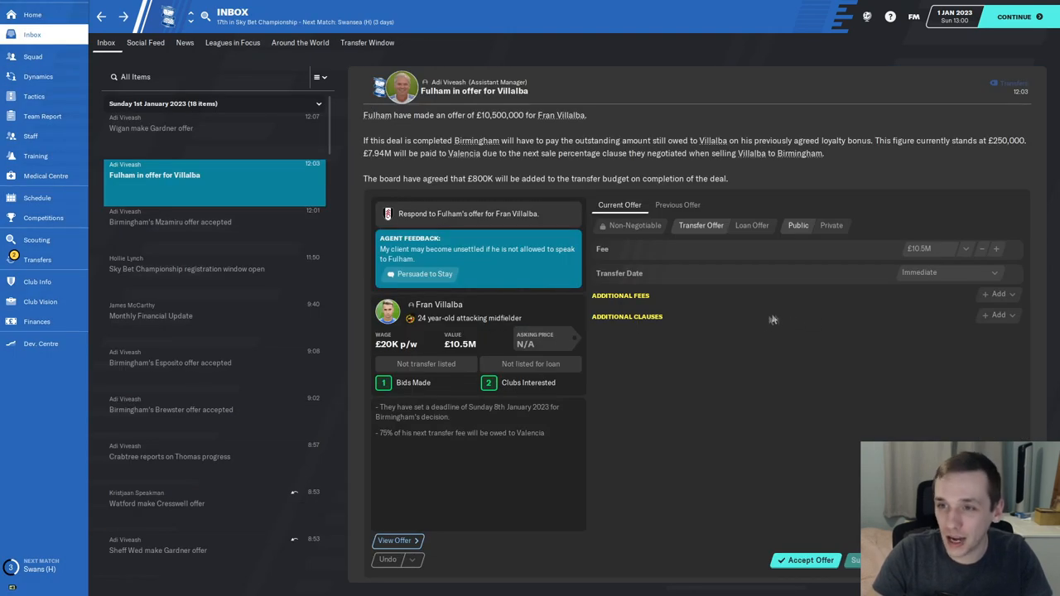
mouse_move(808, 560)
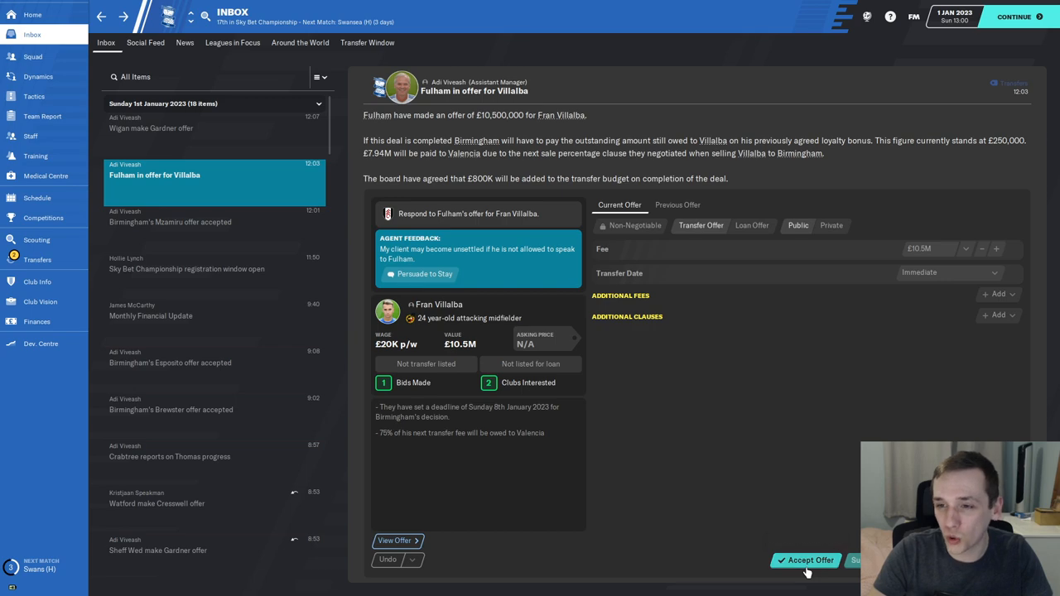
mouse_move(807, 560)
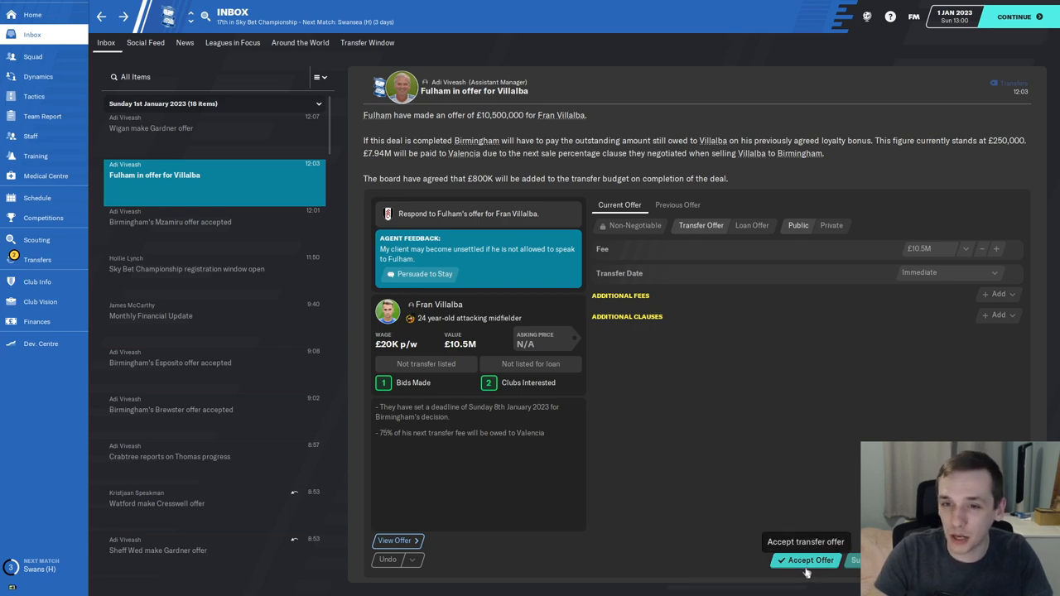
click(805, 560)
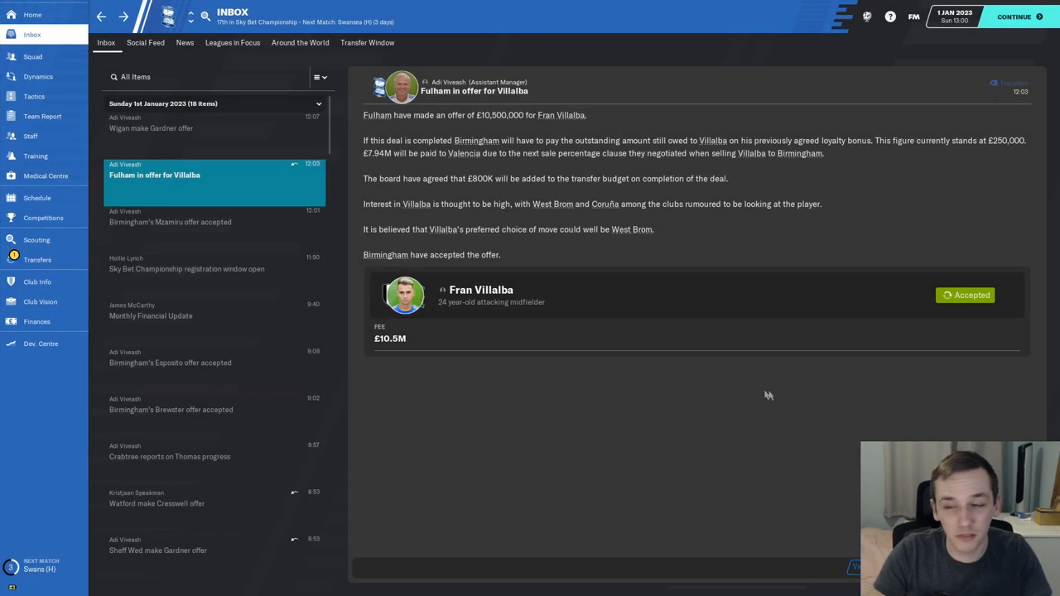
mouse_move(654, 414)
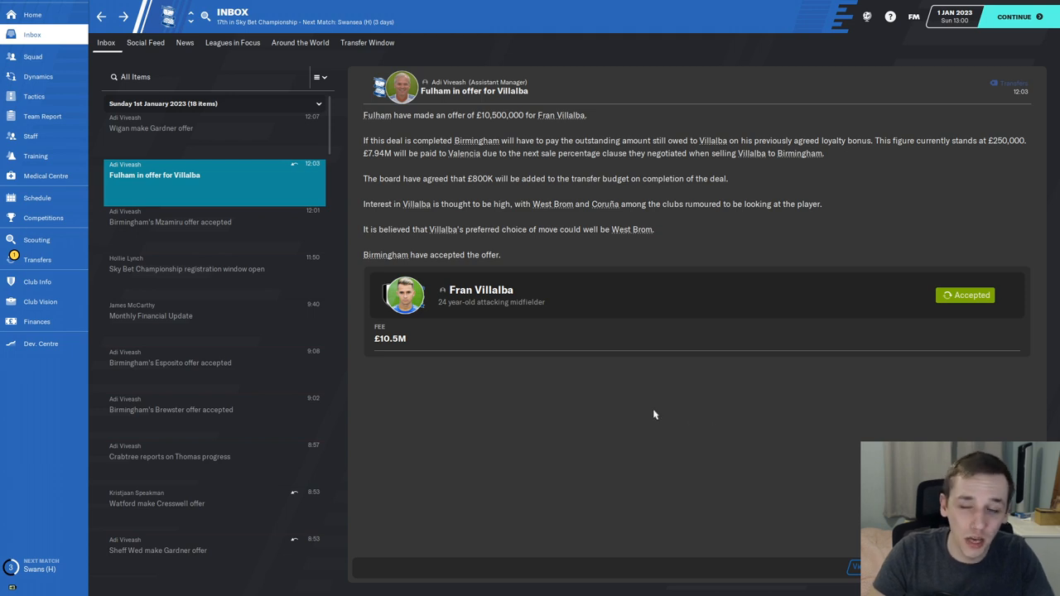
mouse_move(583, 367)
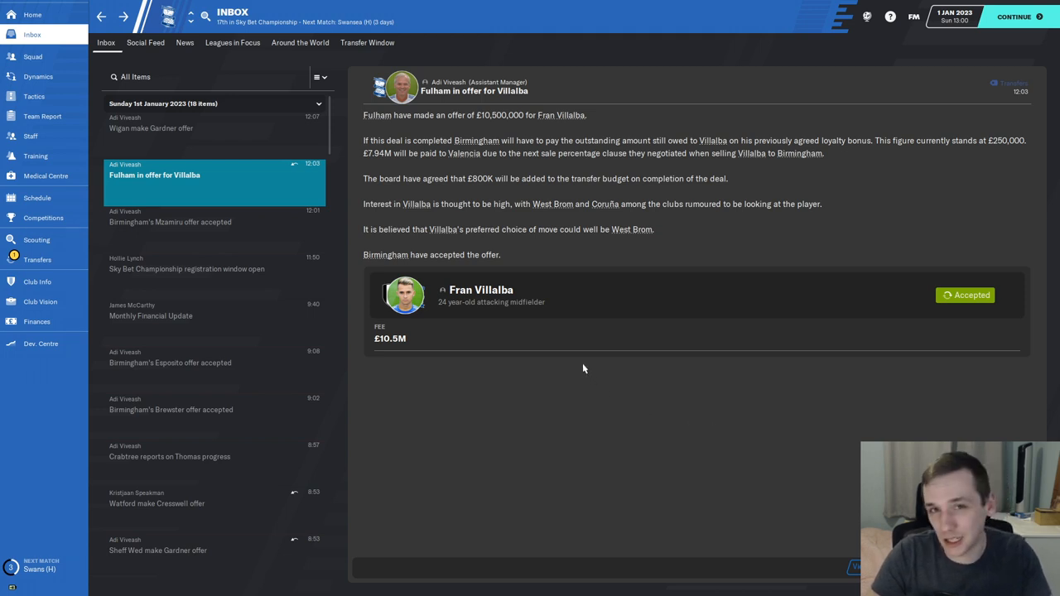
mouse_move(252, 163)
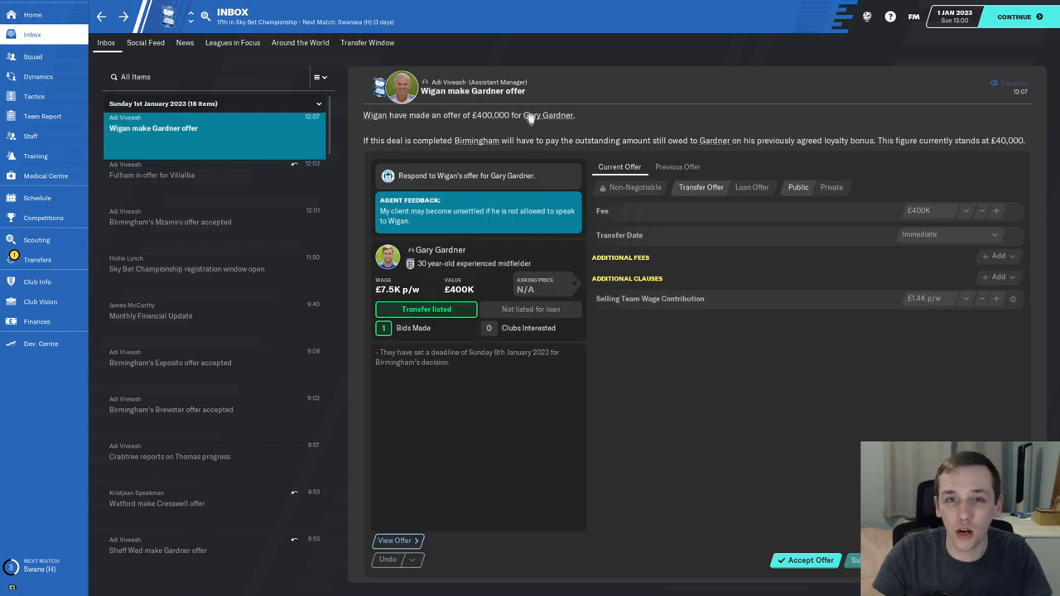
click(441, 248)
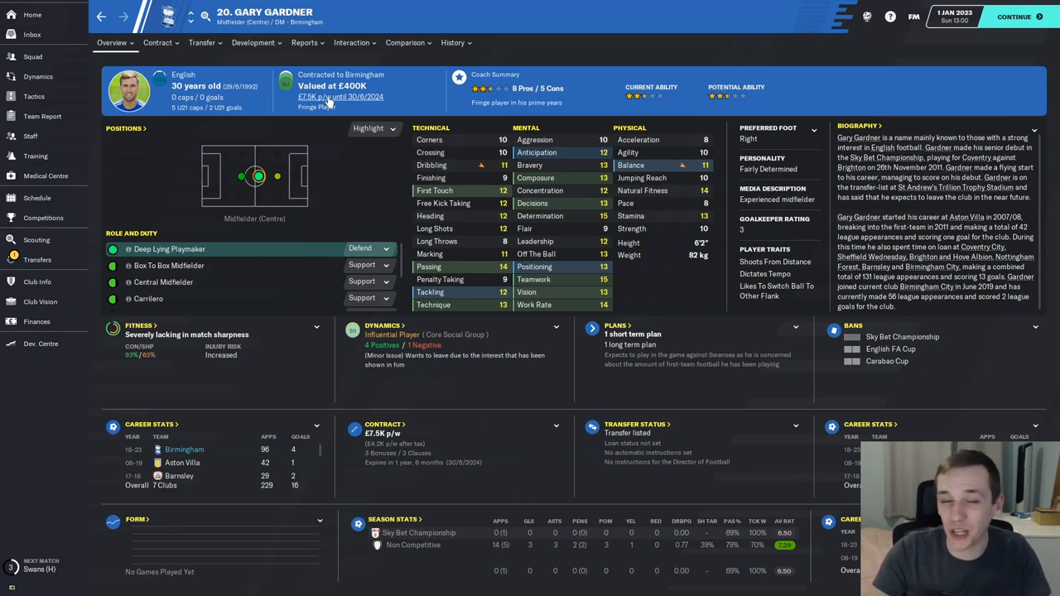
click(32, 33)
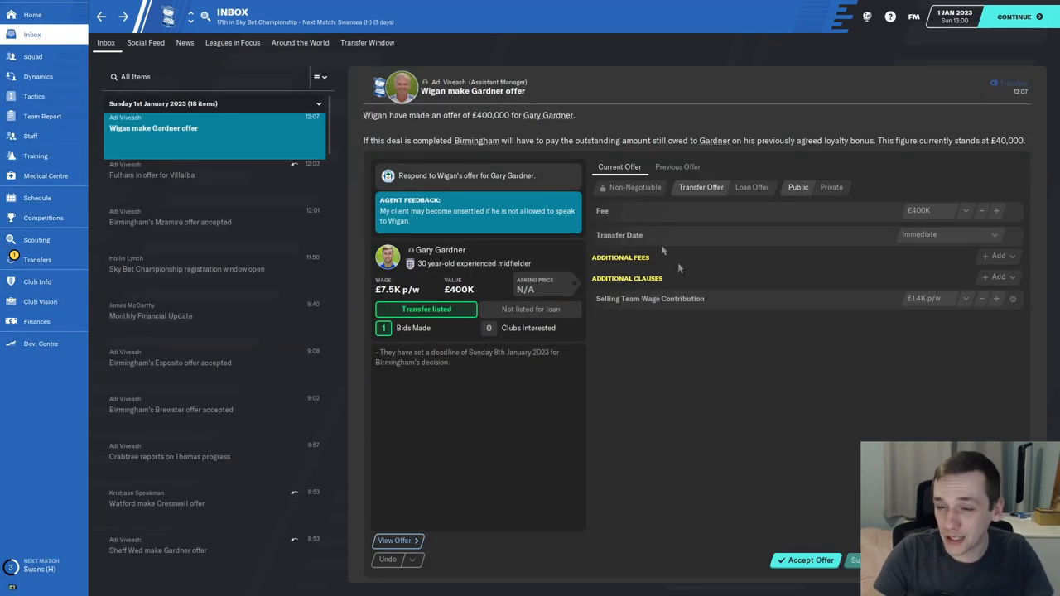
click(805, 560)
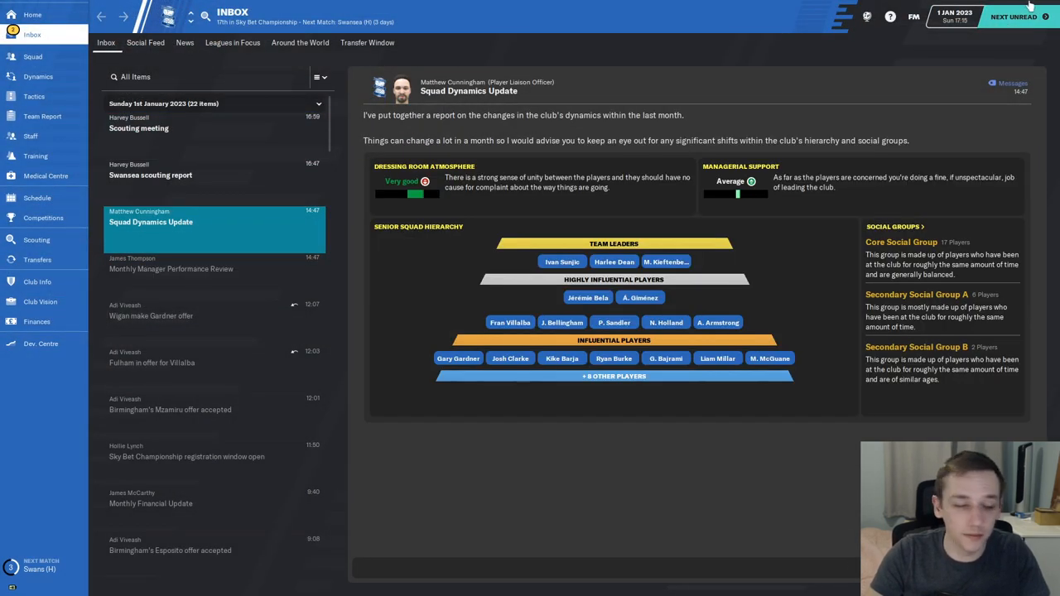
click(1013, 17)
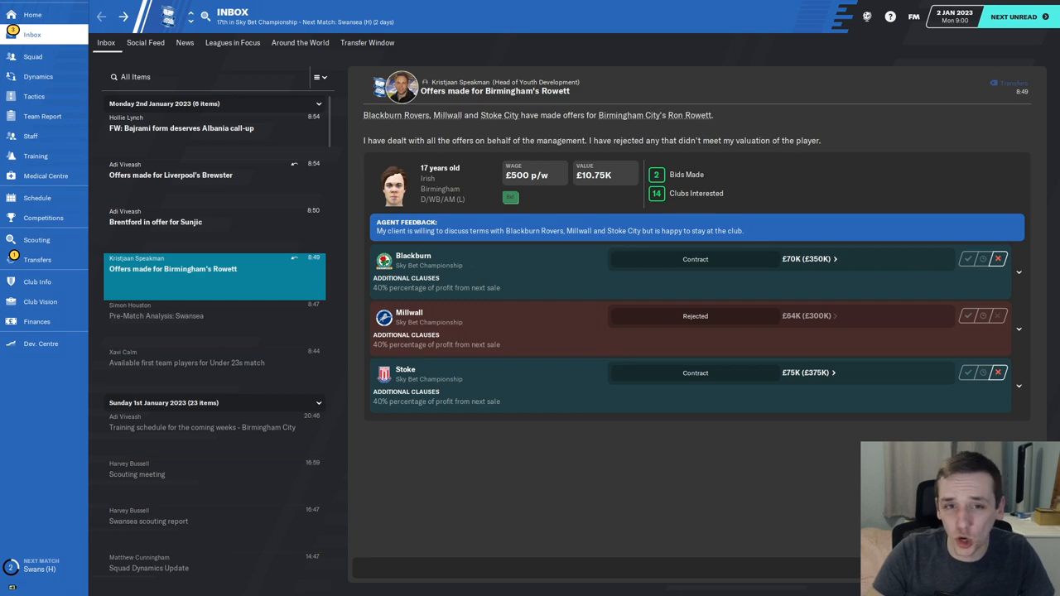
mouse_move(557, 89)
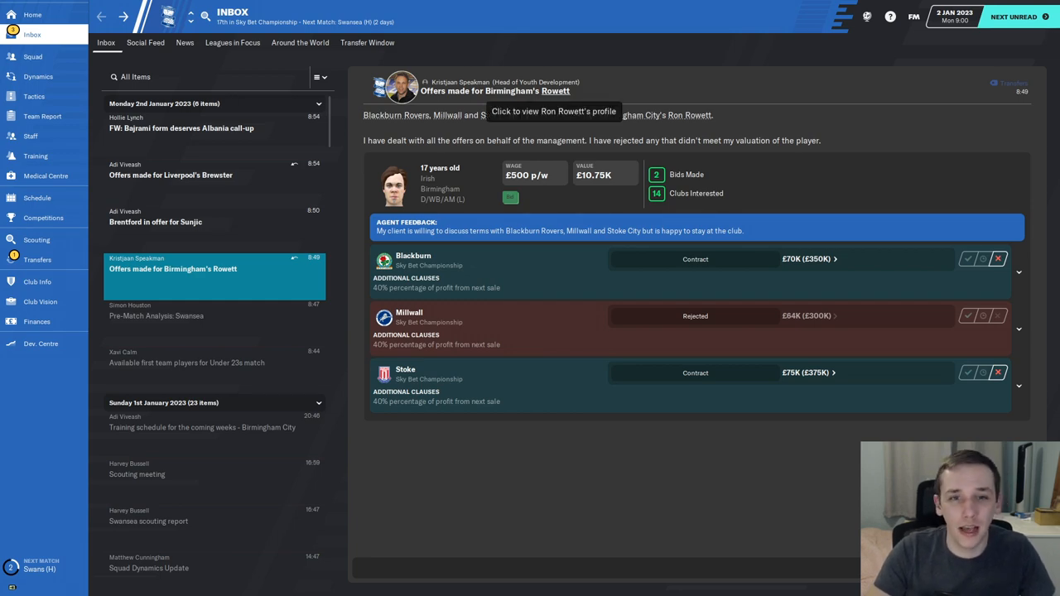
click(554, 111)
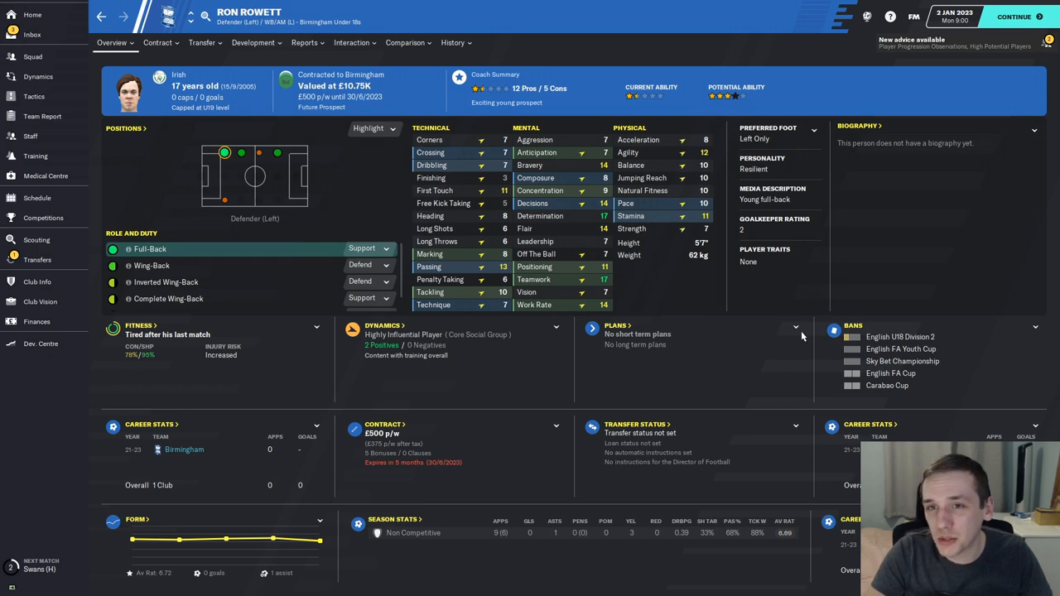
click(33, 34)
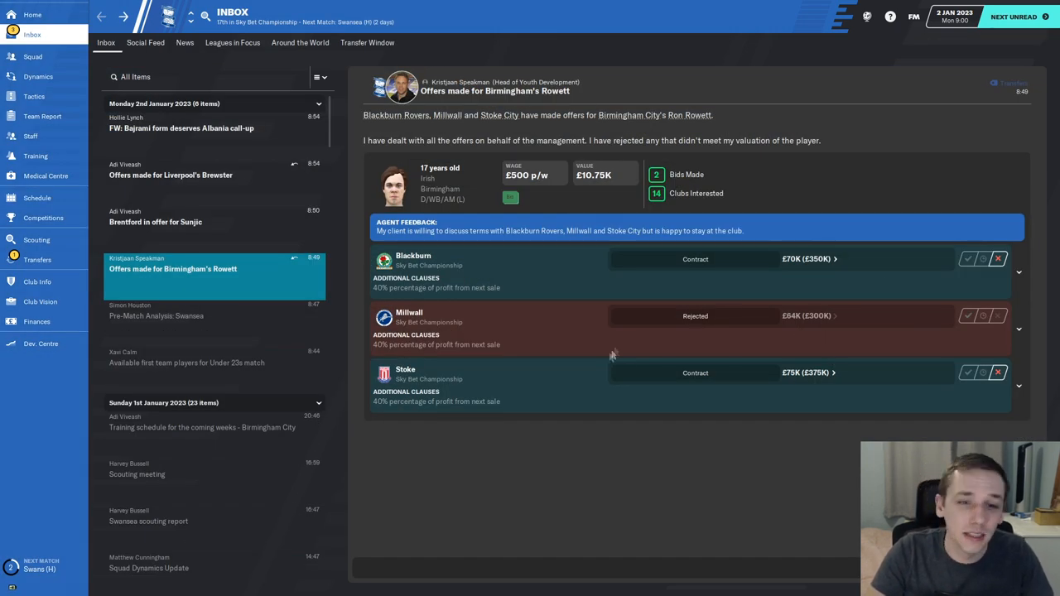
mouse_move(820, 367)
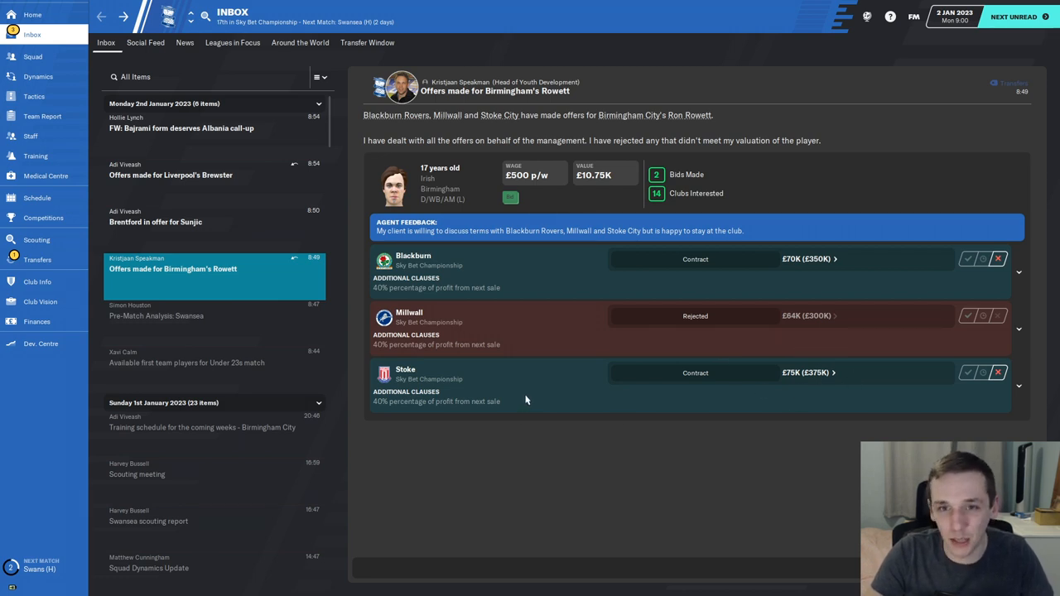
mouse_move(520, 381)
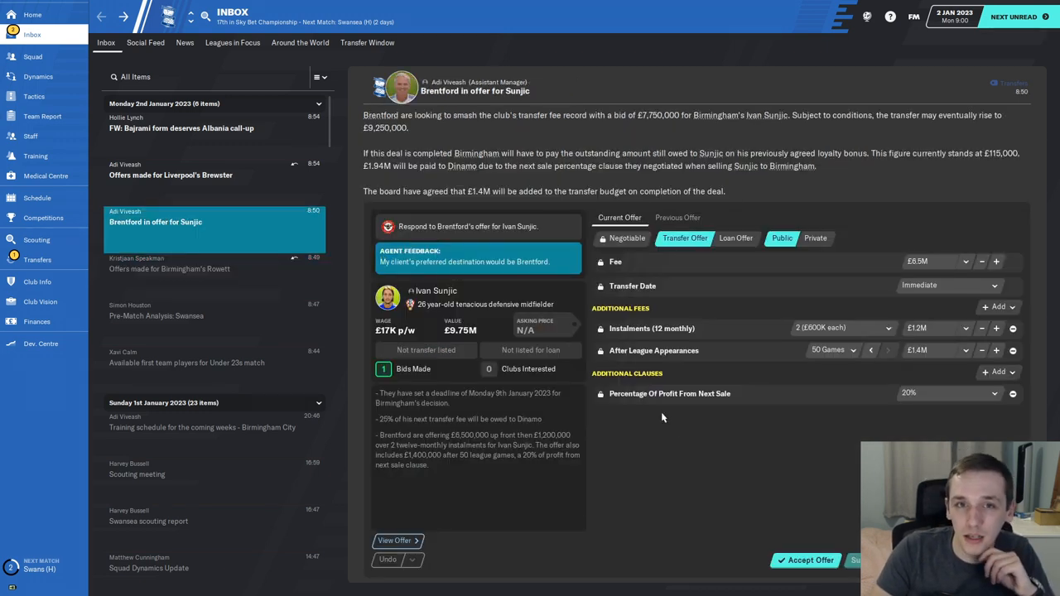
mouse_move(662, 414)
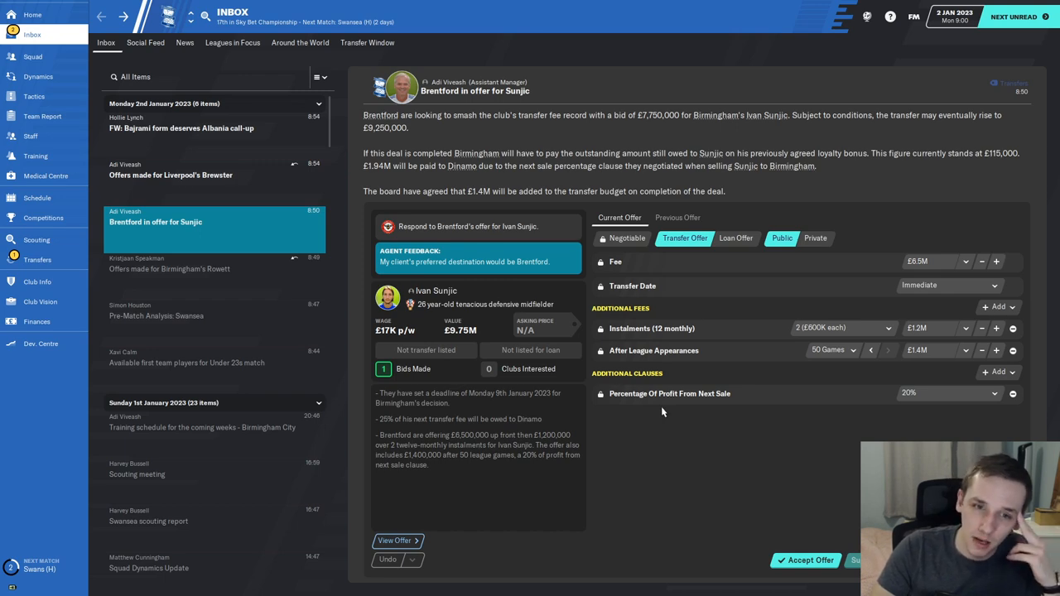
click(434, 292)
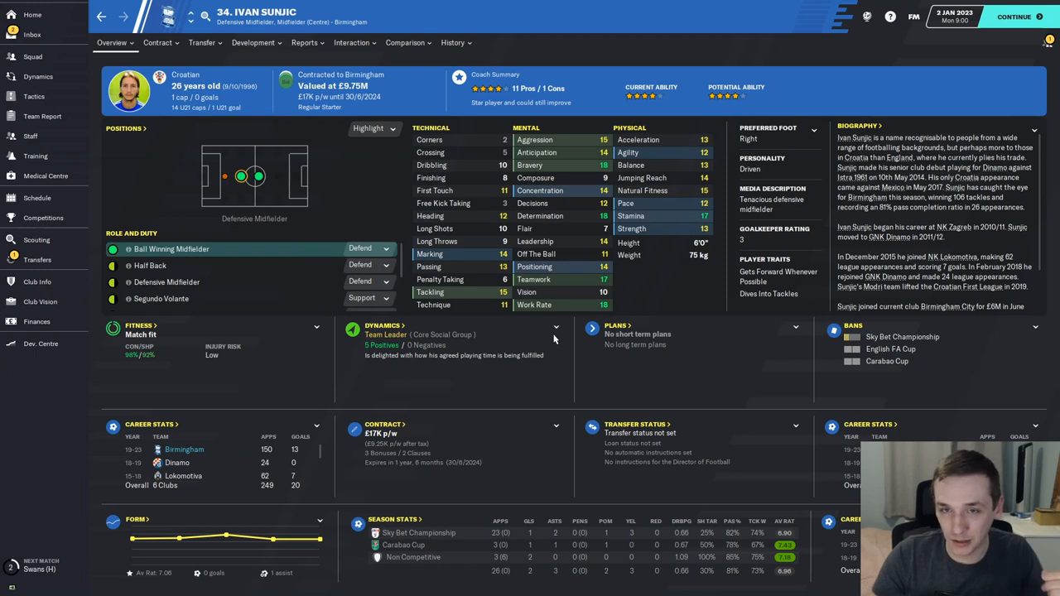
mouse_move(500, 407)
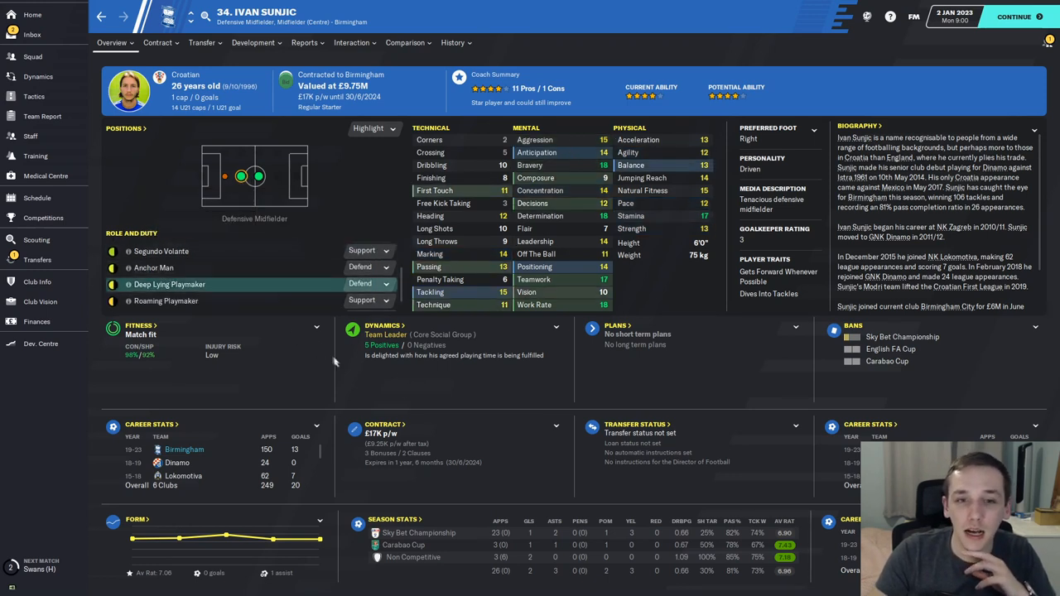
mouse_move(406, 386)
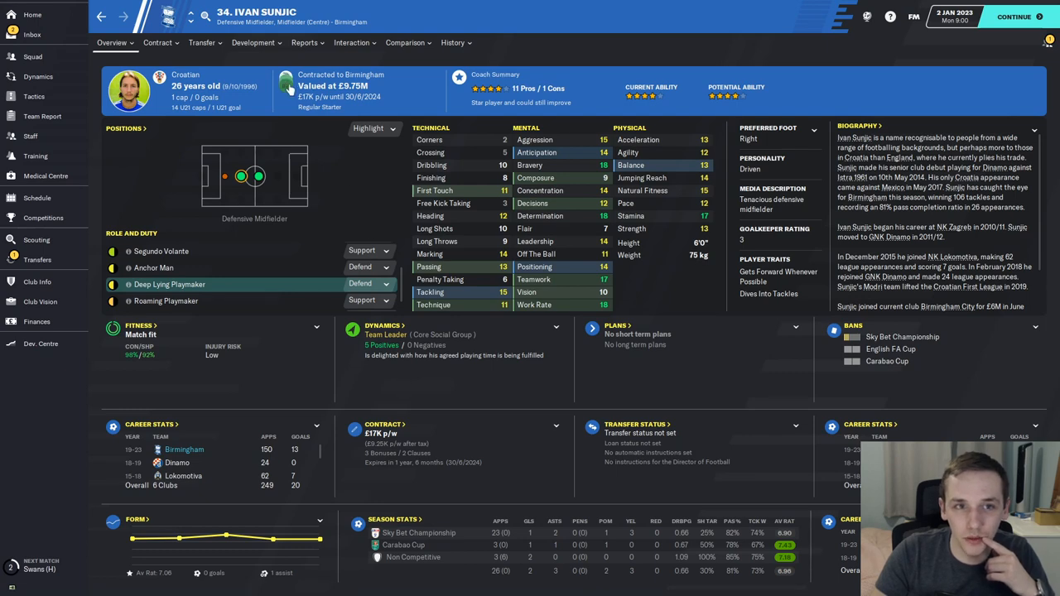
click(33, 33)
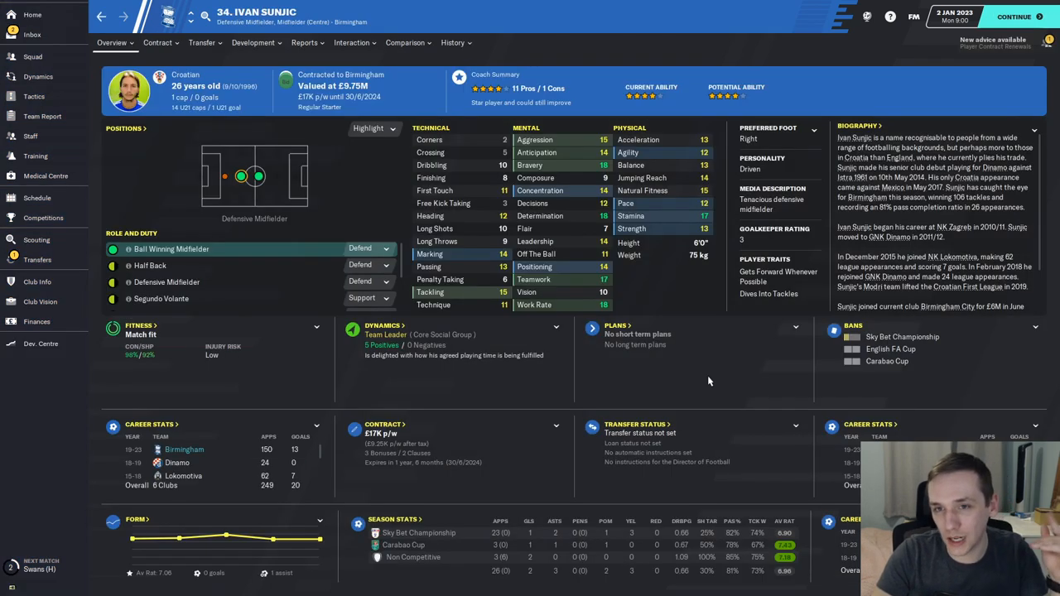
mouse_move(616, 374)
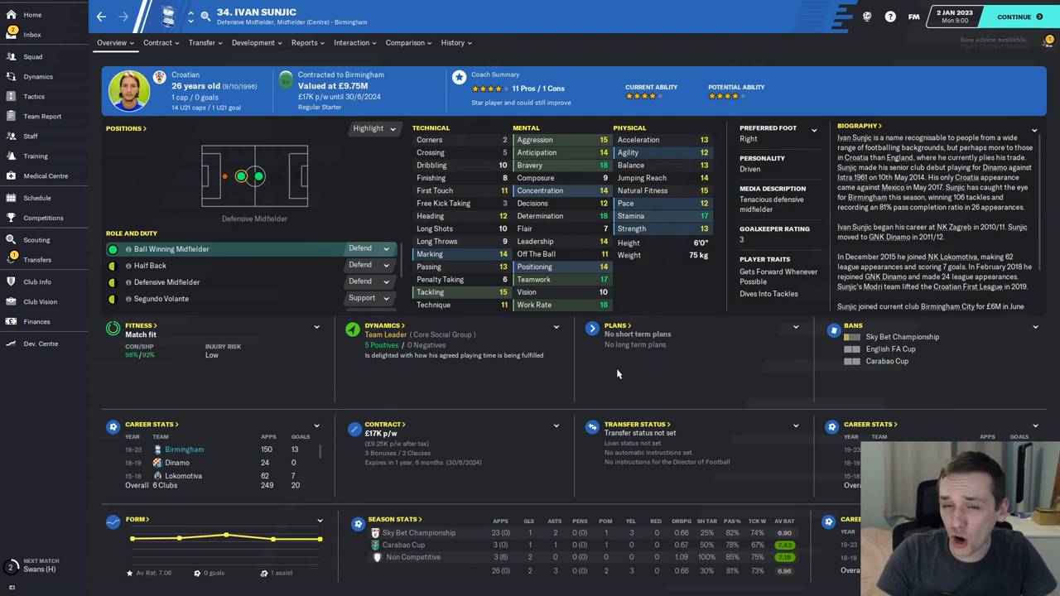
click(33, 34)
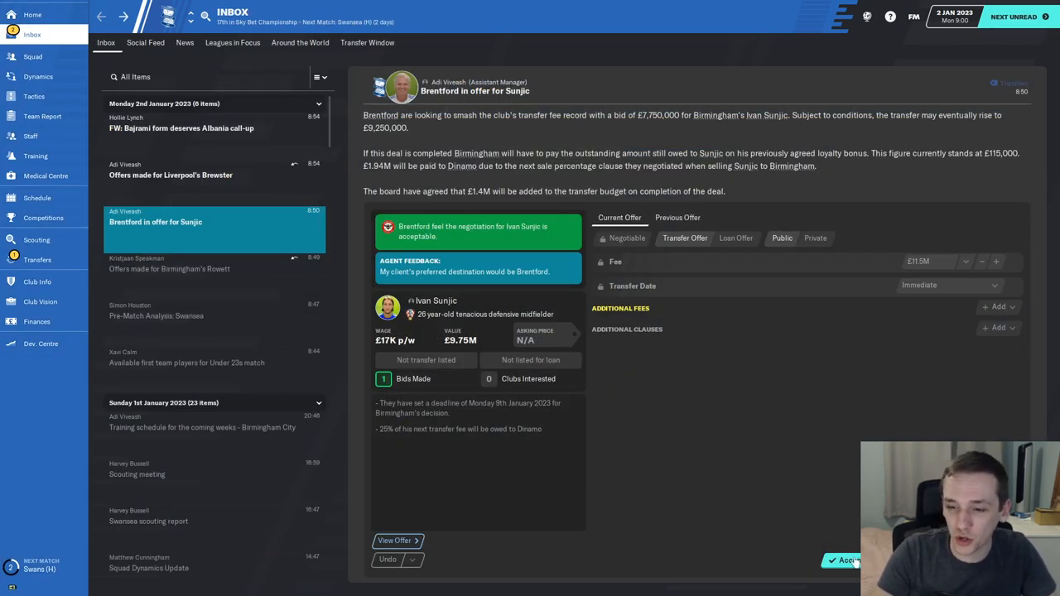
click(844, 560)
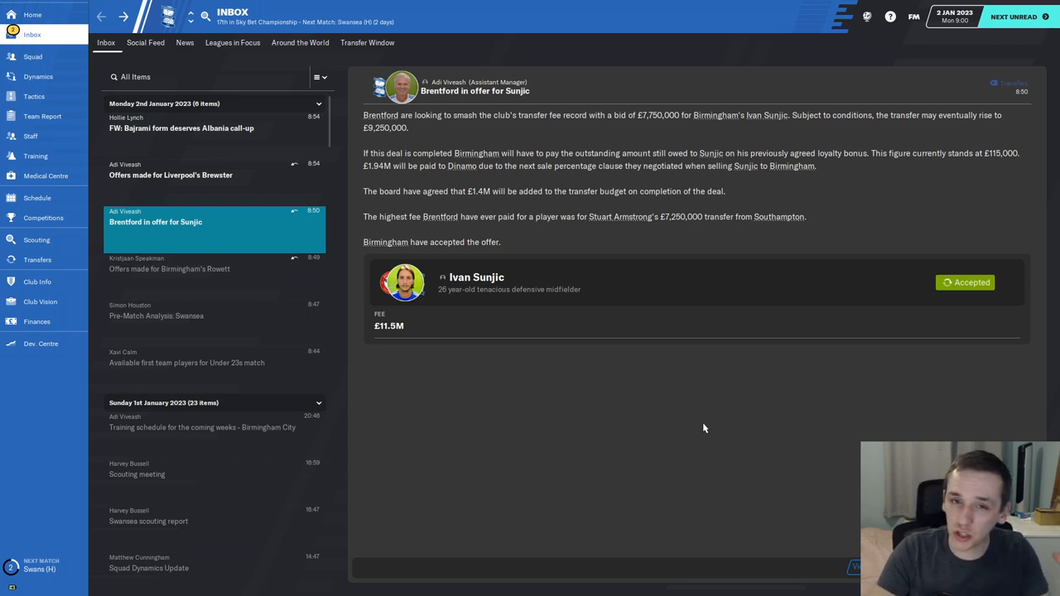
click(37, 321)
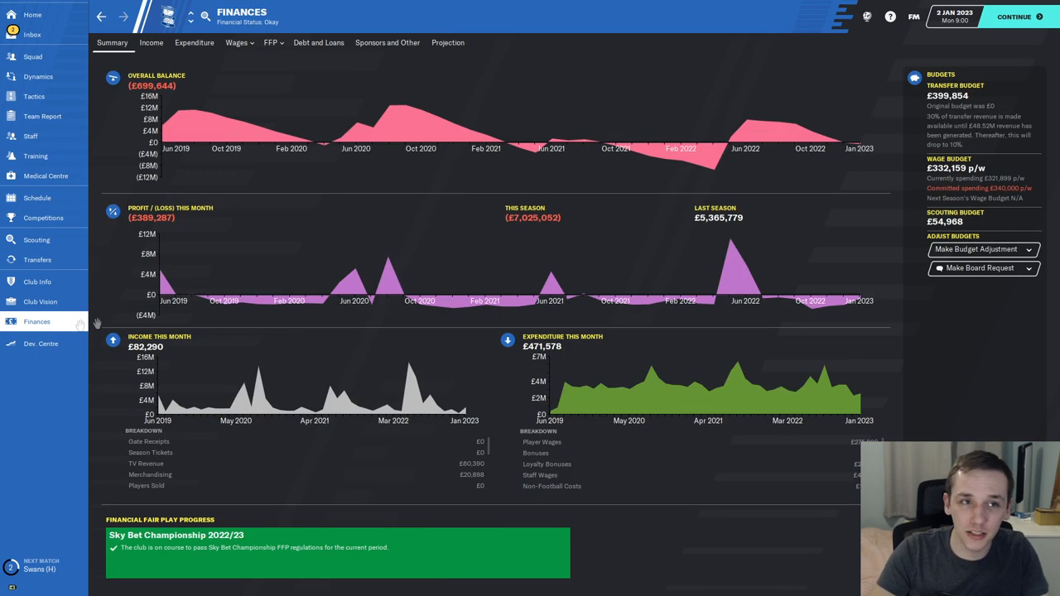
click(34, 33)
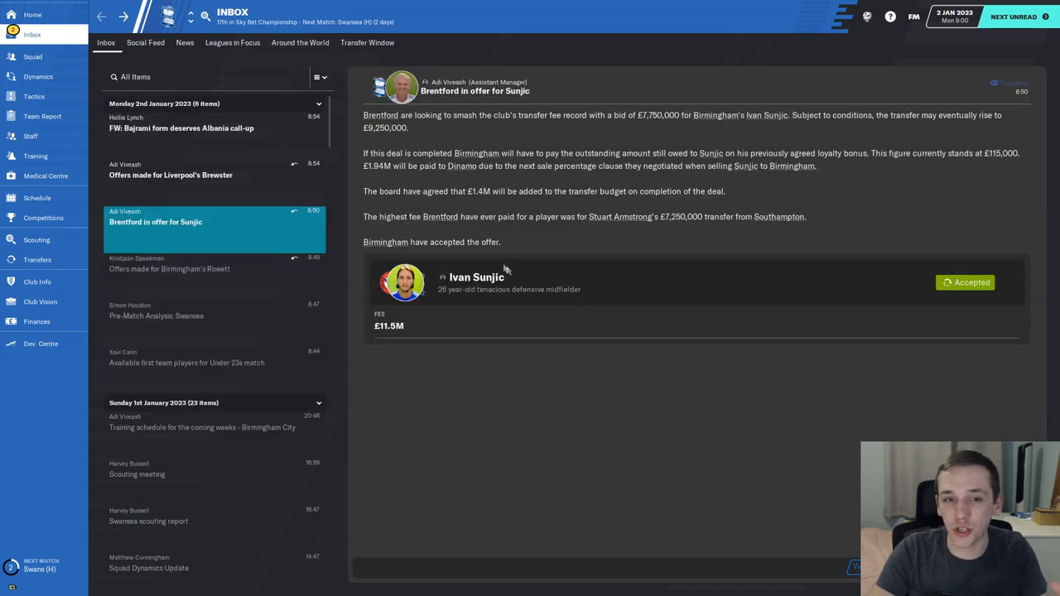
click(477, 278)
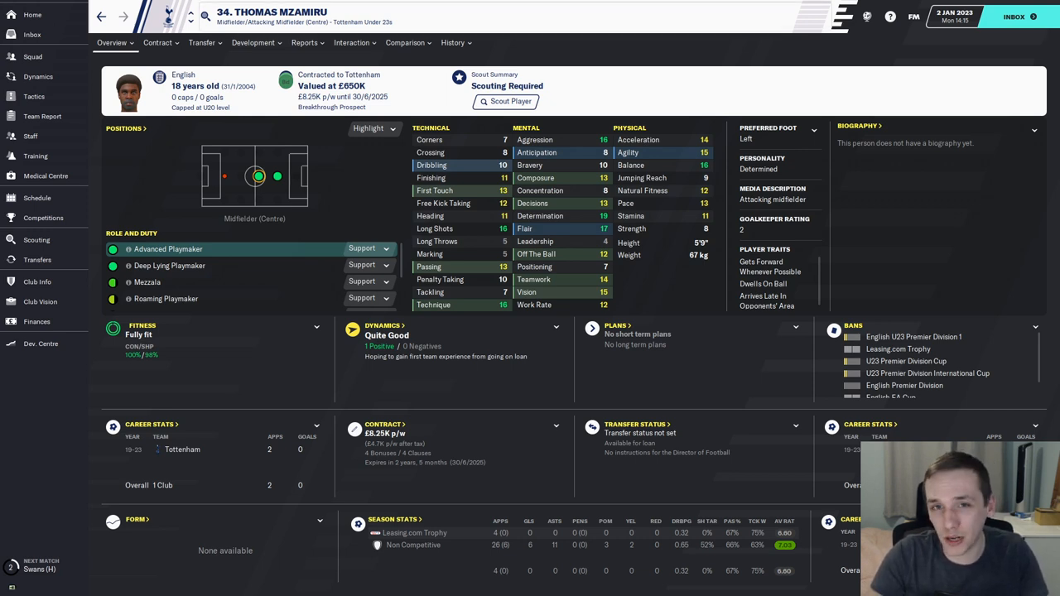
Step: Have Thomas Mzamiru scouted and compare his attributes with Fran Villalba
click(505, 101)
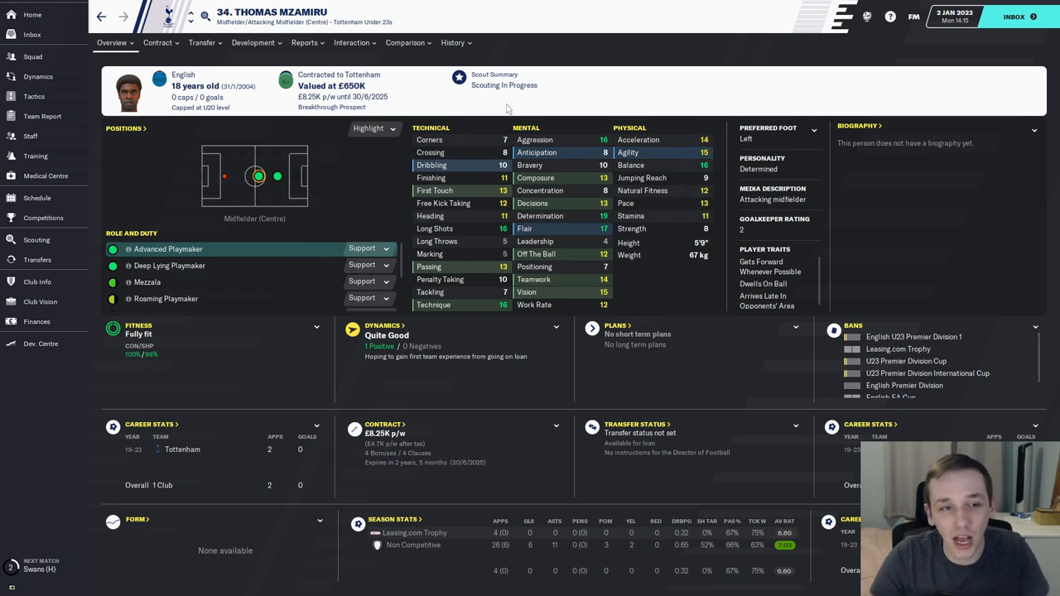
click(408, 43)
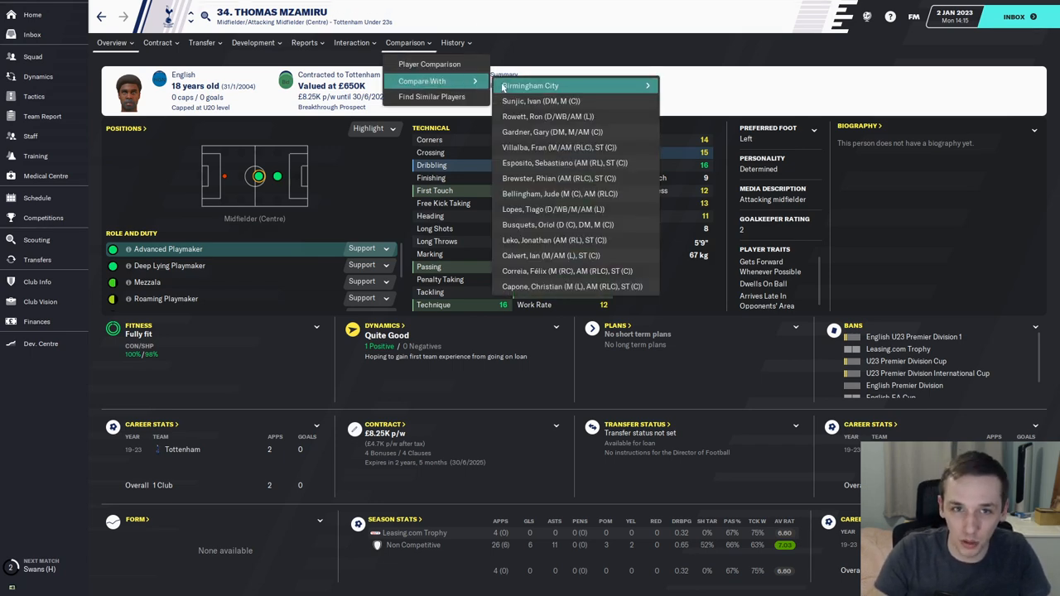
mouse_move(576, 145)
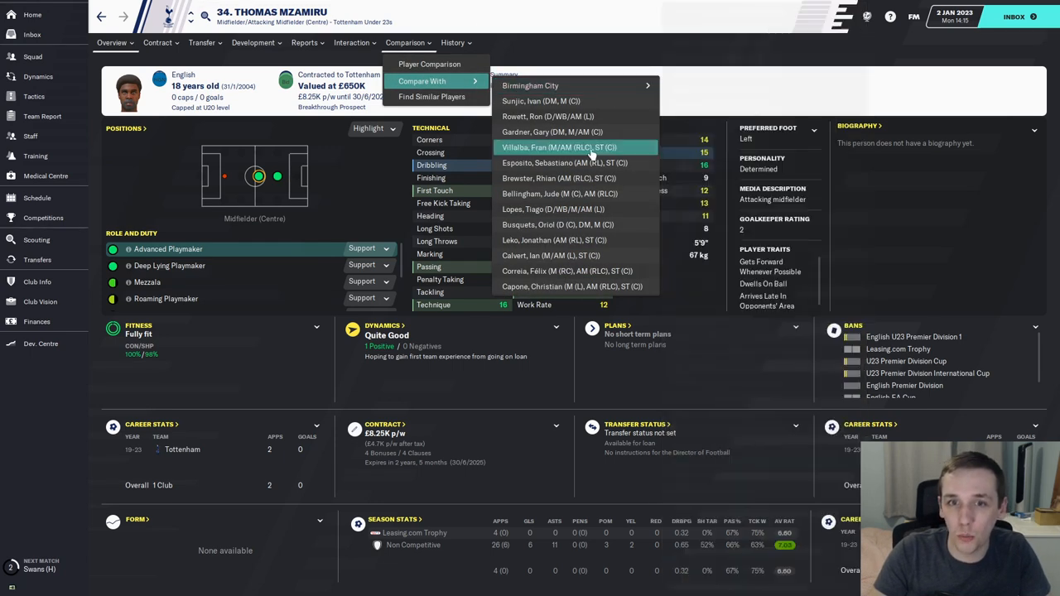
click(558, 146)
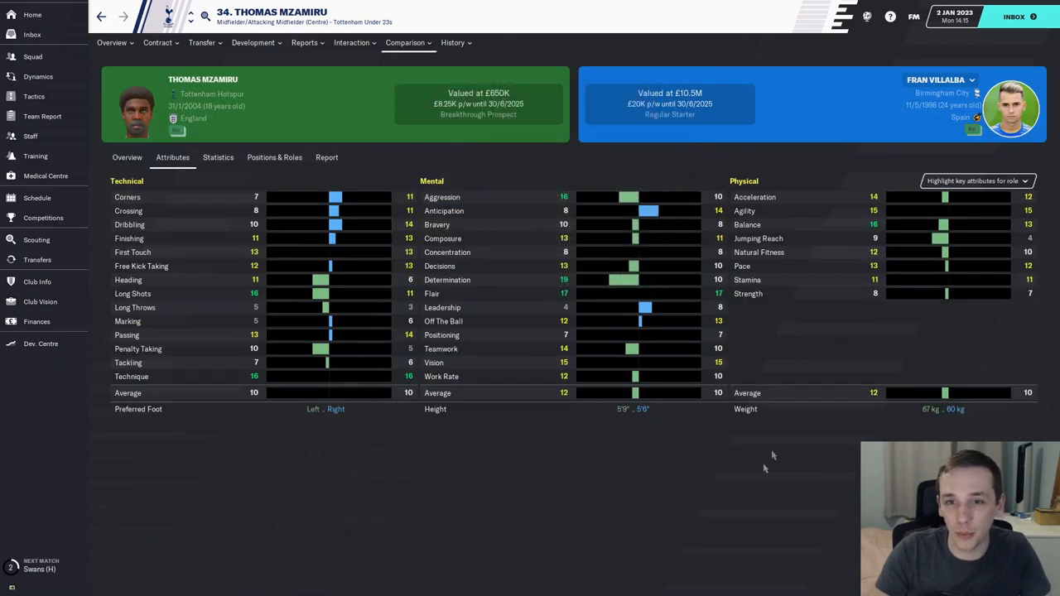
mouse_move(753, 427)
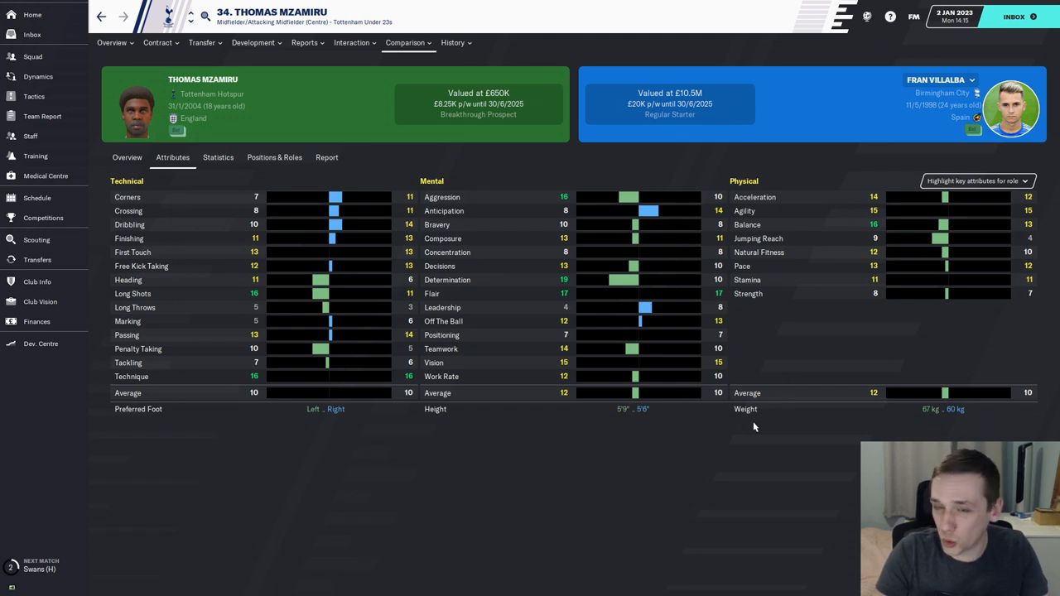
mouse_move(755, 413)
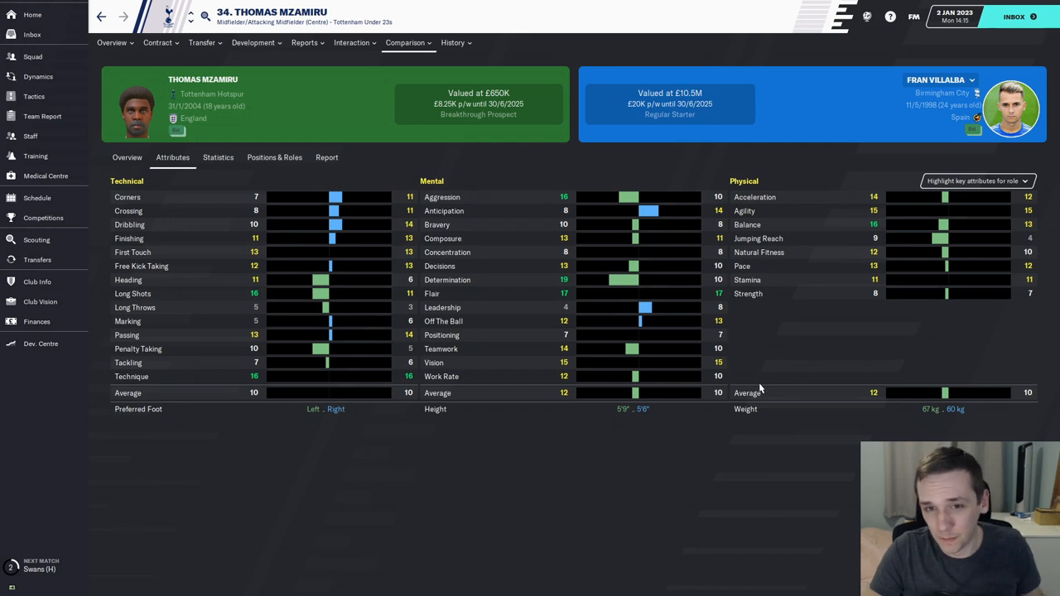
mouse_move(758, 374)
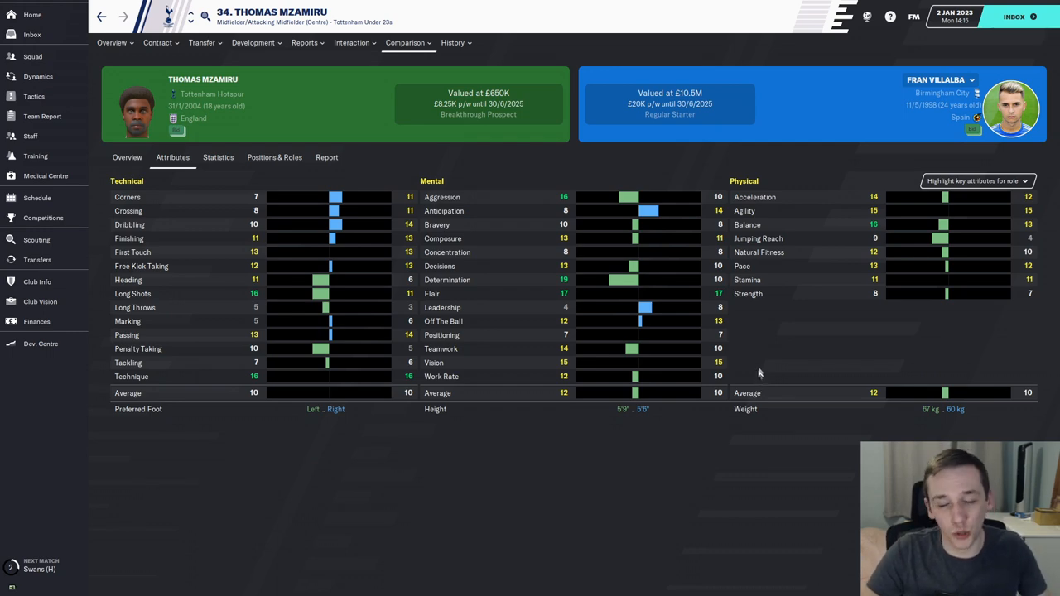
click(36, 258)
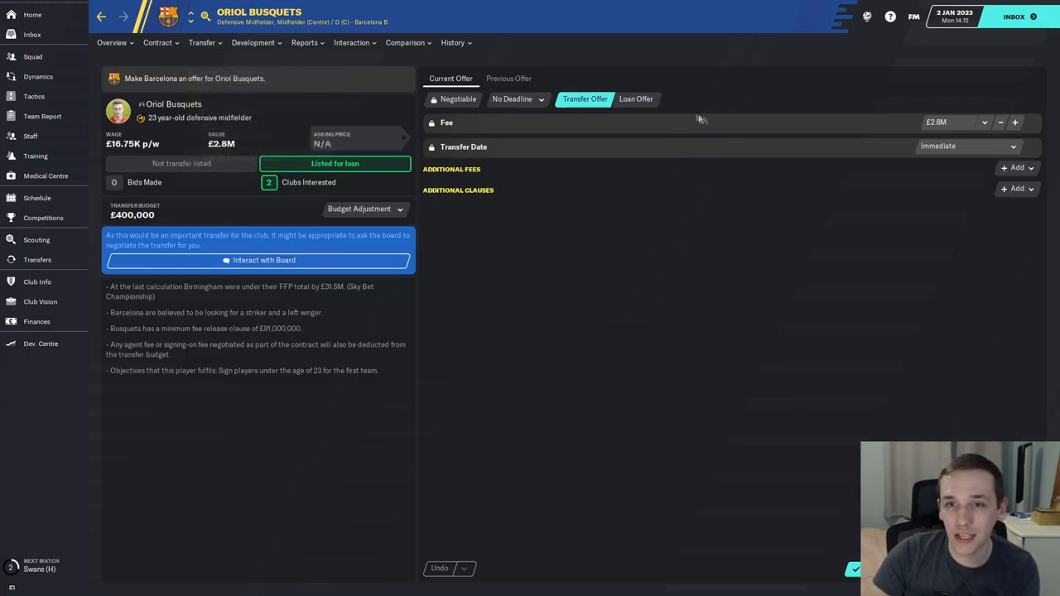
Step: Switch the Busquets offer to a loan and review his profile and contract options
click(636, 100)
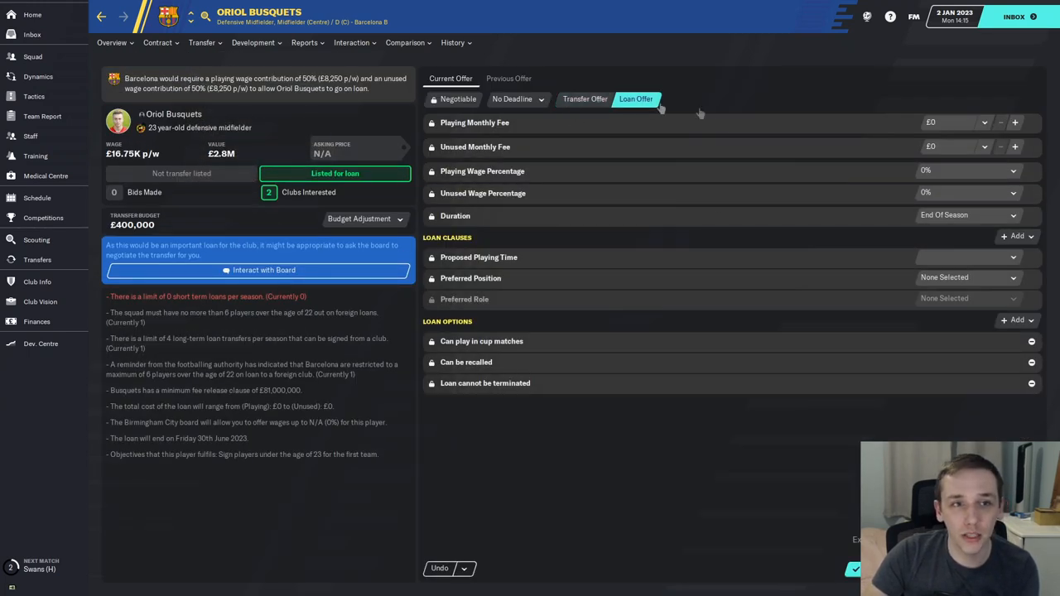
click(37, 238)
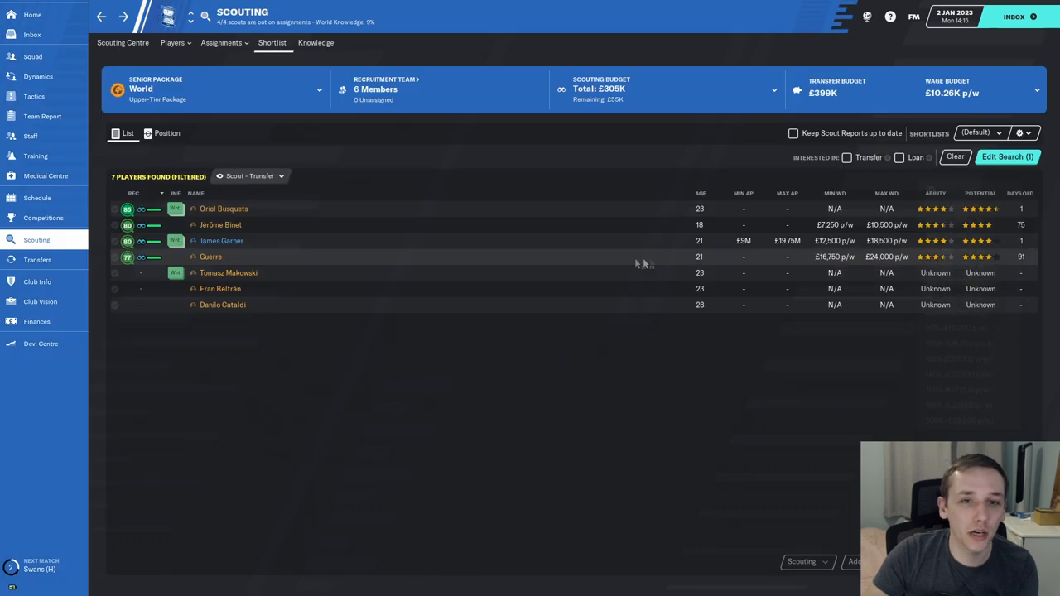
click(224, 208)
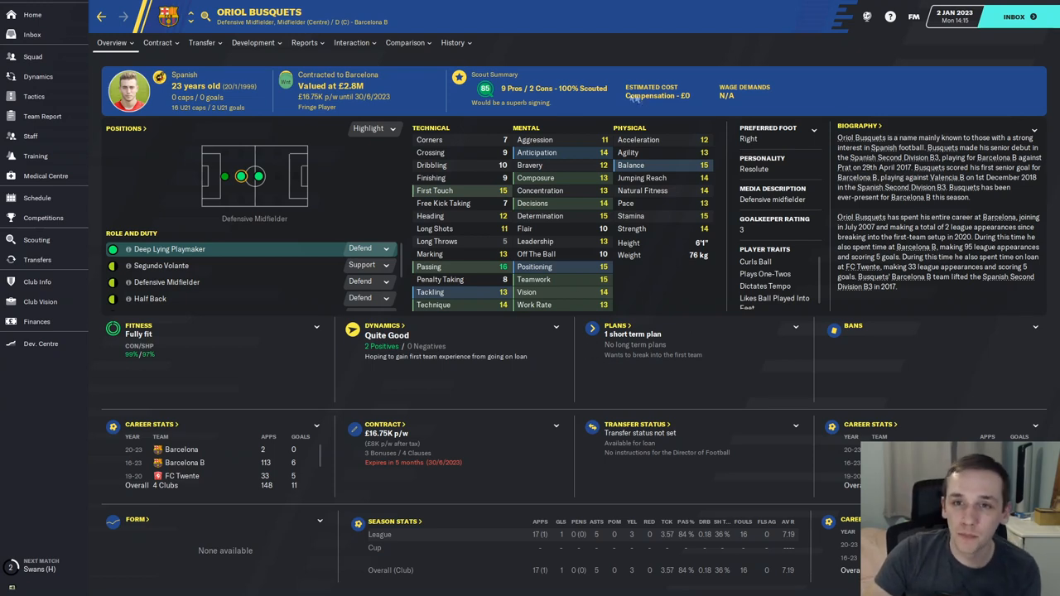
click(159, 43)
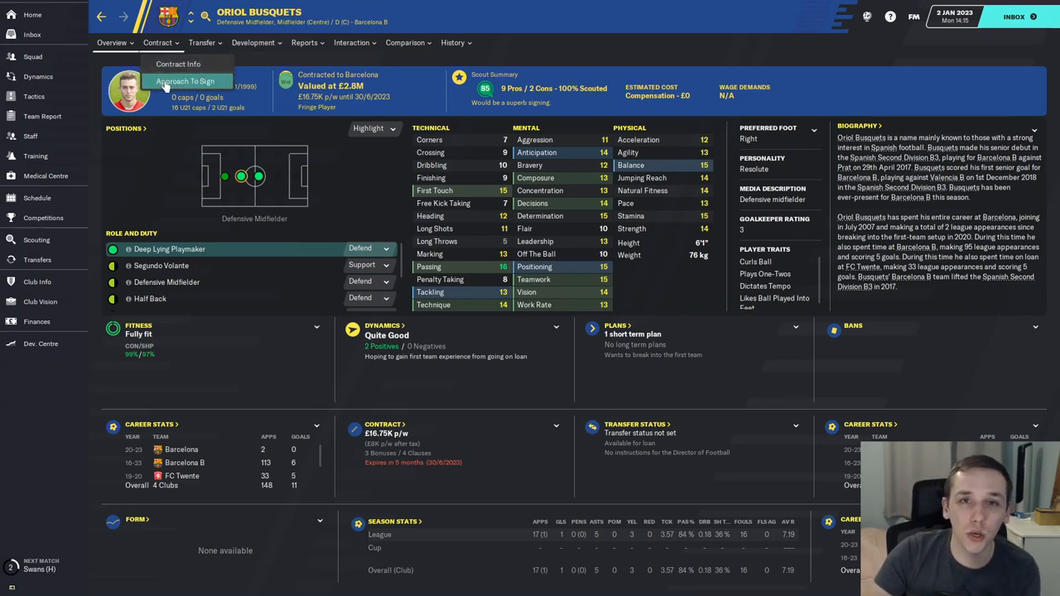
Step: Read Oriol Busquets's scout report, then advance to 4 January's news
click(37, 238)
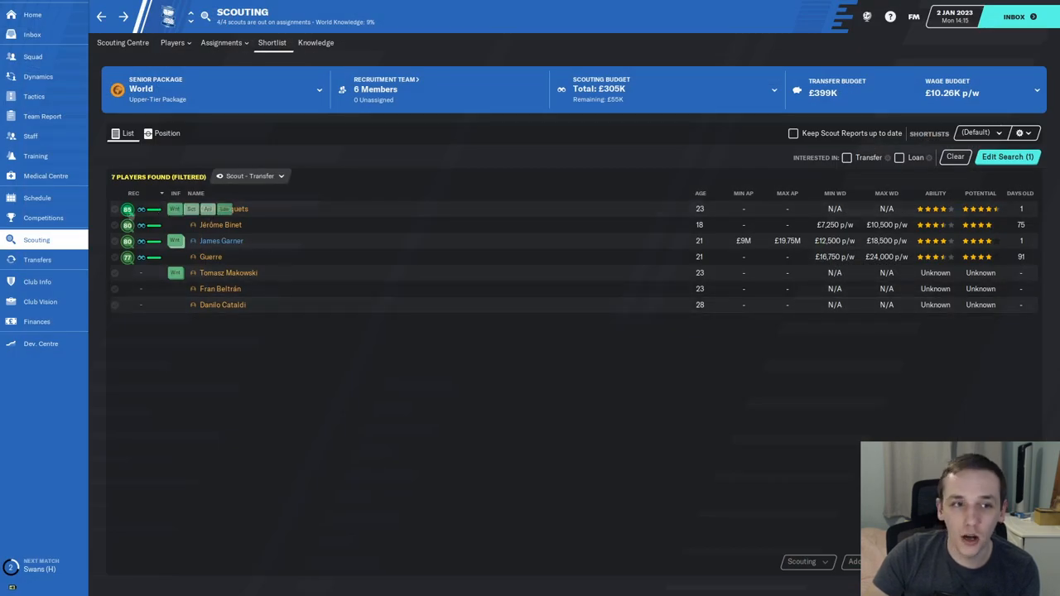
click(240, 209)
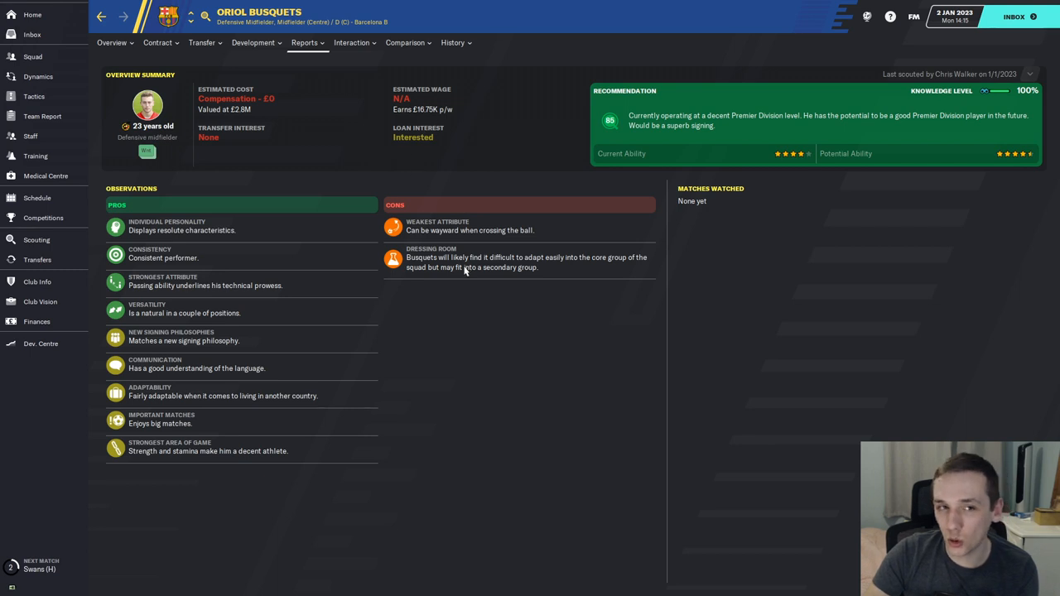
mouse_move(819, 196)
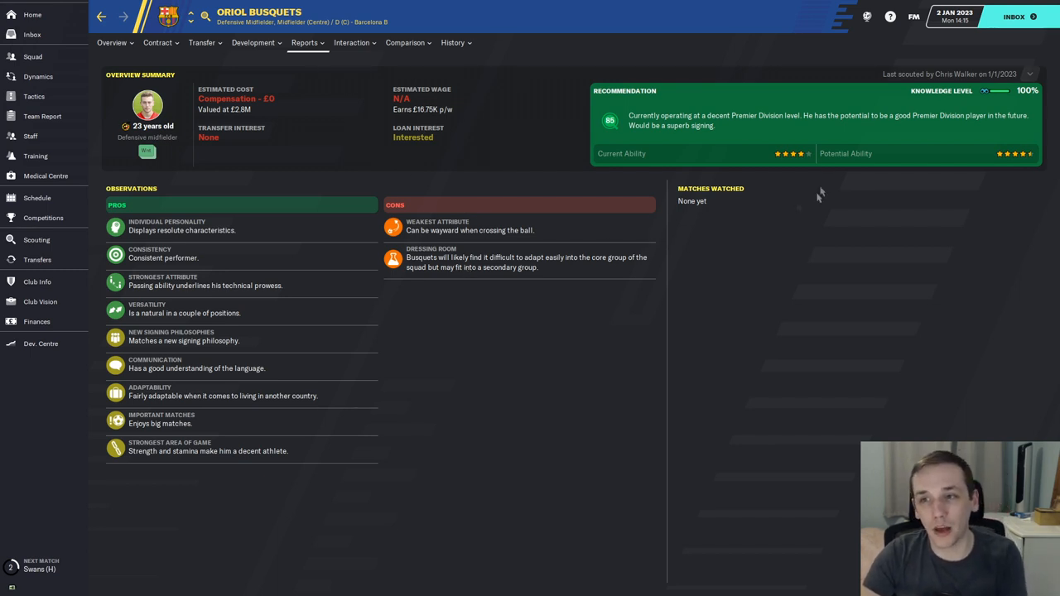
mouse_move(626, 169)
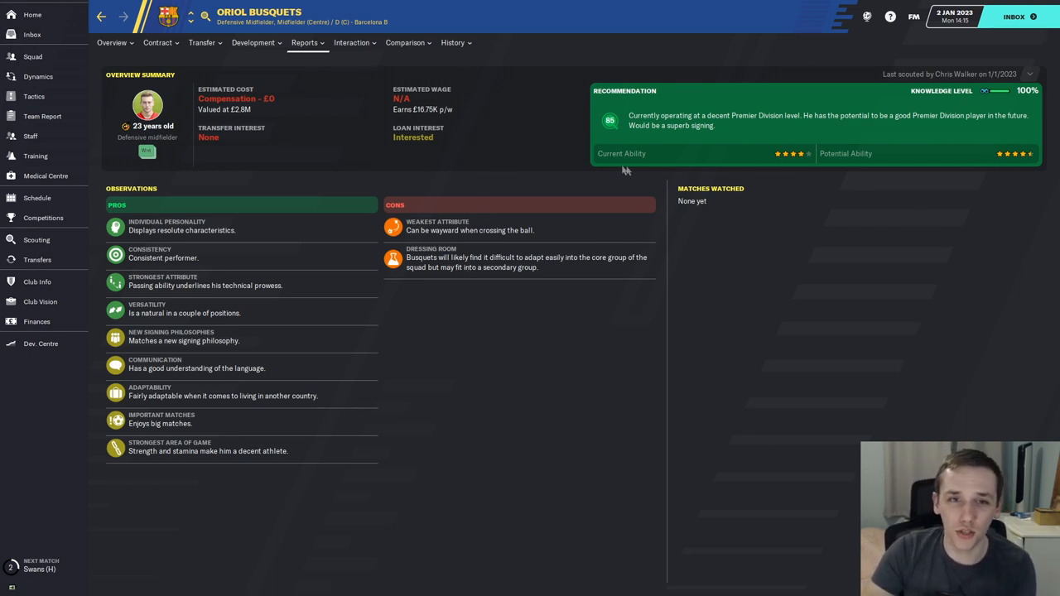
mouse_move(550, 164)
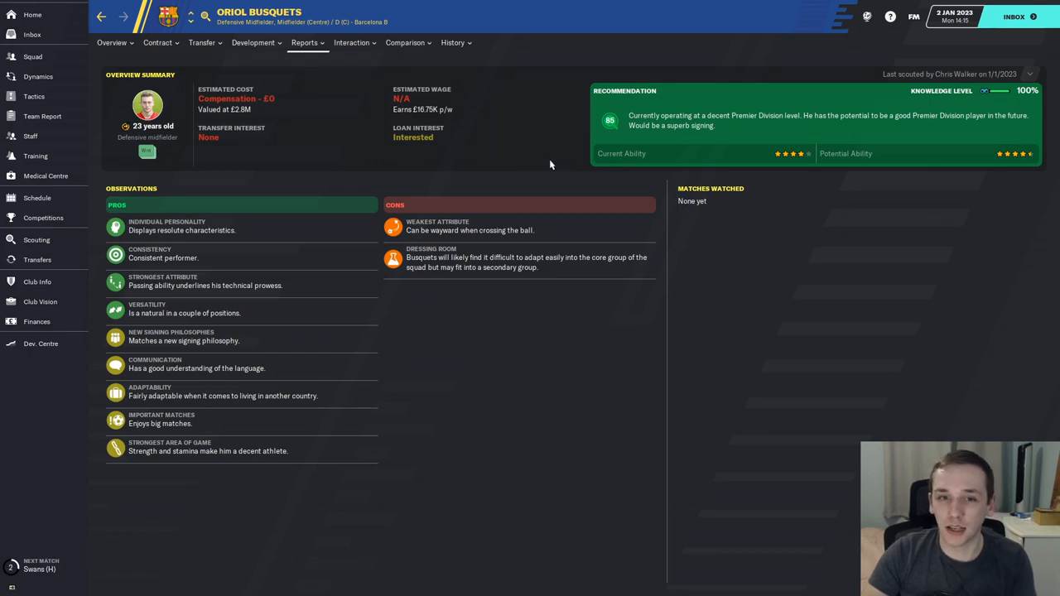
click(31, 35)
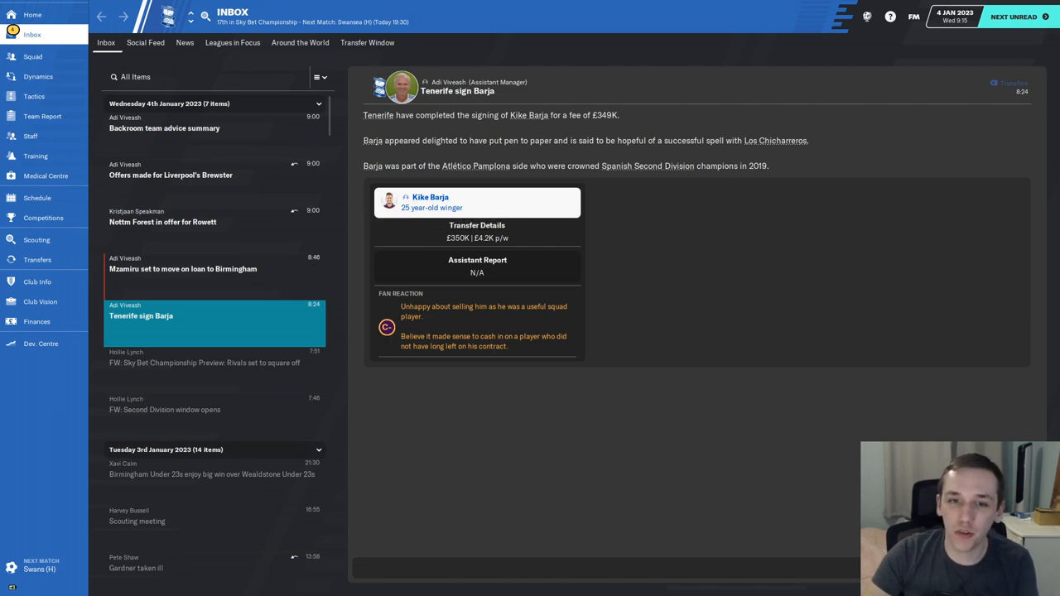
click(431, 197)
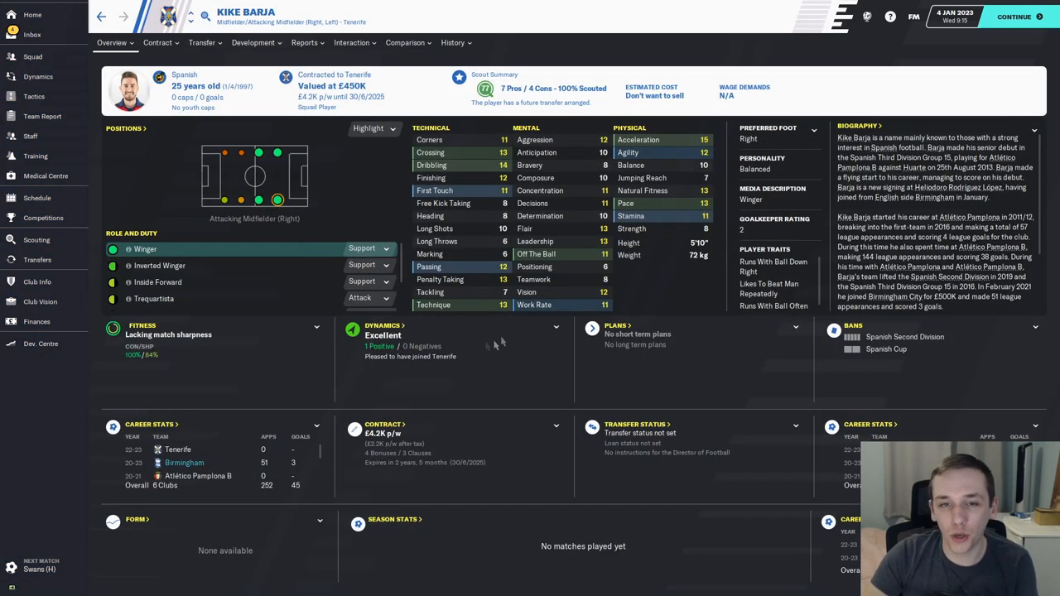
mouse_move(522, 373)
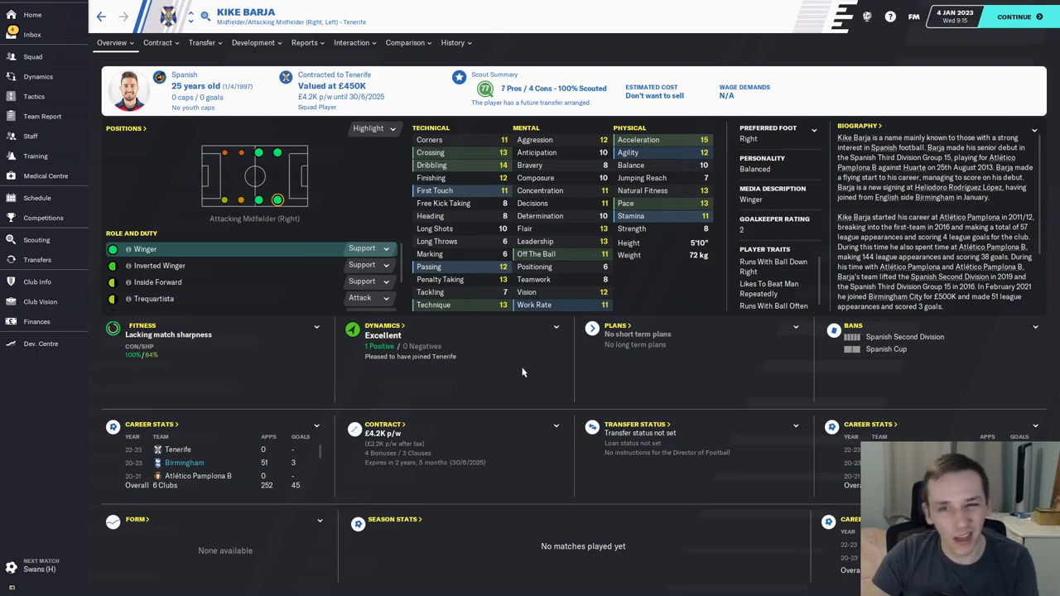
mouse_move(521, 372)
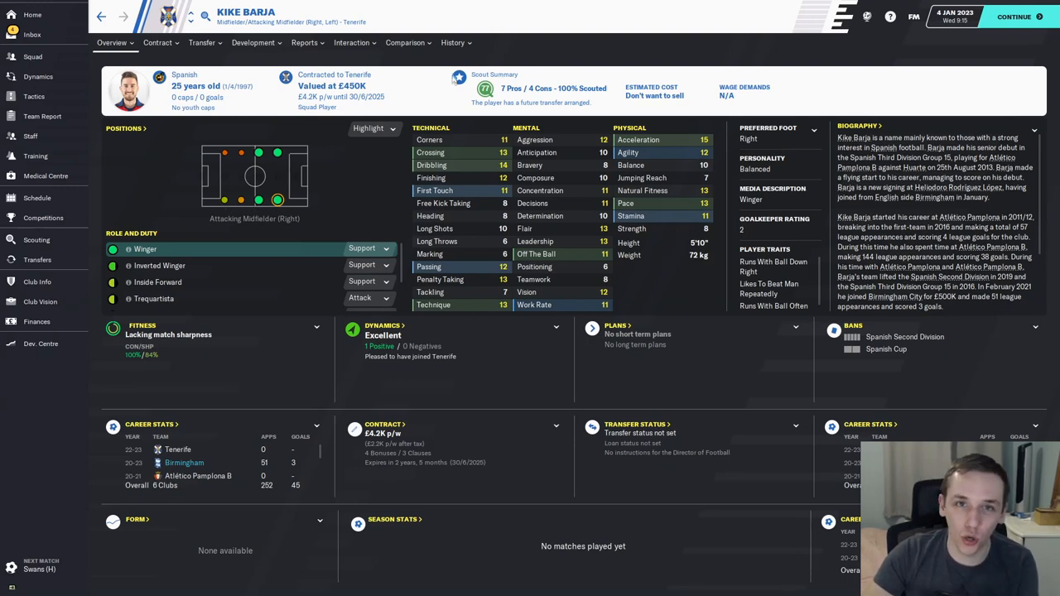
click(452, 43)
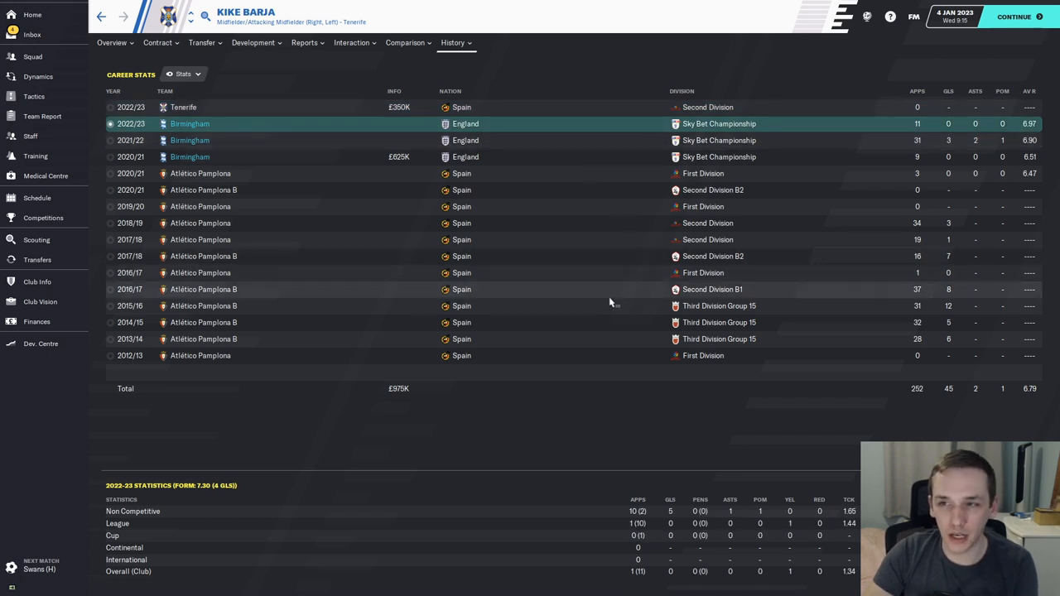
click(31, 35)
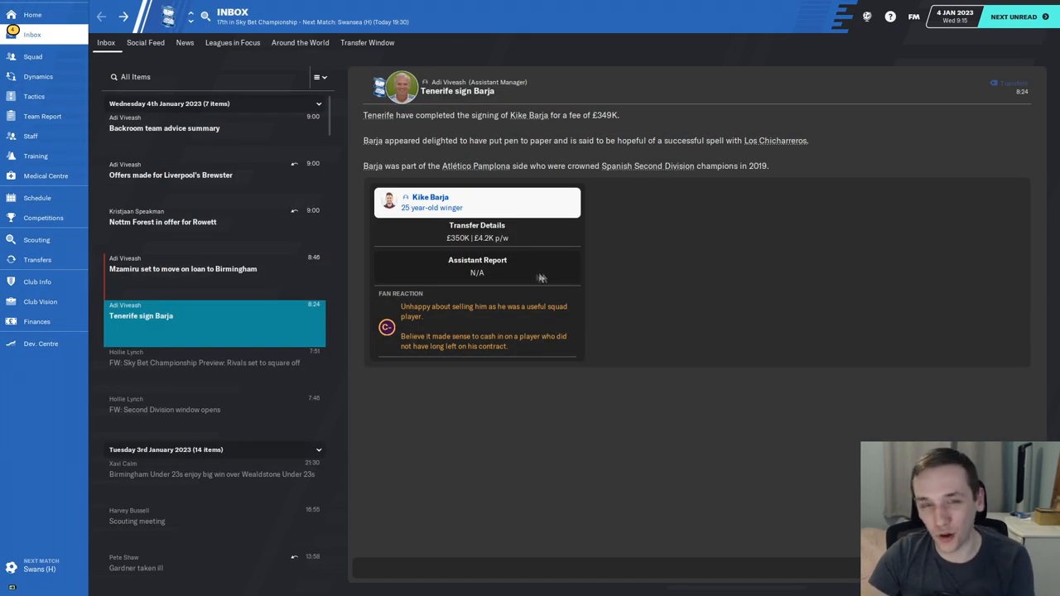
mouse_move(384, 232)
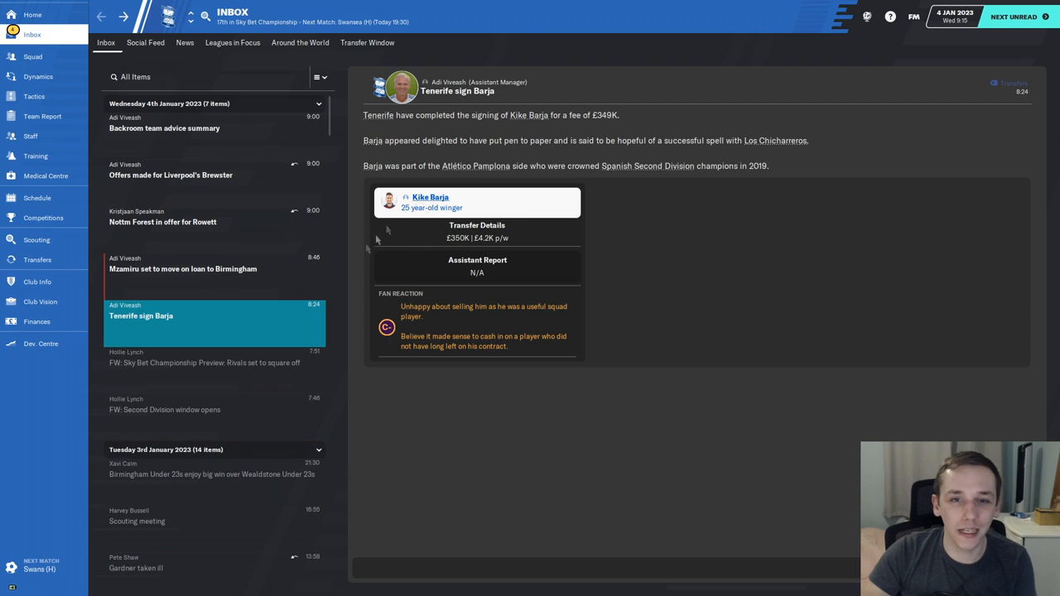
Step: Review Thomas Mzamiru's loan message and profile, then reach Nottm Forest's £160,000 Rowett offer
click(182, 269)
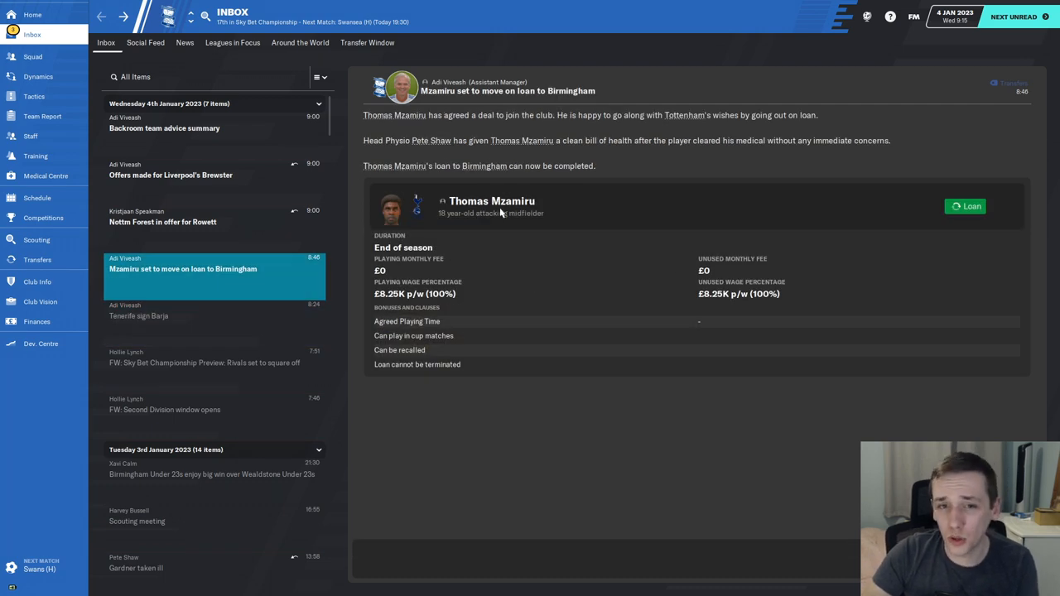
click(490, 201)
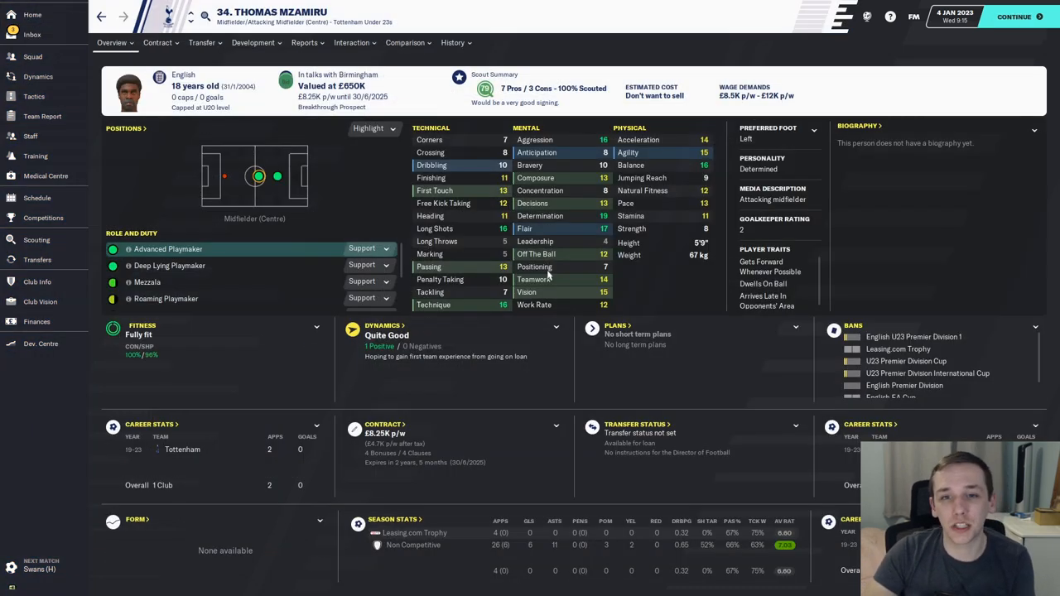
mouse_move(599, 250)
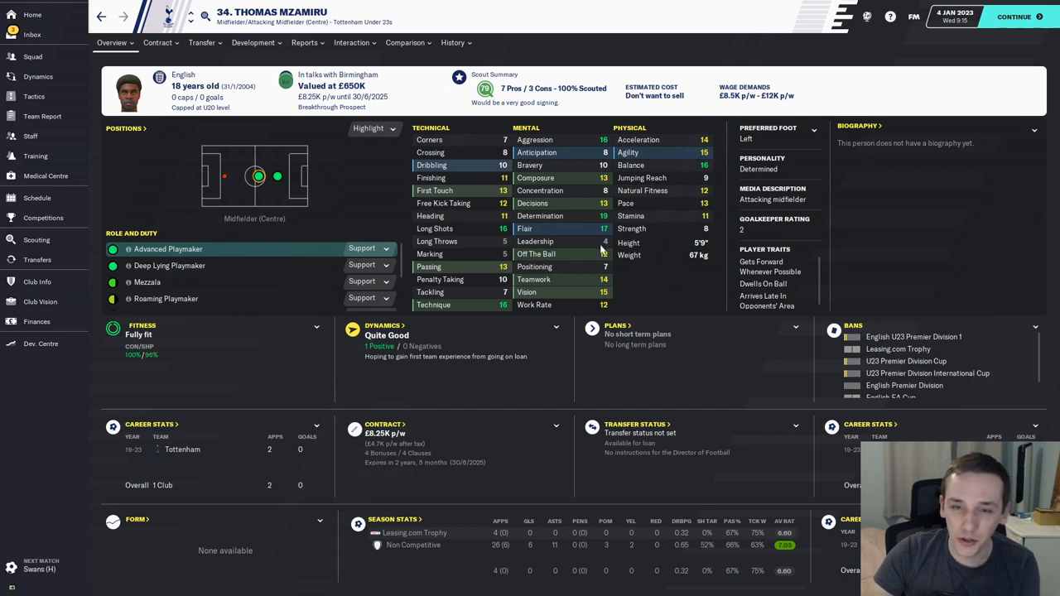
click(32, 35)
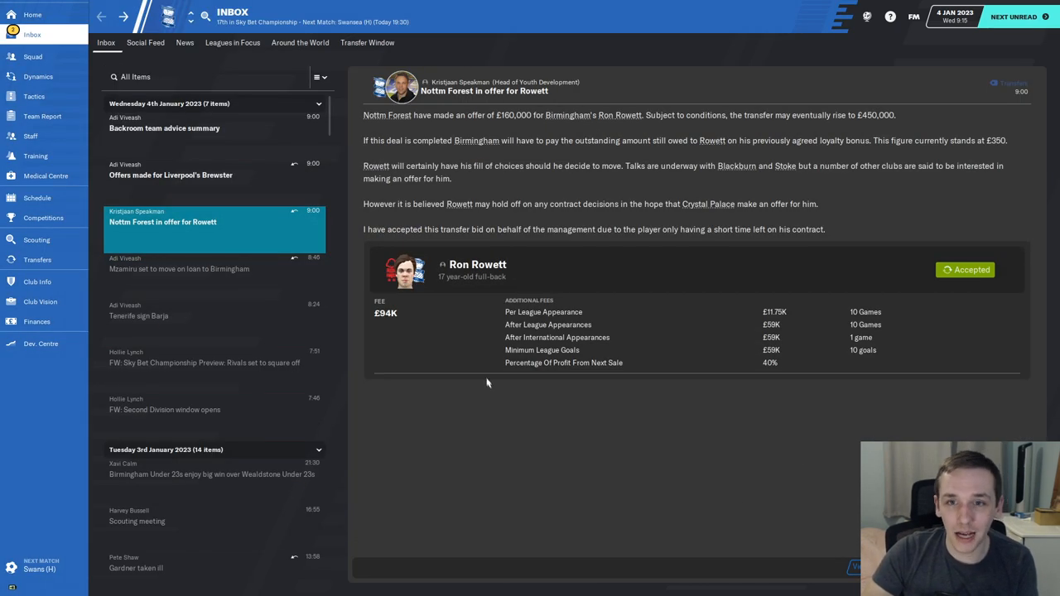
mouse_move(477, 265)
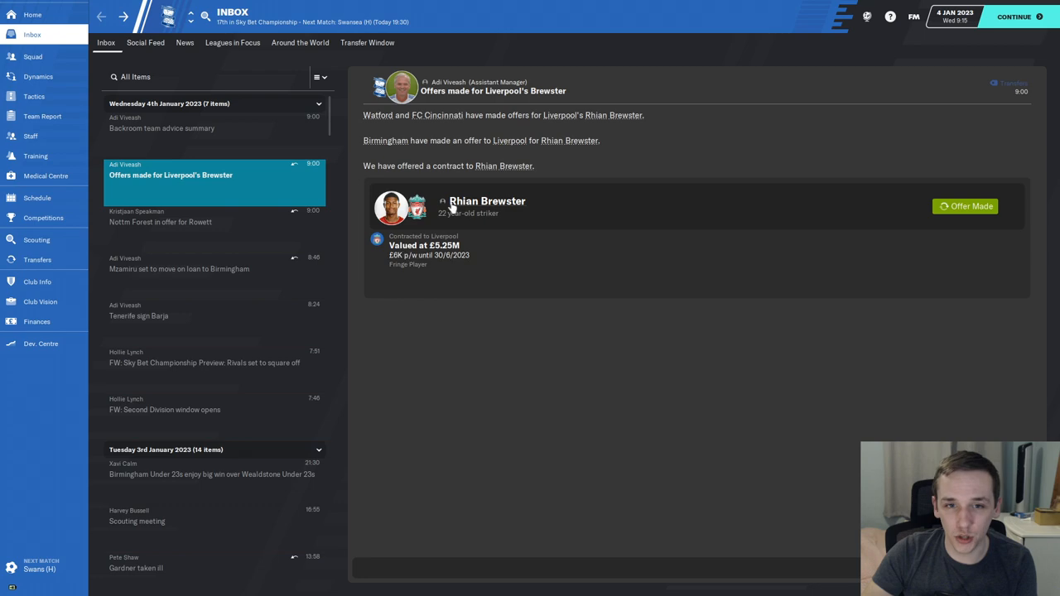
click(486, 202)
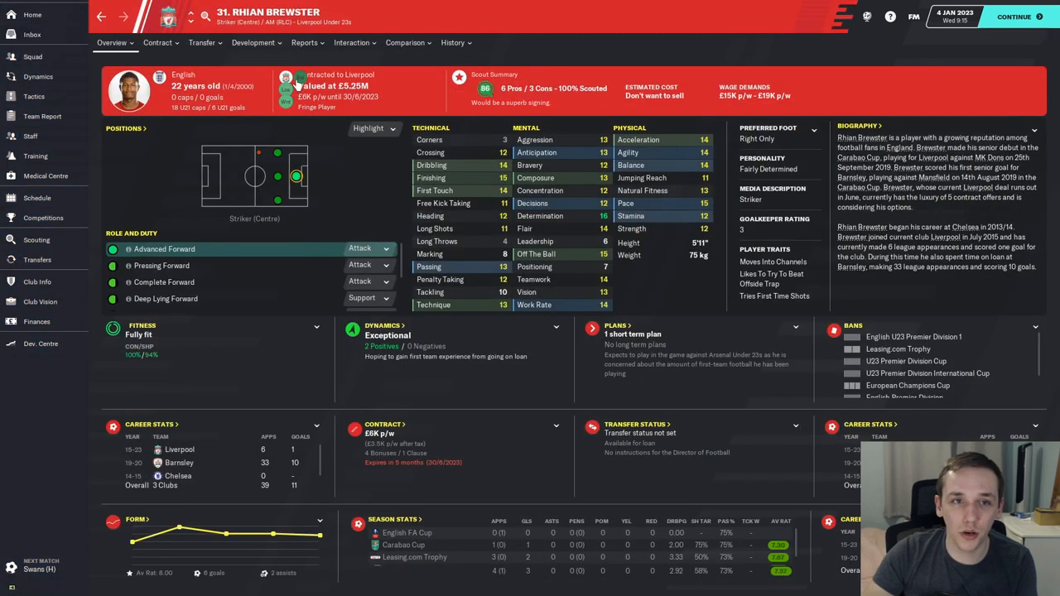
click(202, 43)
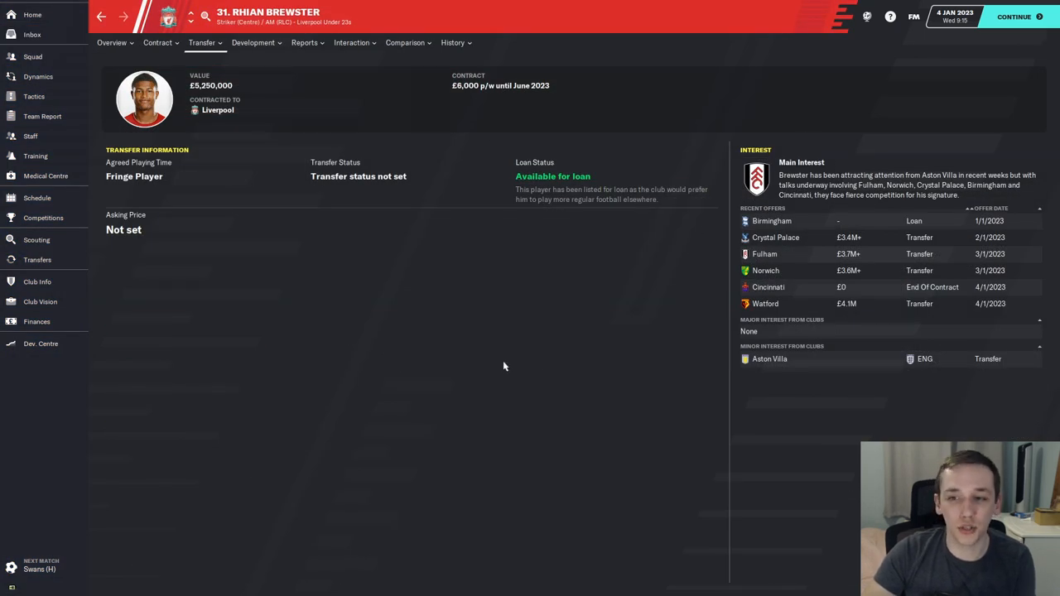
mouse_move(589, 440)
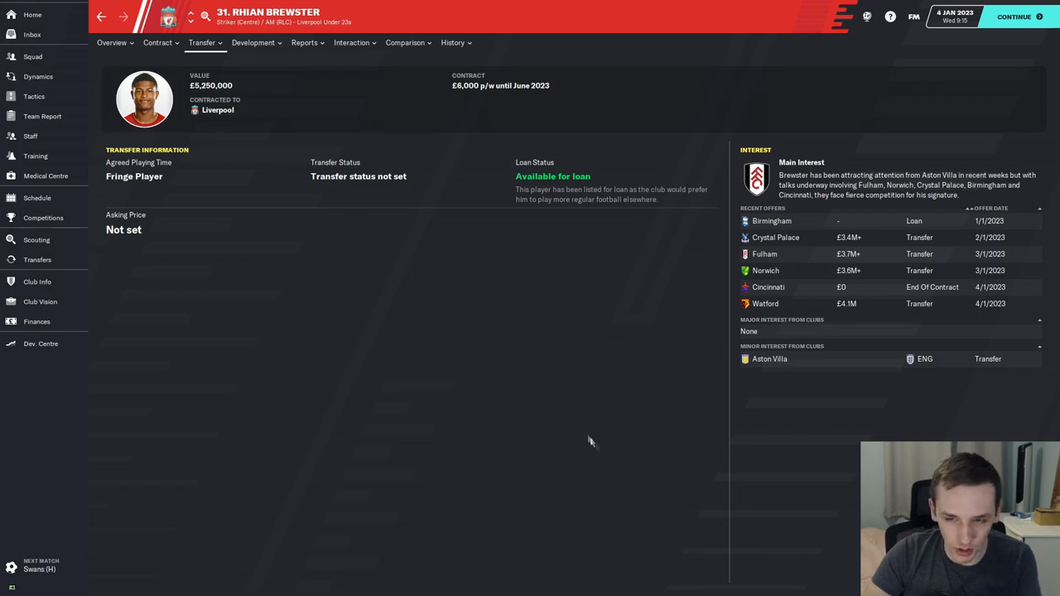
click(33, 35)
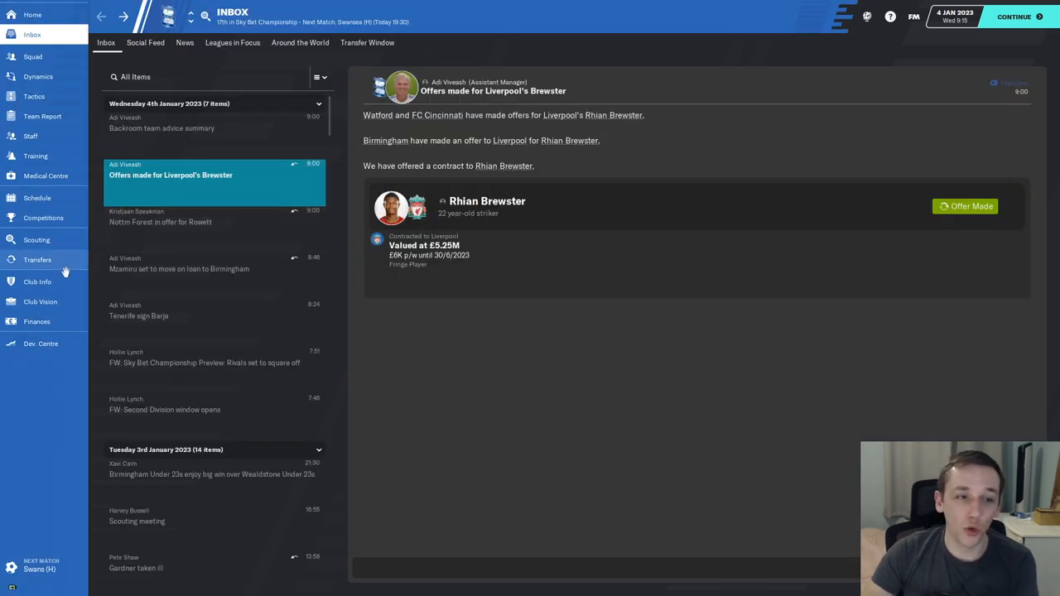
click(37, 258)
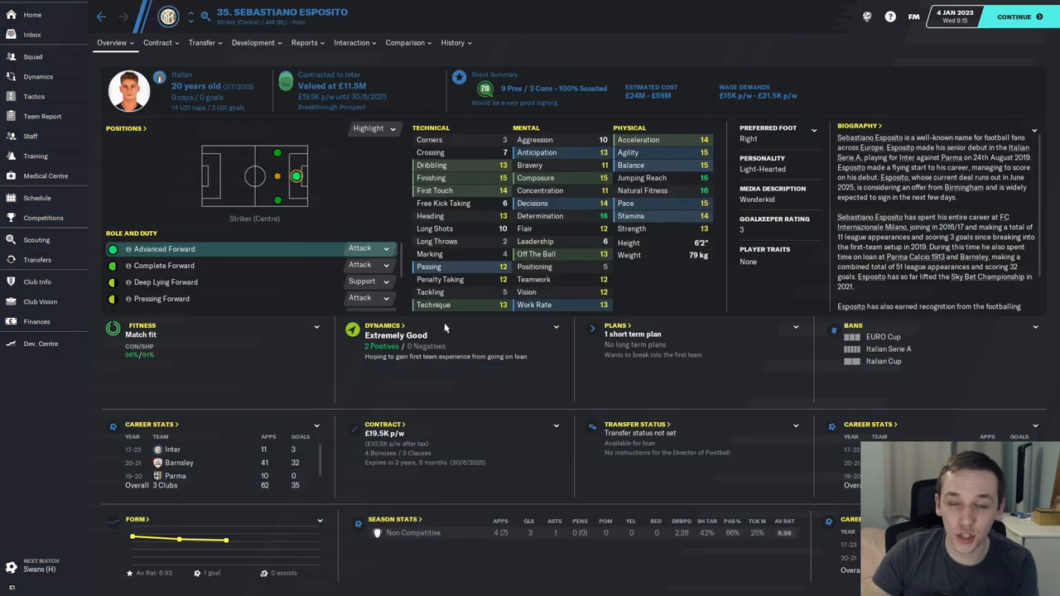
click(37, 258)
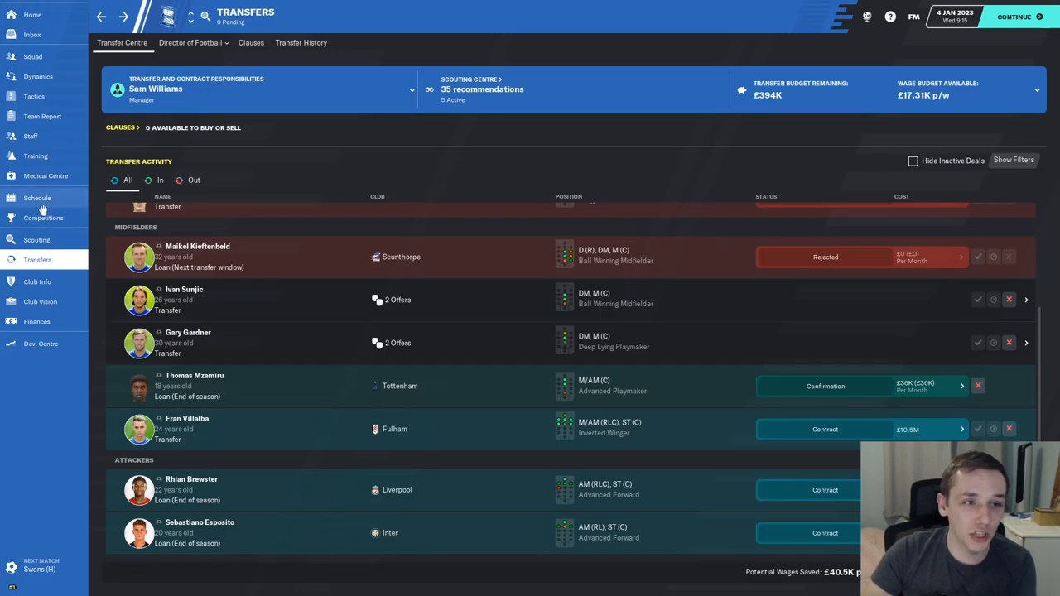
Step: Check the fixture schedule, social feed and the news of Gardner joining Wigan
click(36, 198)
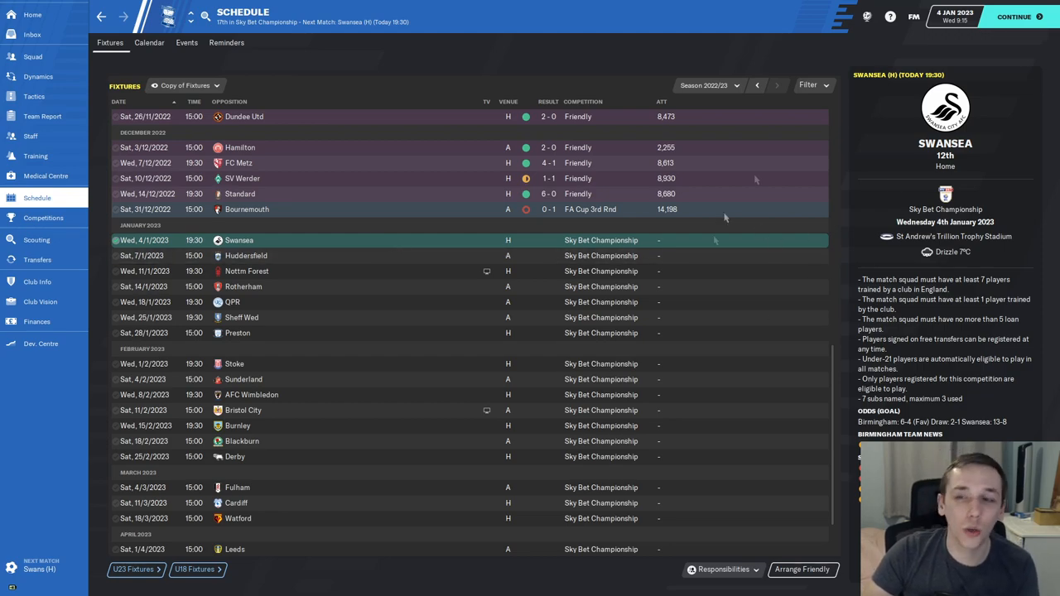
click(31, 35)
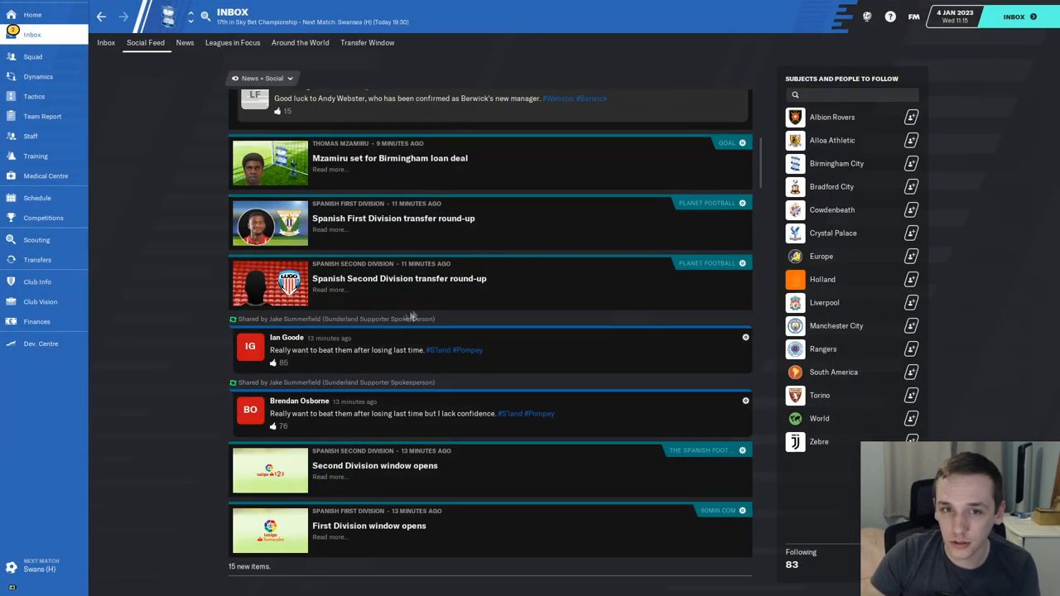
click(106, 43)
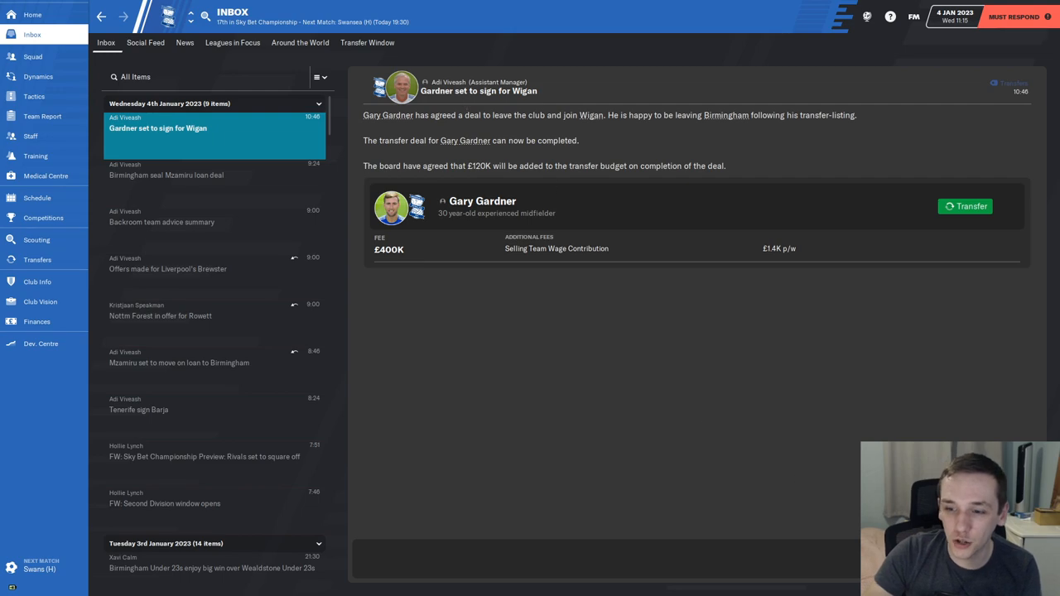
Step: Play the Swansea match to a 2–0 Birmingham win, skip the team talk and return to the inbox
click(963, 206)
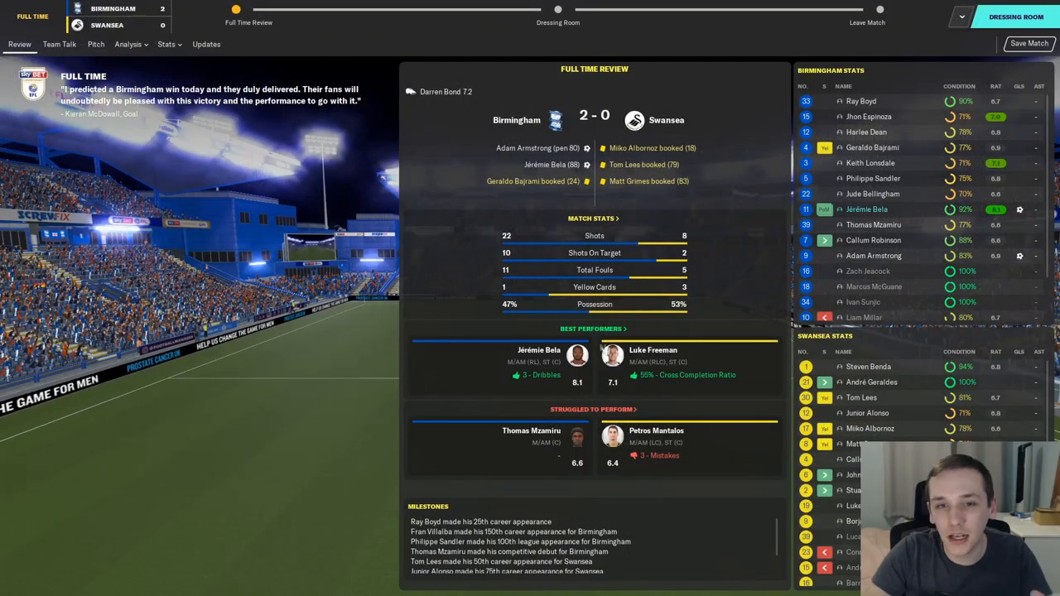
click(60, 43)
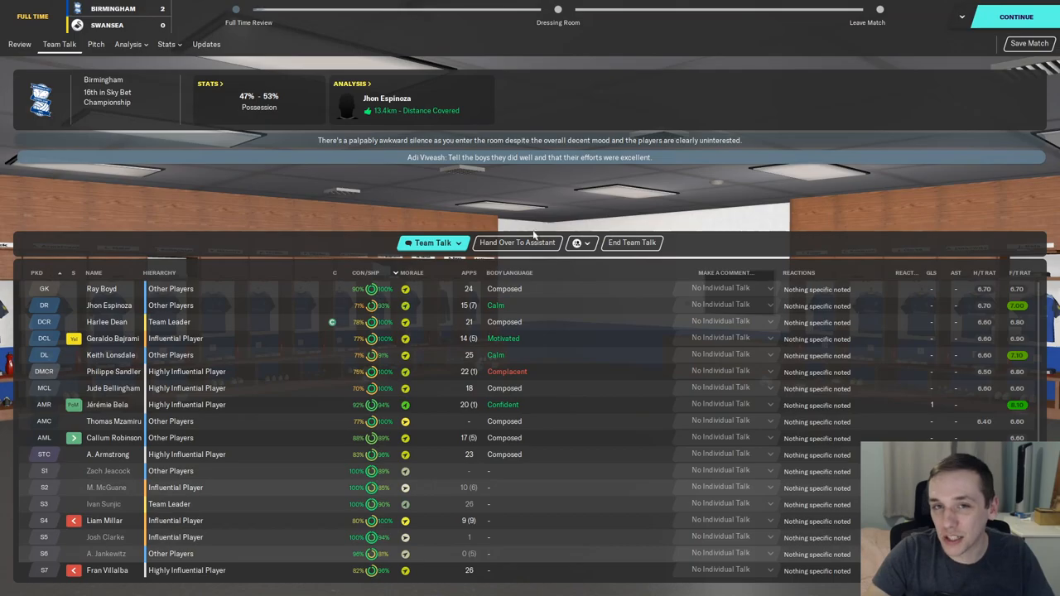
click(1015, 17)
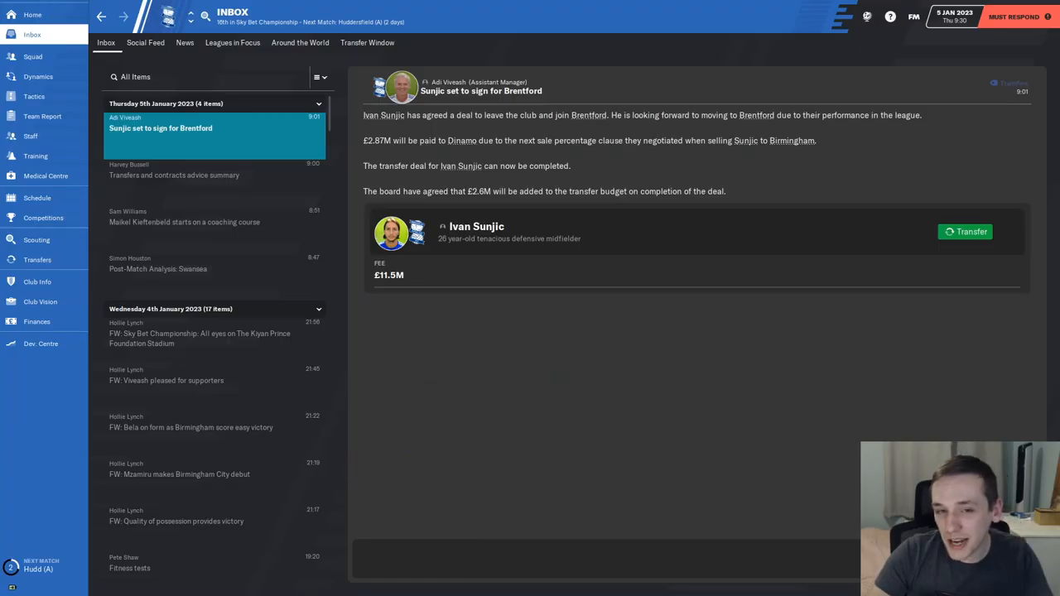
mouse_move(538, 387)
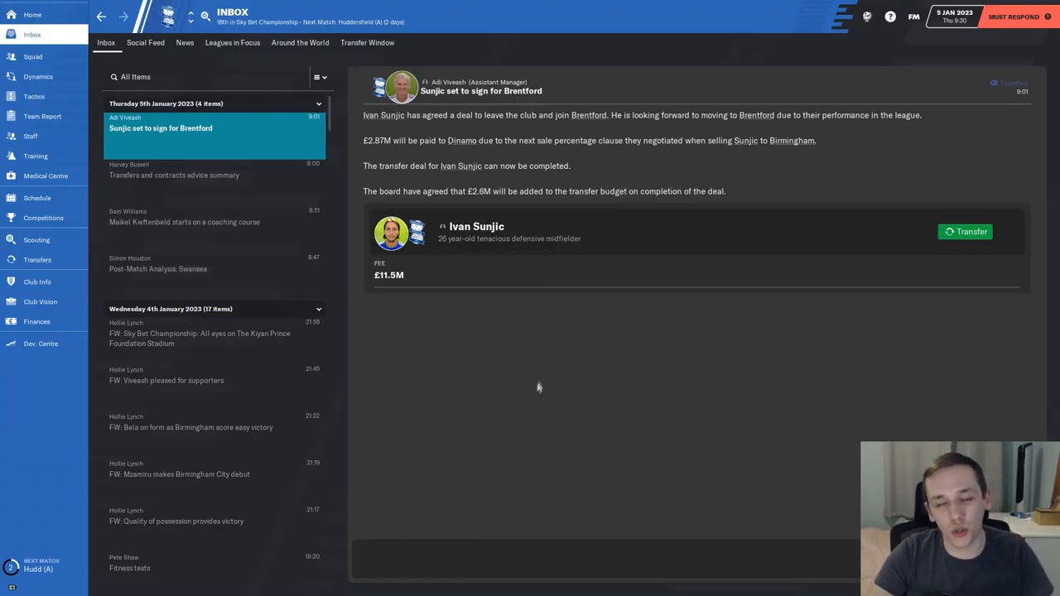
mouse_move(533, 390)
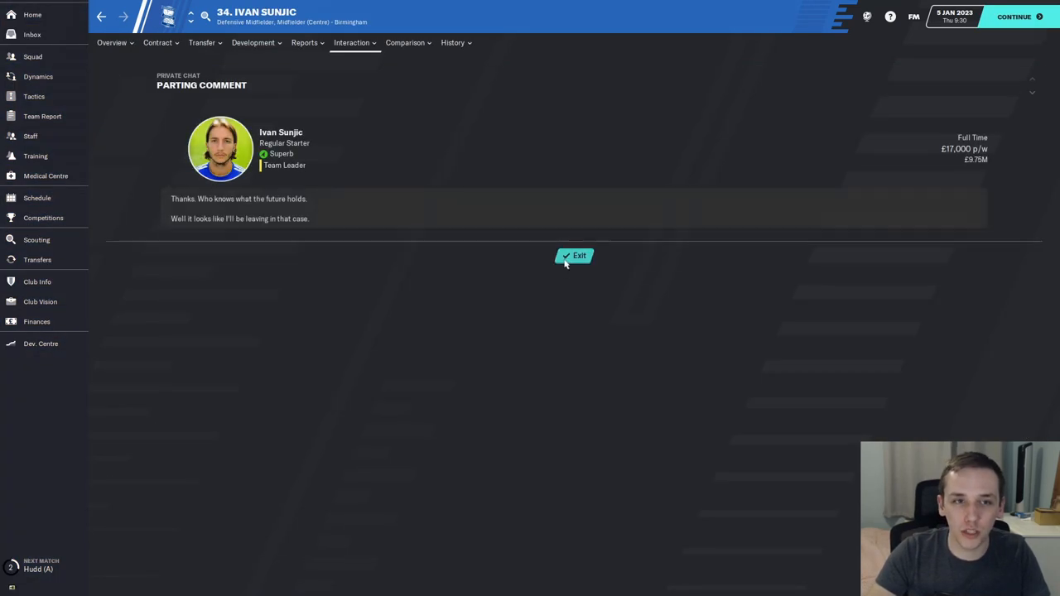
Step: Finish Sunjic's £11.5M Brentford sale, leave the parting chat and view his profile
click(575, 255)
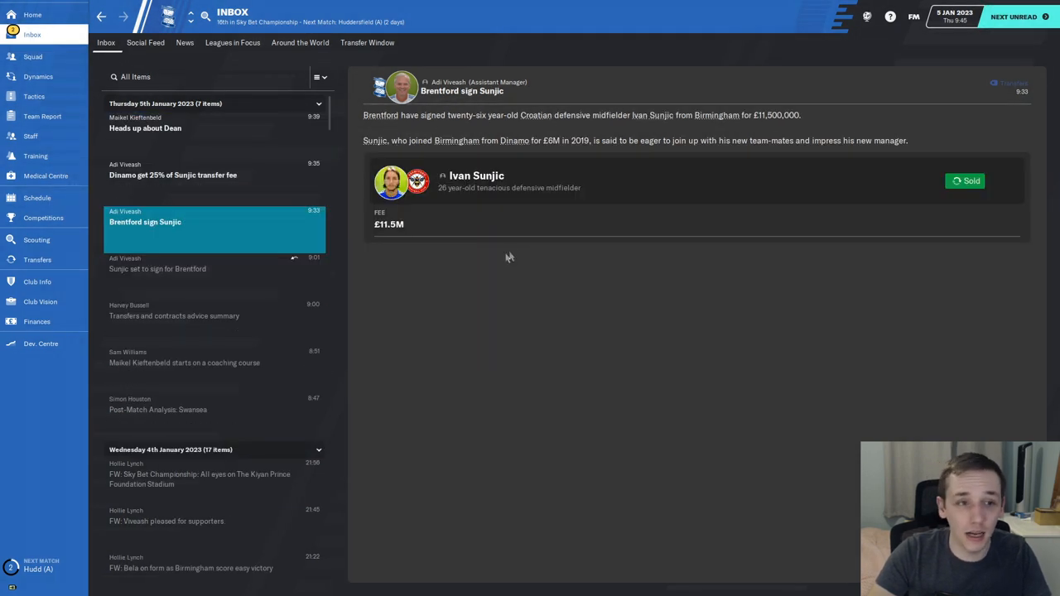
mouse_move(505, 296)
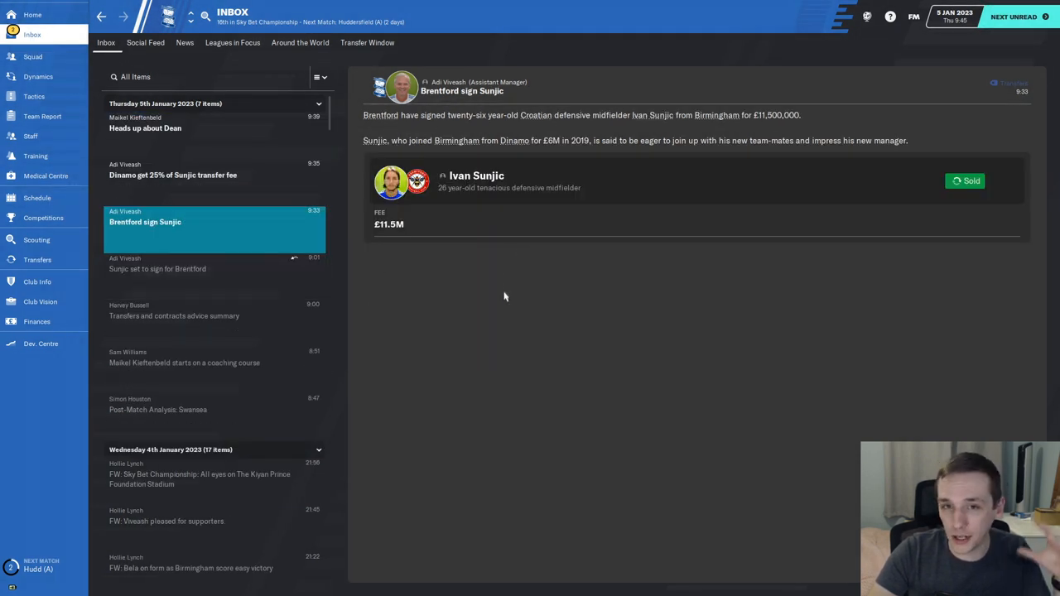
mouse_move(479, 188)
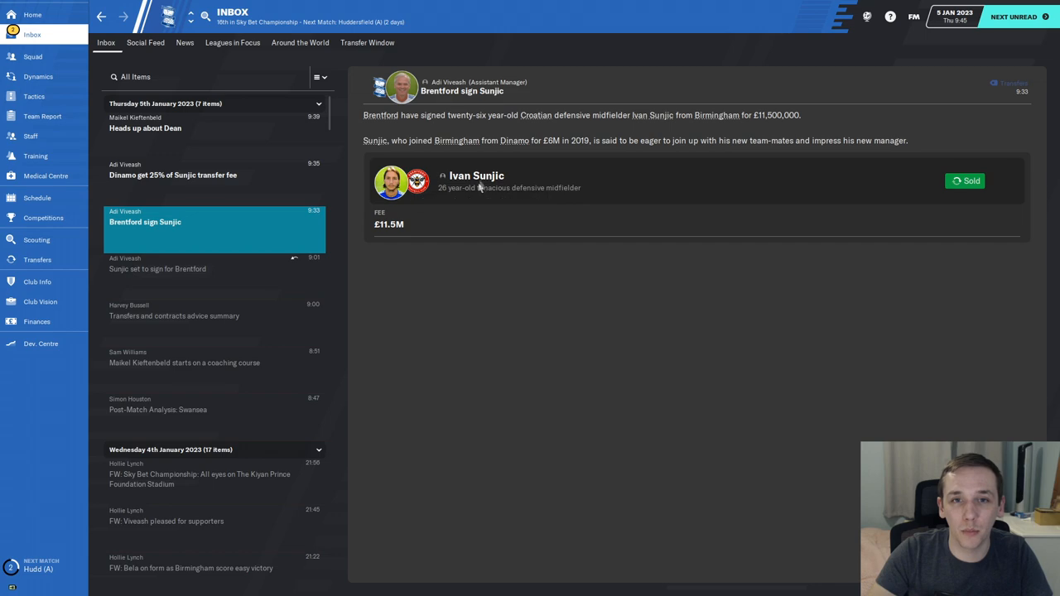
click(477, 175)
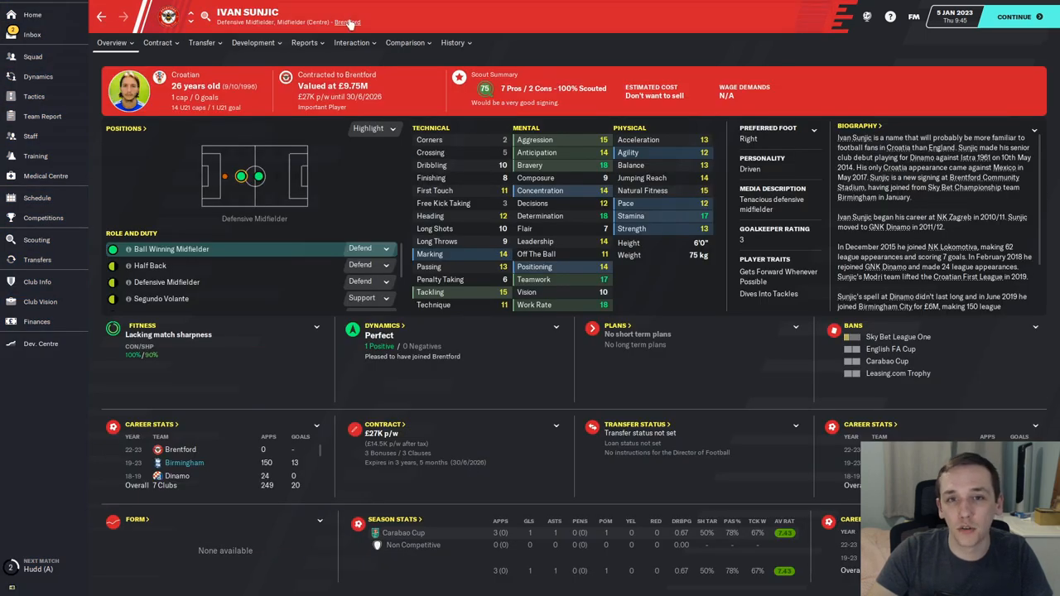
click(348, 23)
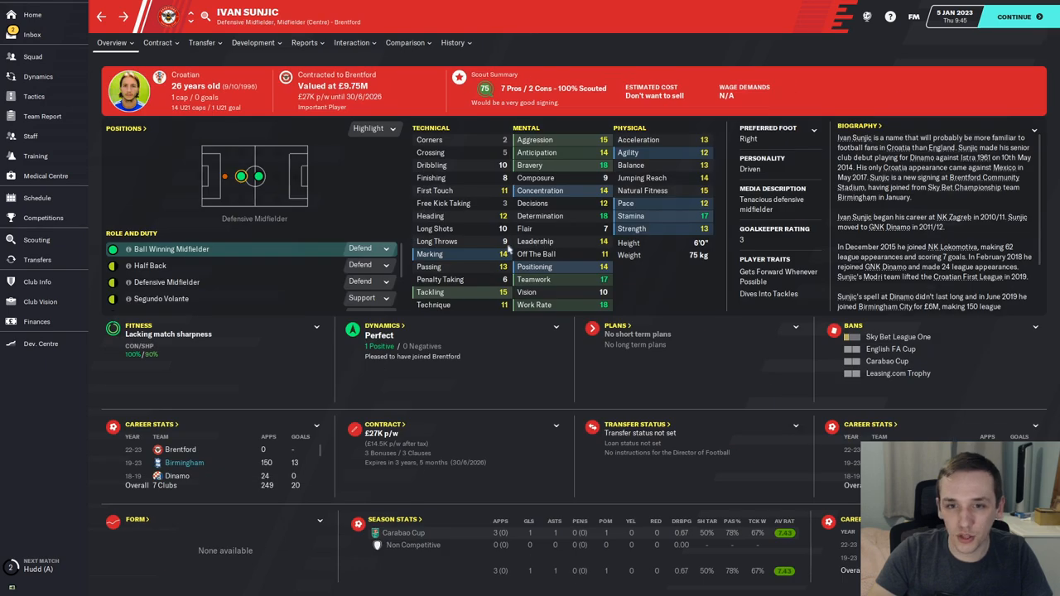
mouse_move(335, 235)
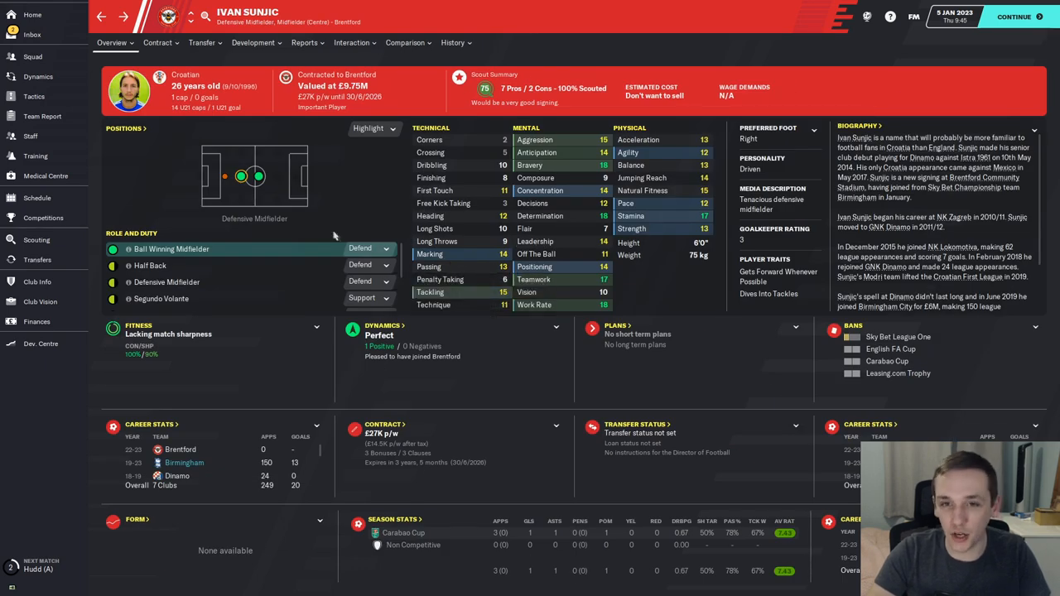
mouse_move(289, 202)
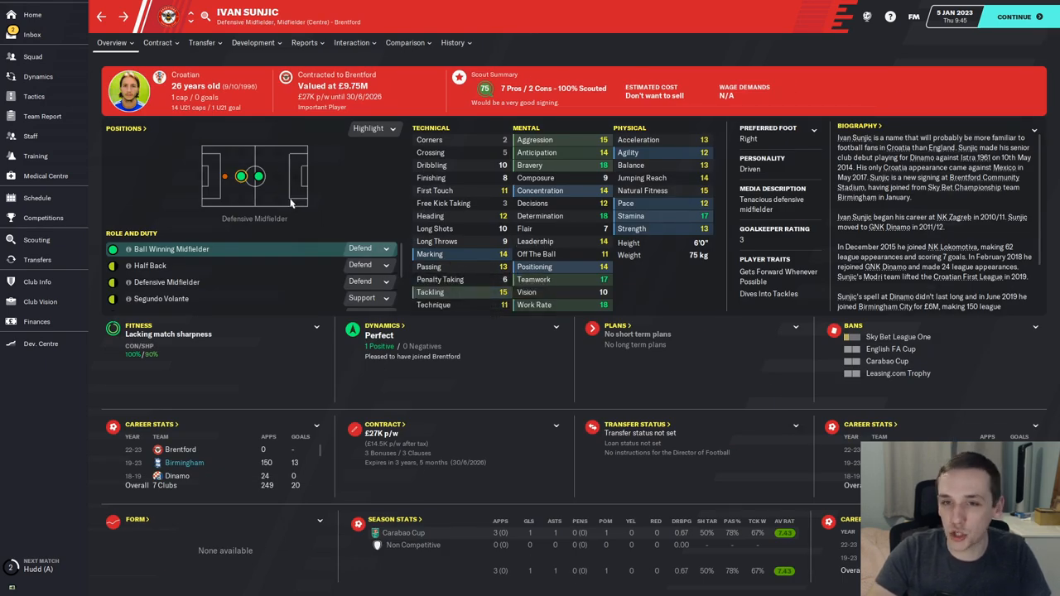
Step: Read the inbox messages on the sale and bring up the club finances overview
click(31, 33)
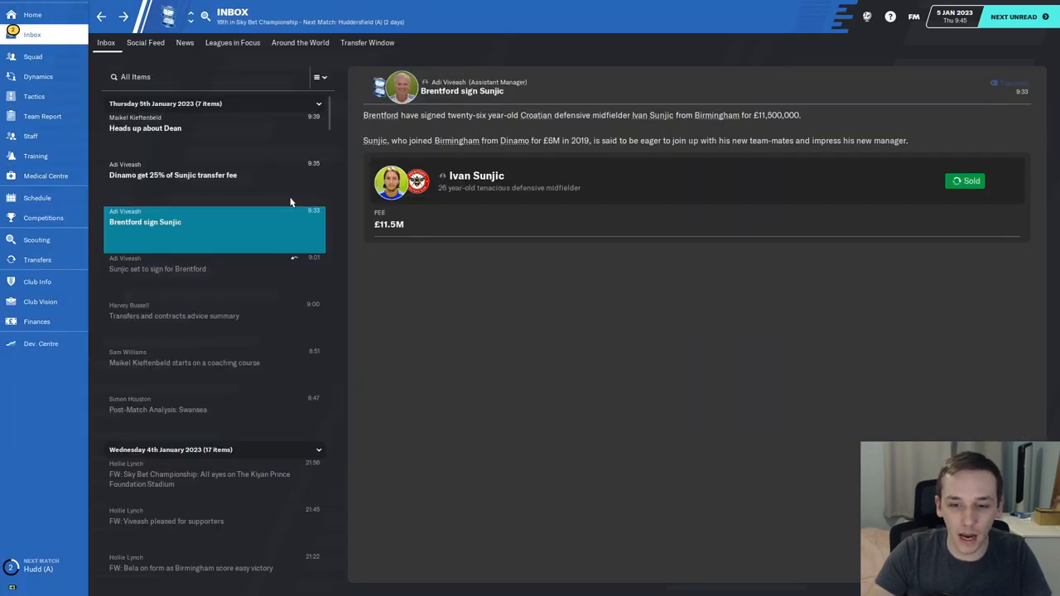
mouse_move(417, 231)
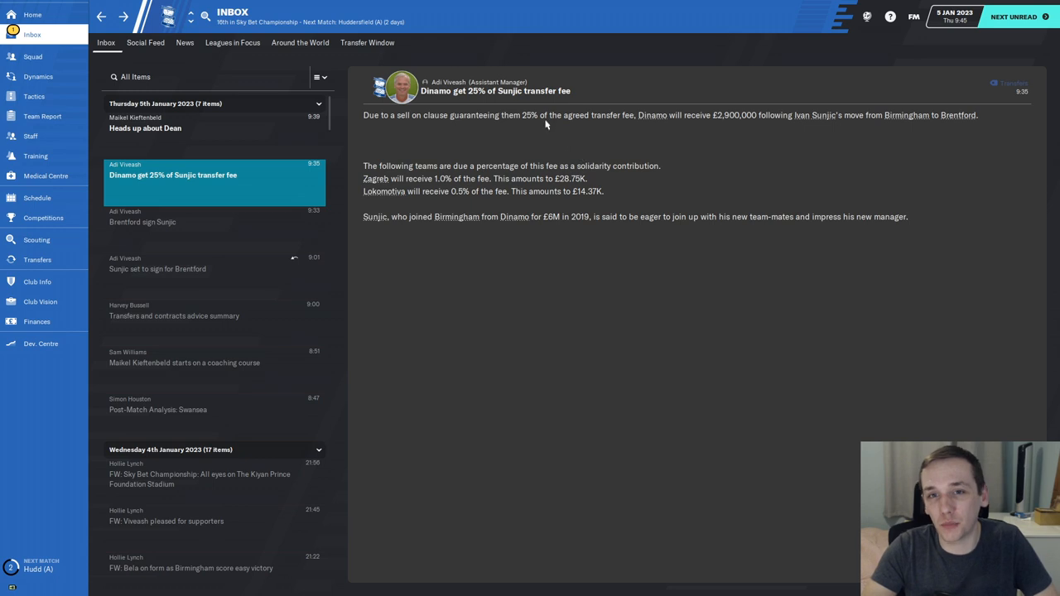
mouse_move(278, 157)
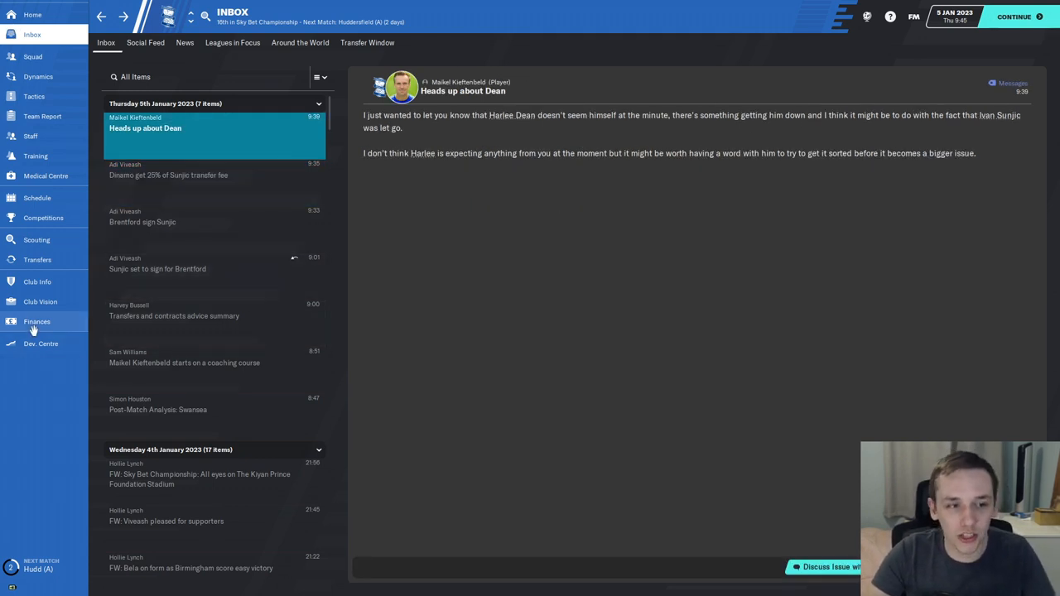
click(36, 321)
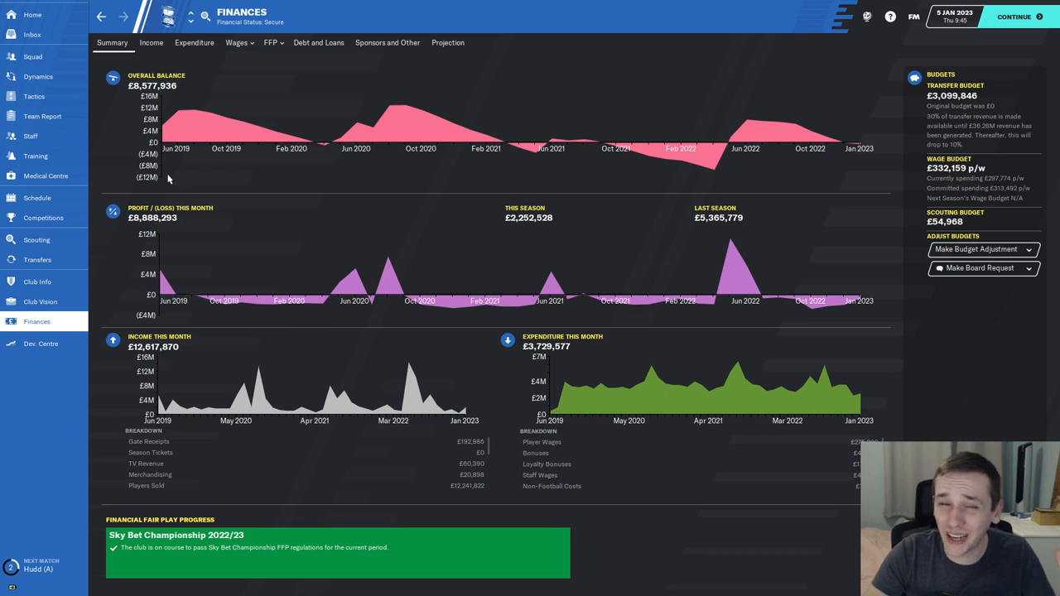
mouse_move(952, 101)
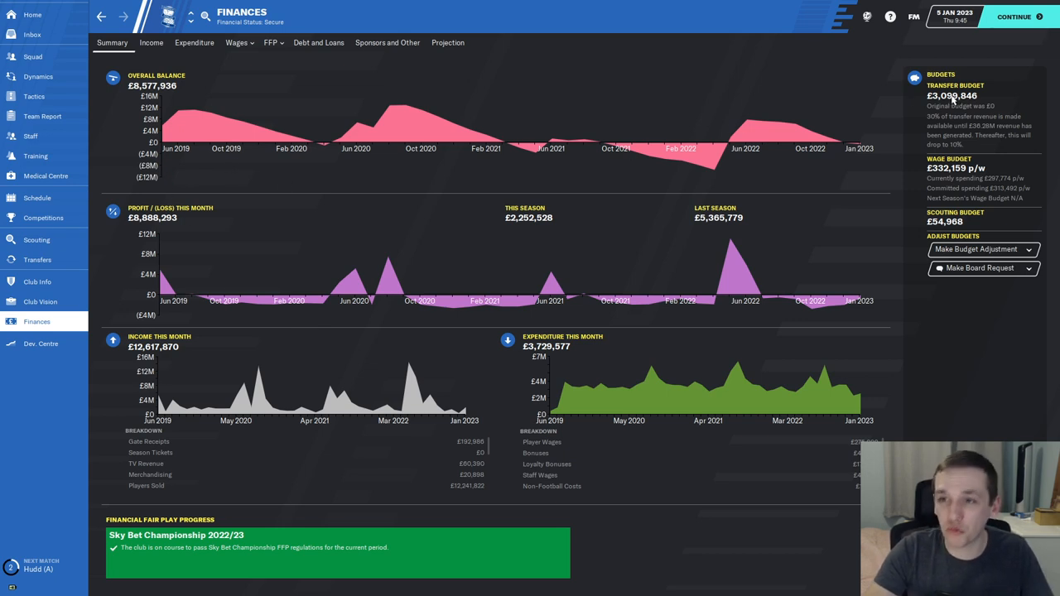
mouse_move(467, 315)
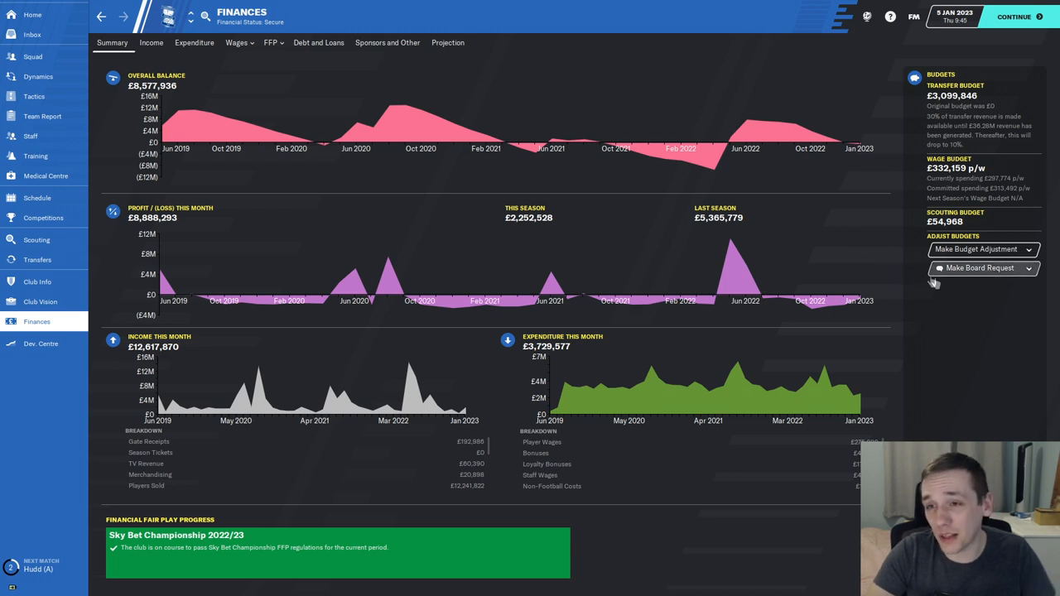
mouse_move(970, 348)
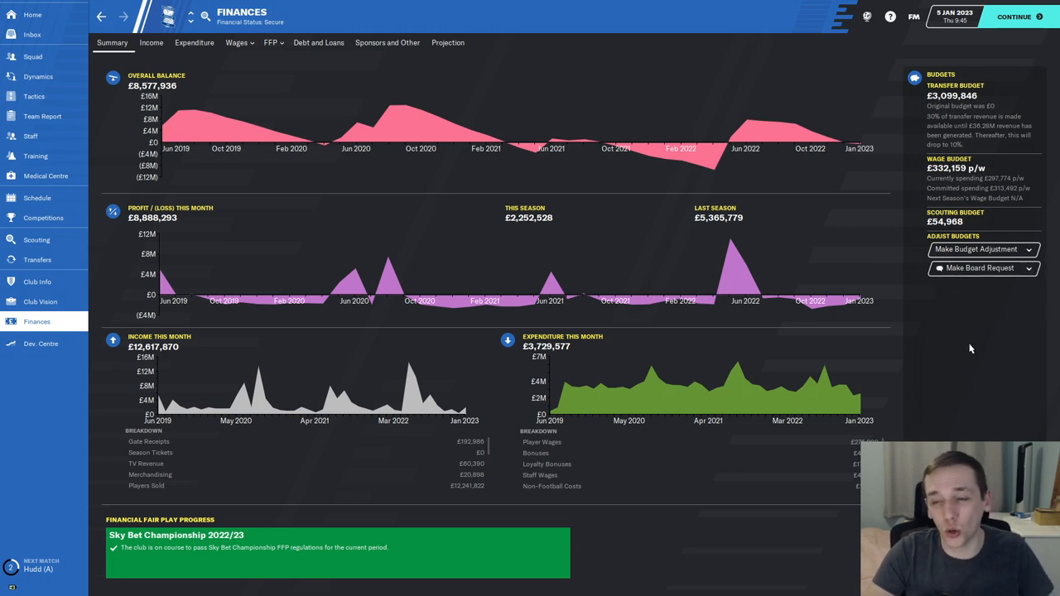
mouse_move(934, 351)
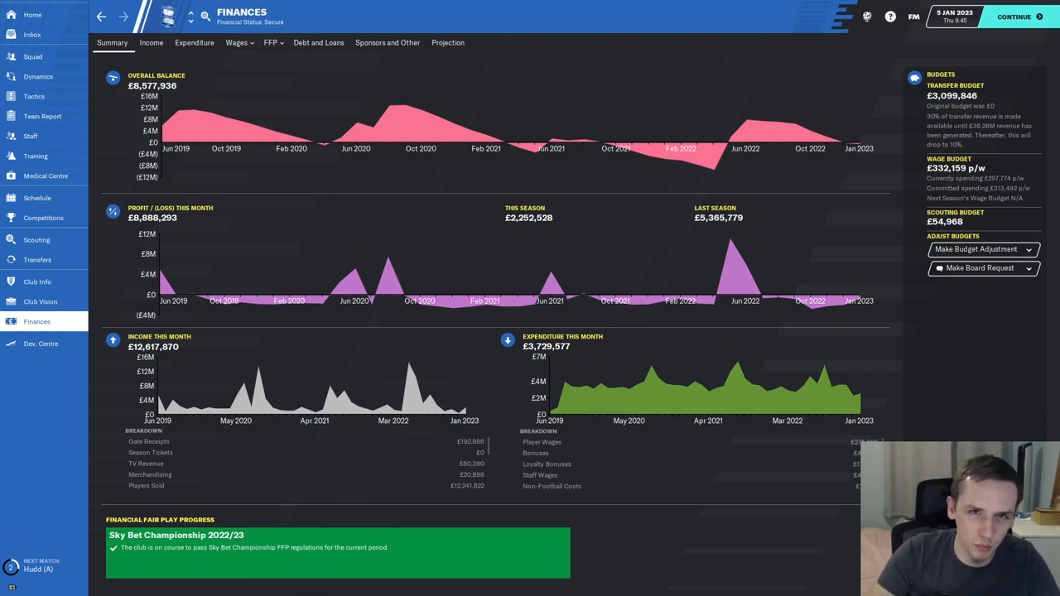
mouse_move(151, 452)
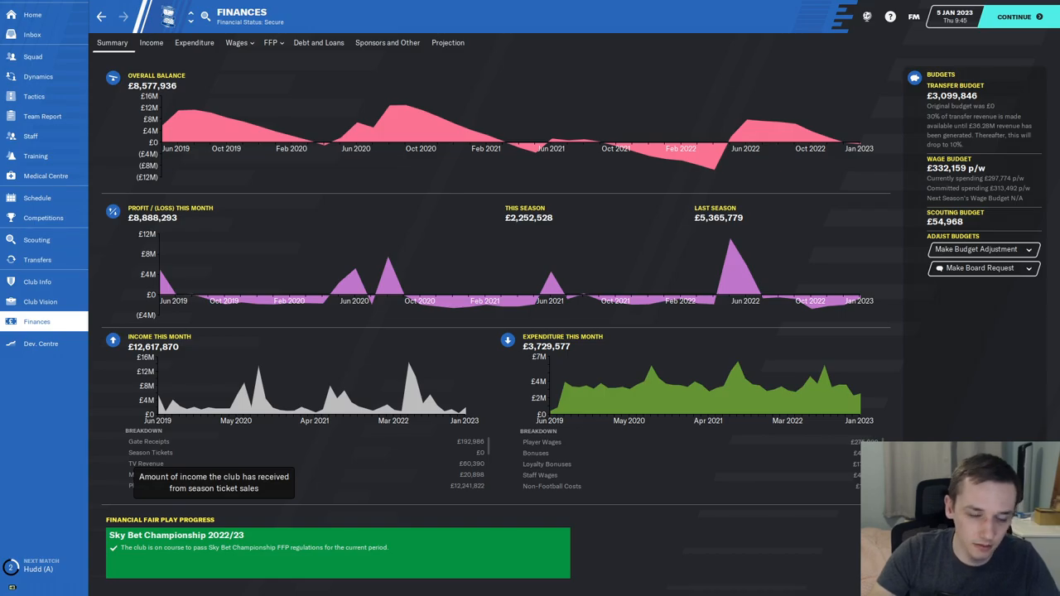
Step: Play the Huddersfield match, lost 1–0, and reach the news of Villalba's £10.5M Fulham move
click(1013, 17)
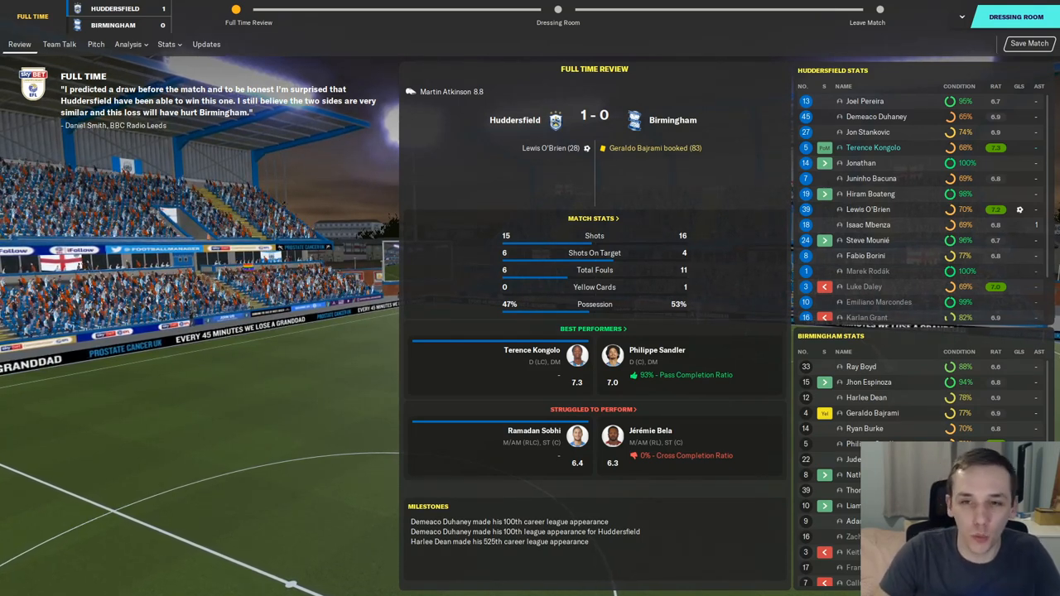
scroll(down, 3)
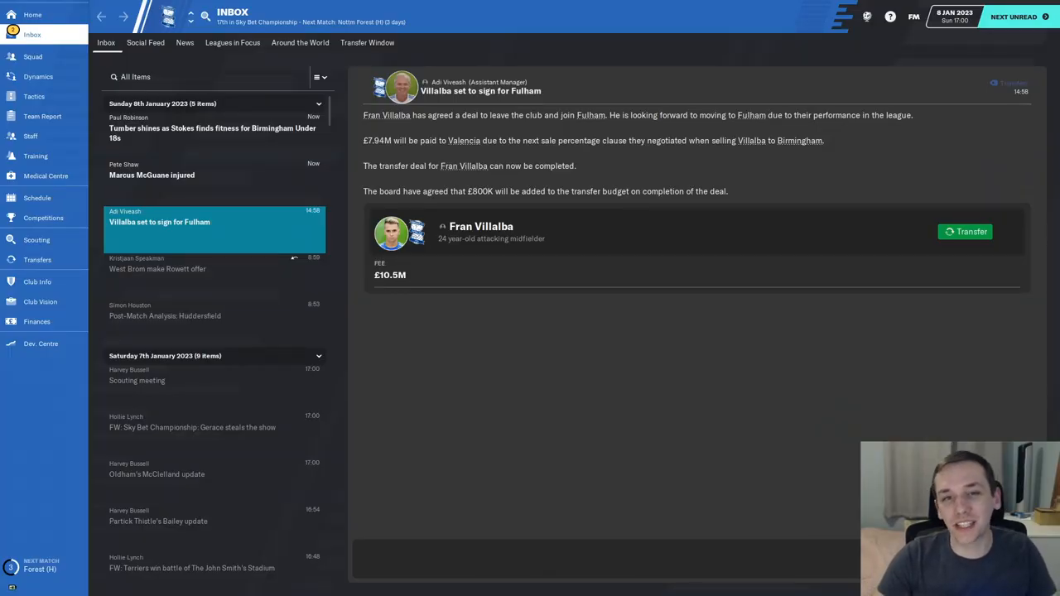
Step: Complete Fran Villalba's sale to Fulham and end the parting conversation
click(964, 232)
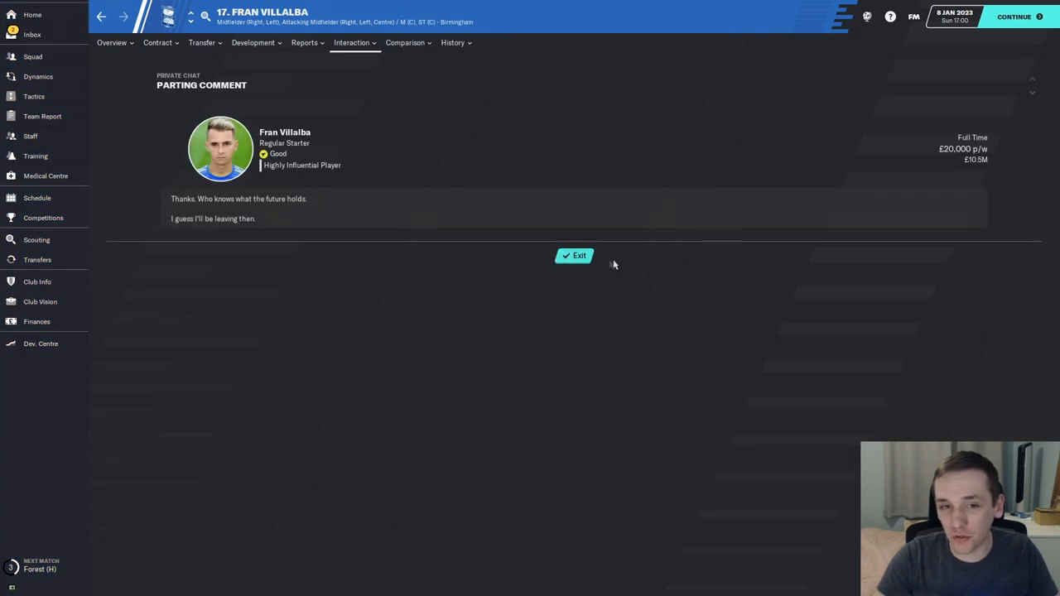
click(572, 255)
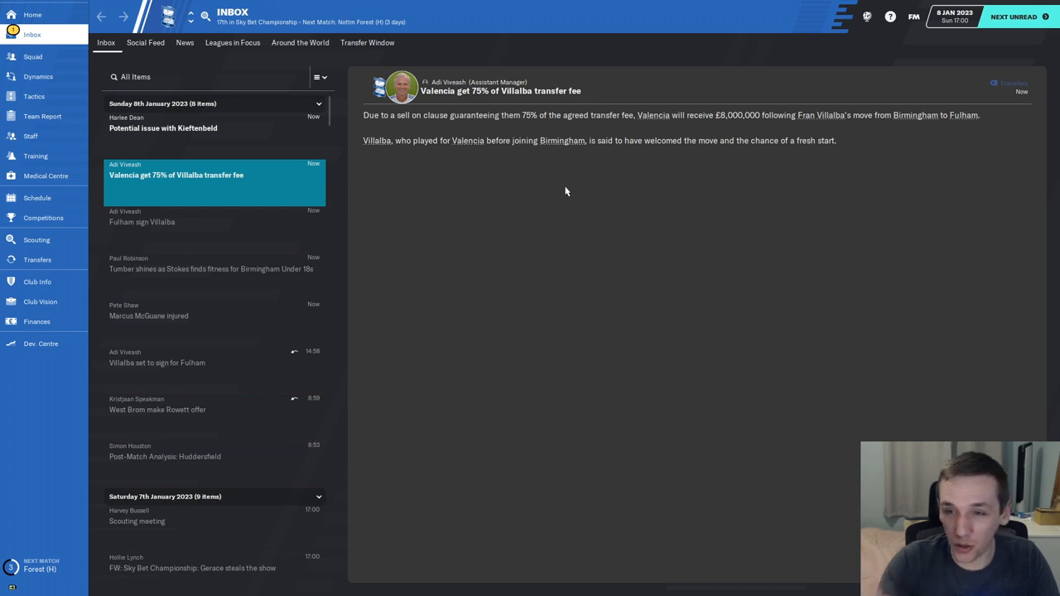
mouse_move(70, 271)
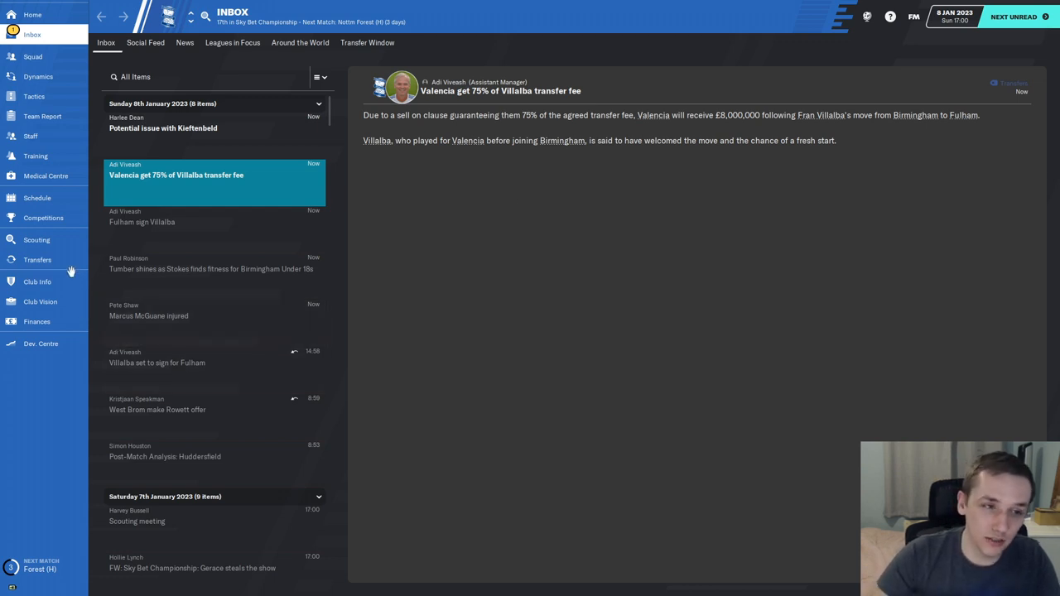
Step: Check transfer activity and the improved finances, then return to the news messages
click(36, 258)
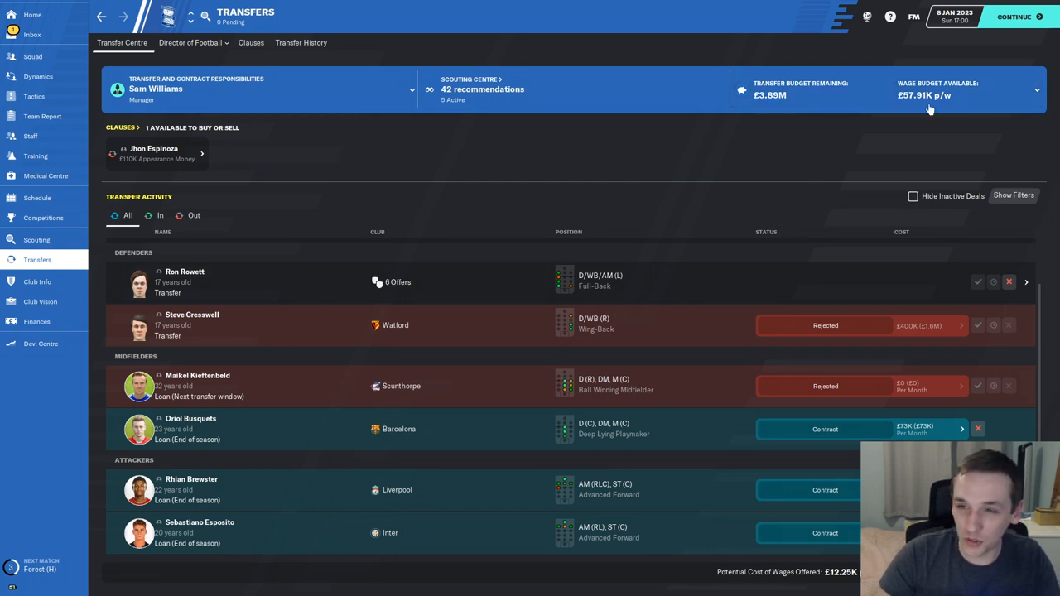
mouse_move(603, 120)
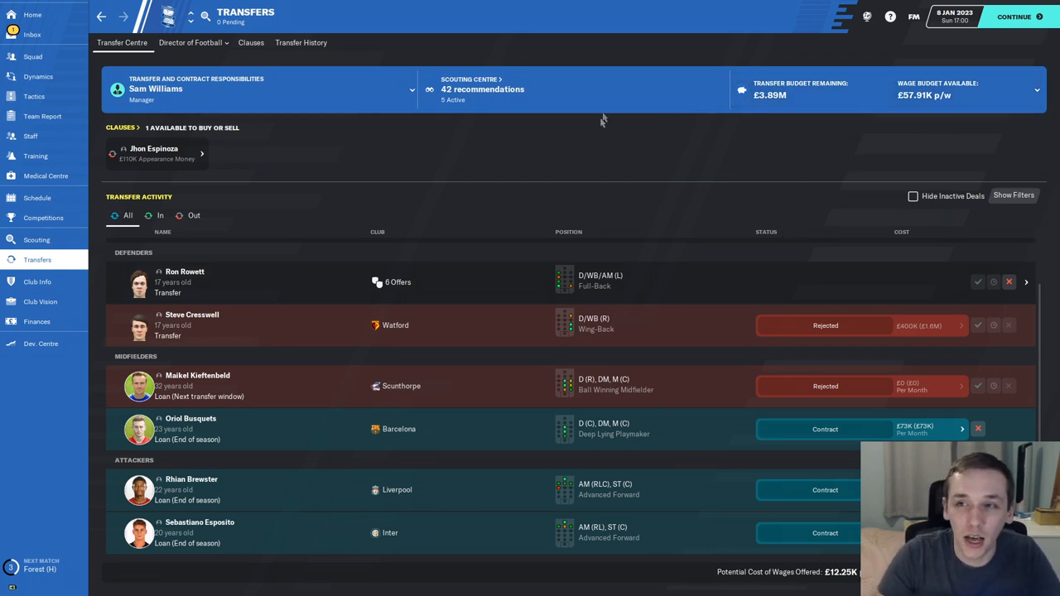
mouse_move(980, 152)
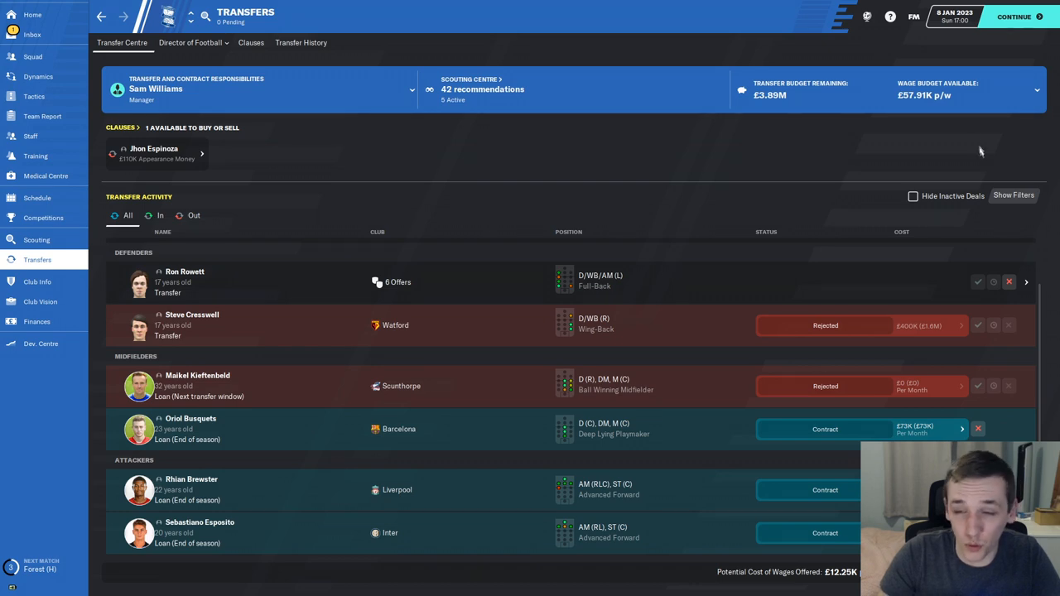
click(37, 321)
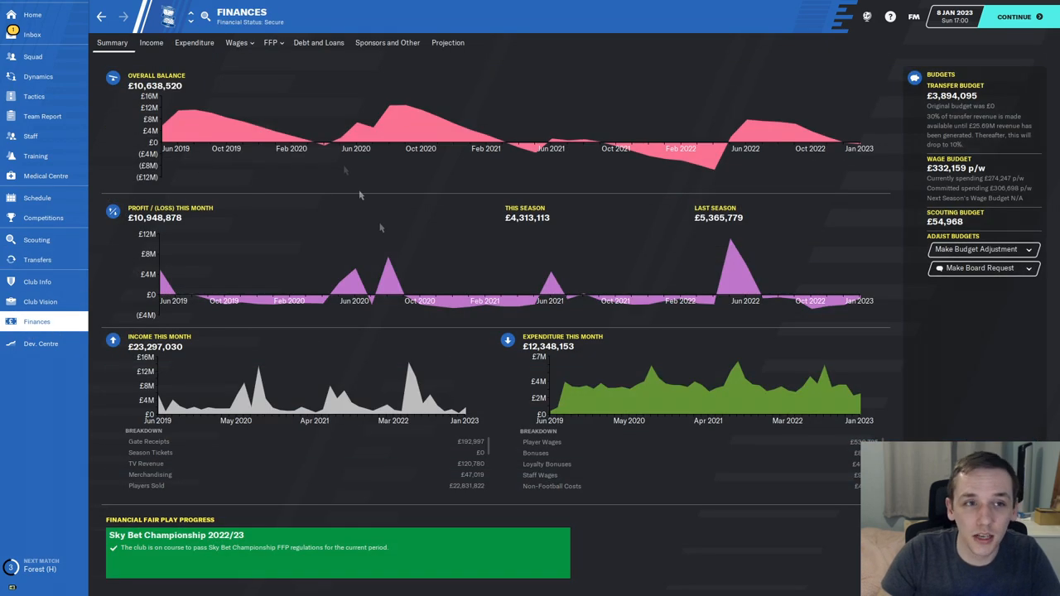
mouse_move(593, 260)
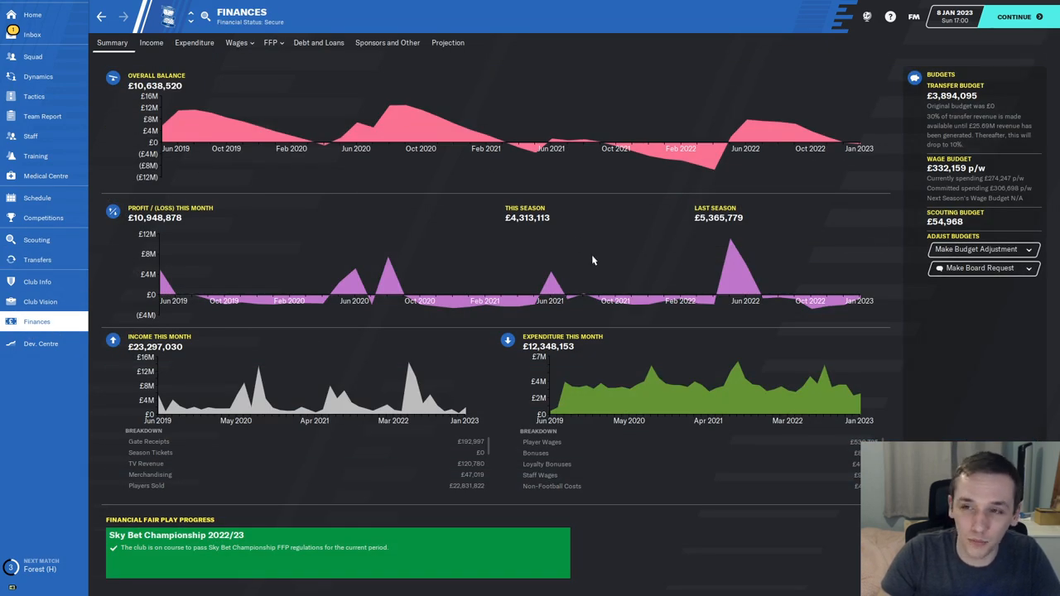
click(31, 34)
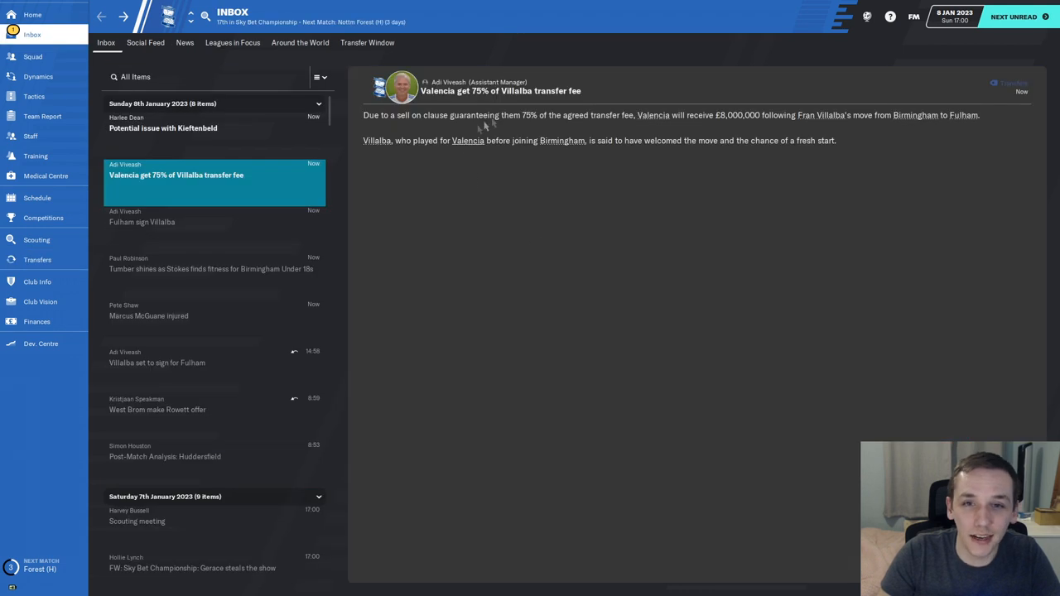
mouse_move(745, 124)
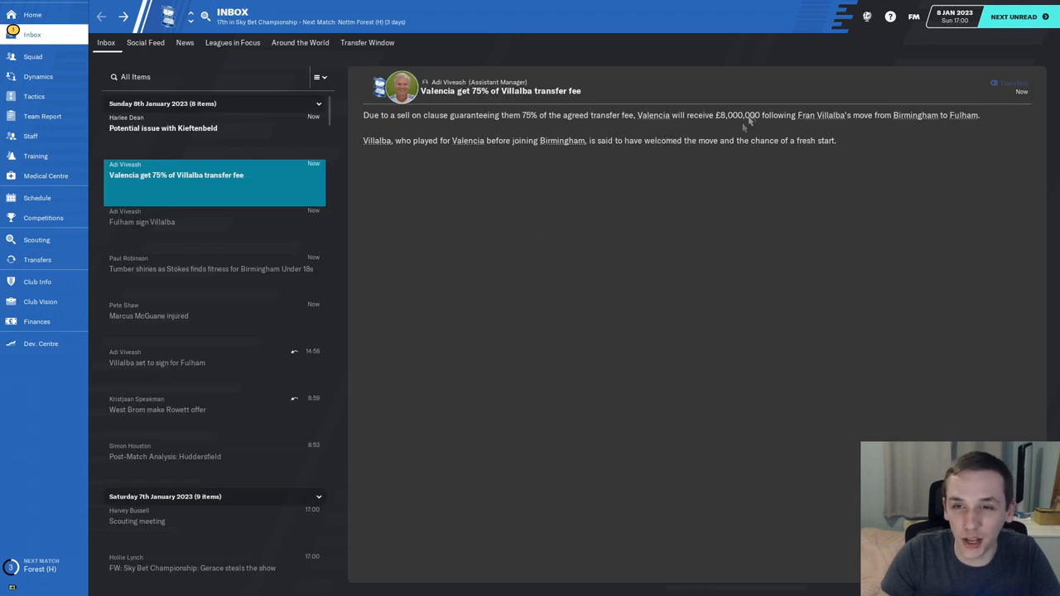
mouse_move(735, 143)
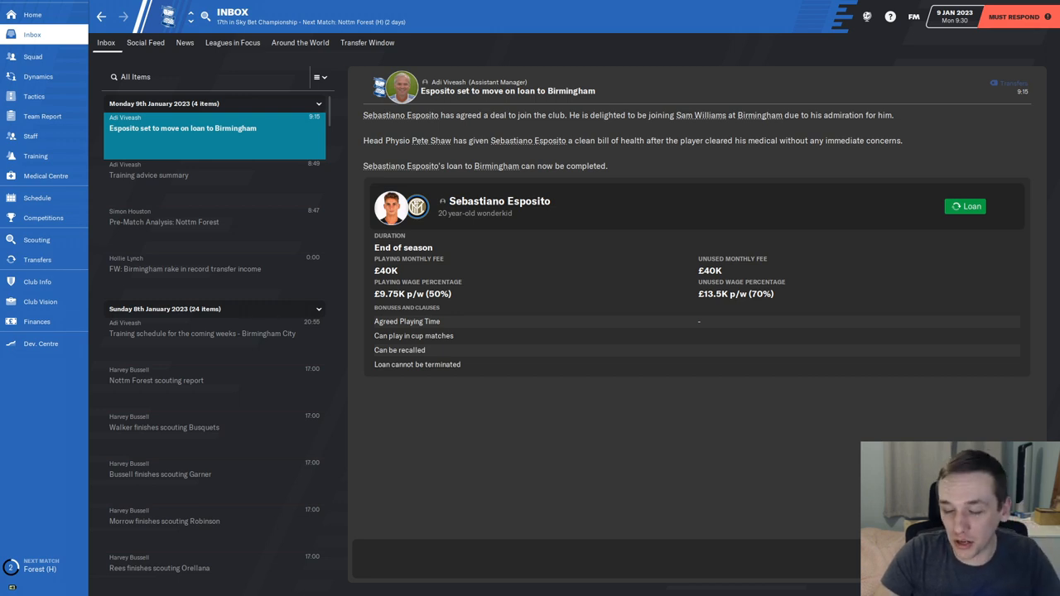
Step: Complete Sebastiano Esposito's loan to Birmingham and move past the schedule
click(500, 202)
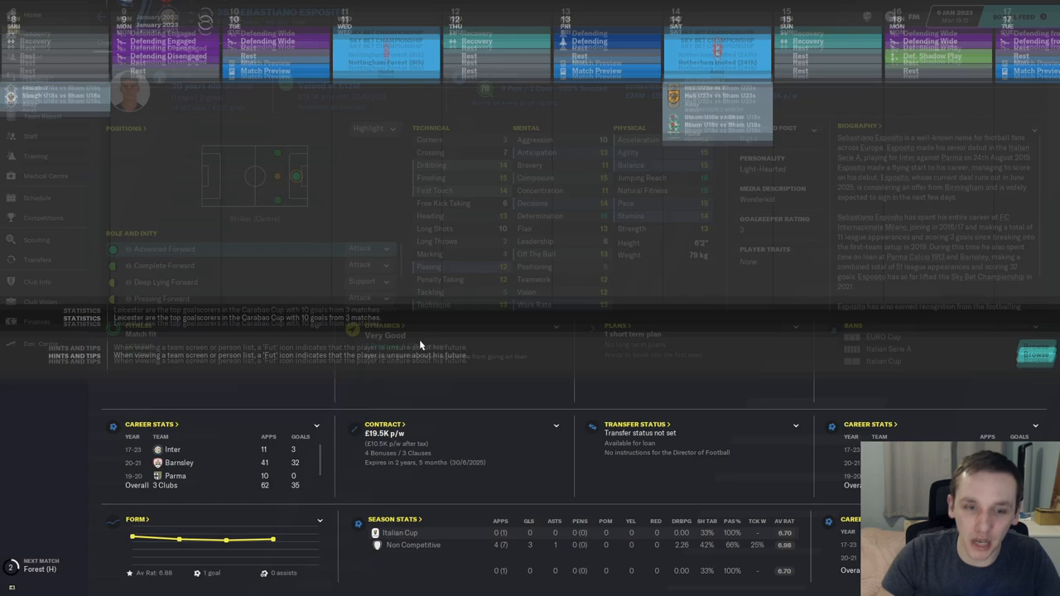
click(33, 33)
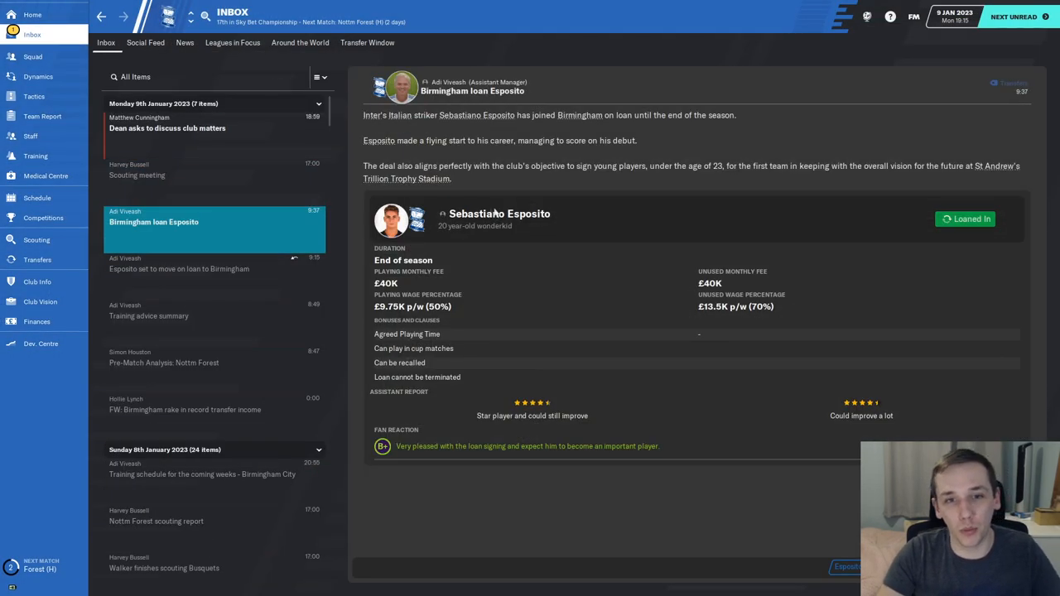
Step: Review Esposito's coach report and advance to Busquets's loan agreement
click(498, 213)
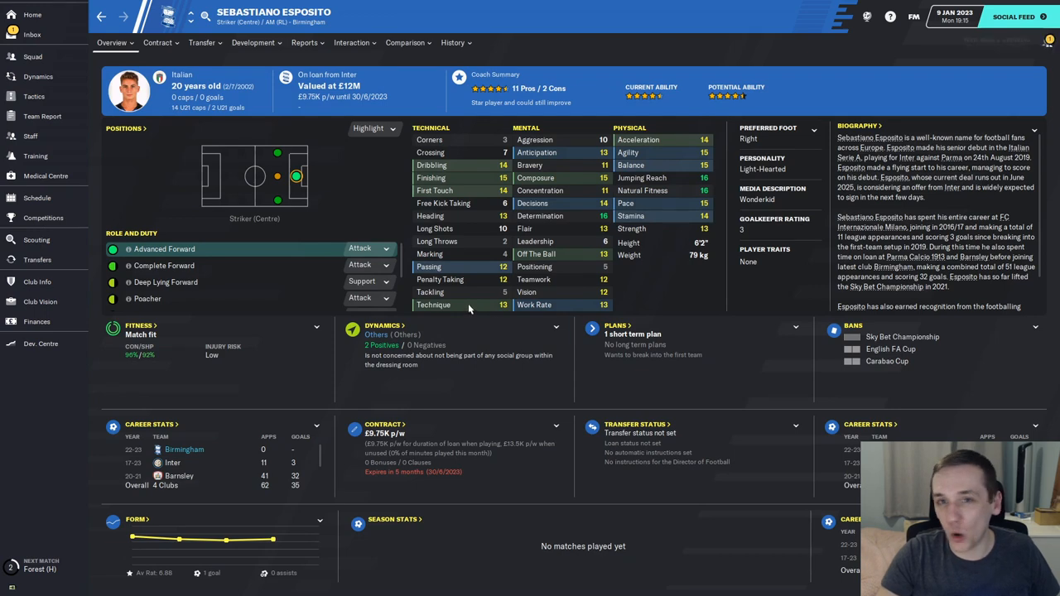
click(304, 43)
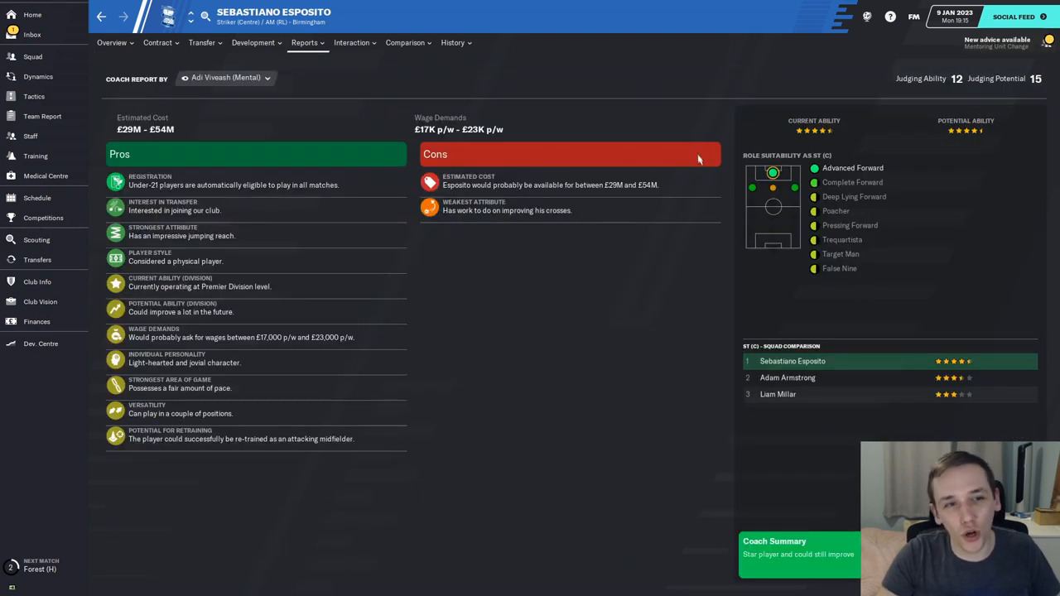
click(32, 33)
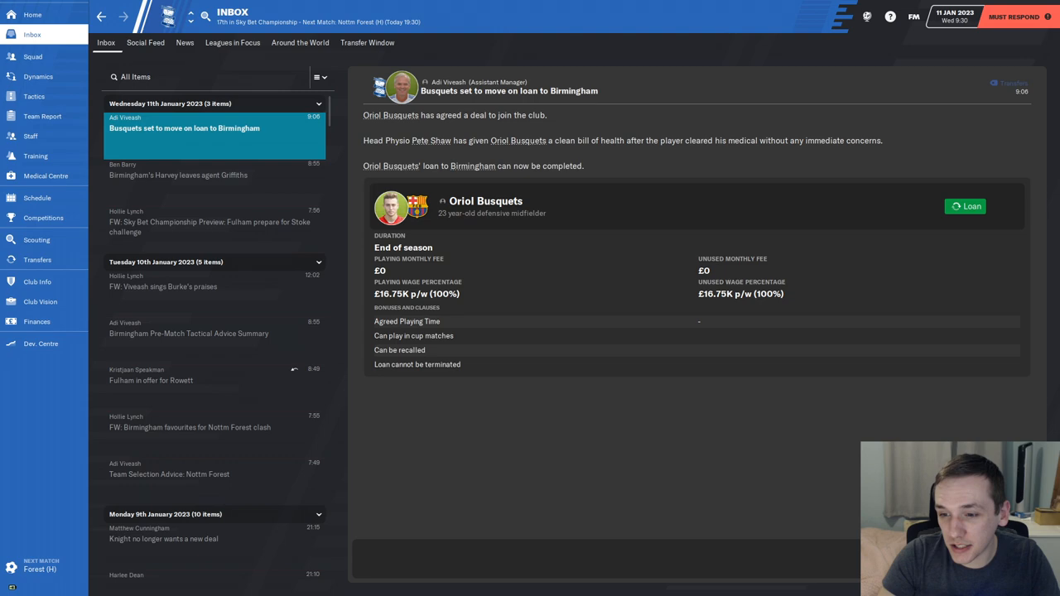
Step: Finalise Busquets' season-long loan from Barcelona, view his profile, then list transfer activity
click(37, 197)
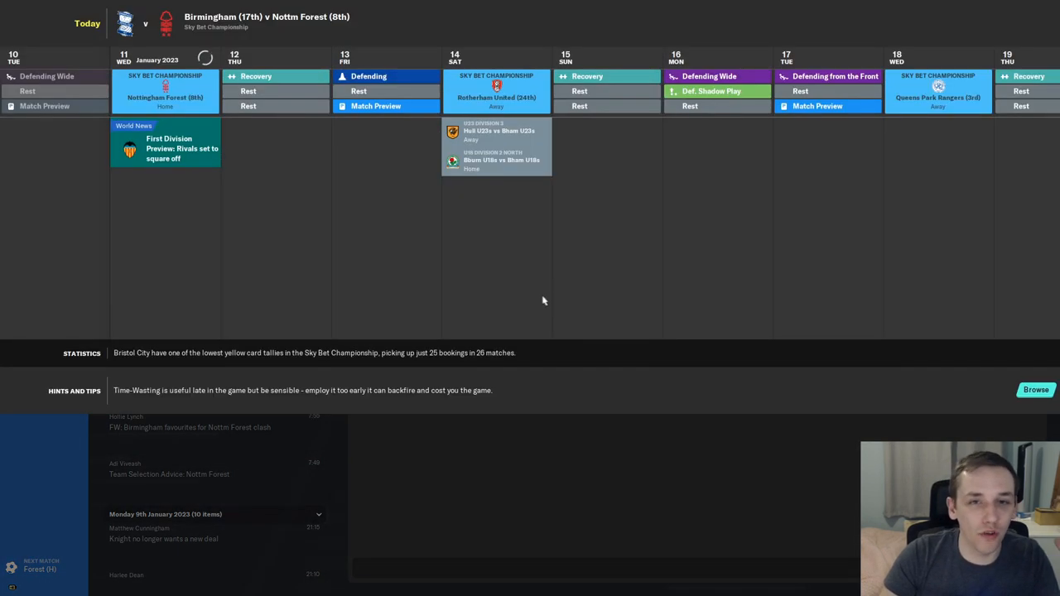
click(31, 34)
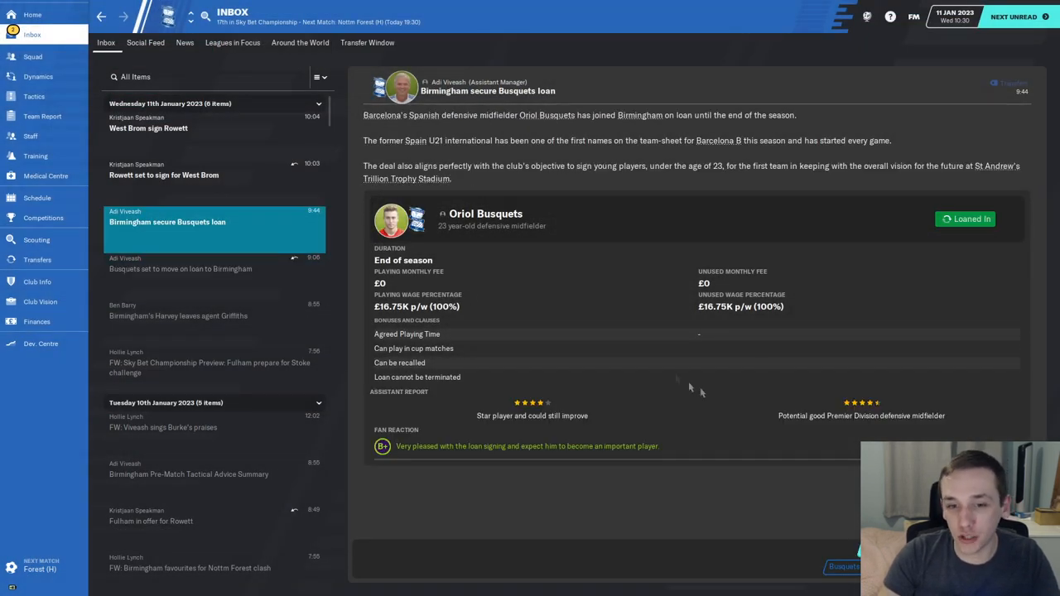
click(485, 212)
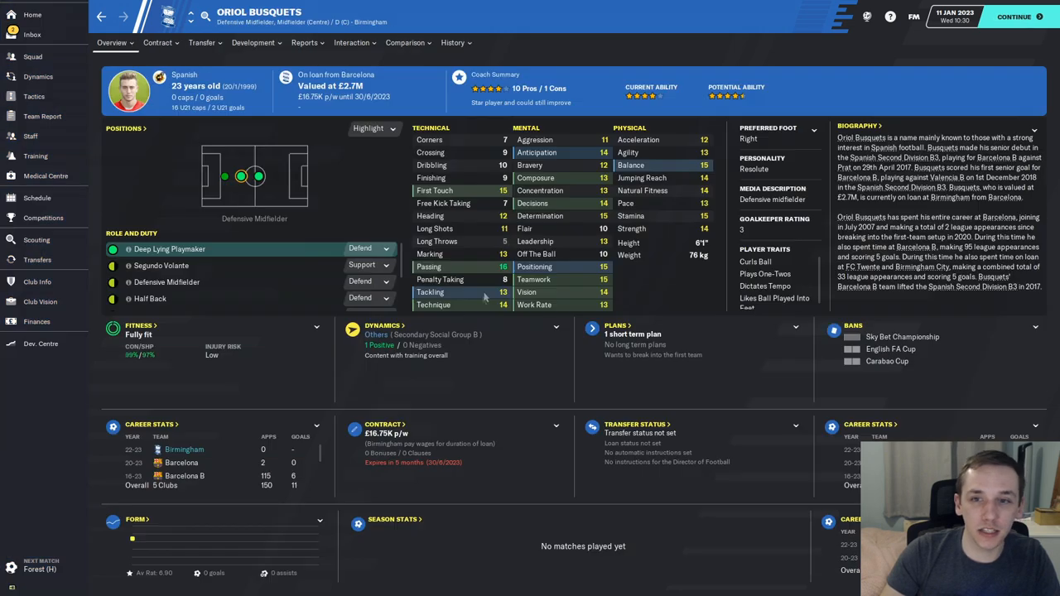
mouse_move(472, 324)
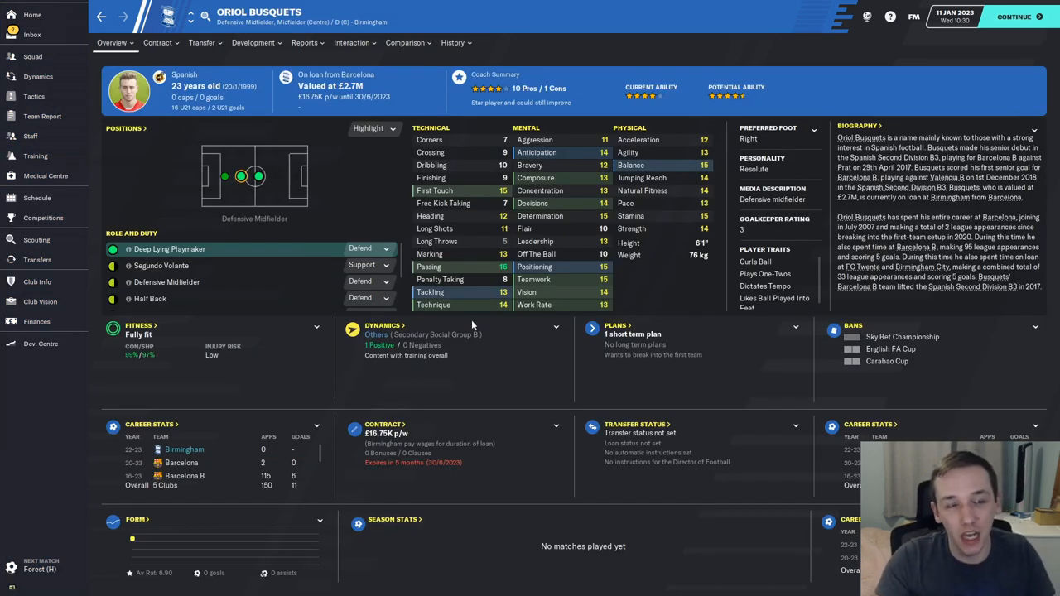
mouse_move(174, 313)
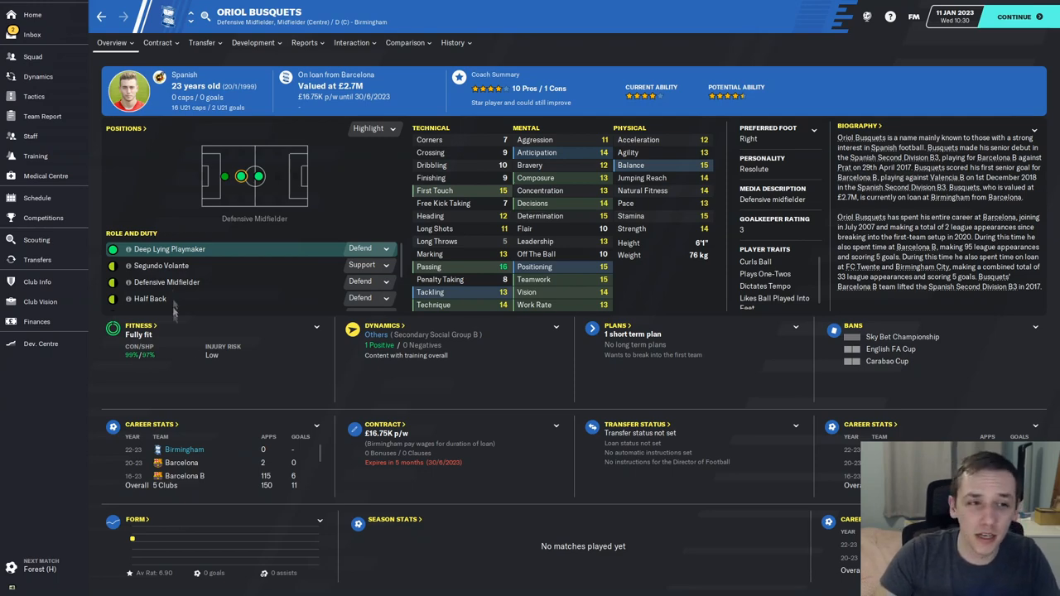
click(36, 259)
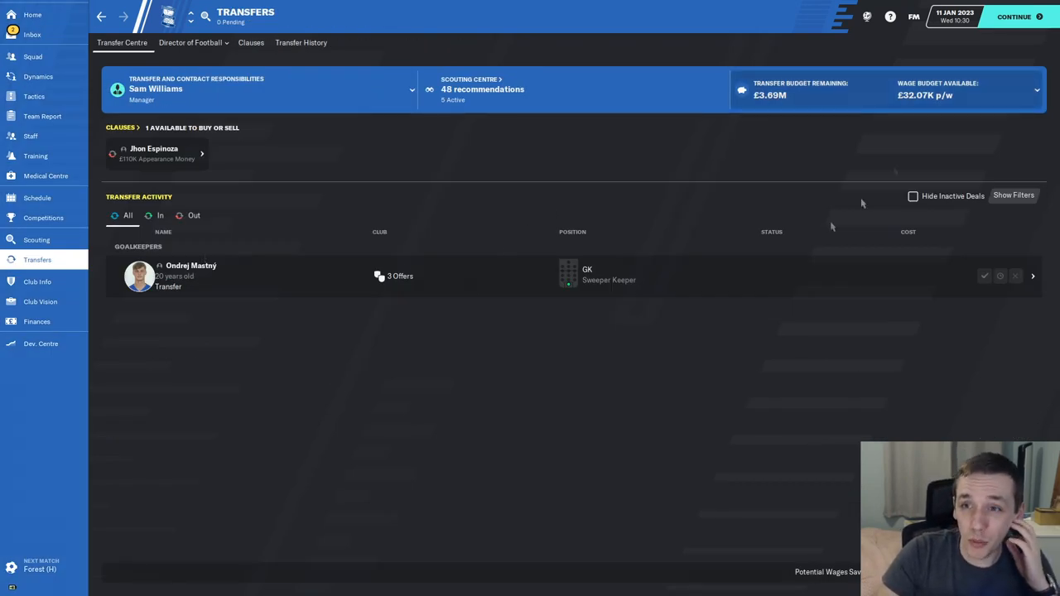
mouse_move(265, 166)
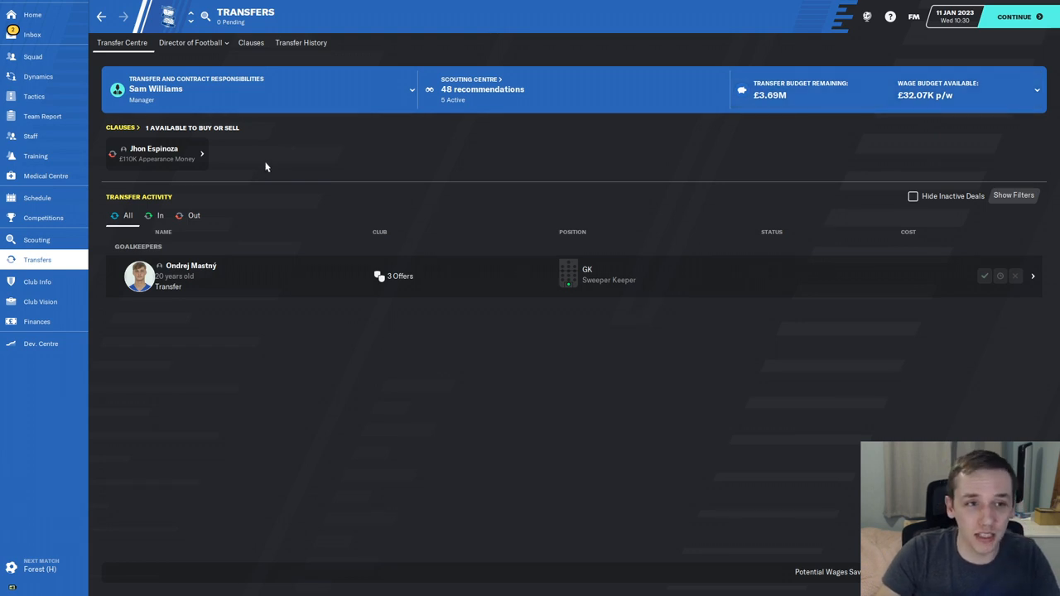
click(302, 43)
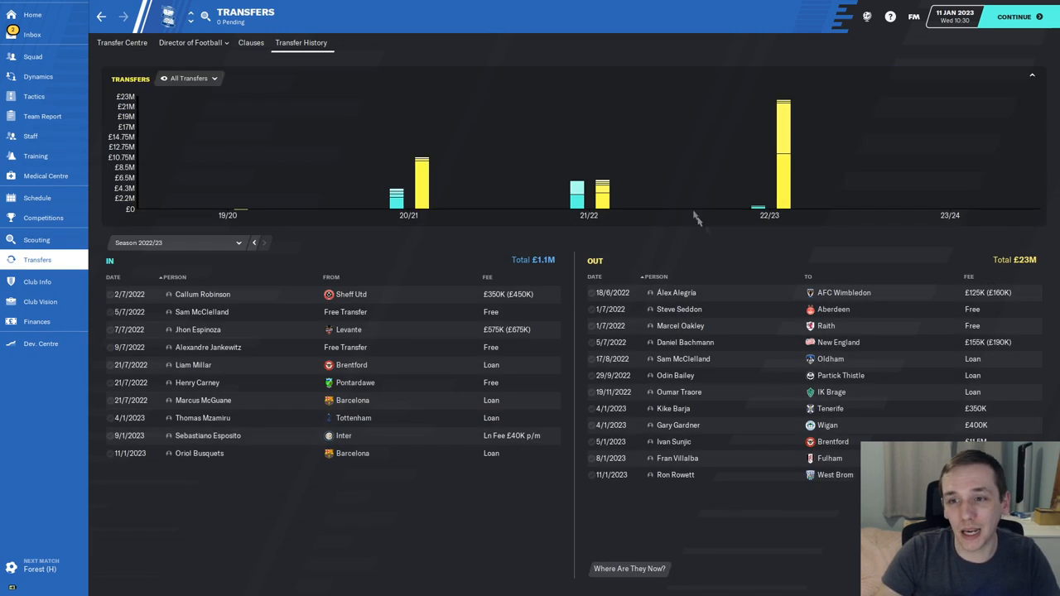
click(594, 277)
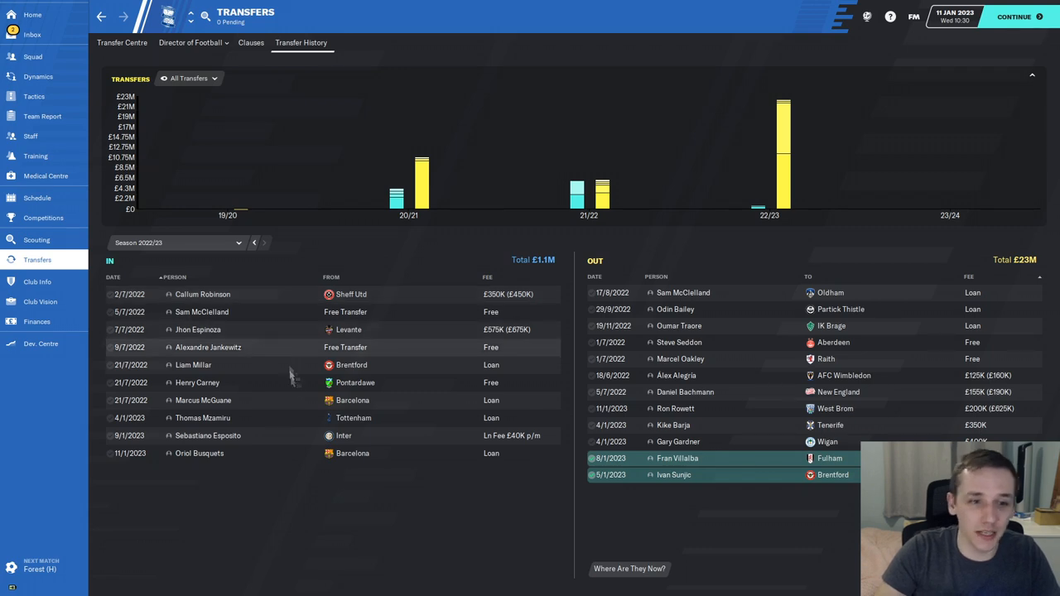
click(202, 417)
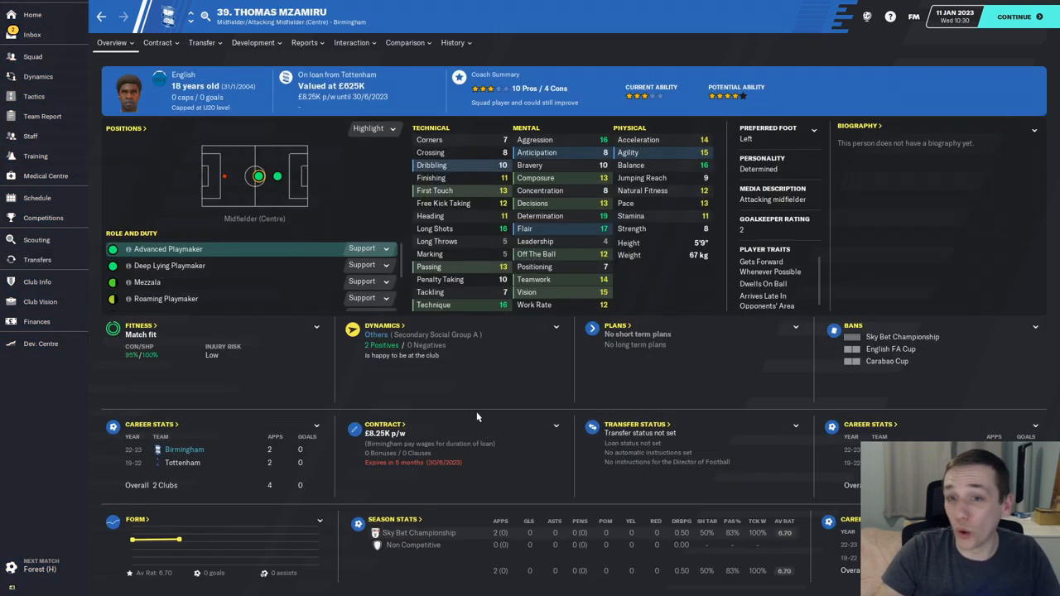
click(37, 258)
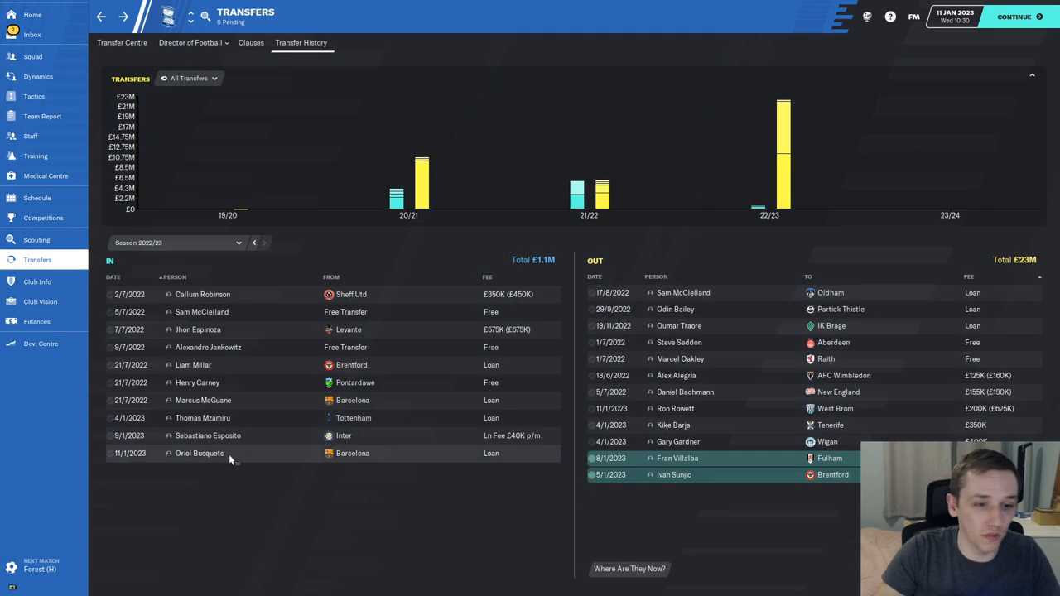
click(209, 436)
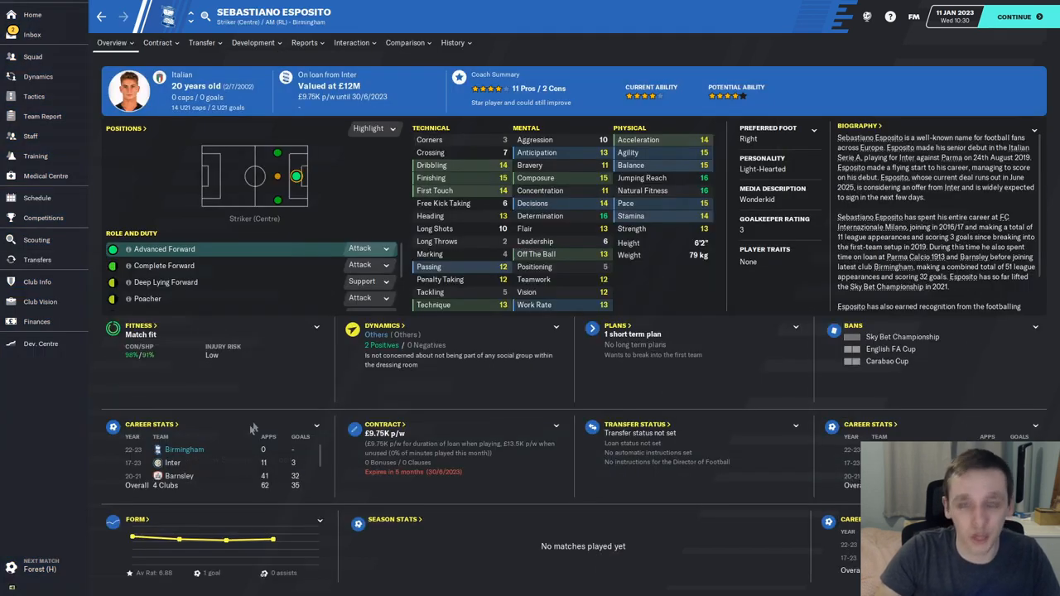
click(37, 259)
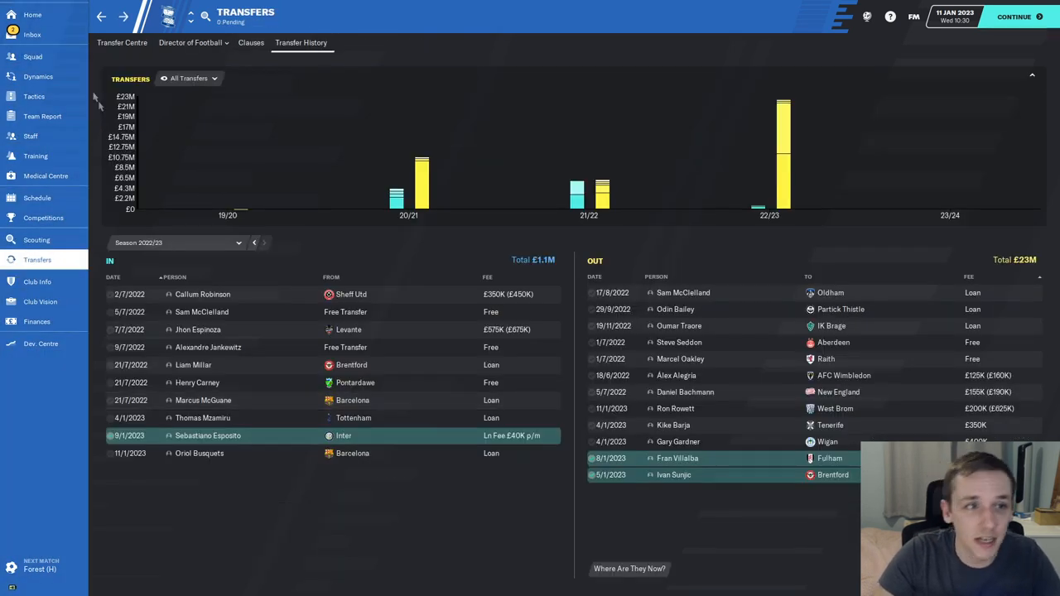
click(33, 35)
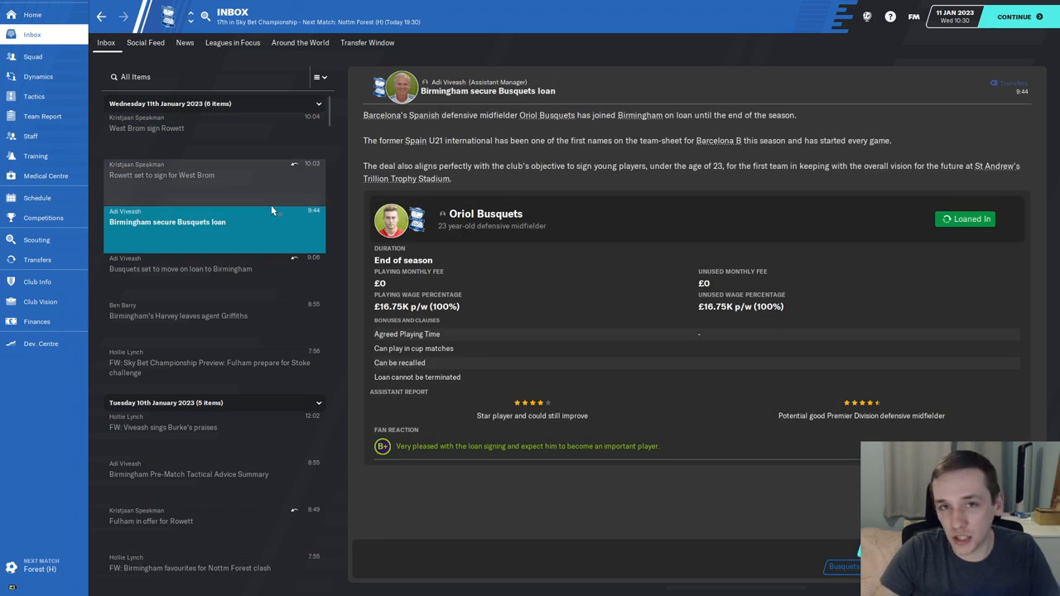
mouse_move(271, 222)
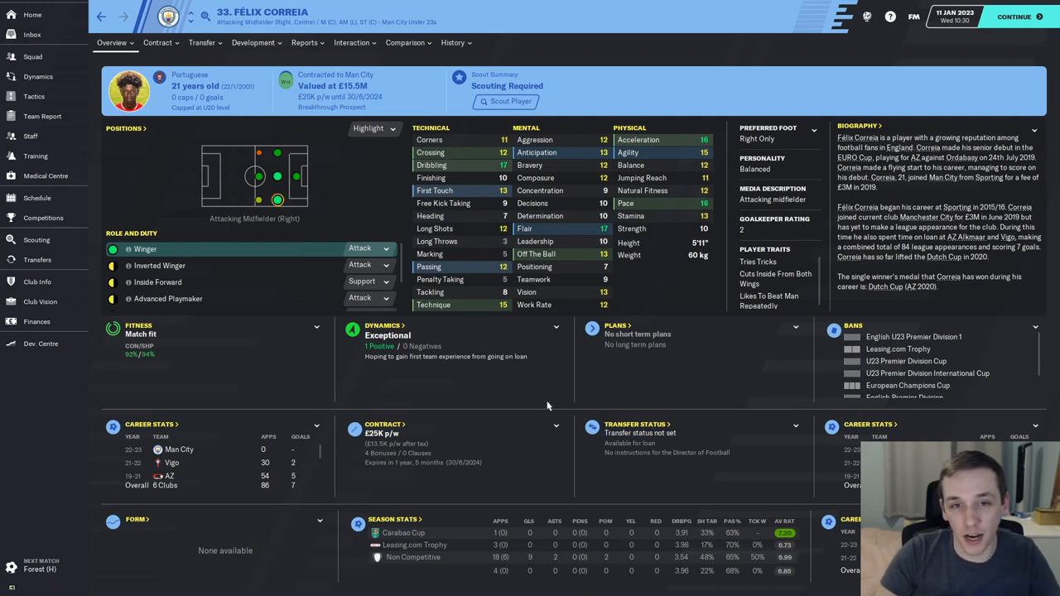
mouse_move(500, 361)
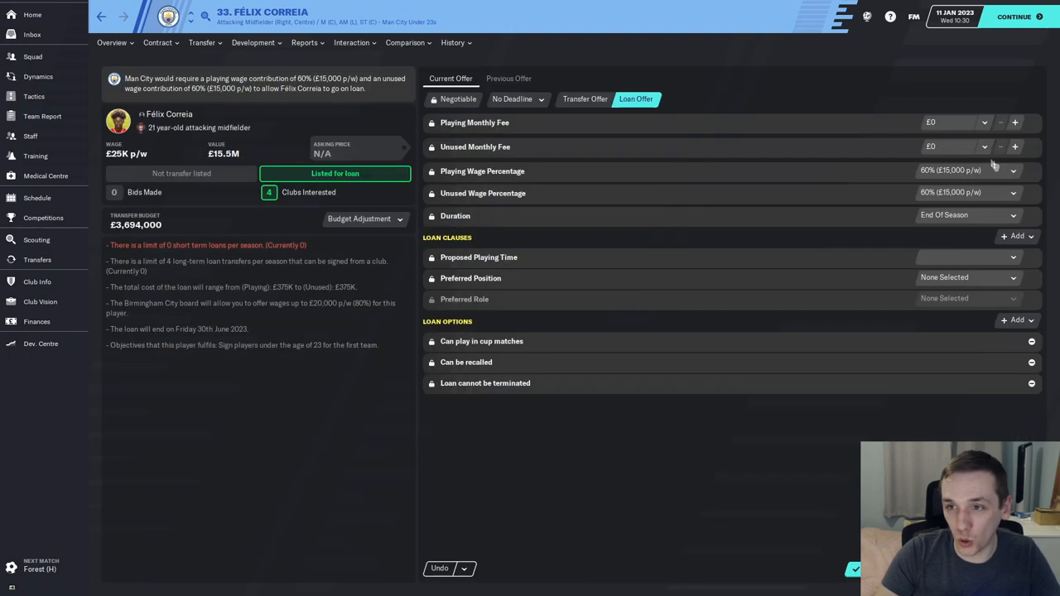
mouse_move(708, 410)
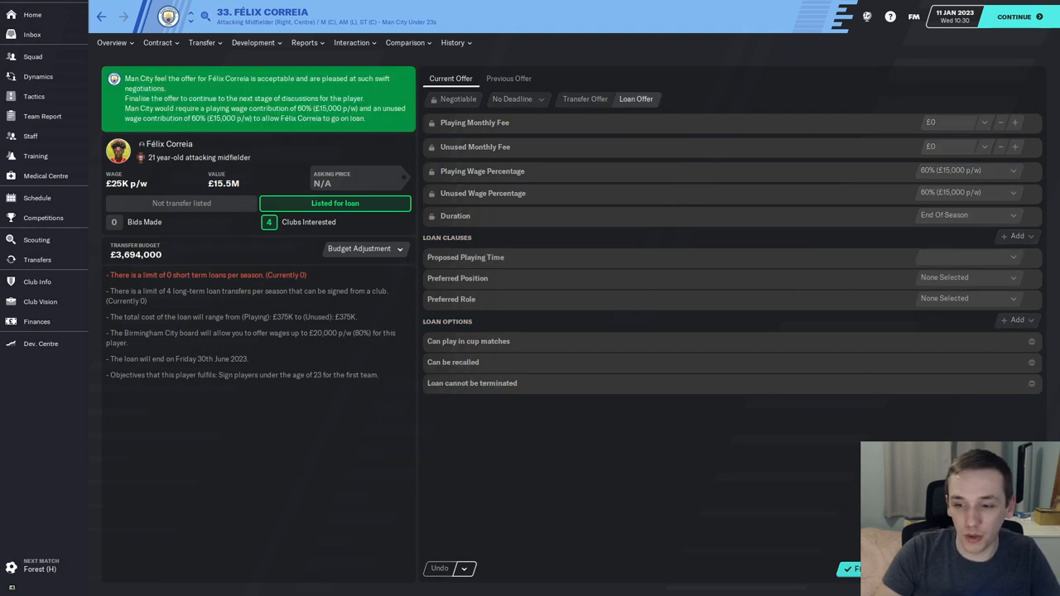
mouse_move(384, 73)
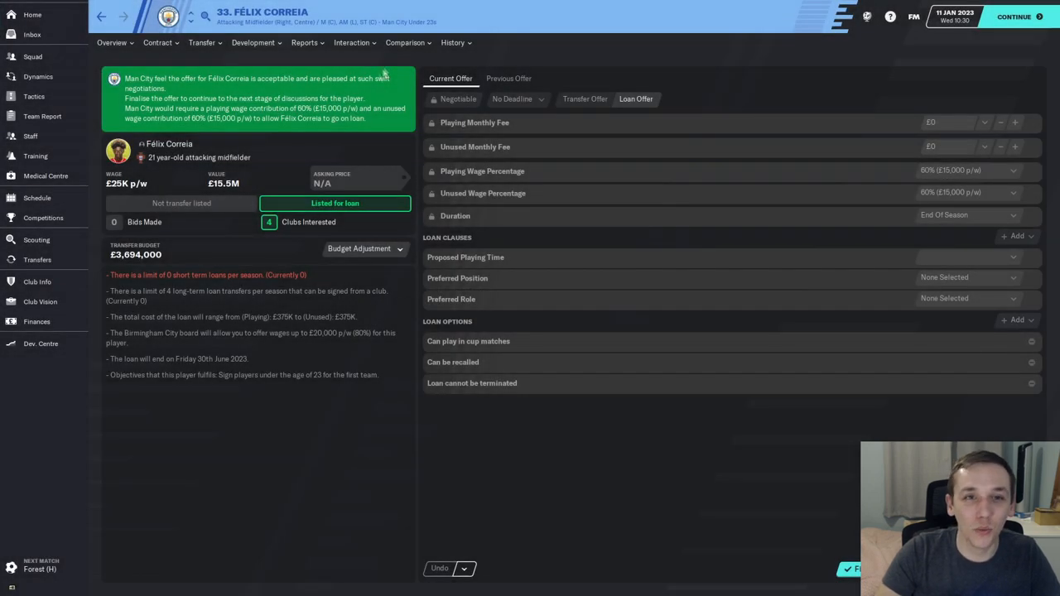
click(37, 239)
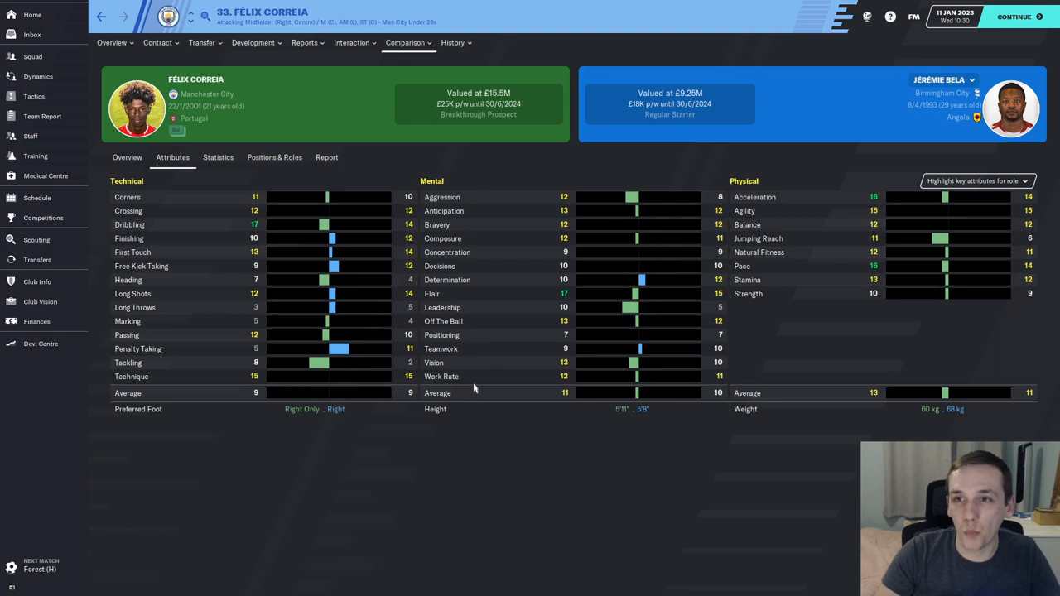
mouse_move(682, 484)
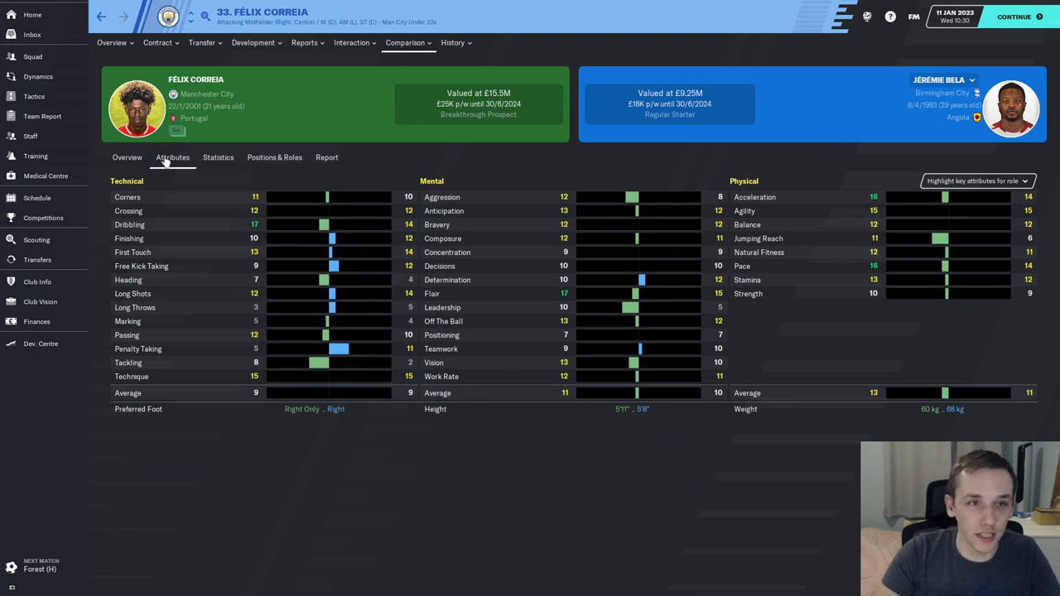
click(126, 157)
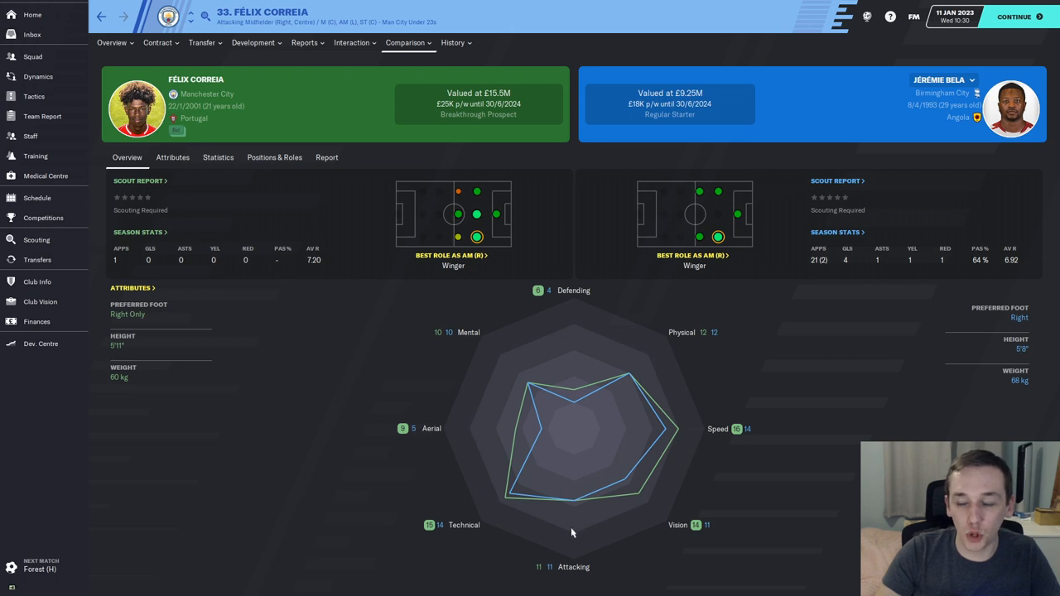
mouse_move(503, 474)
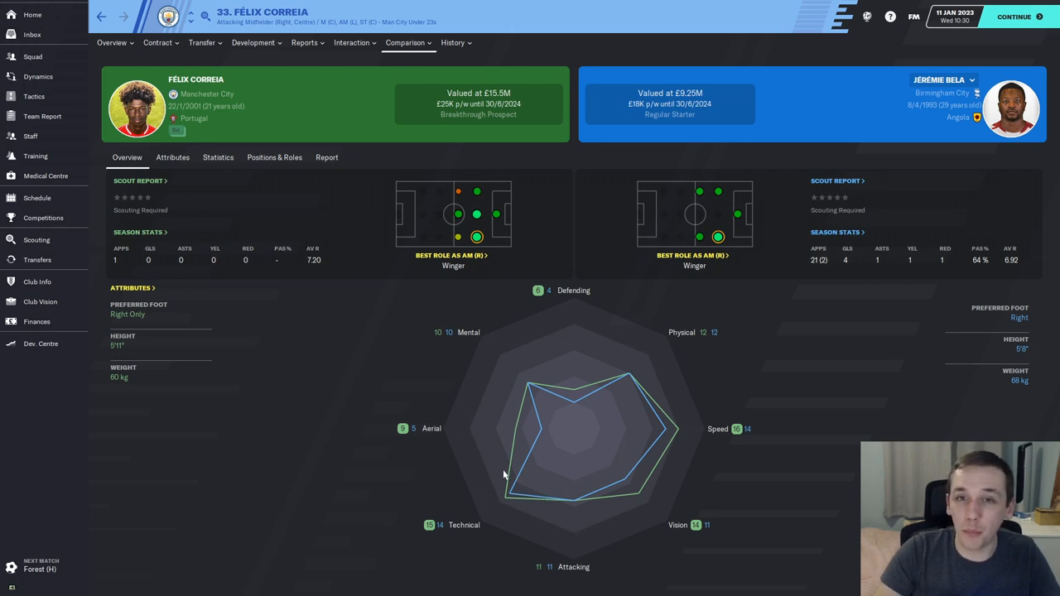
click(36, 238)
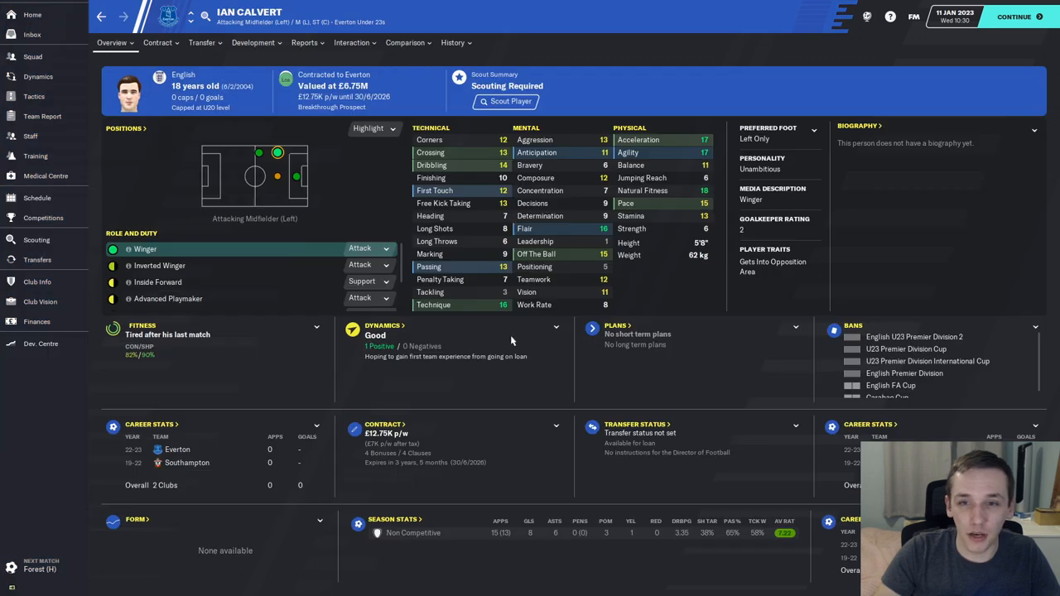
mouse_move(612, 348)
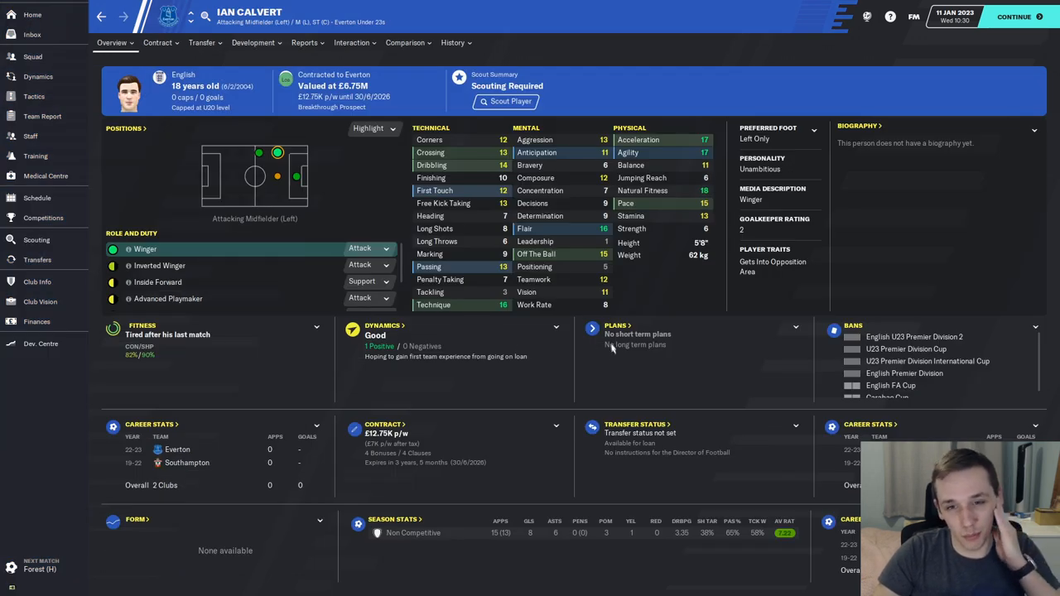
mouse_move(490, 357)
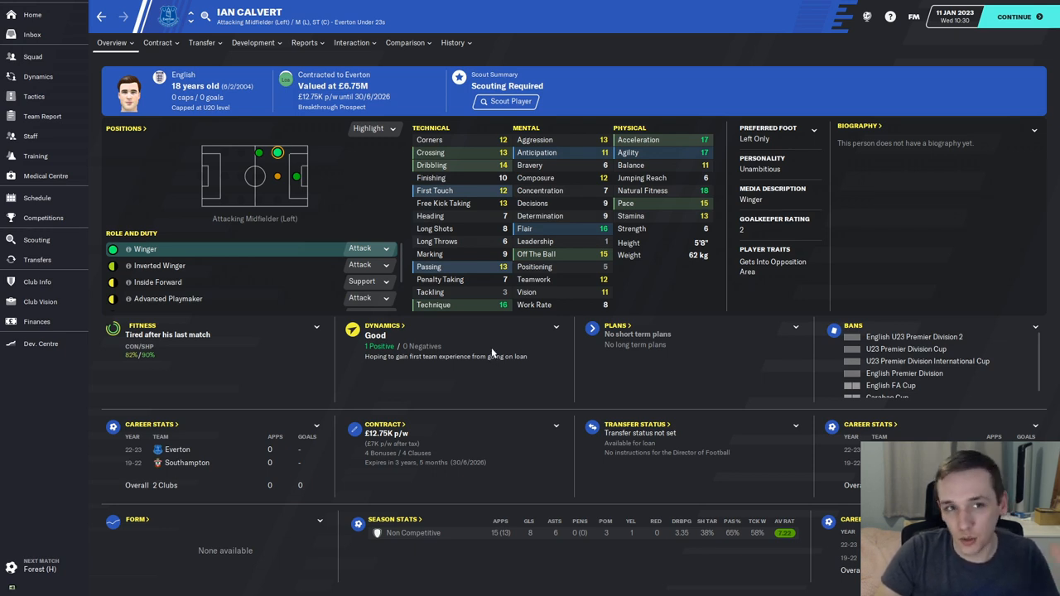
mouse_move(454, 374)
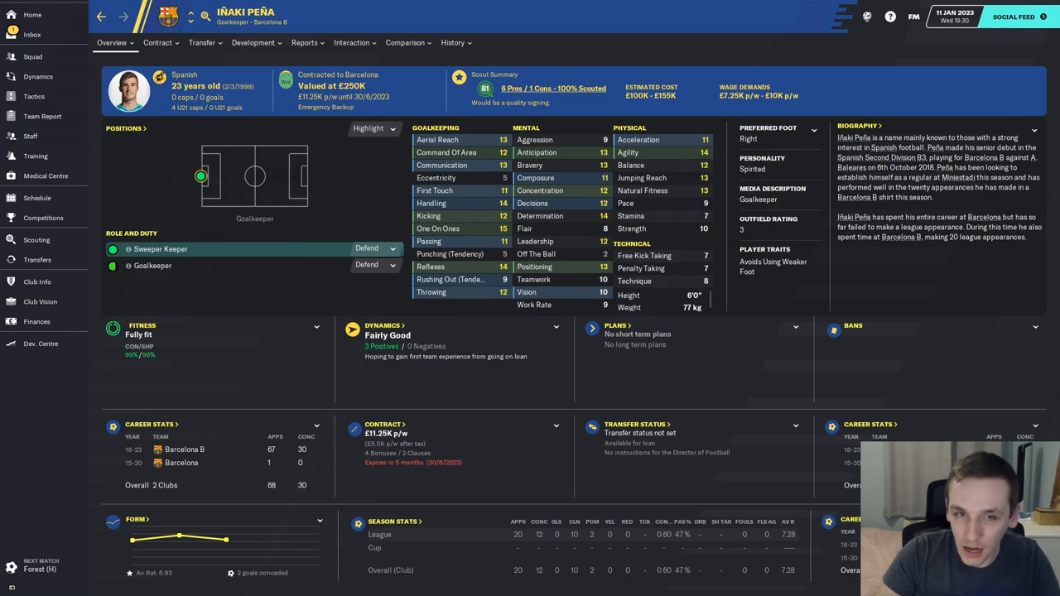
Step: Compare Iñaki Peña's attributes side by side with goalkeeper Ray Boyd, then return to Peña's profile
click(406, 43)
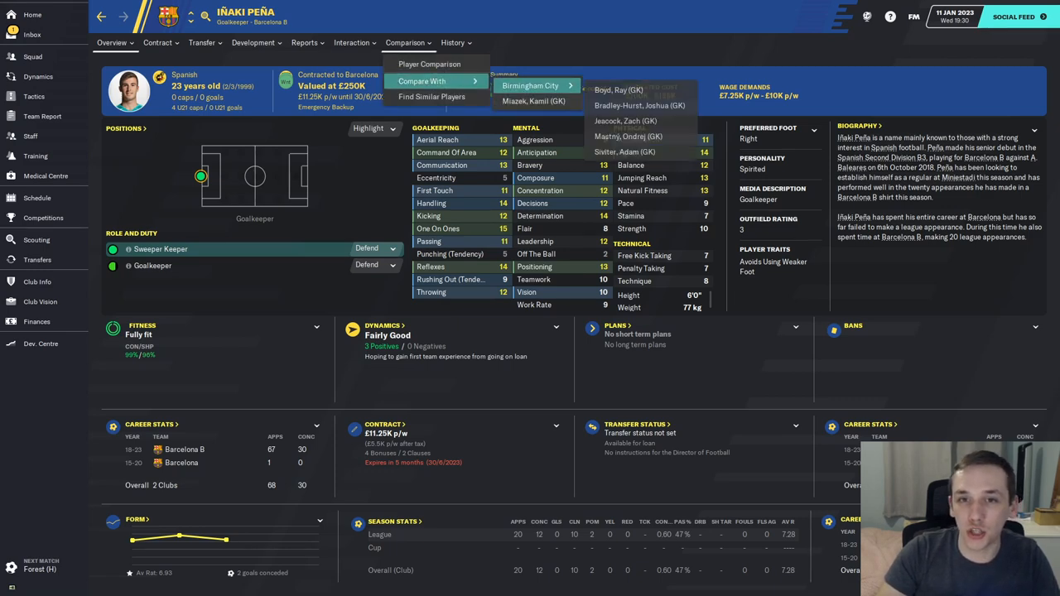
click(617, 89)
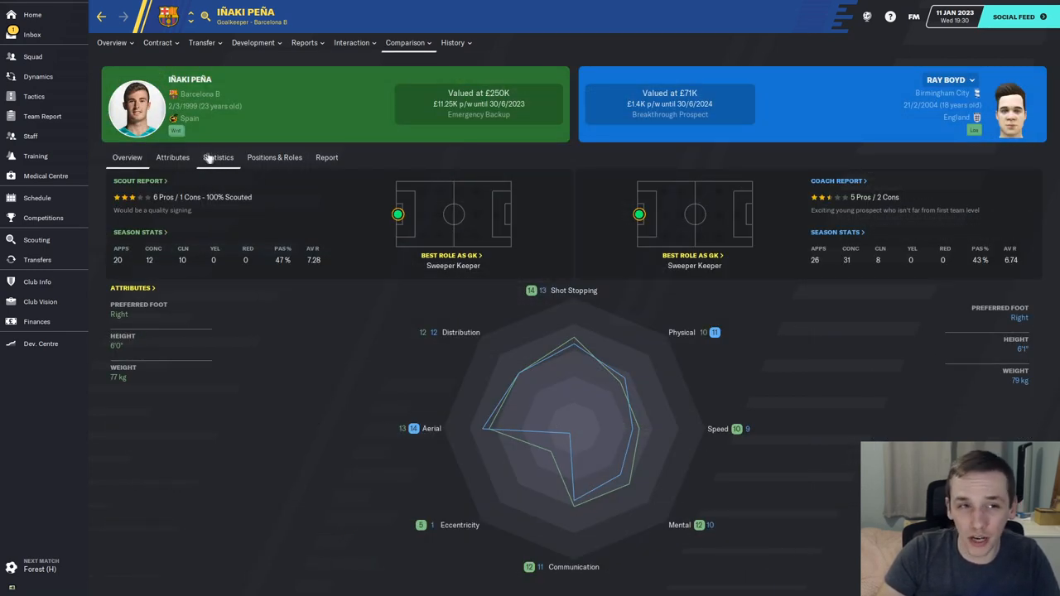
click(172, 157)
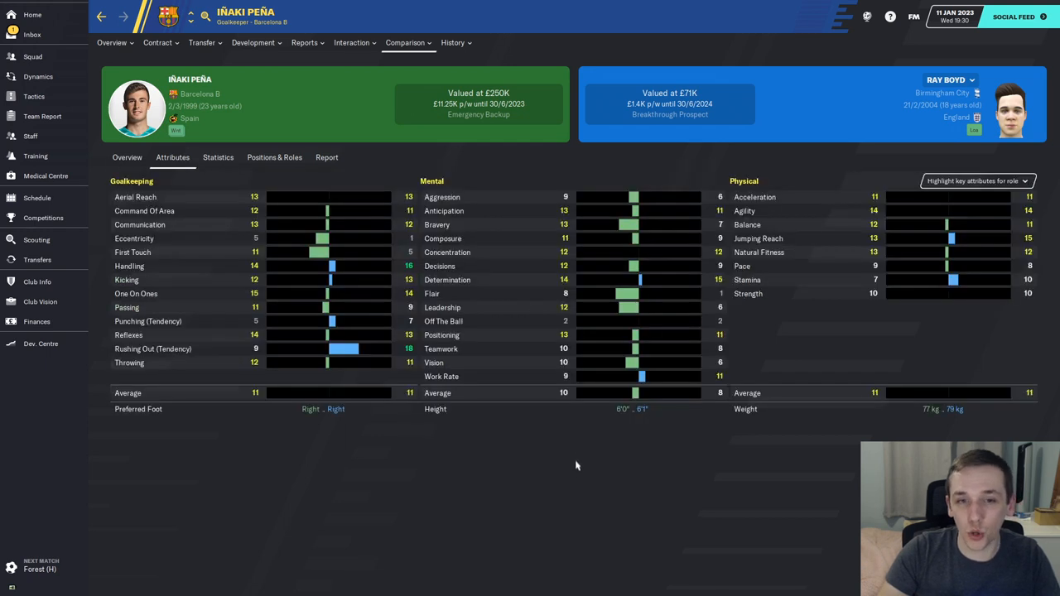
mouse_move(590, 420)
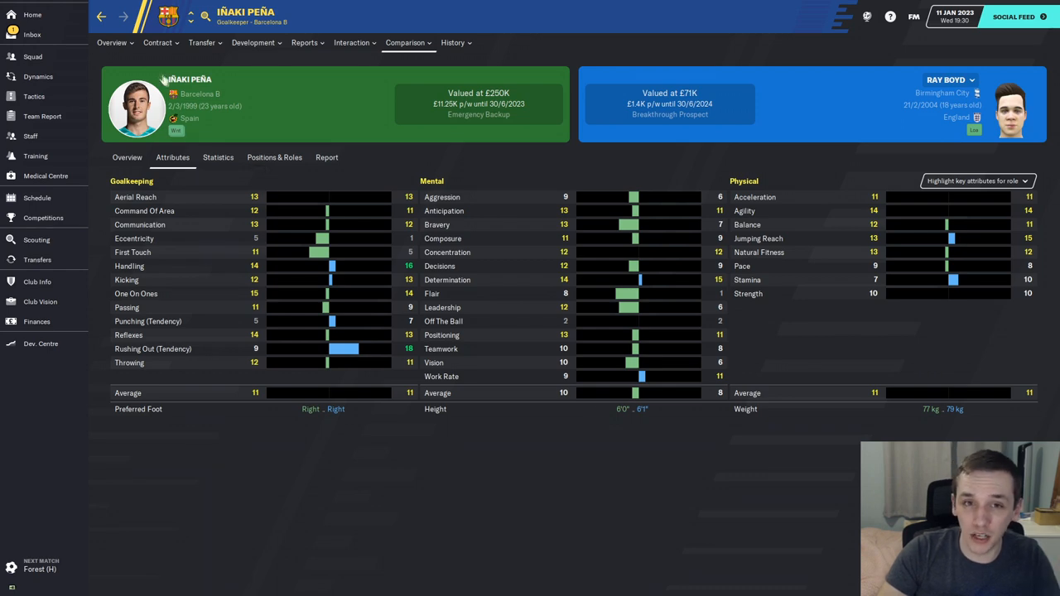
click(126, 157)
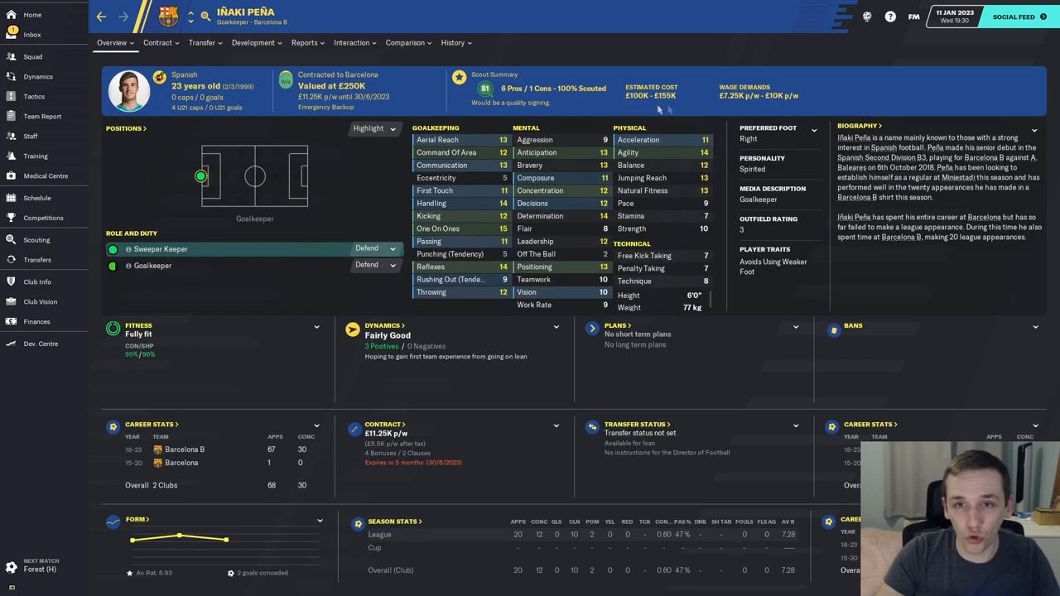
mouse_move(781, 98)
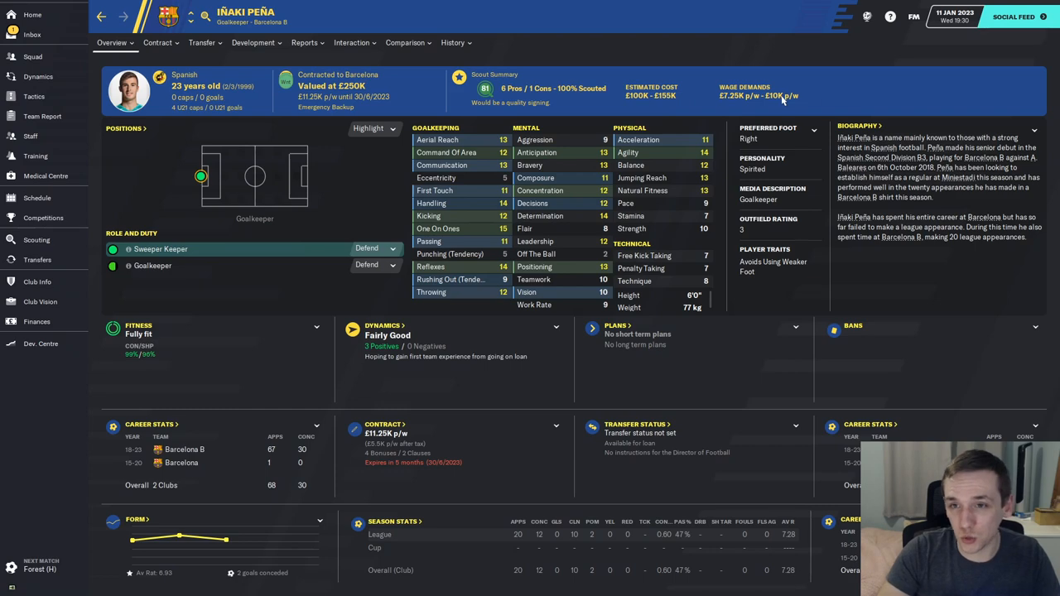
mouse_move(770, 174)
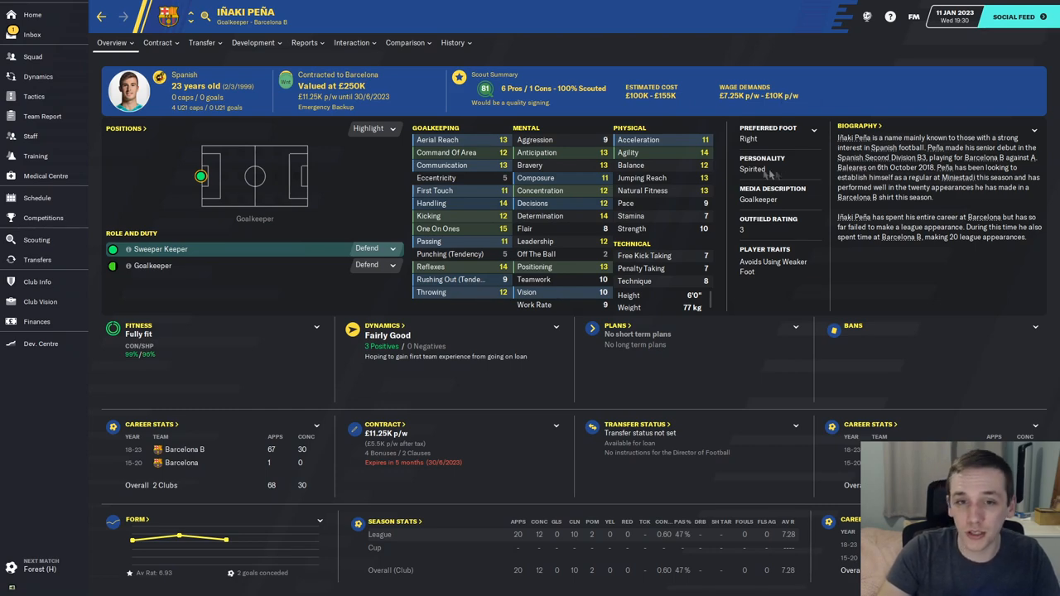
click(32, 33)
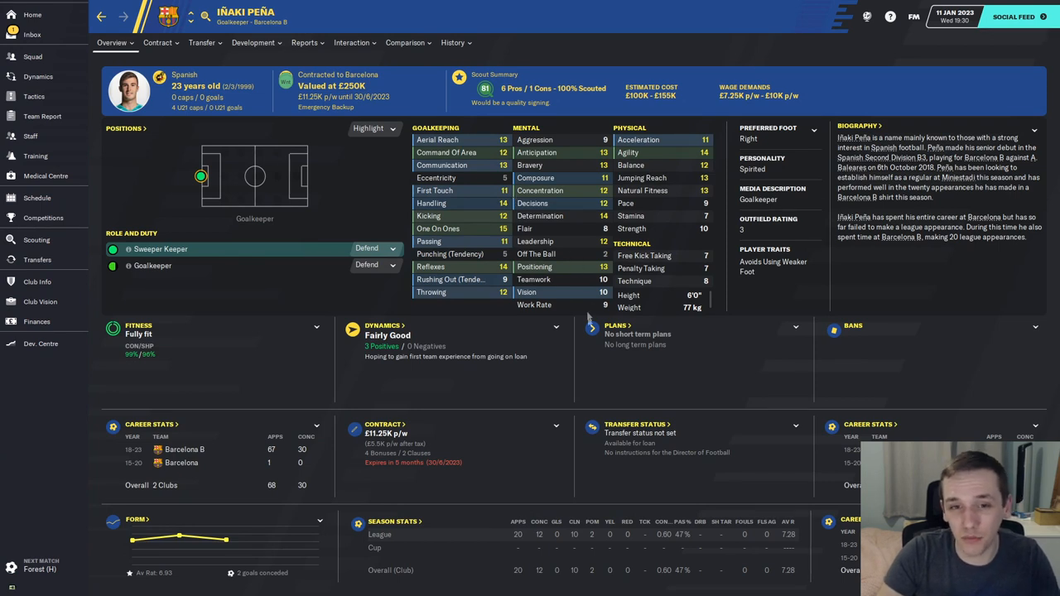
mouse_move(560, 414)
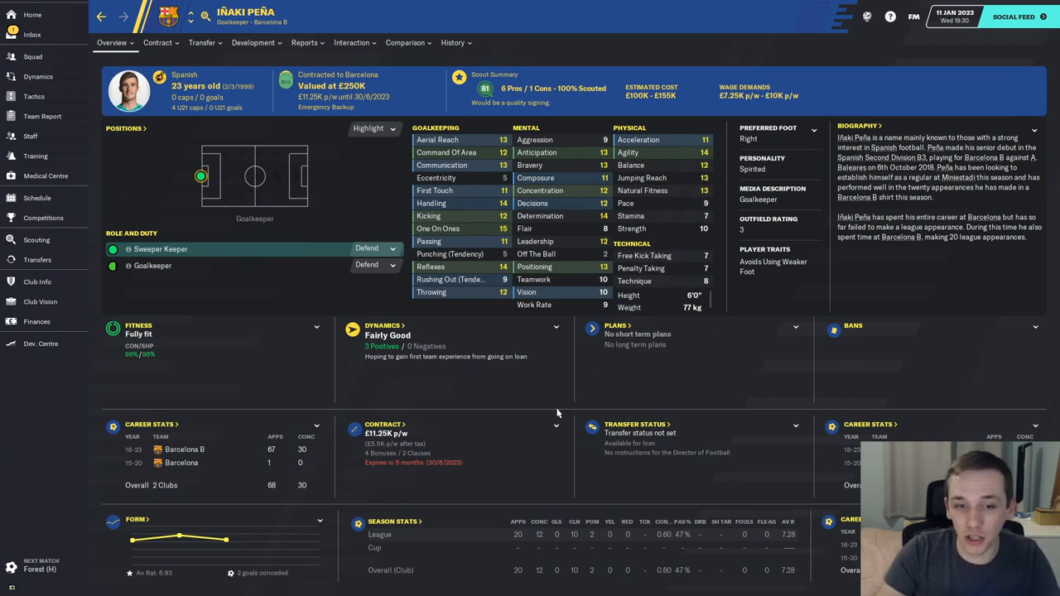
mouse_move(174, 63)
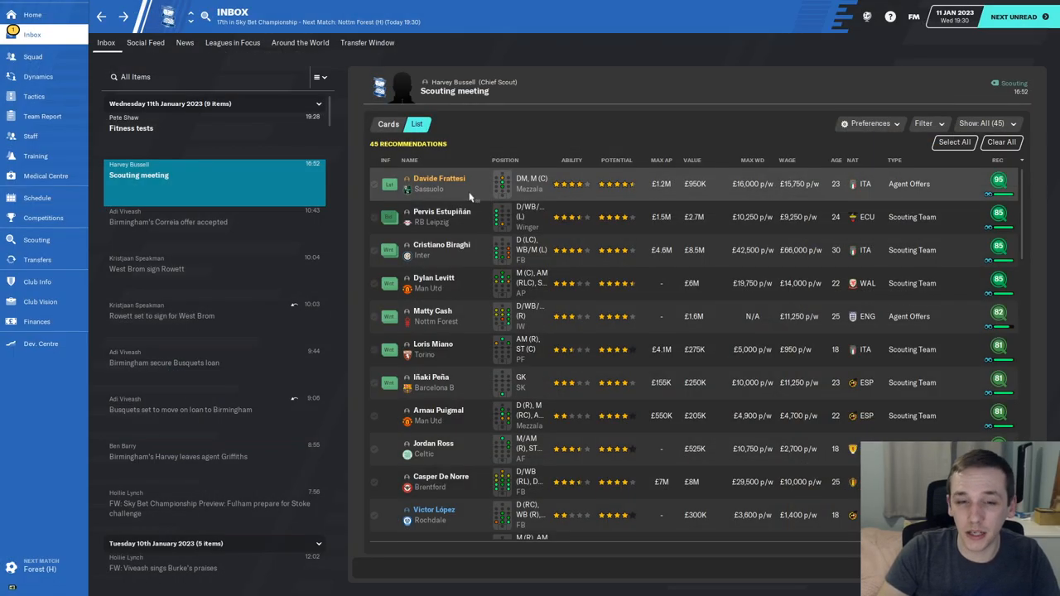
mouse_move(470, 268)
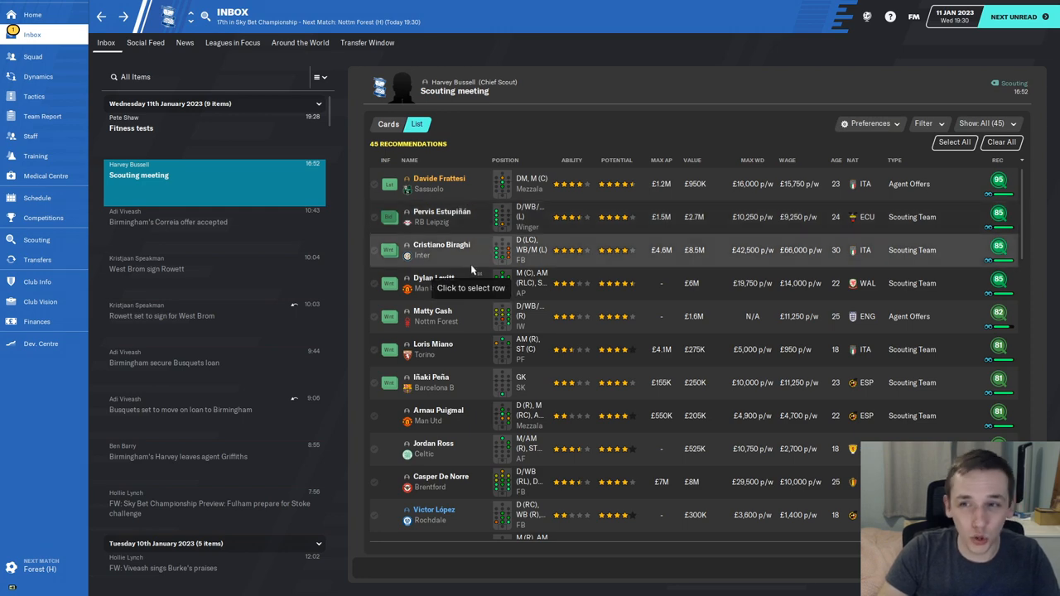
mouse_move(460, 313)
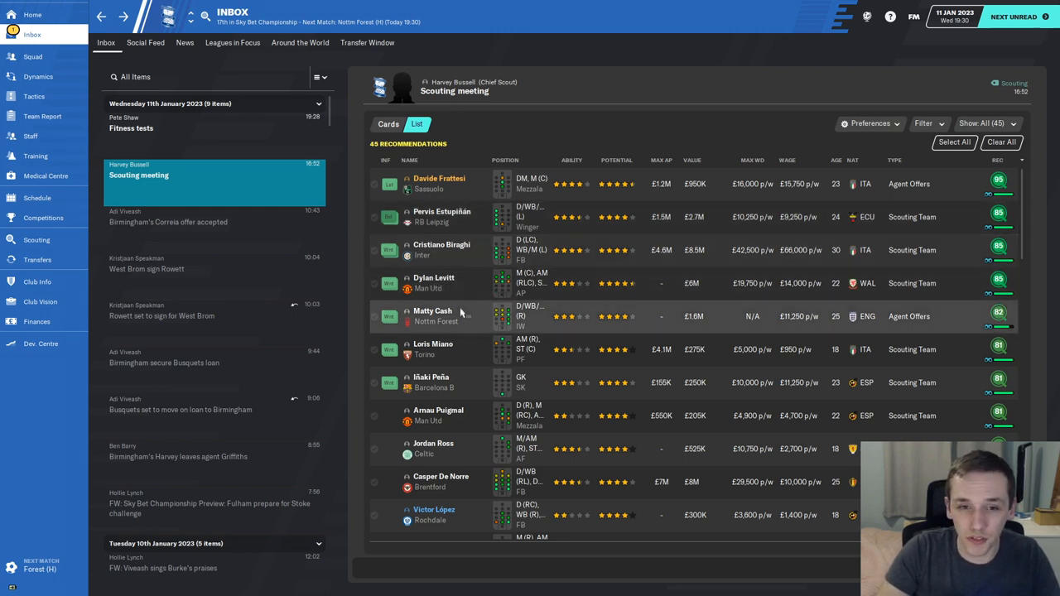
Step: Play the Nottm Forest home match (4-0 win) and move on to Rotherham away
click(431, 381)
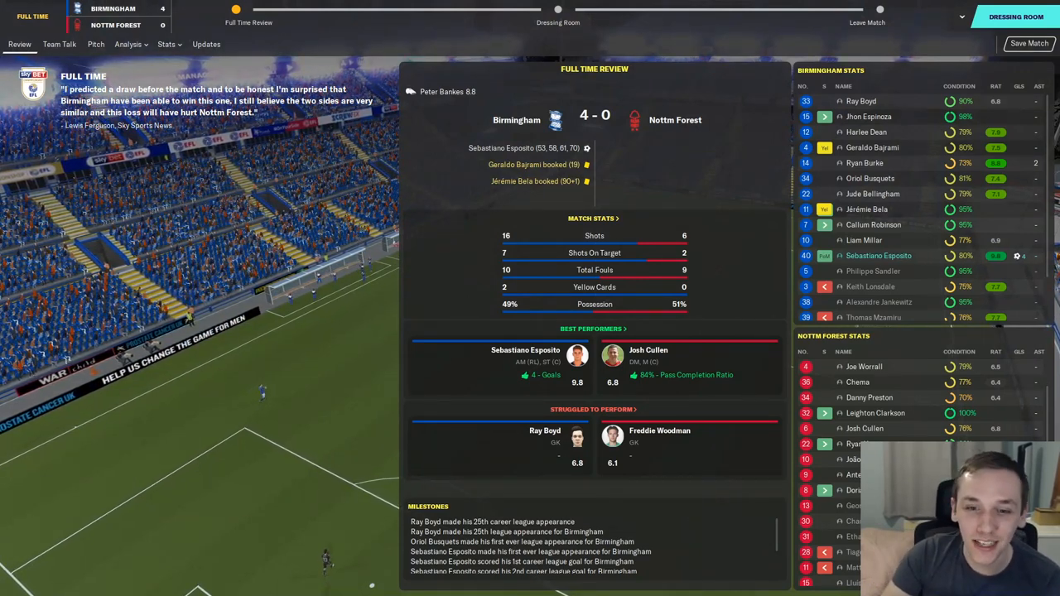
click(877, 255)
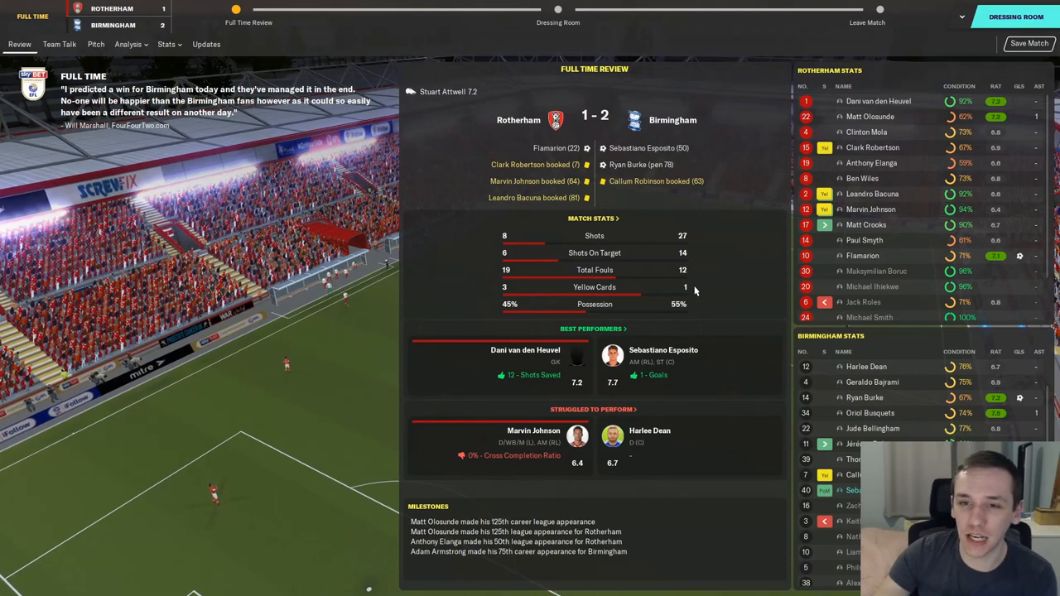
mouse_move(609, 244)
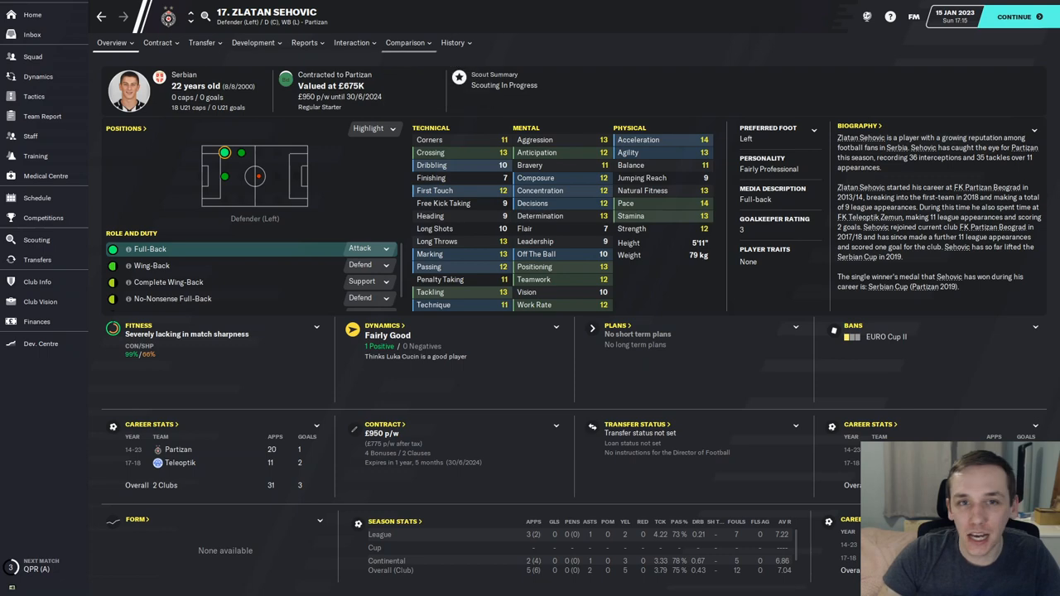
Step: Compare Zlatan Sehovic with Ryan Burke, return to the scouting search and advance time
click(404, 43)
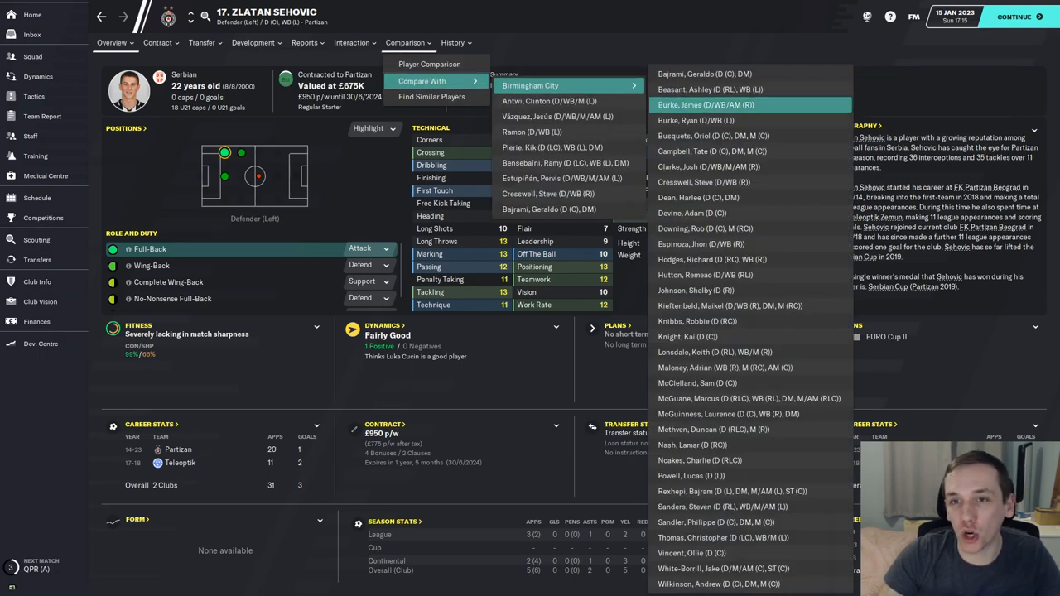
click(706, 104)
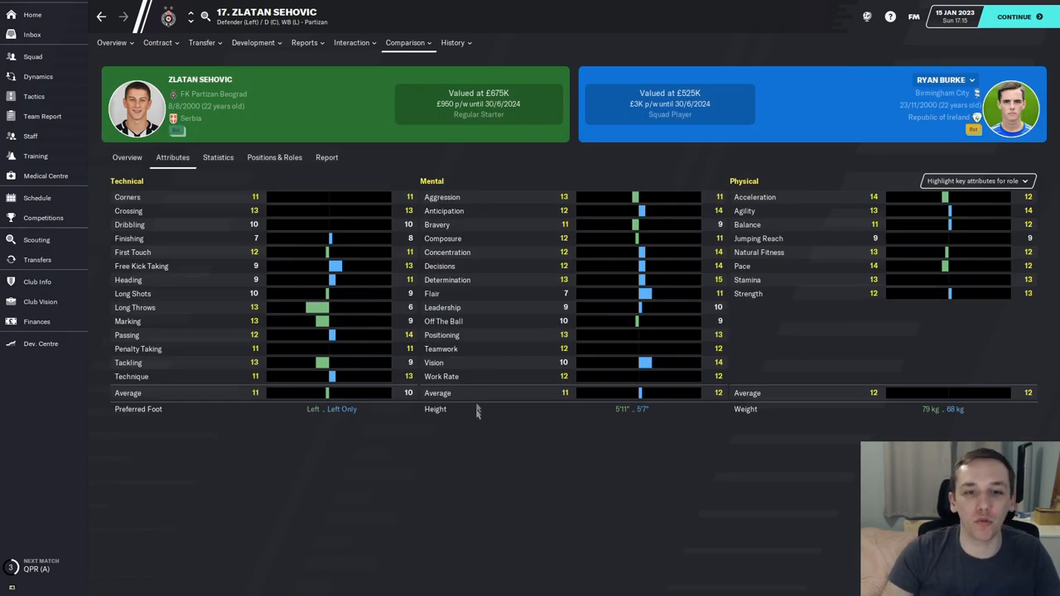
mouse_move(518, 530)
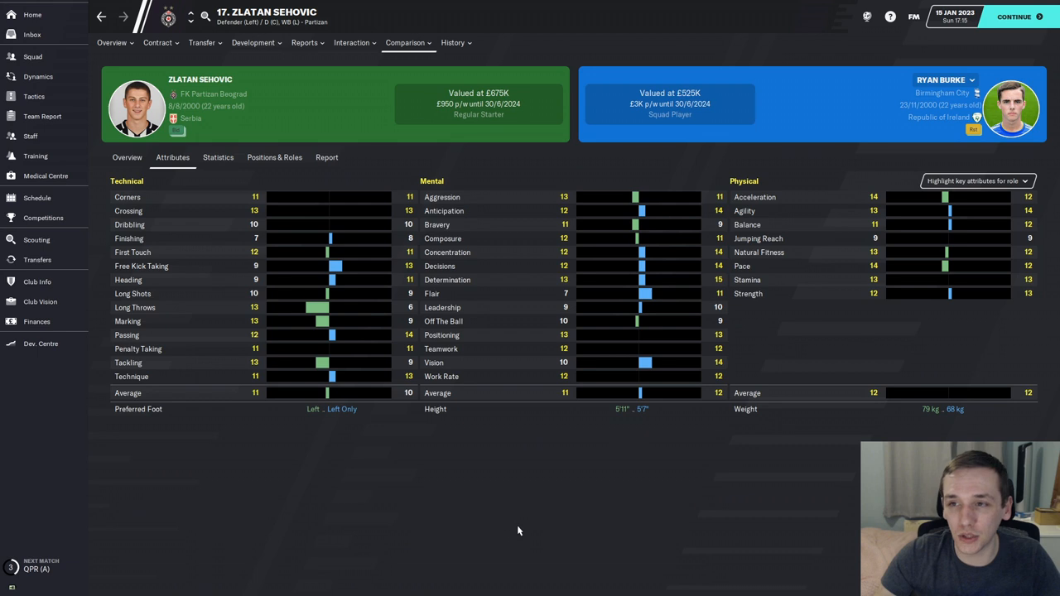
click(36, 238)
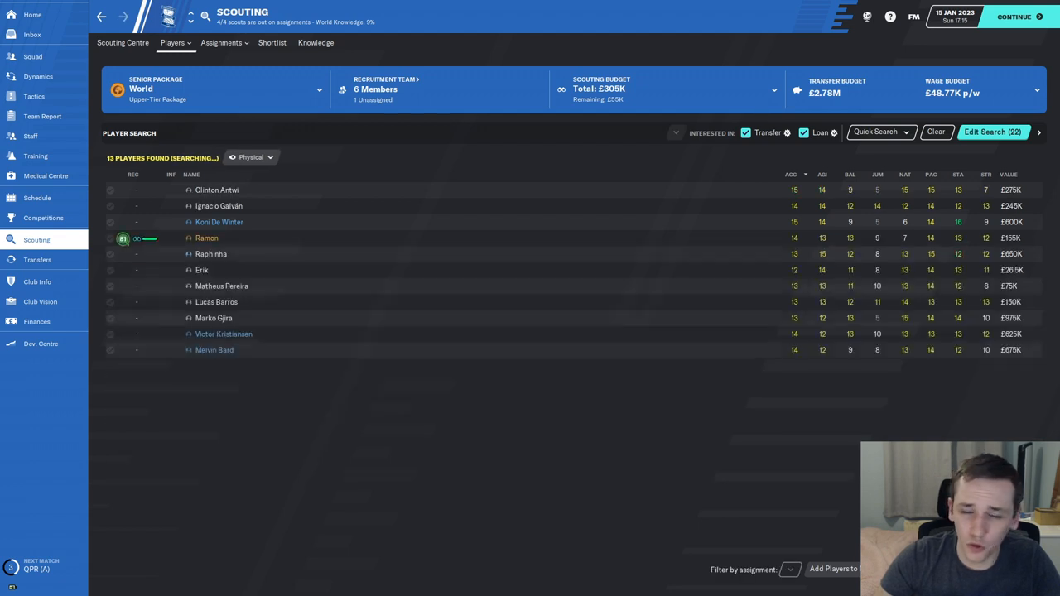
click(32, 33)
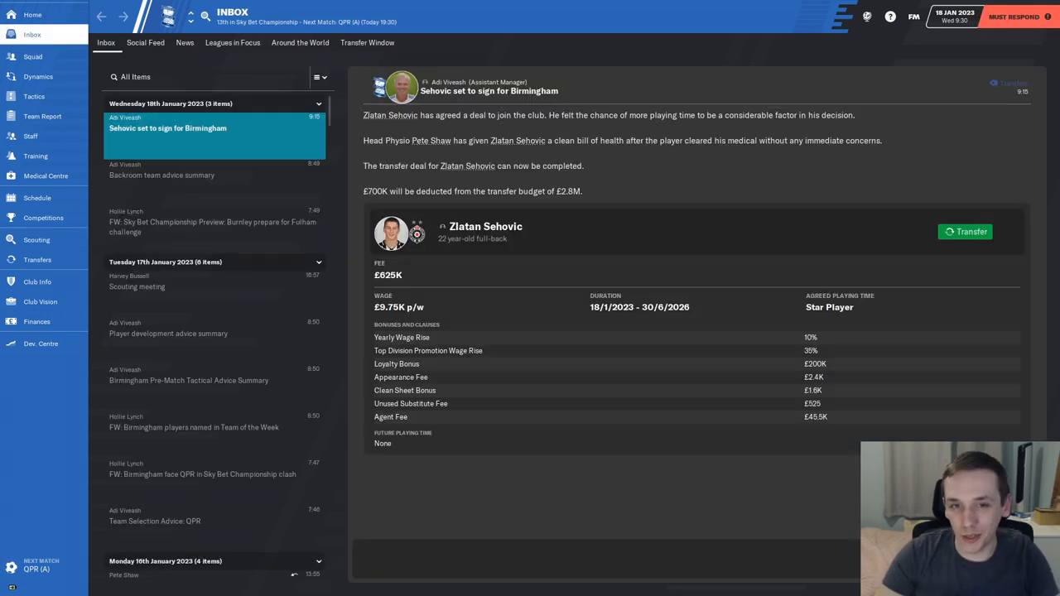
Step: Complete Sehovic's transfer and ask Bellingham to help him settle in
click(963, 232)
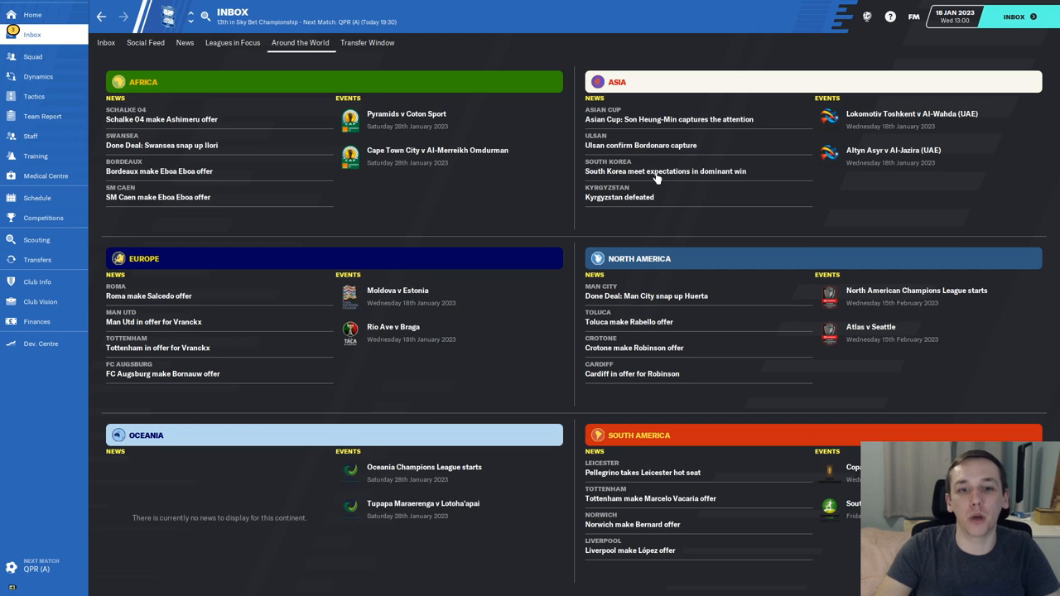
click(106, 43)
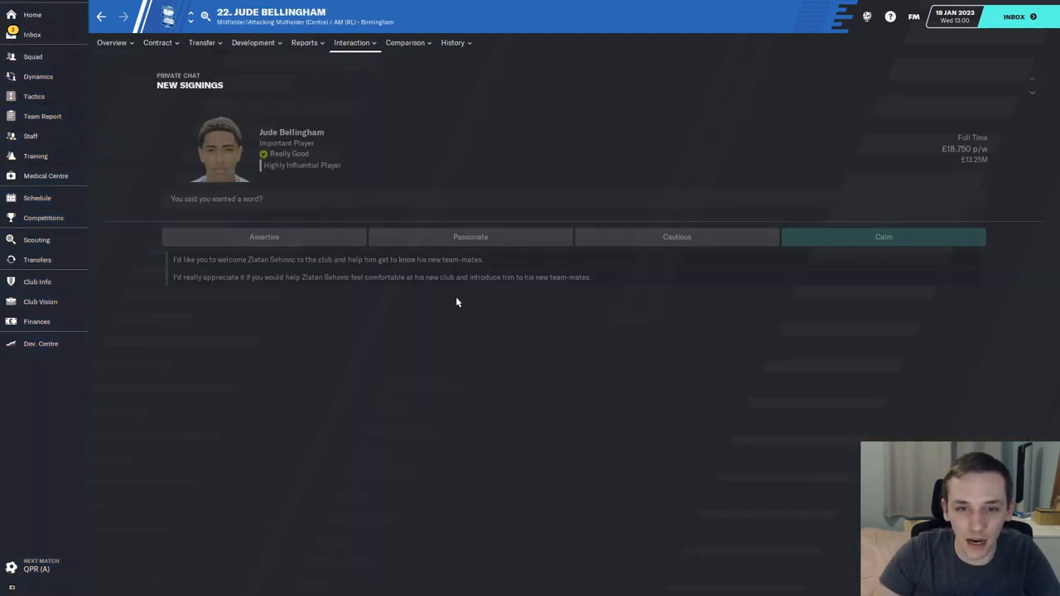
click(32, 33)
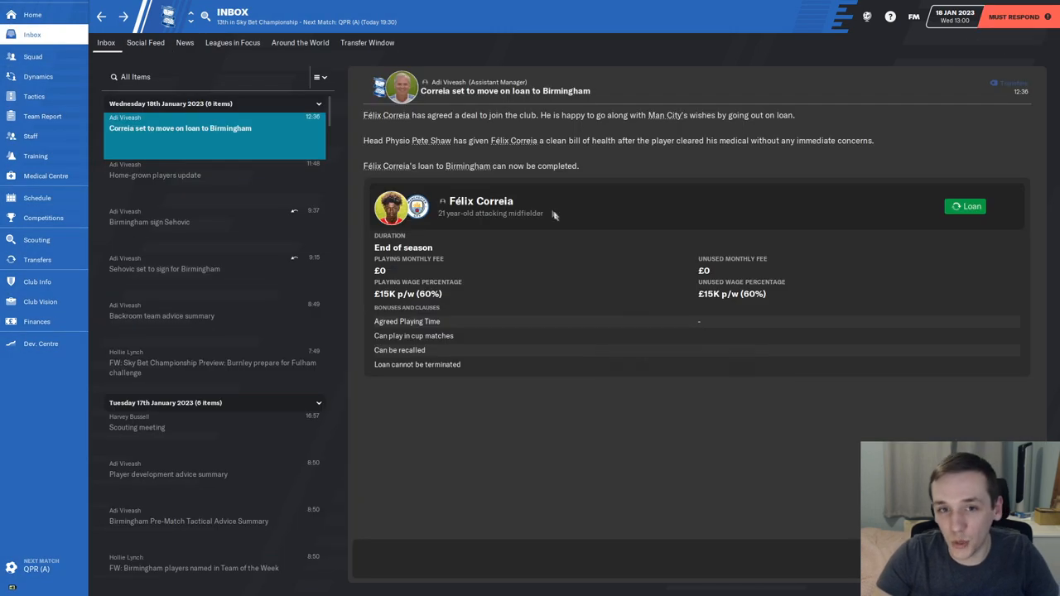
Step: Complete Félix Correia's loan from Man City and view his profile as a Birmingham player
click(480, 201)
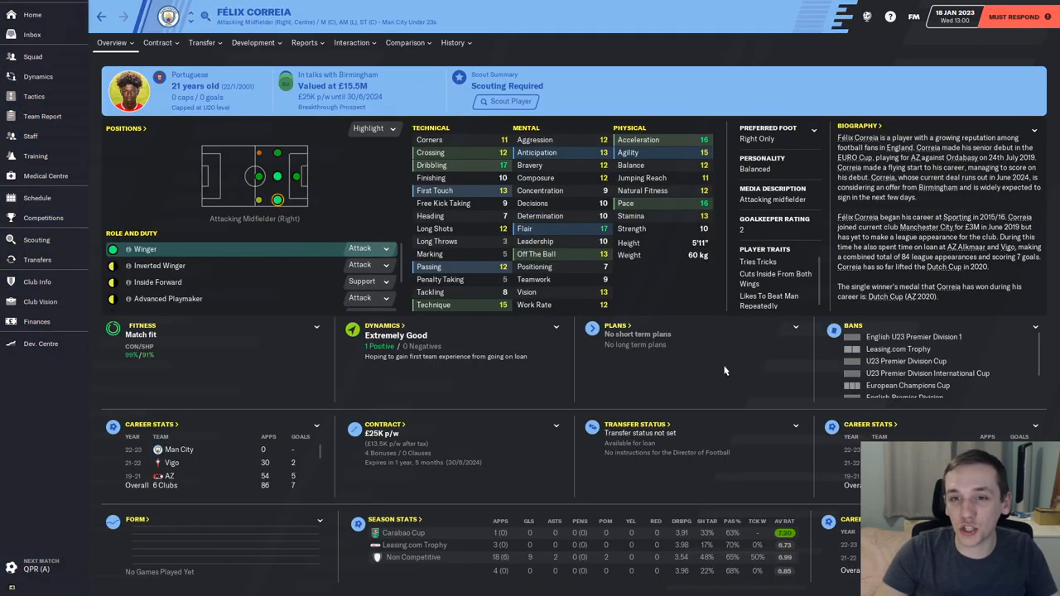
click(32, 33)
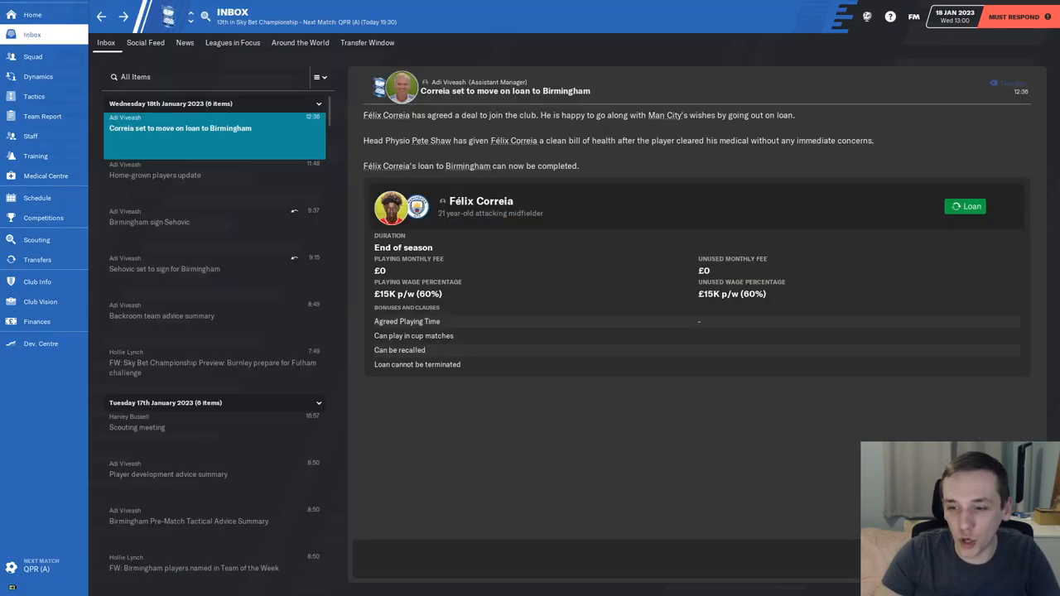
click(37, 199)
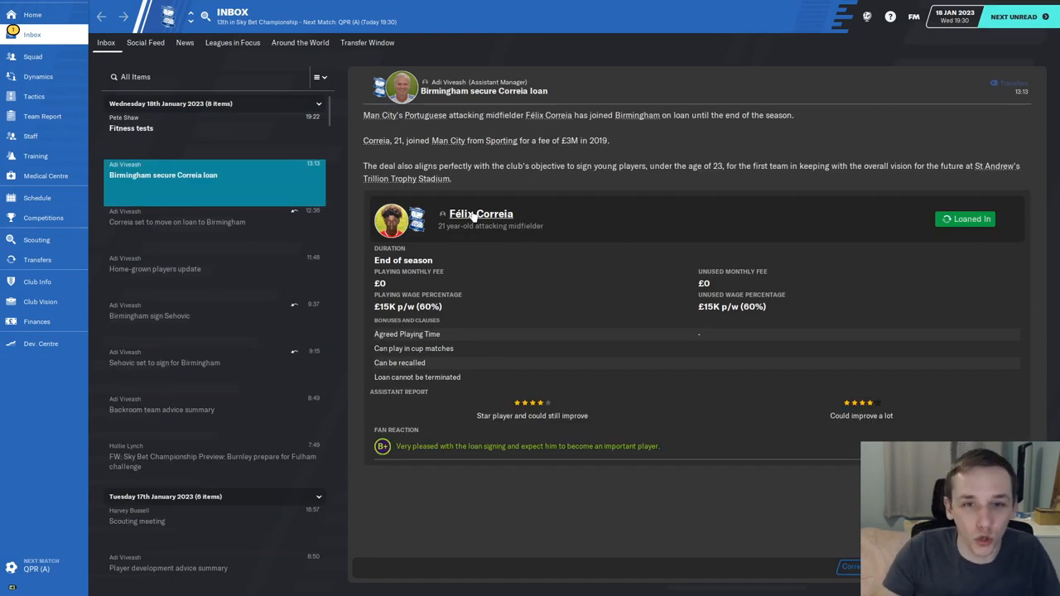
click(480, 213)
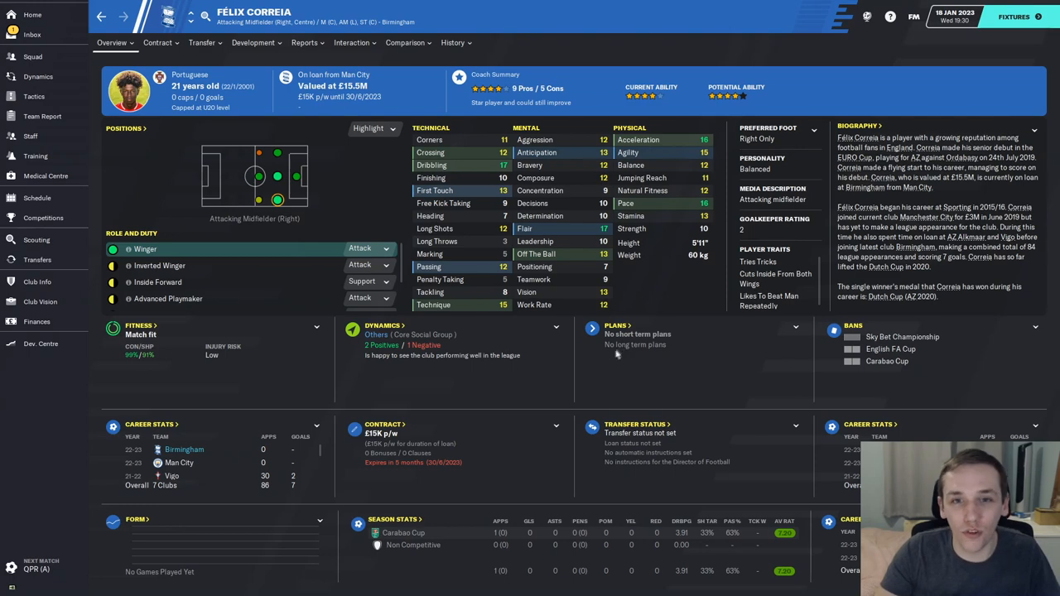
mouse_move(273, 248)
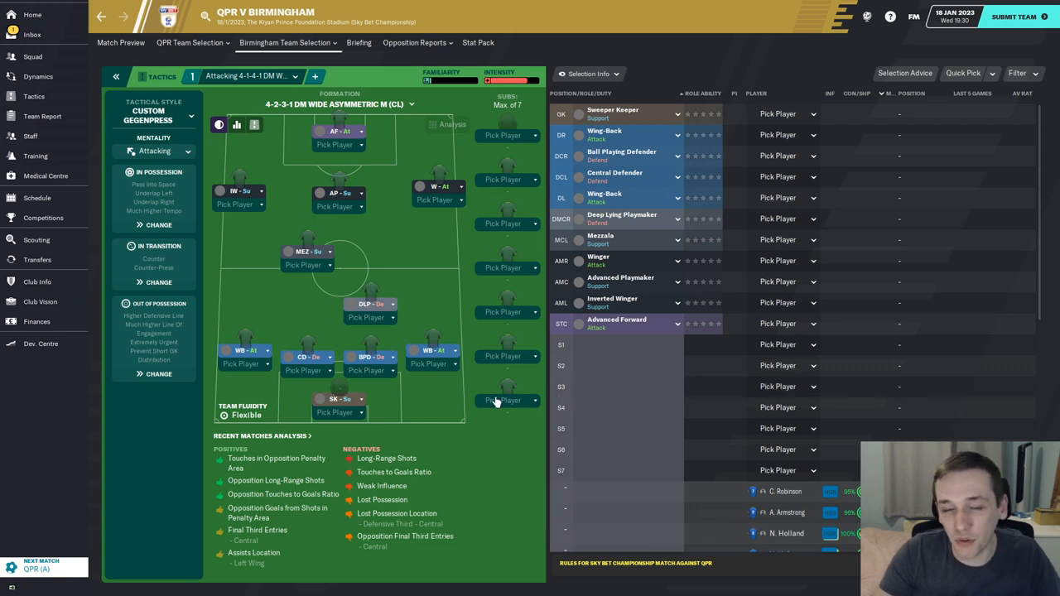
mouse_move(377, 406)
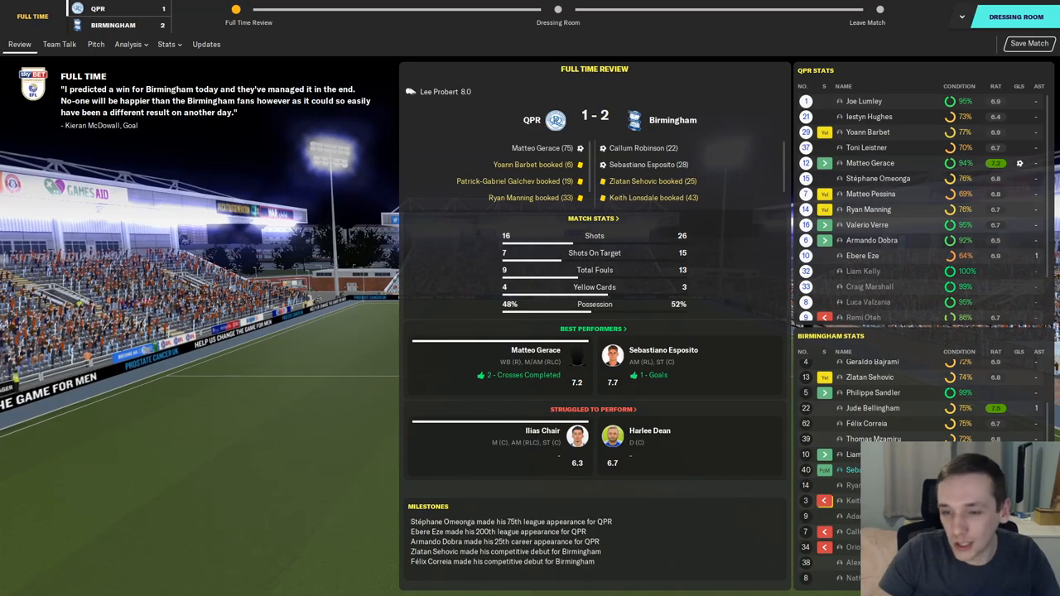
Step: Give the post-match team talk after the 2-1 win at QPR and move on
click(60, 43)
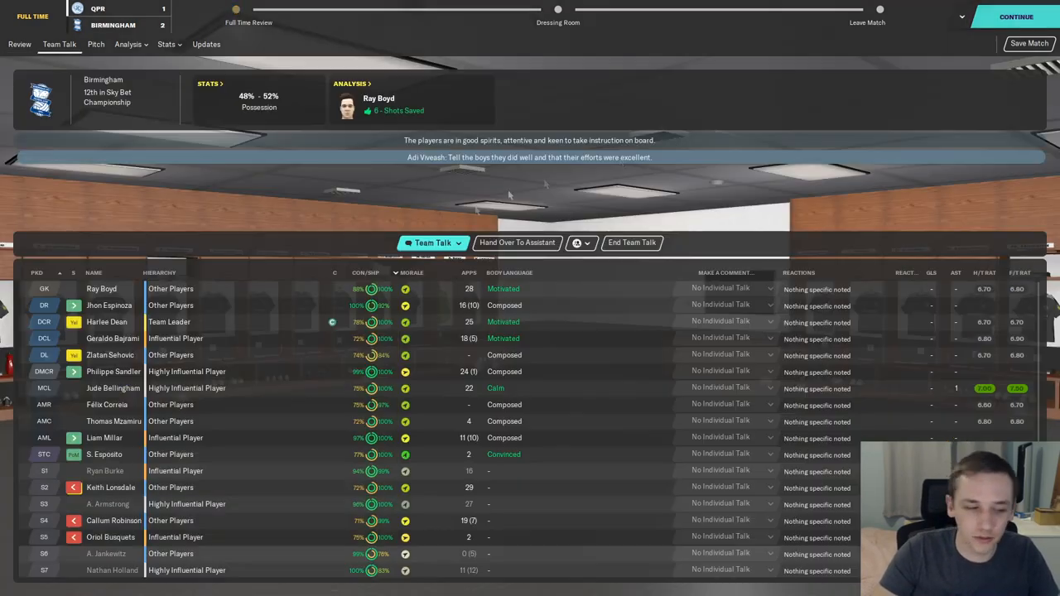
click(1015, 16)
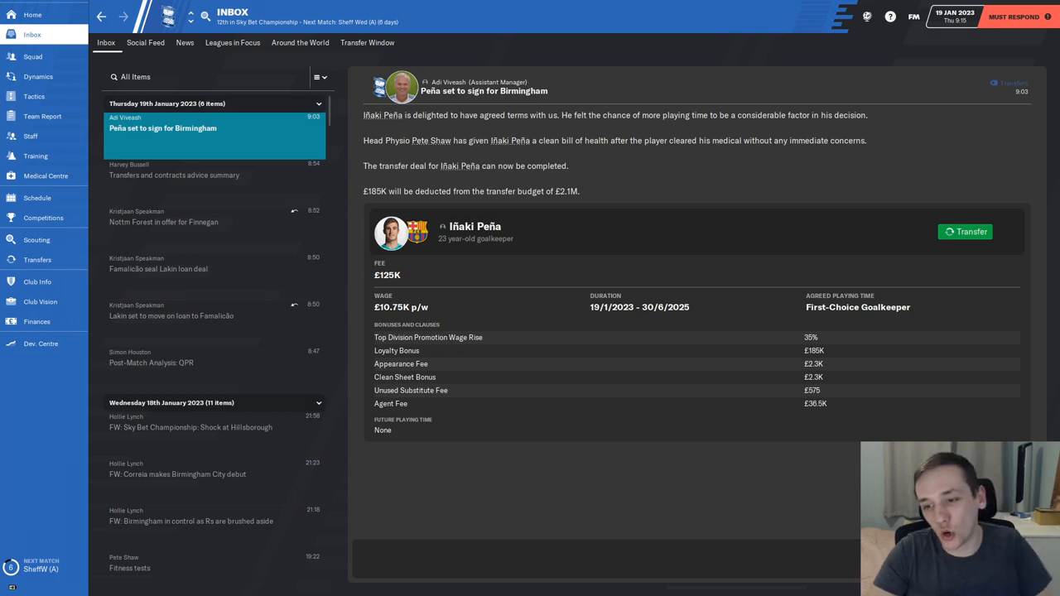
Step: Complete Peña's signing, ask Giménez to welcome him, and confirm the Championship squad registration
click(964, 232)
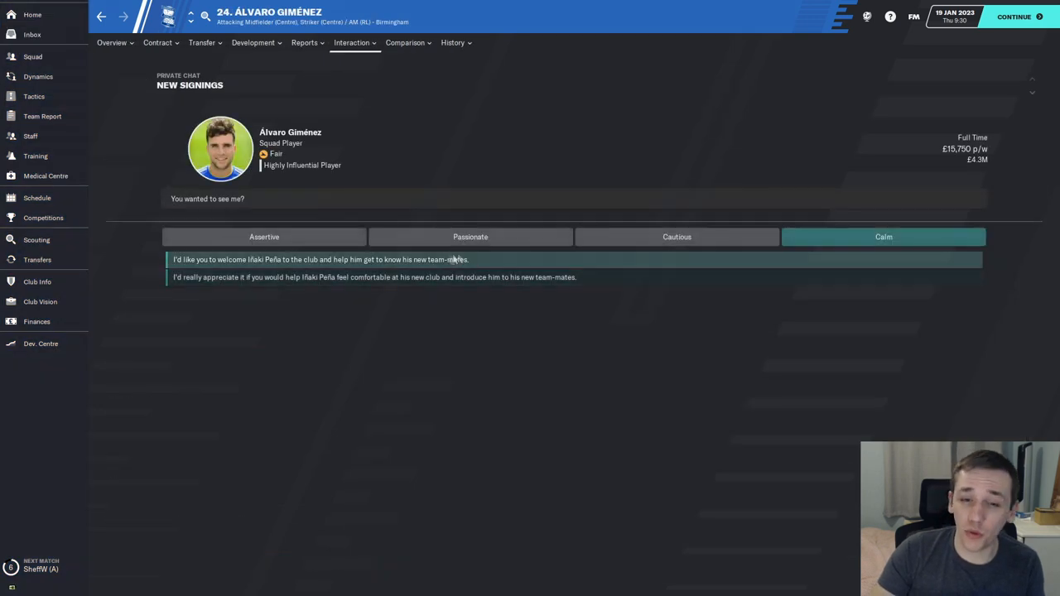
click(33, 57)
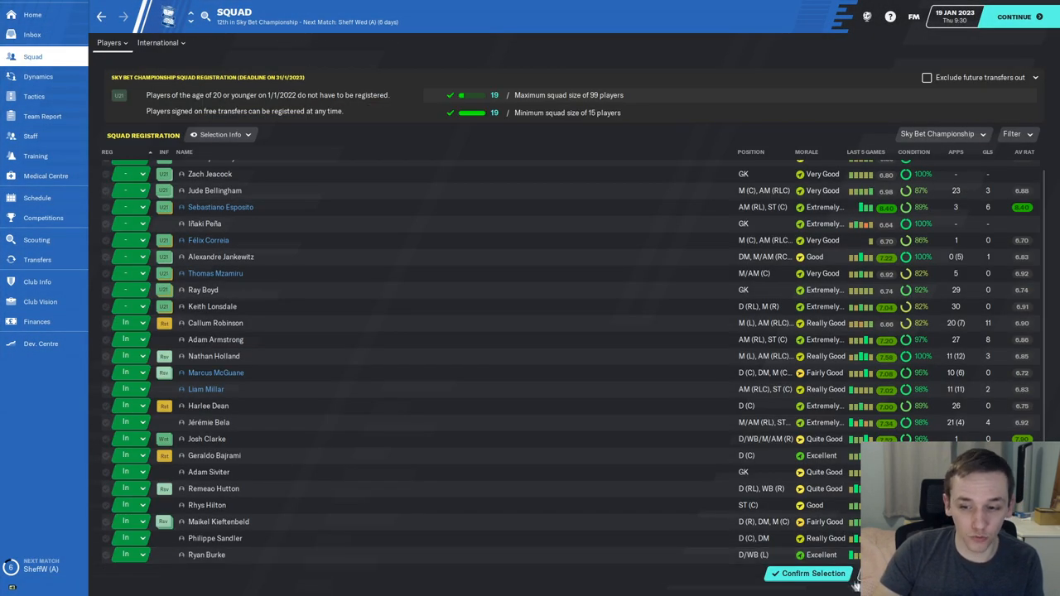
click(811, 572)
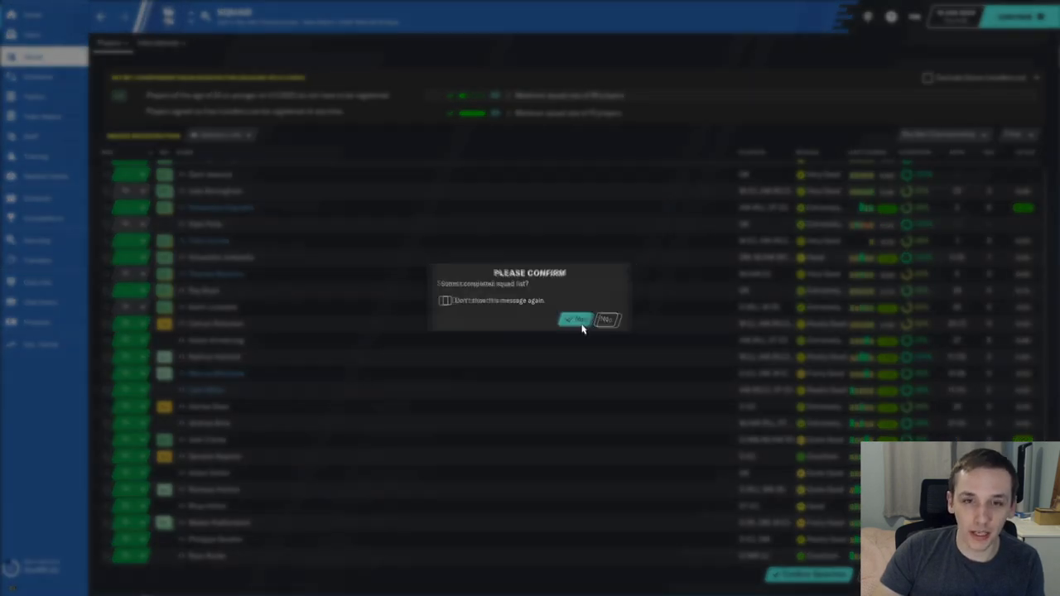
click(576, 321)
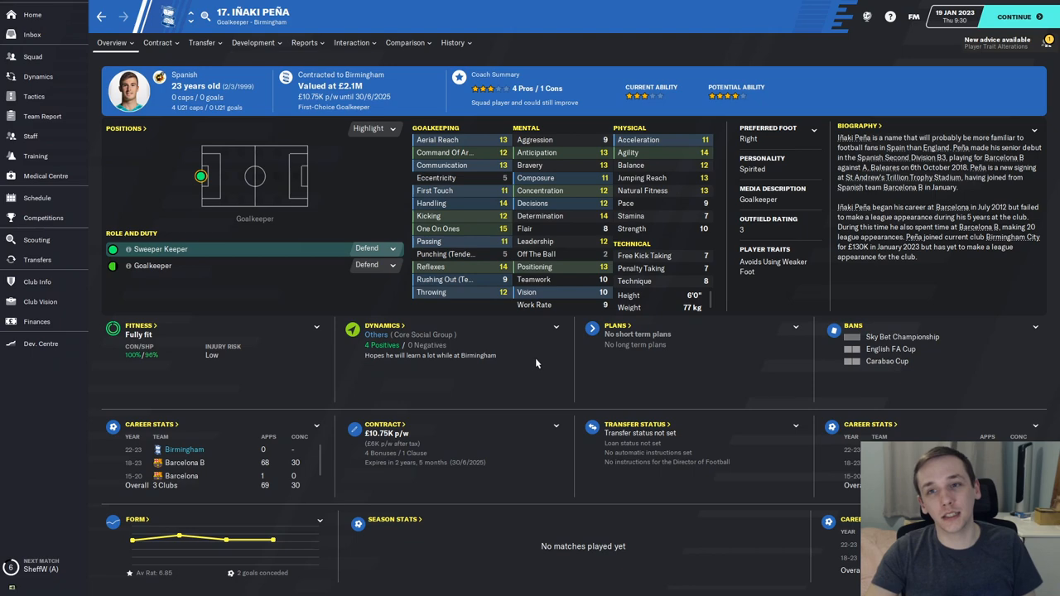
click(33, 56)
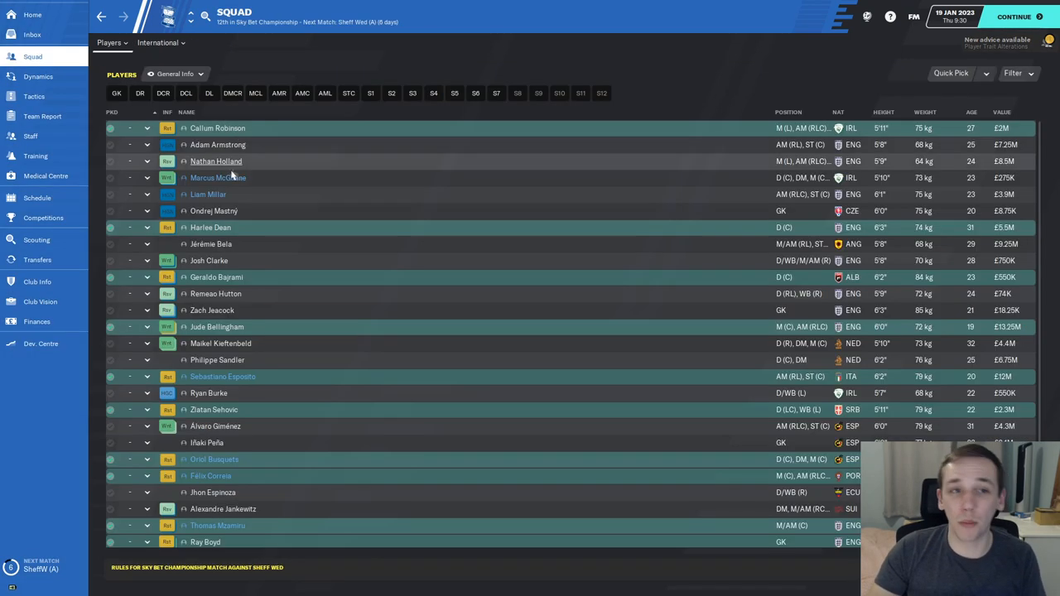
Step: Check Ray Boyd's and Maikel Kieftenbeld's profiles, then review the loan offers for Kieftenbeld
click(838, 113)
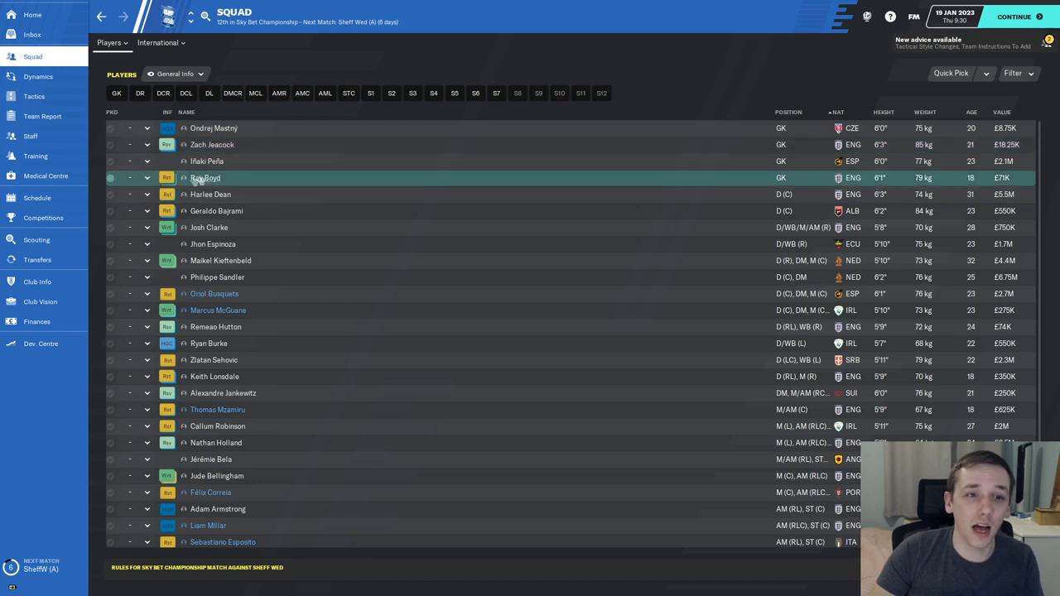
double_click(205, 179)
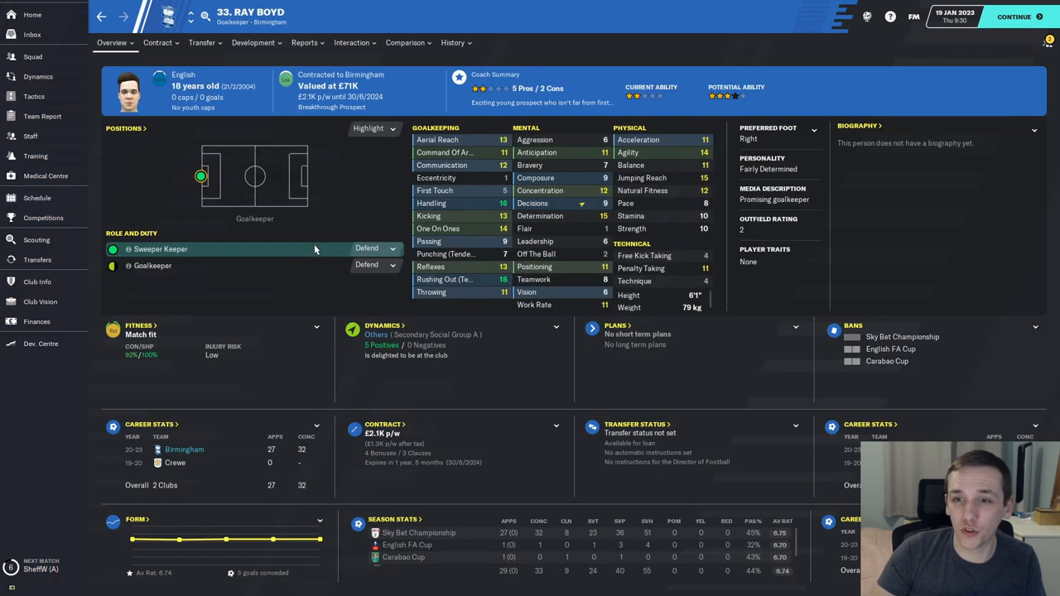
click(31, 33)
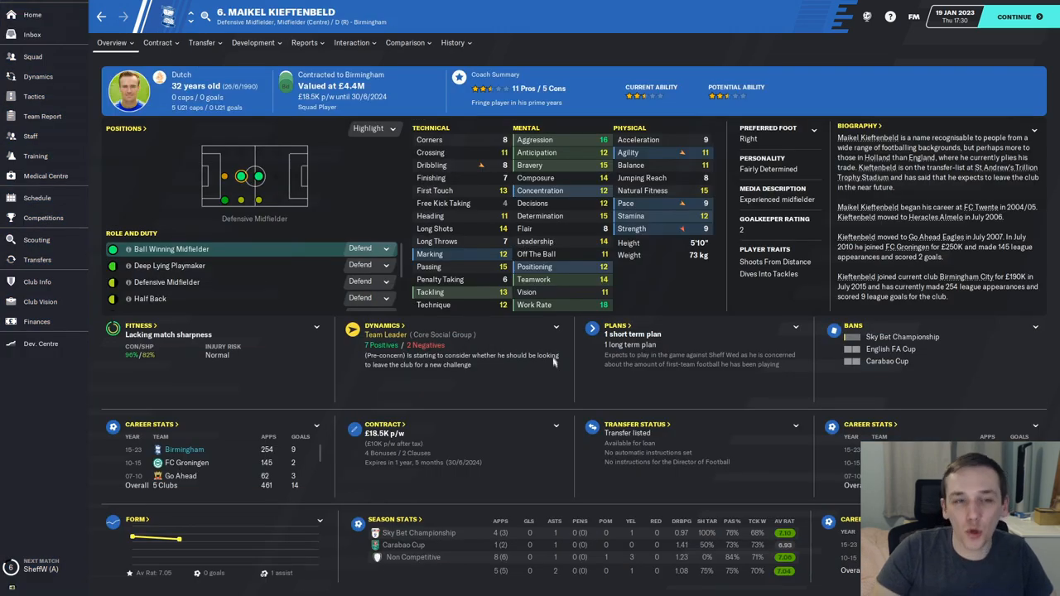
mouse_move(473, 375)
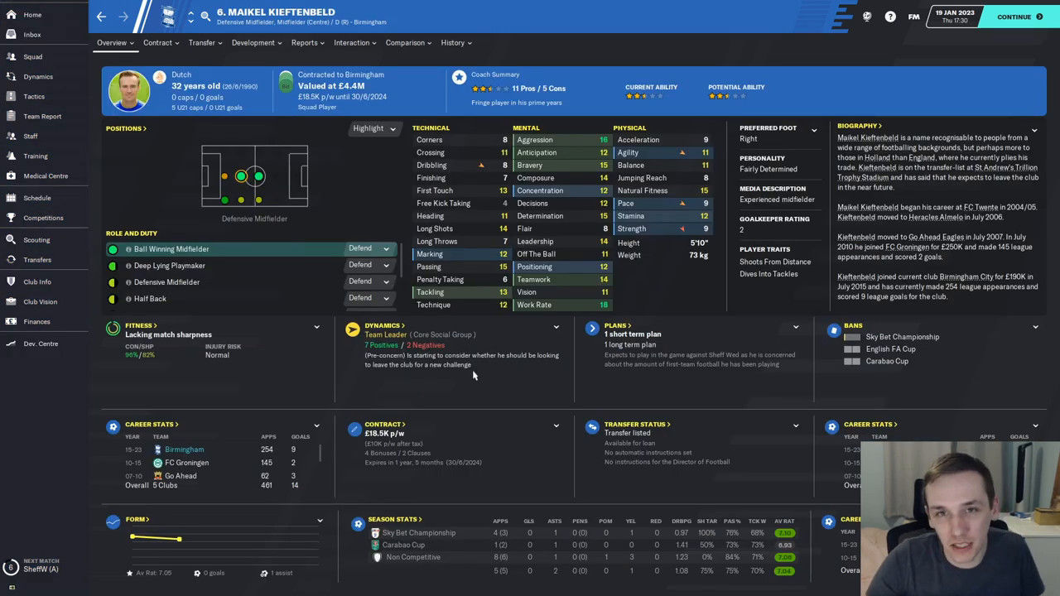
click(32, 33)
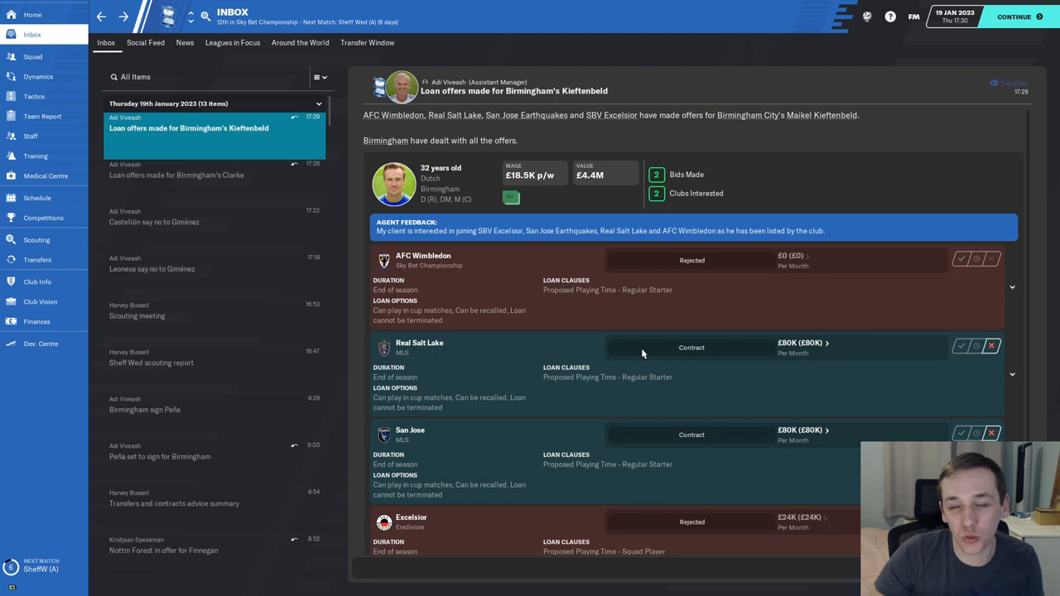
mouse_move(592, 315)
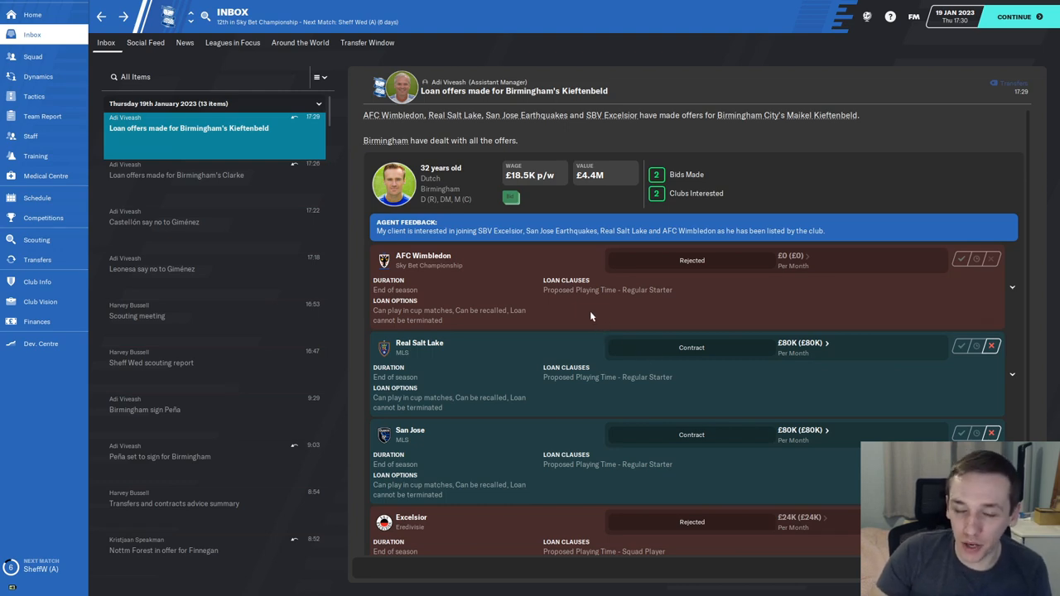
mouse_move(606, 495)
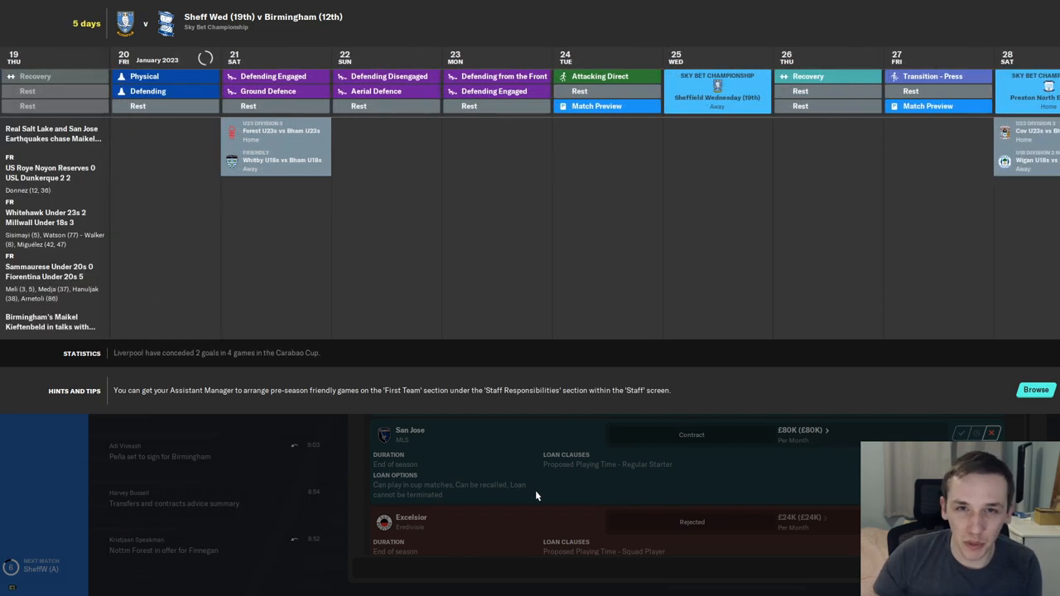
Step: Read Leicester's accepted bid for Steve Cresswell and check his player profile
click(162, 549)
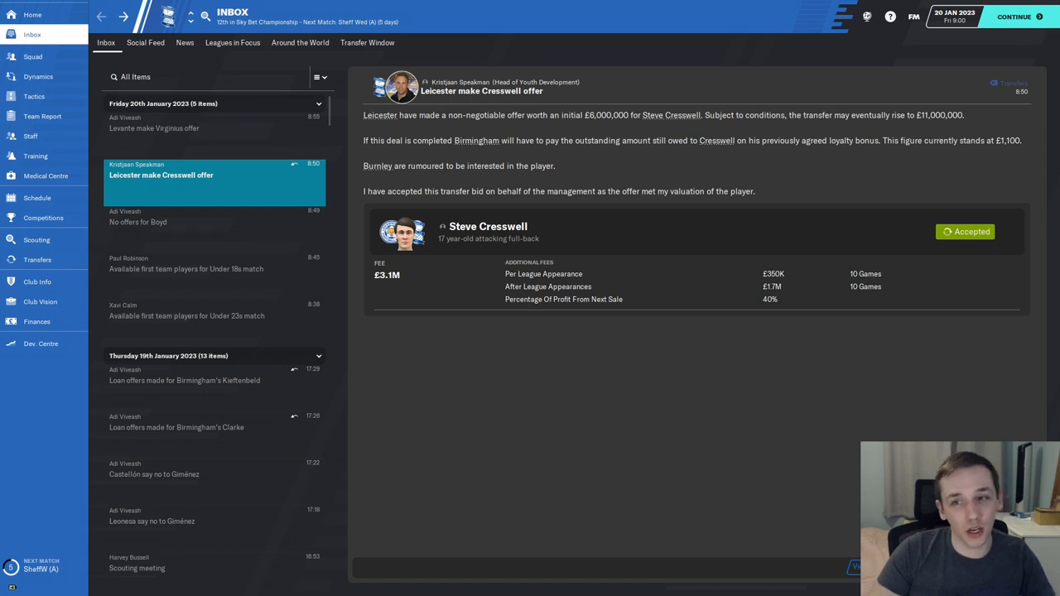
mouse_move(486, 225)
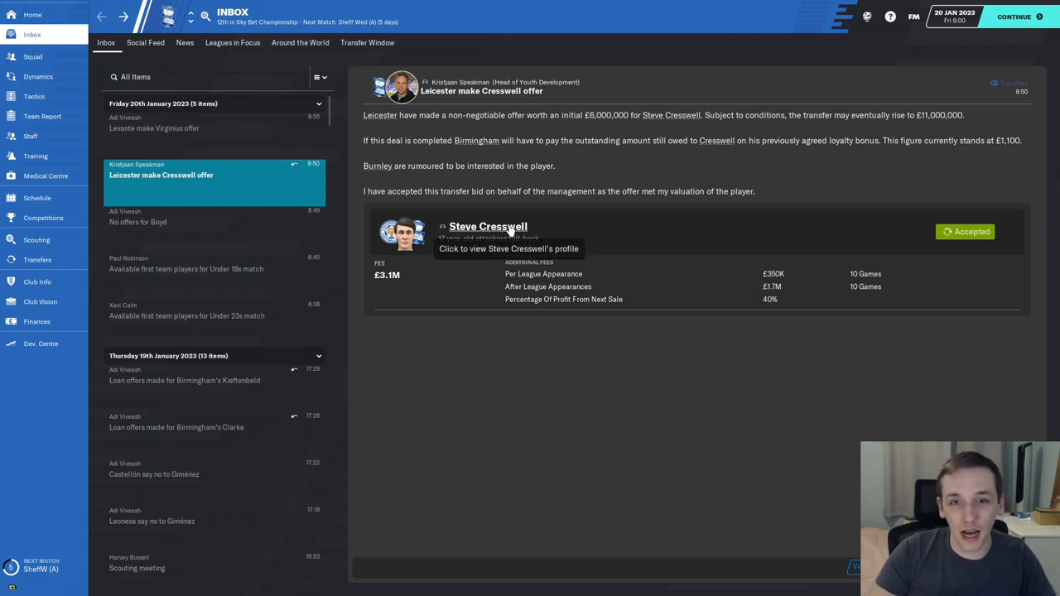
click(486, 225)
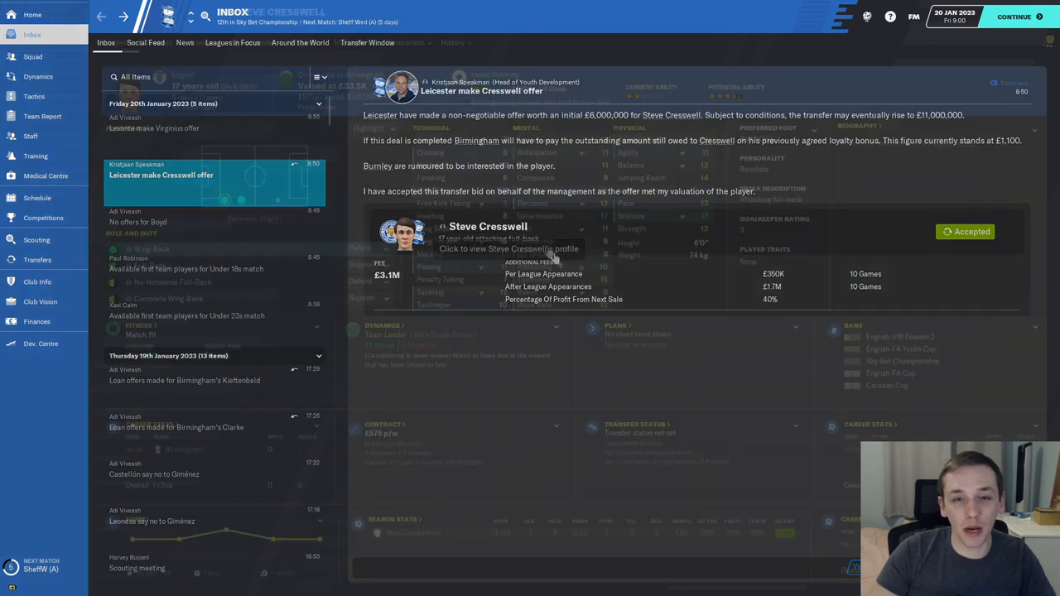
click(507, 248)
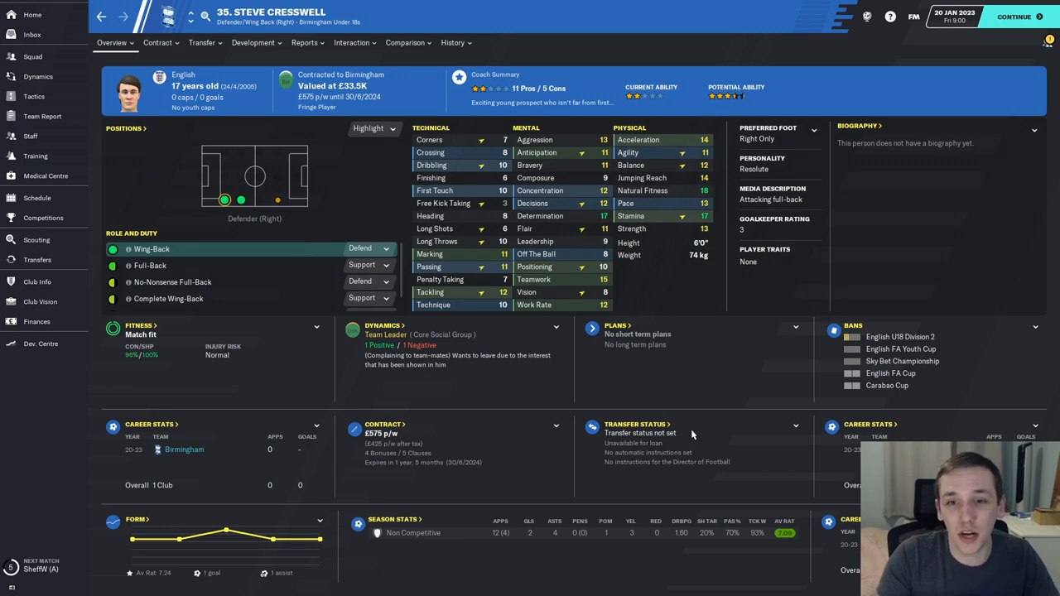
click(32, 33)
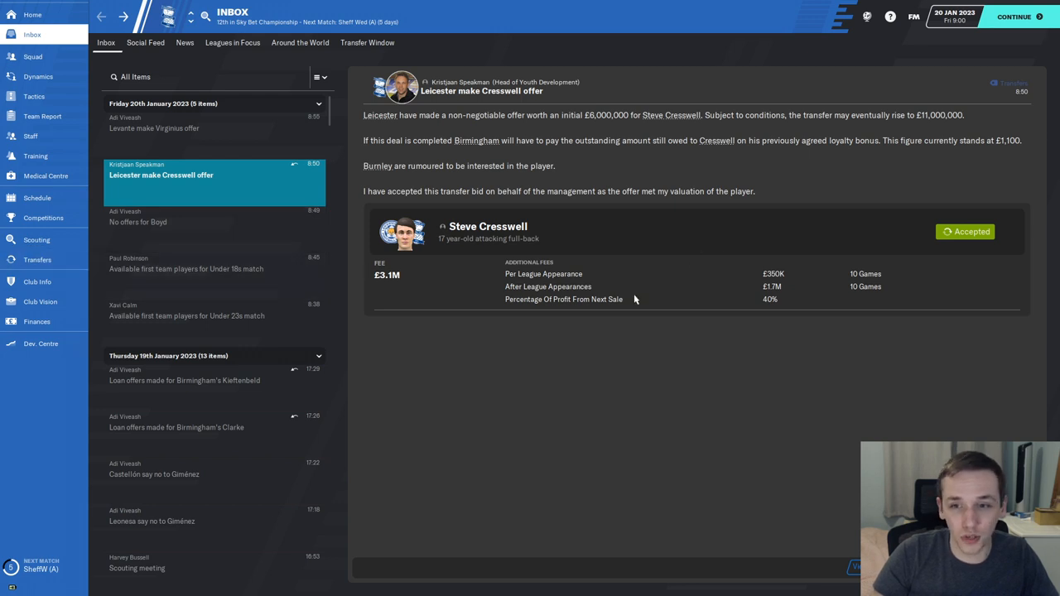
mouse_move(562, 301)
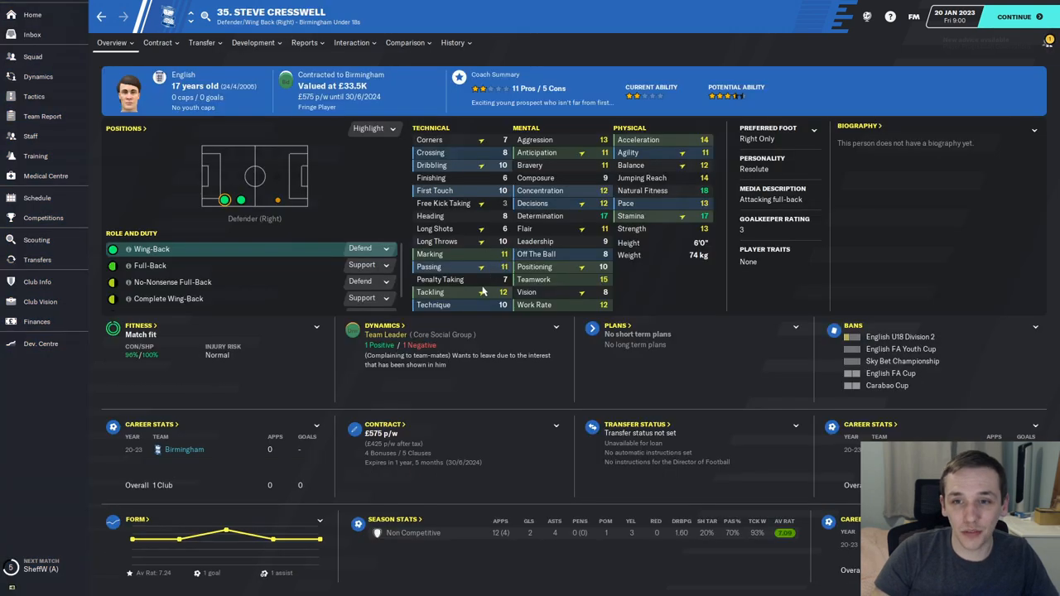
Step: Review the club finances and the transfer centre's pending deals
click(36, 321)
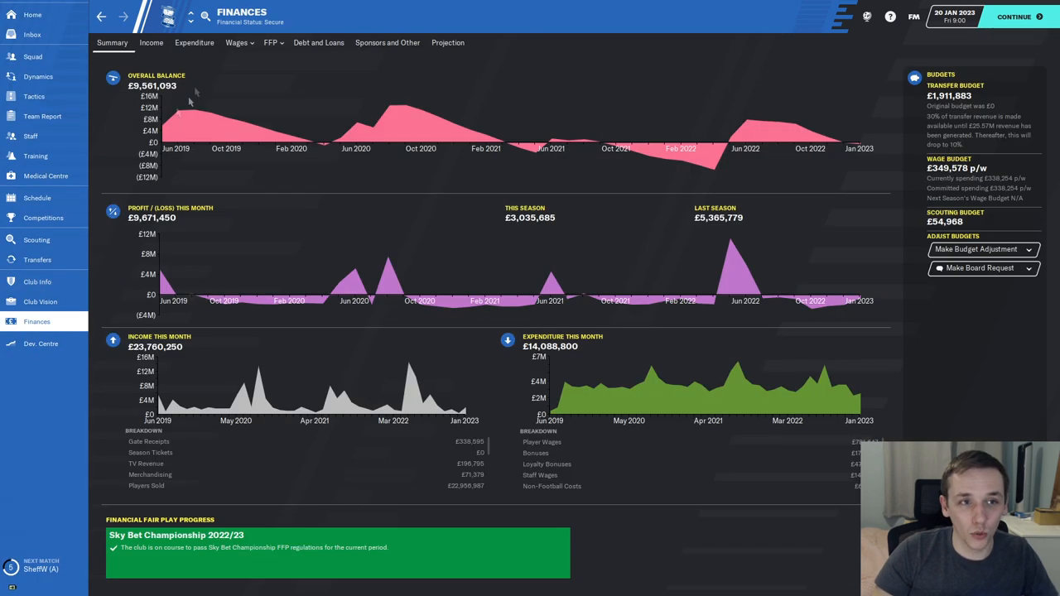
mouse_move(897, 131)
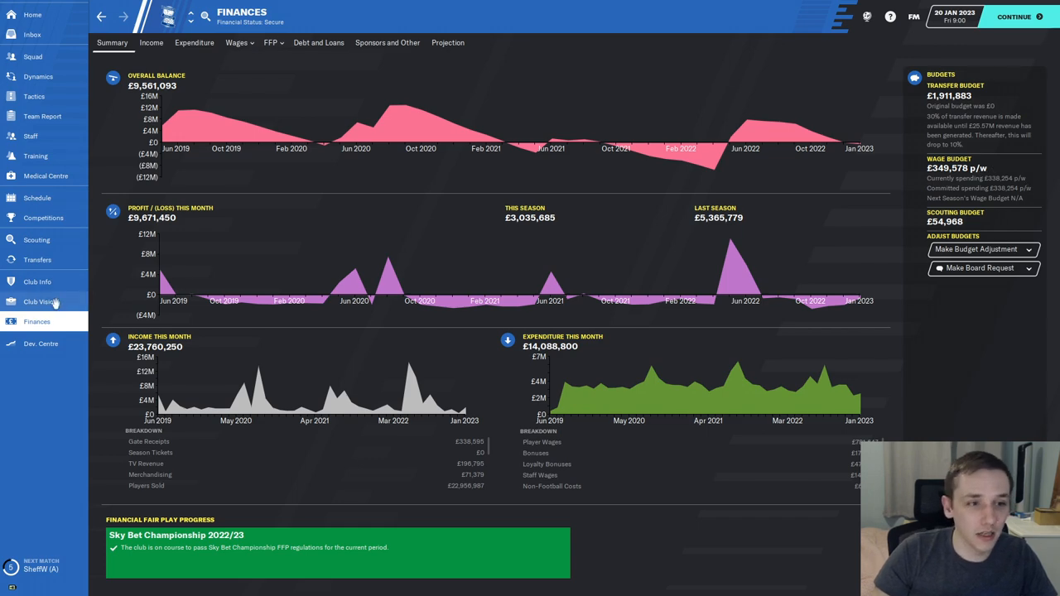
click(37, 259)
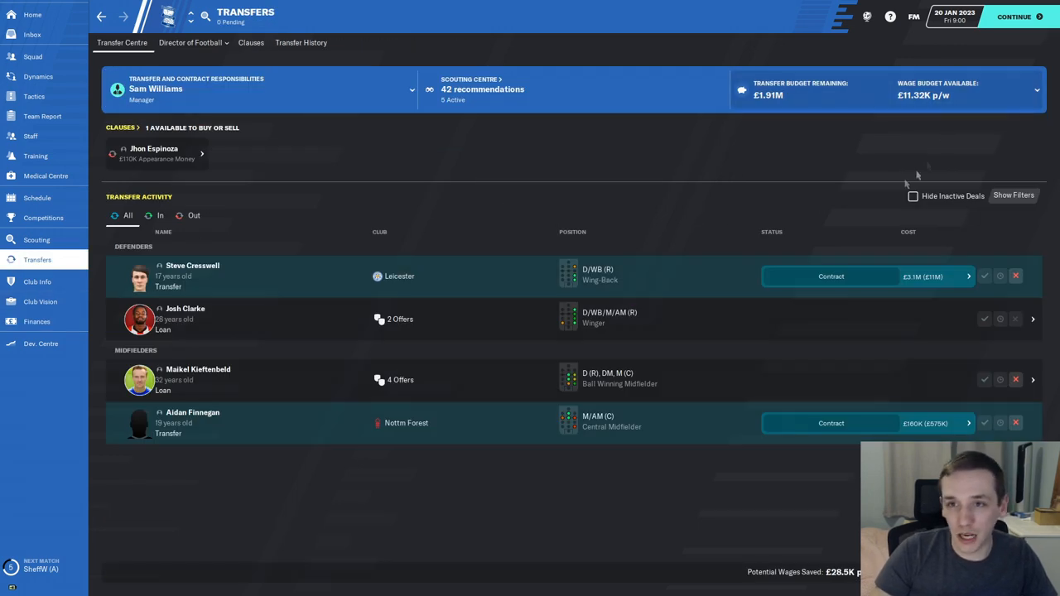
mouse_move(189, 397)
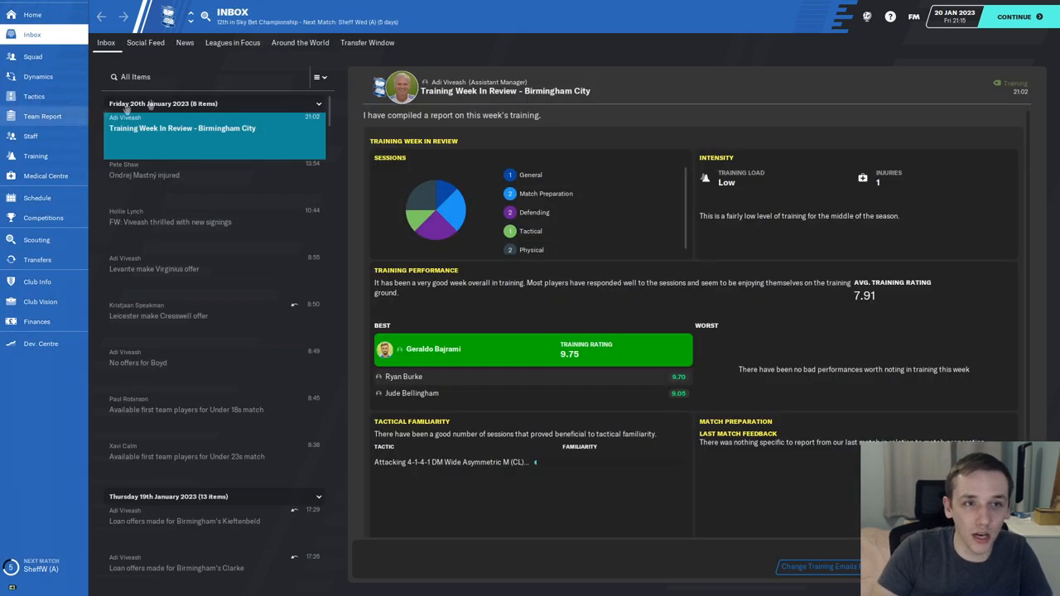
Step: Review the team report's squad depth chart for every position
click(43, 116)
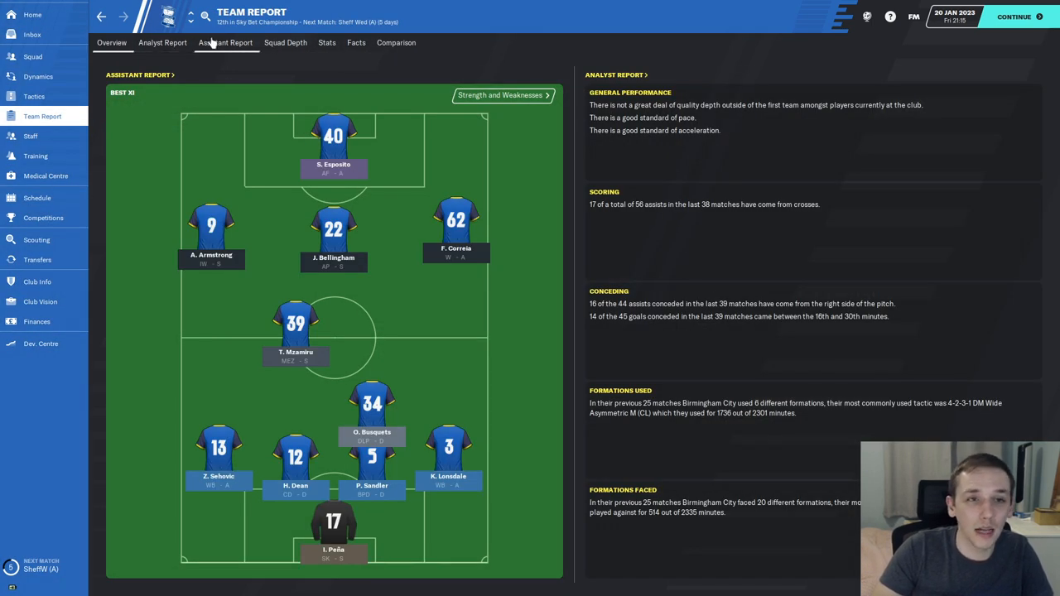
click(284, 43)
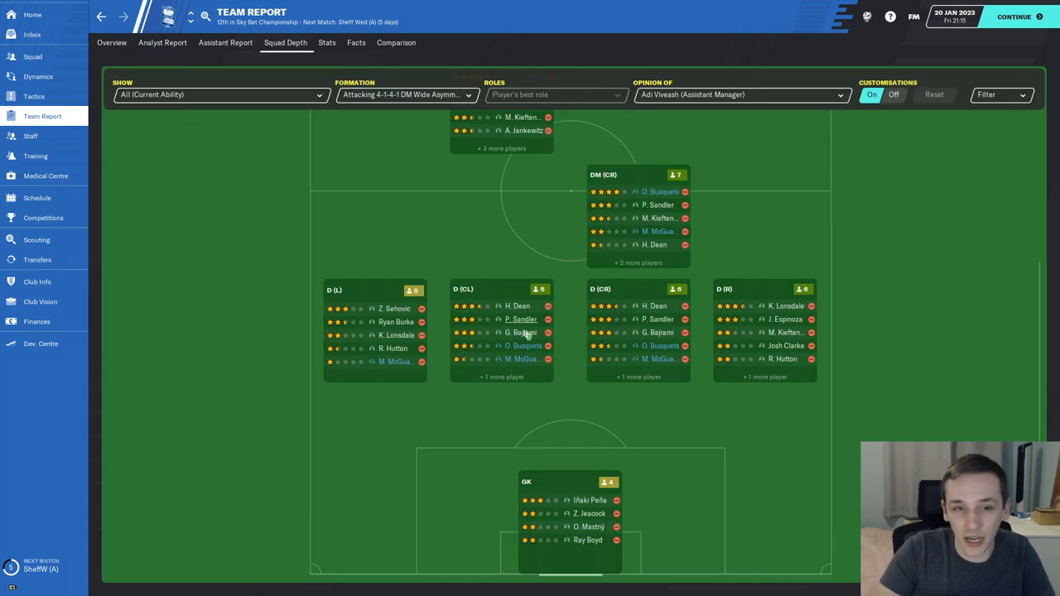
mouse_move(679, 418)
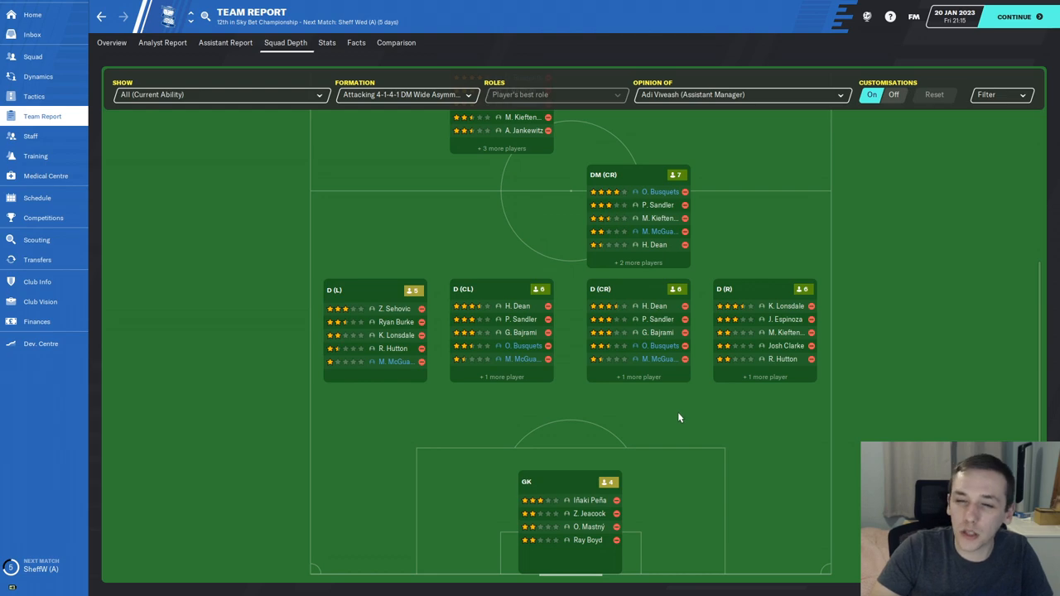
scroll(up, 3)
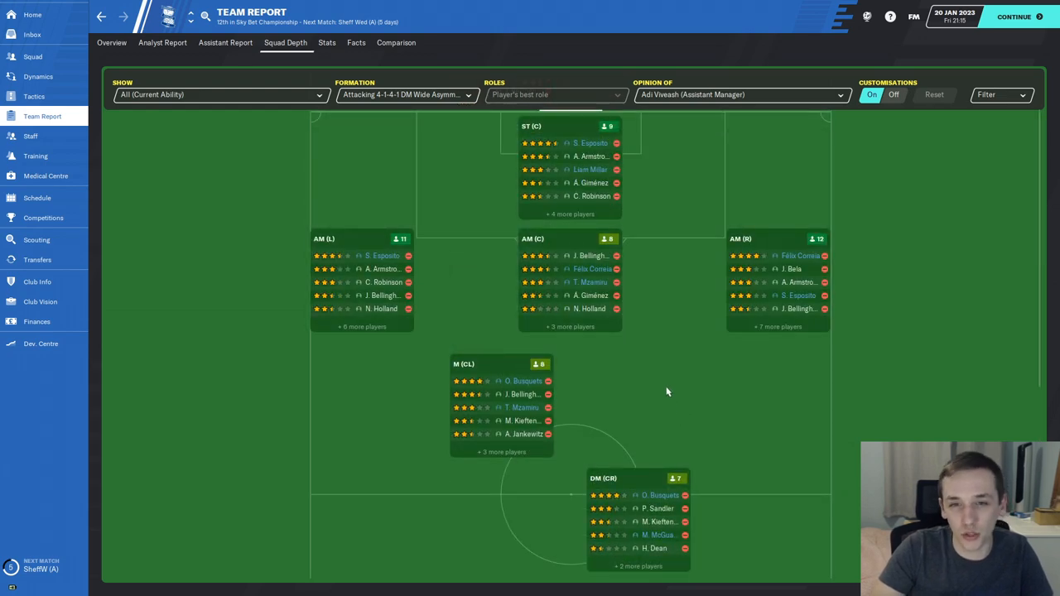
scroll(down, 3)
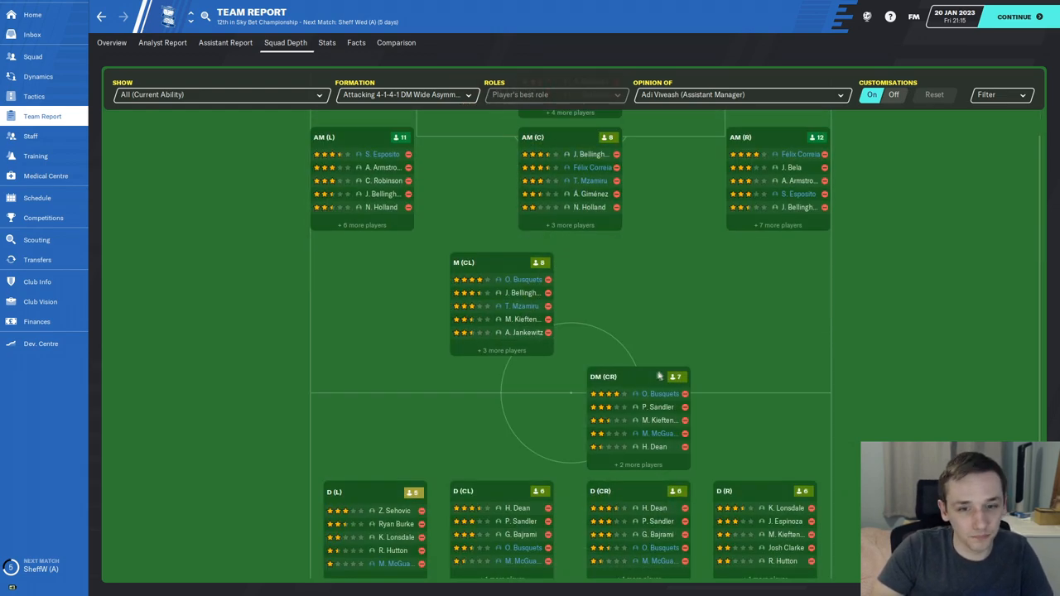
scroll(down, 3)
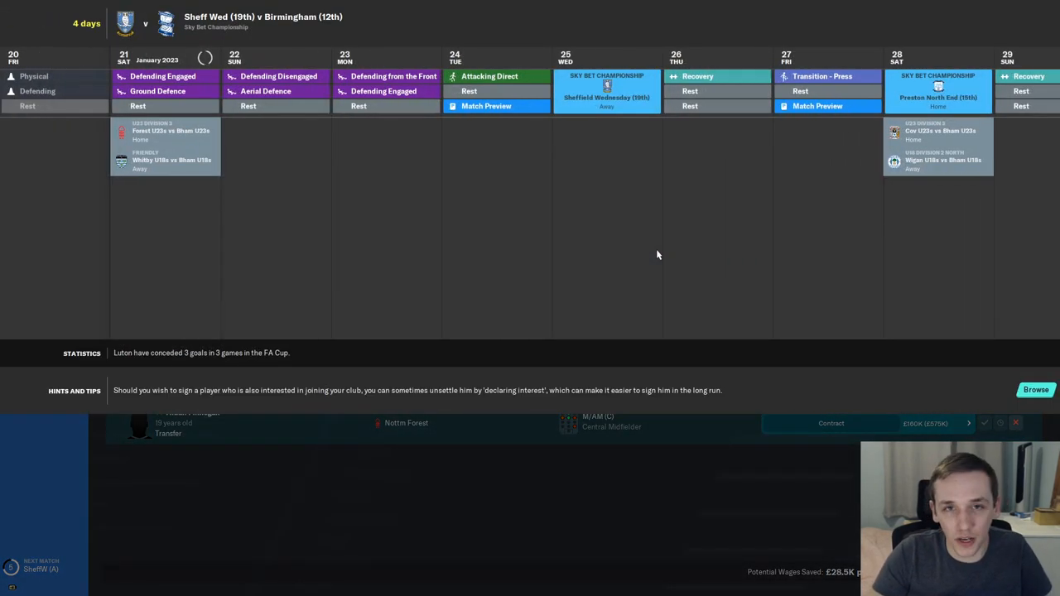
Step: Return to the Inbox showing Cresswell set to sign for Leicester
click(32, 33)
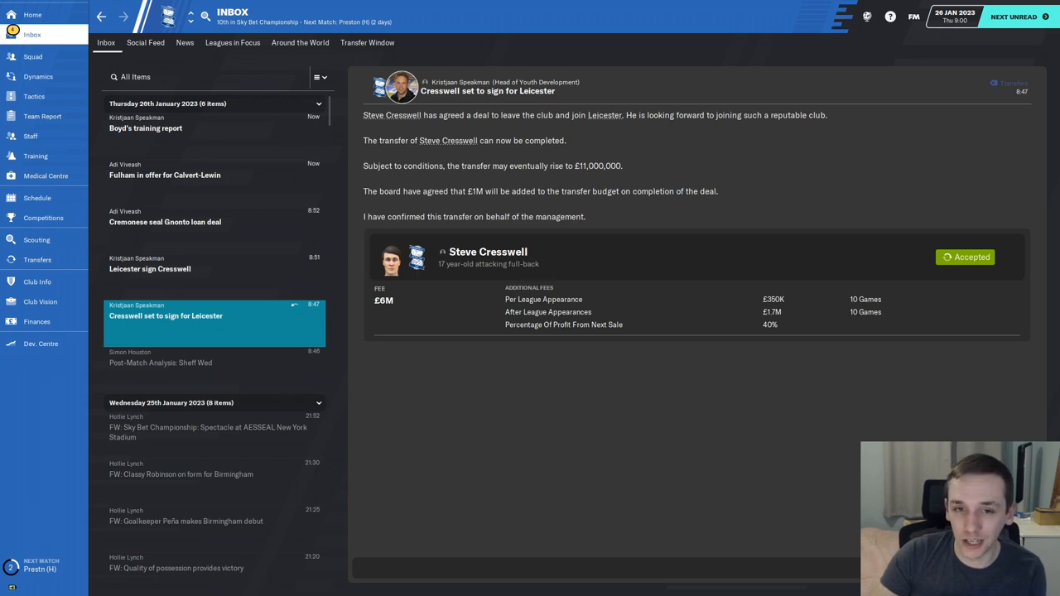
Step: View Cresswell's Leicester profile, check the £2.96M transfer budget, and return to the Inbox
click(487, 251)
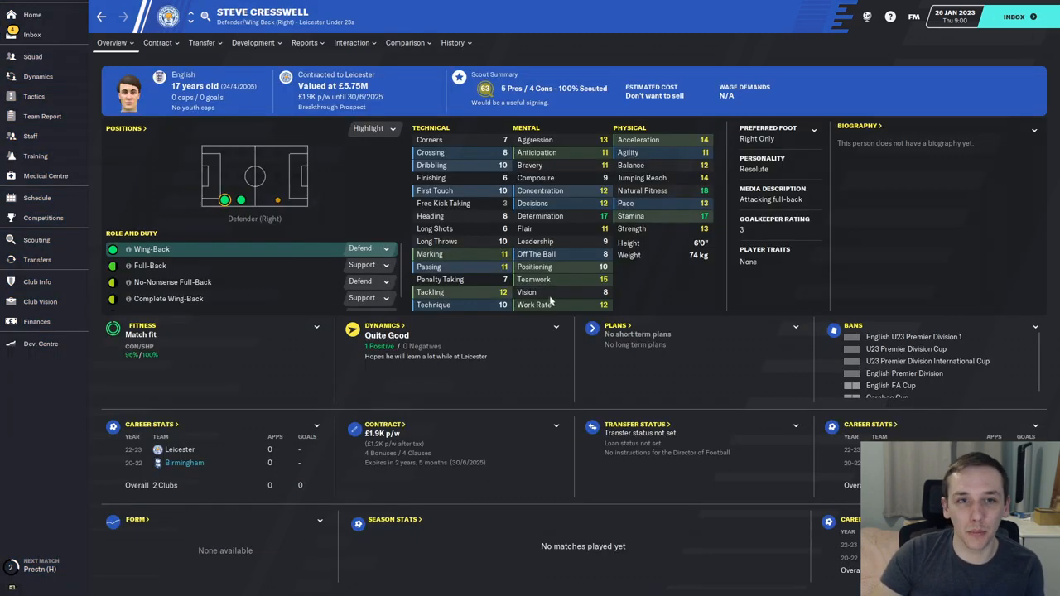
click(36, 259)
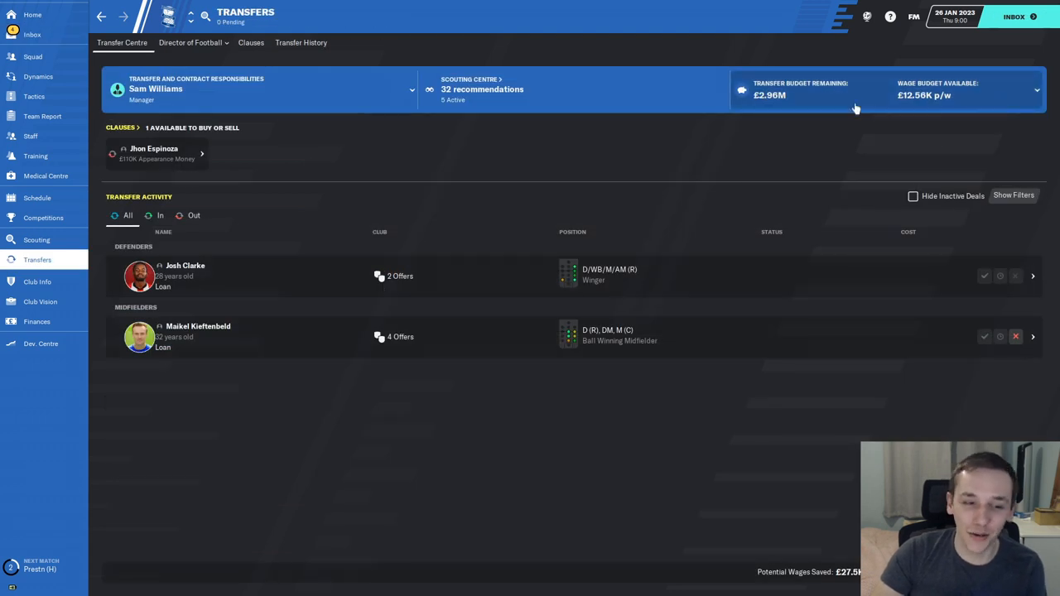
mouse_move(808, 93)
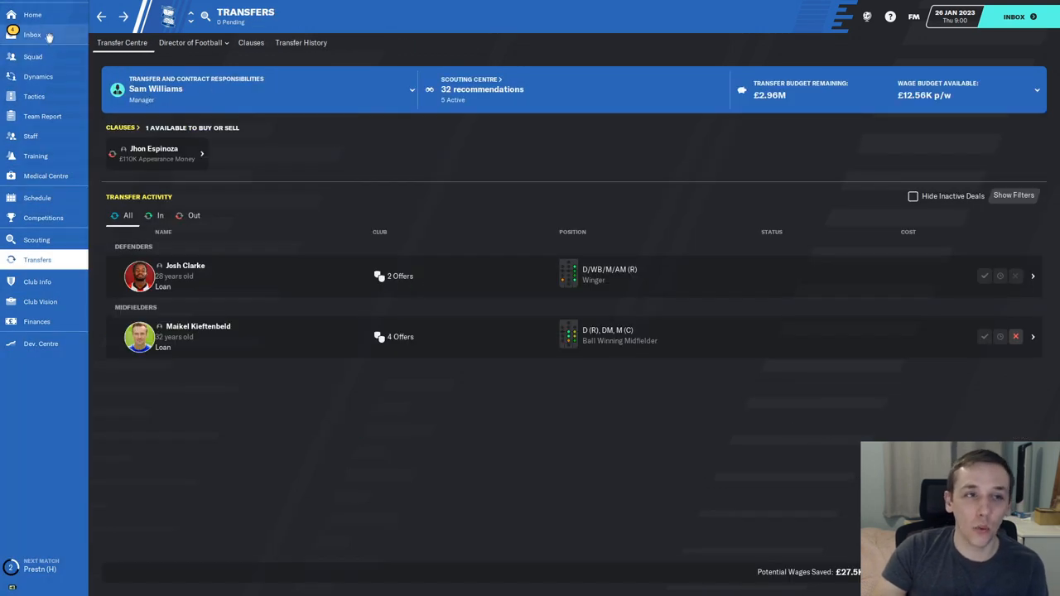
click(33, 35)
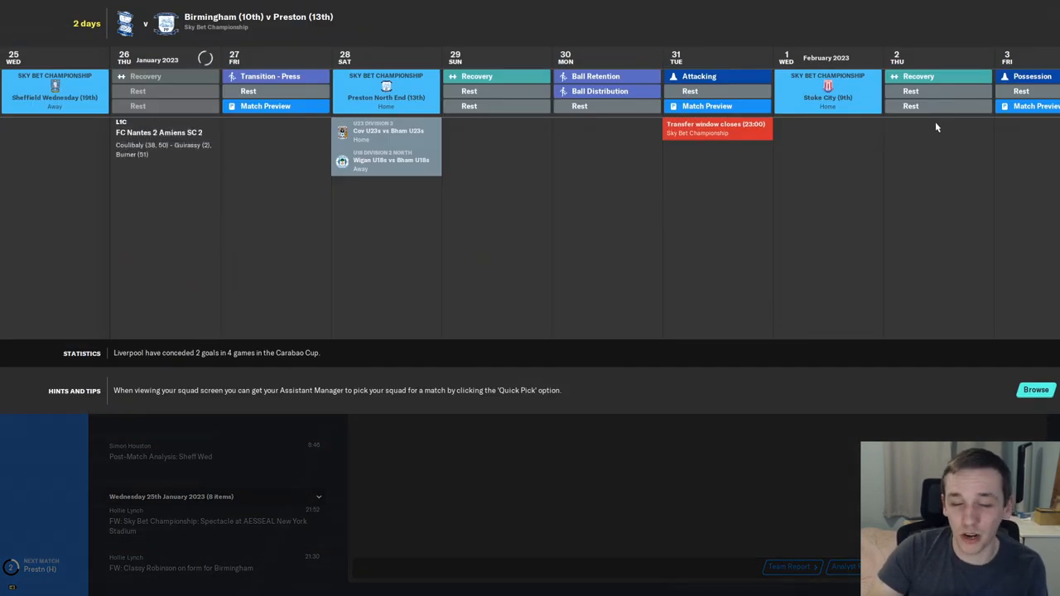
mouse_move(748, 155)
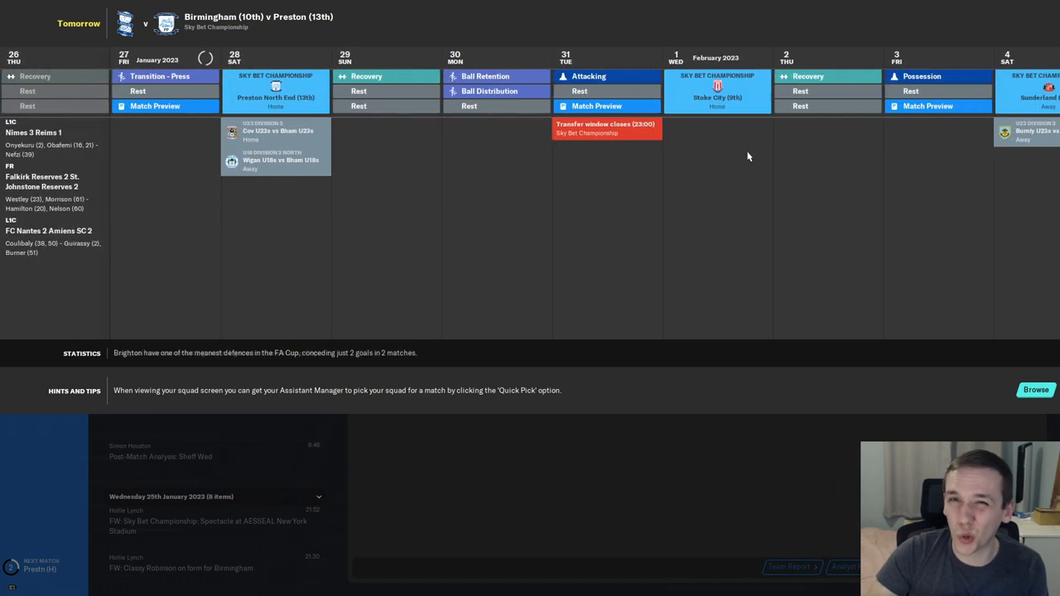
mouse_move(523, 426)
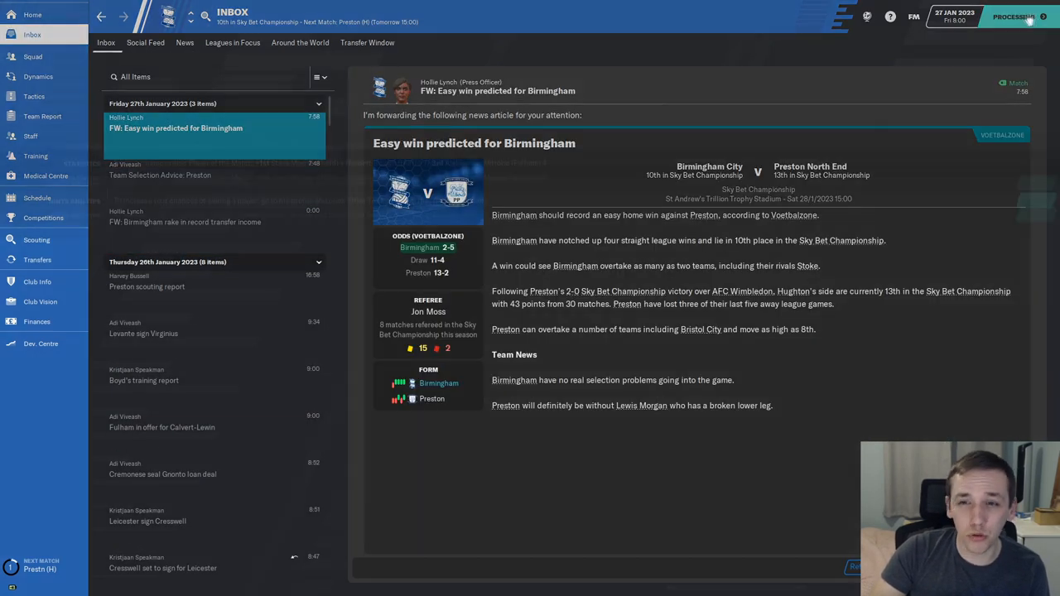
Step: Accept Kieftenbeld's loan to Real Salt Lake and finish the parting conversation
click(1013, 16)
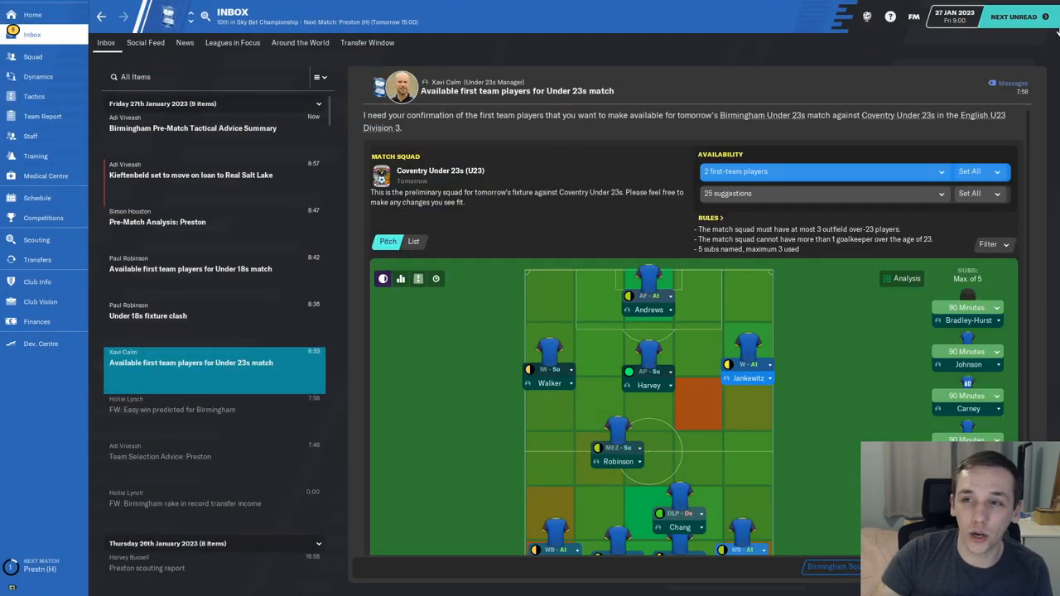
click(190, 176)
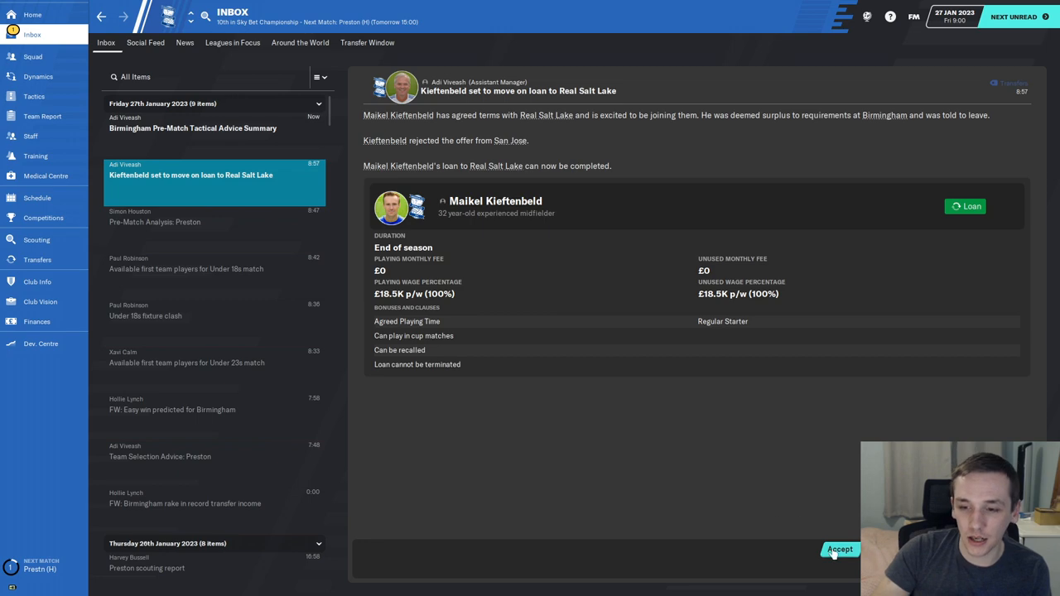
click(838, 549)
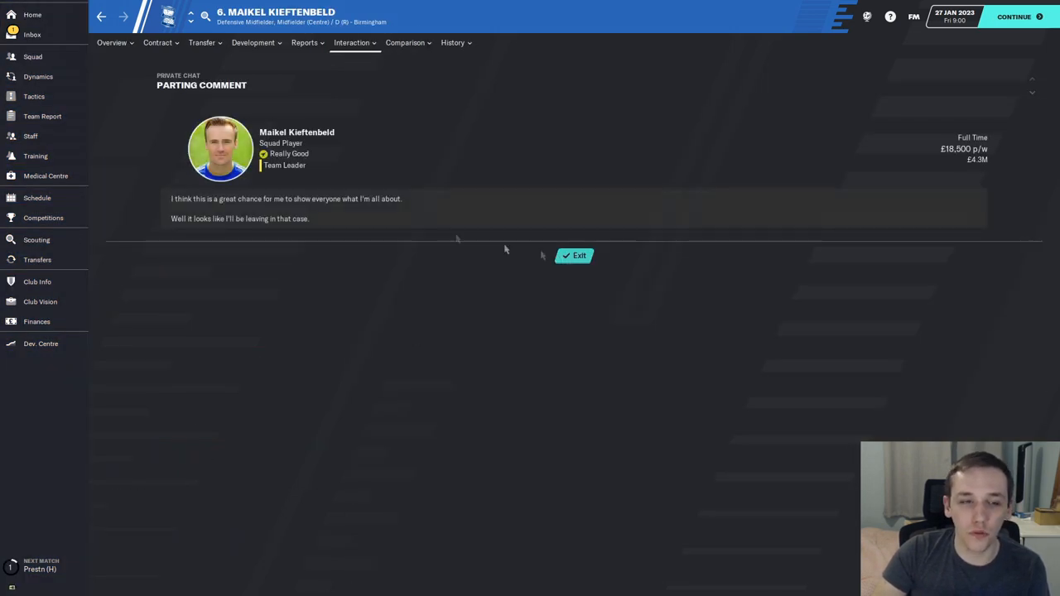
click(573, 255)
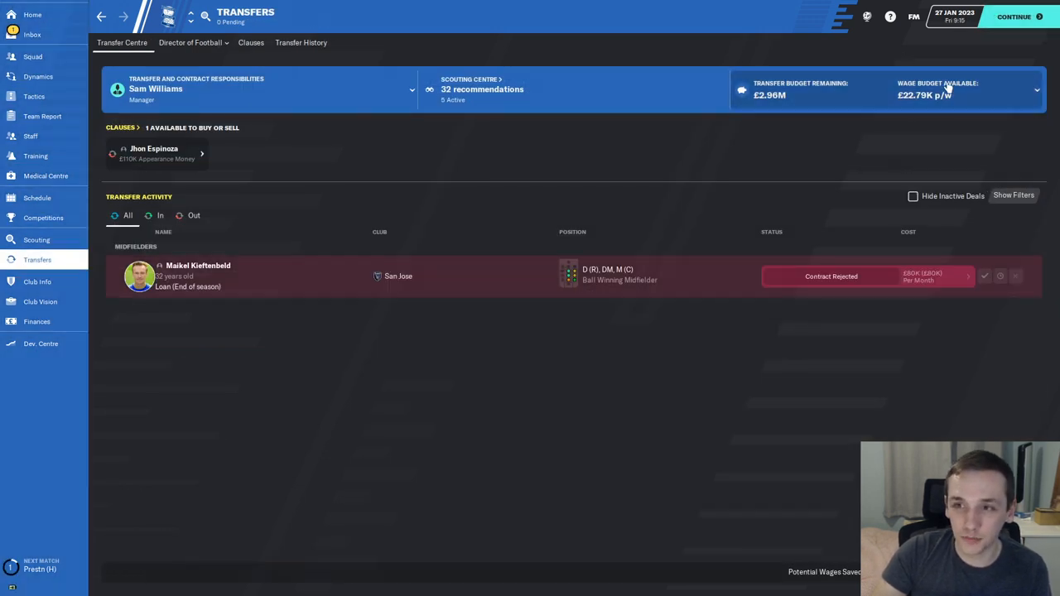
mouse_move(776, 253)
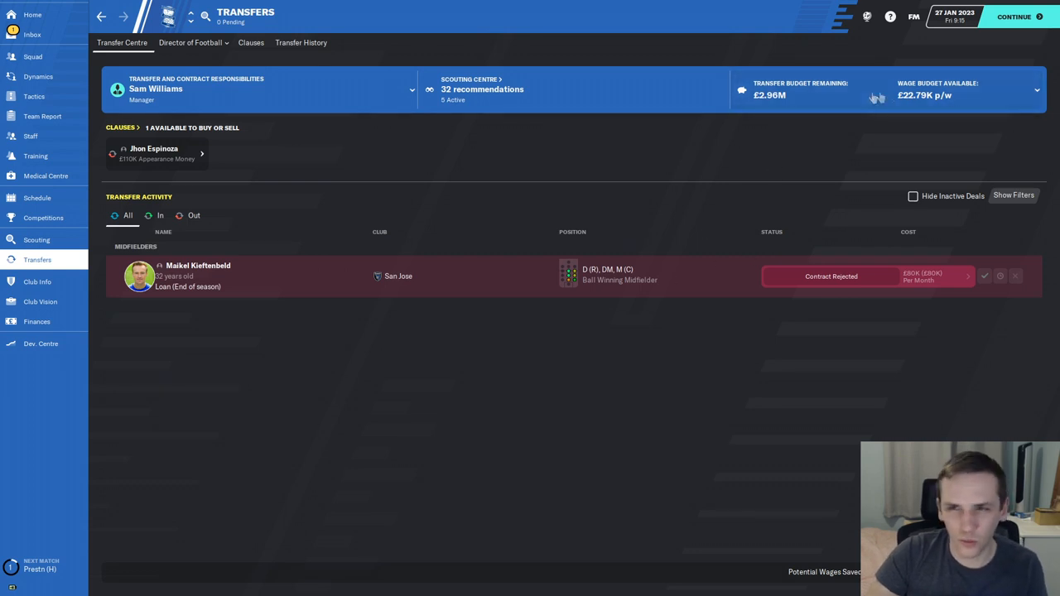
Step: Return to the Inbox with the vice-captain replacement request recommending Geraldo Bajrami
click(199, 275)
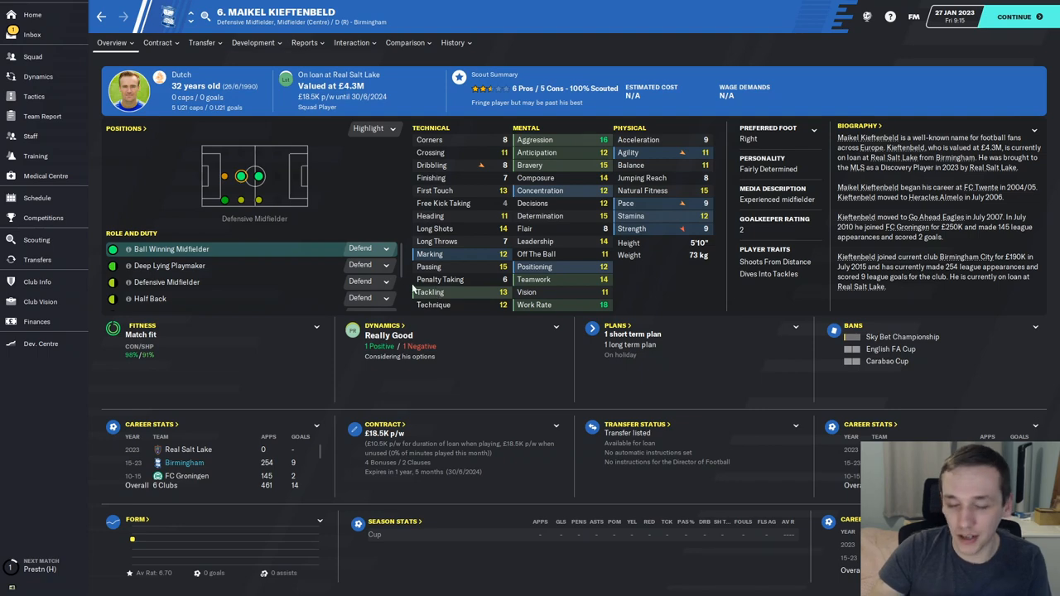
click(32, 34)
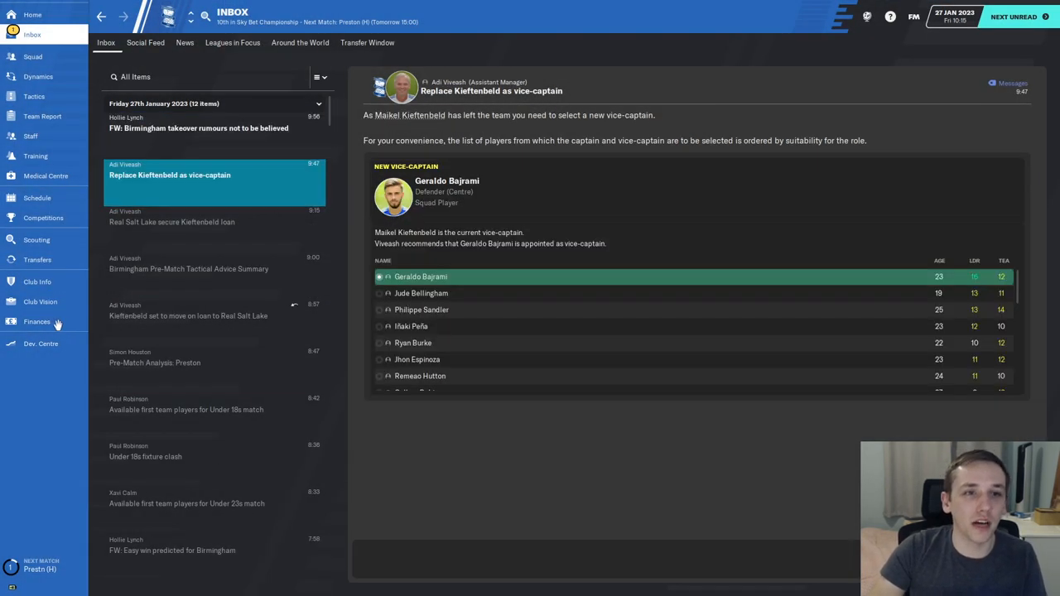
Step: Review the club finances overview, then advance the game to the next day
click(37, 321)
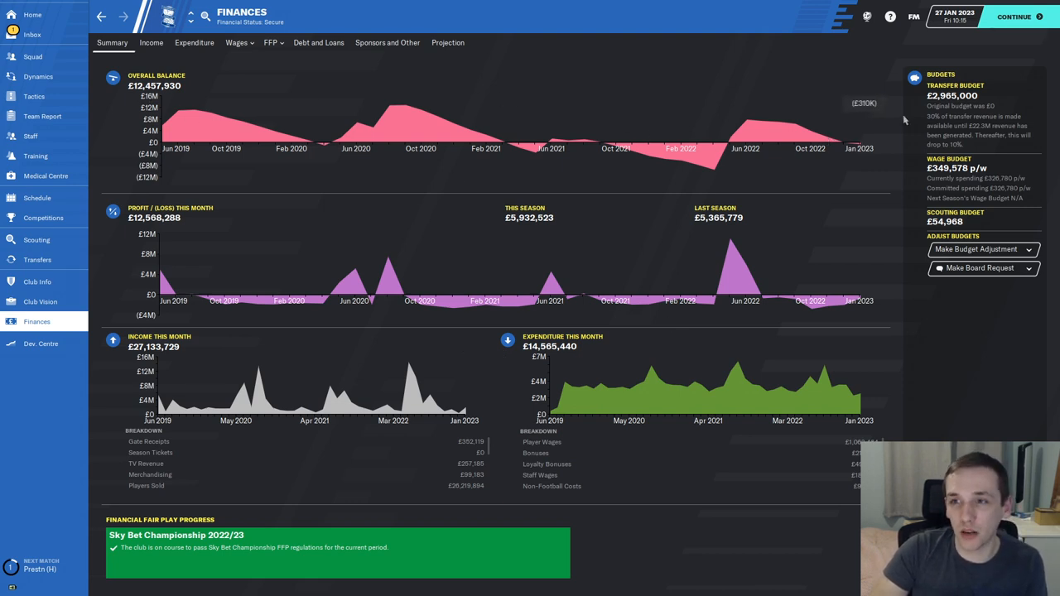
mouse_move(923, 199)
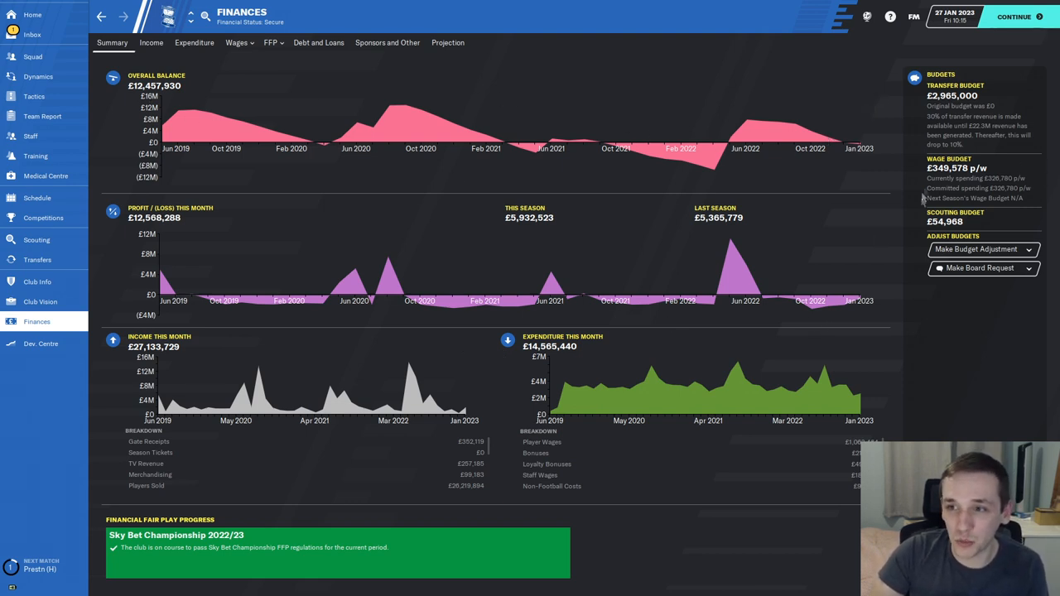
click(31, 33)
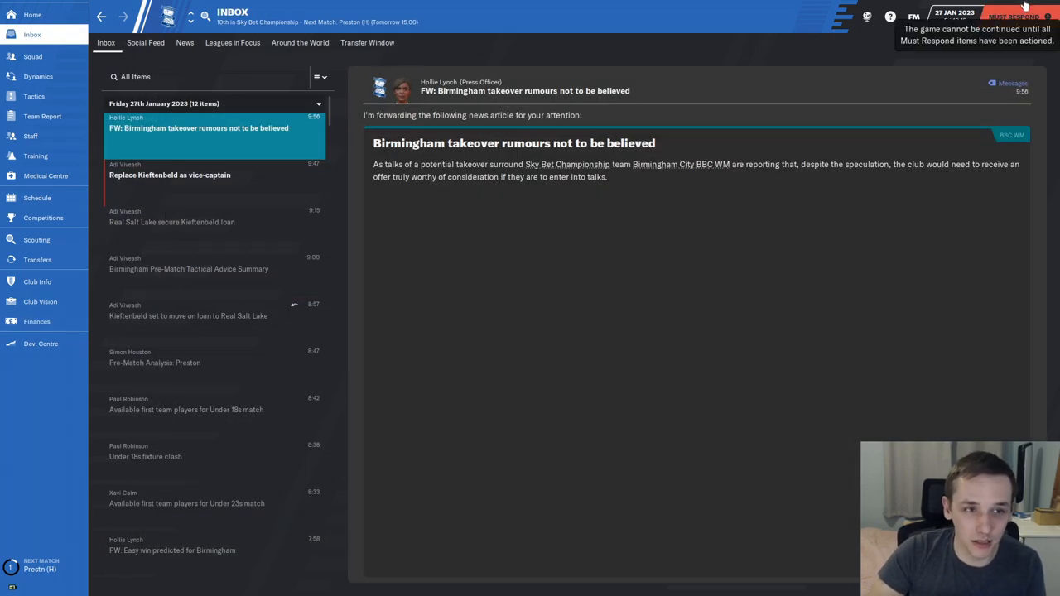
click(36, 197)
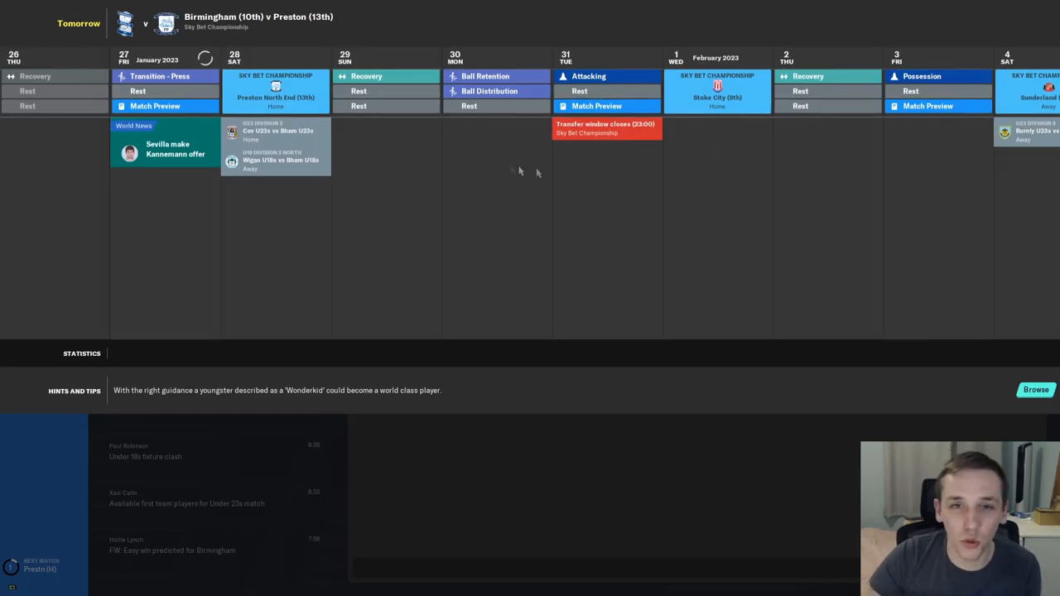
mouse_move(66, 339)
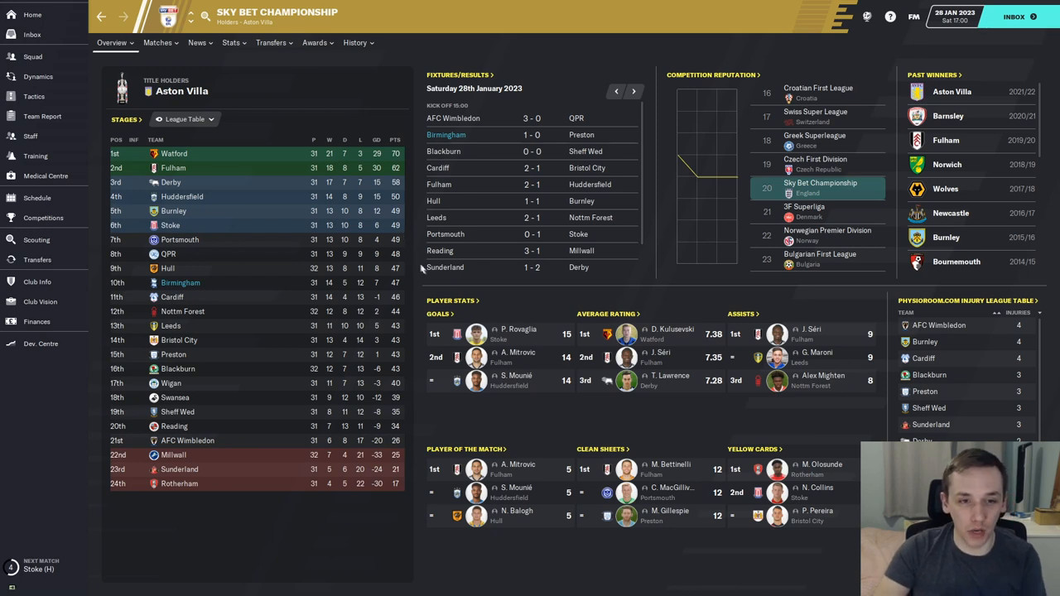
mouse_move(451, 302)
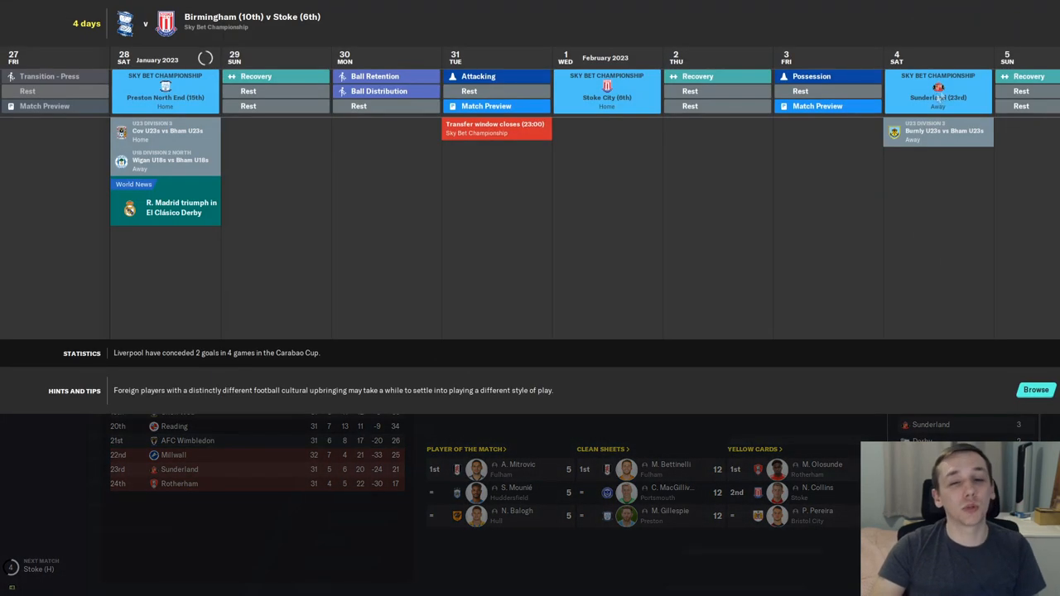
mouse_move(530, 129)
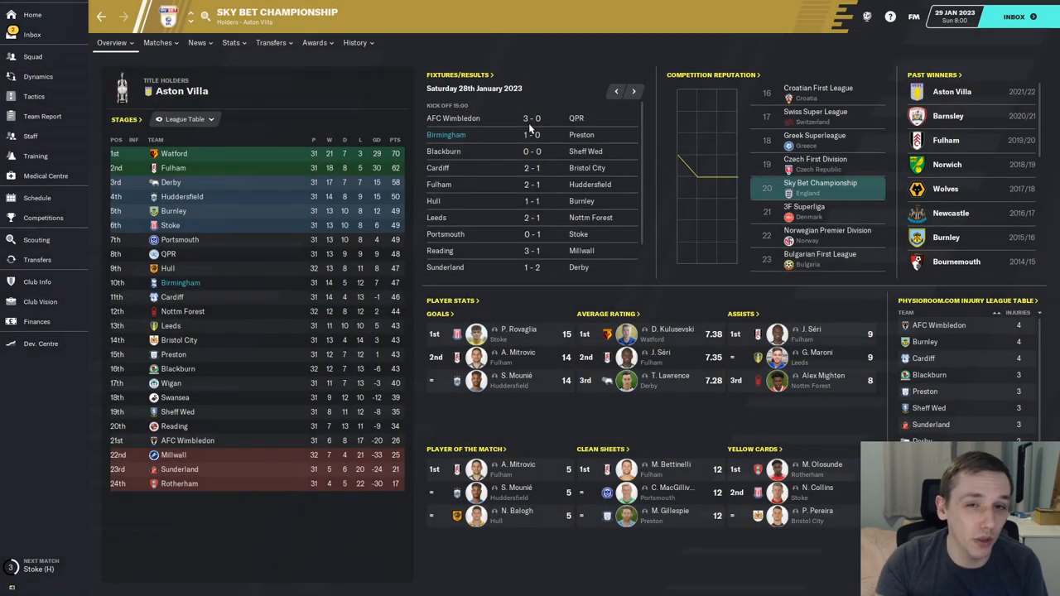
Step: Bring up the Inbox with the latest football news
click(32, 33)
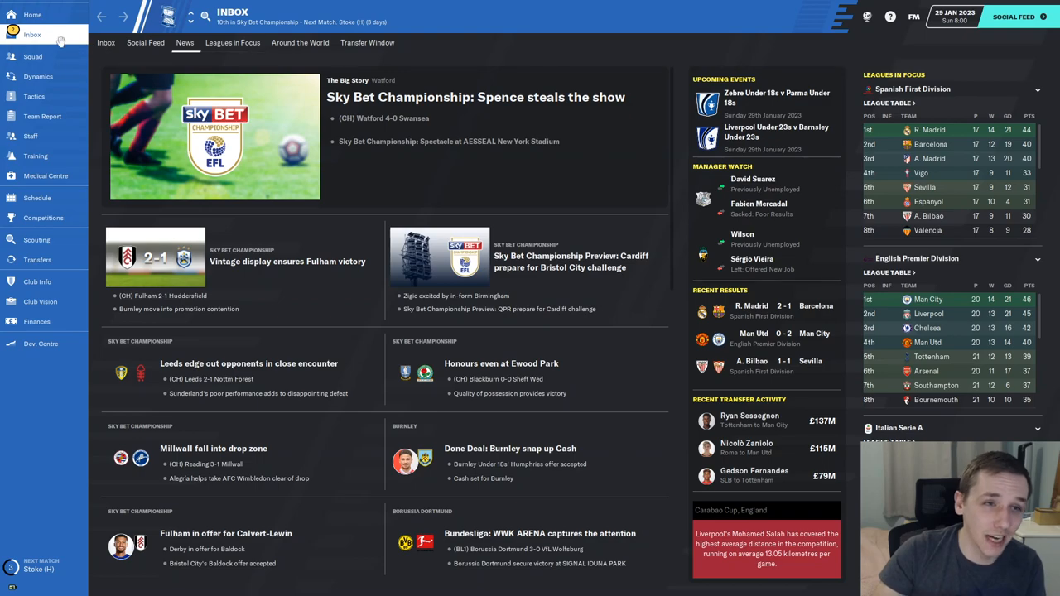
Step: Check the social media feed and advance the game another day
click(146, 43)
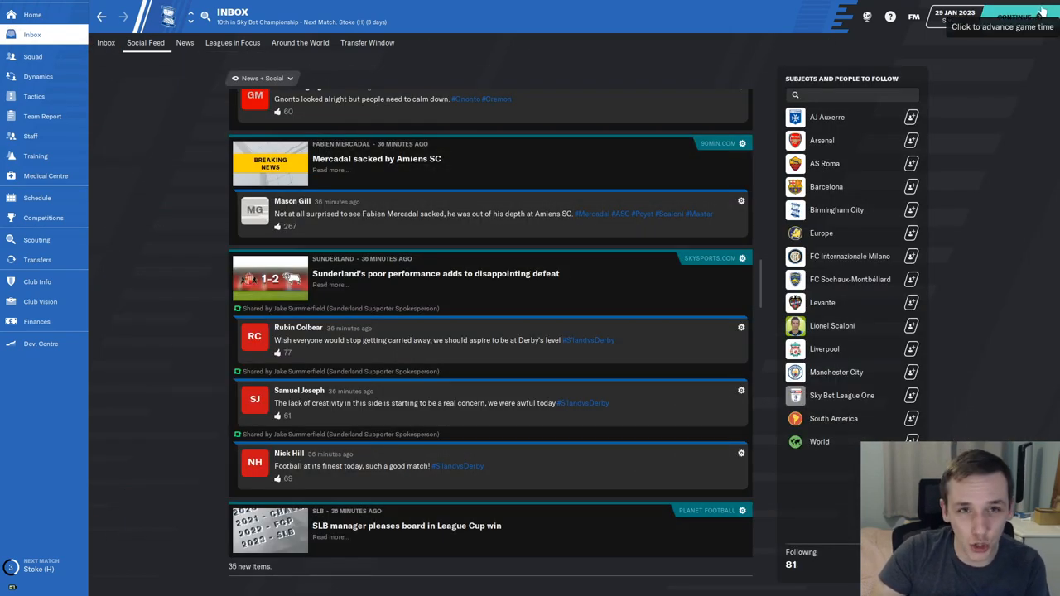
click(1002, 20)
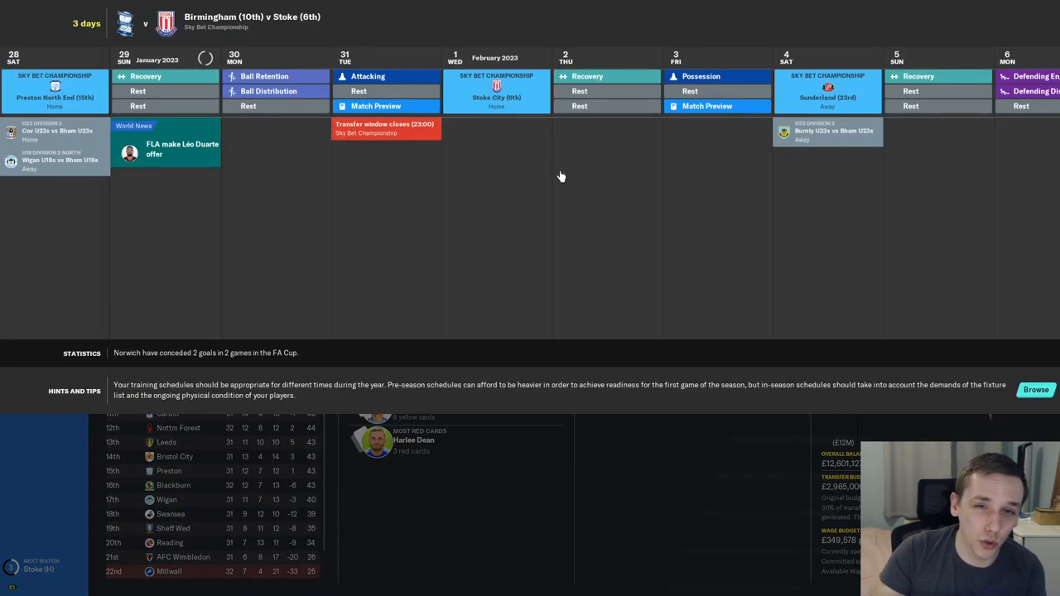
mouse_move(556, 164)
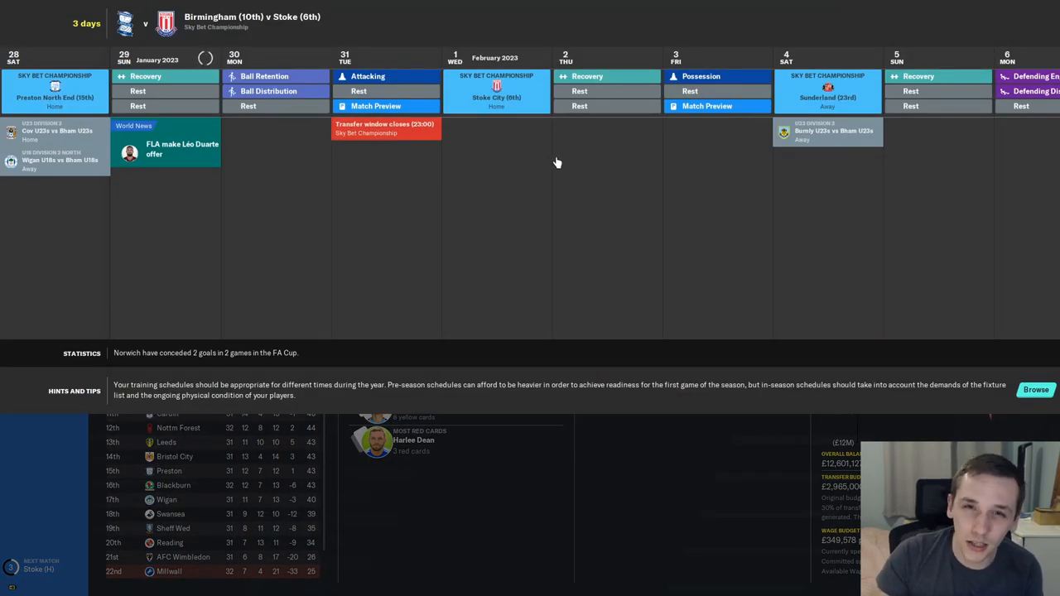
mouse_move(570, 175)
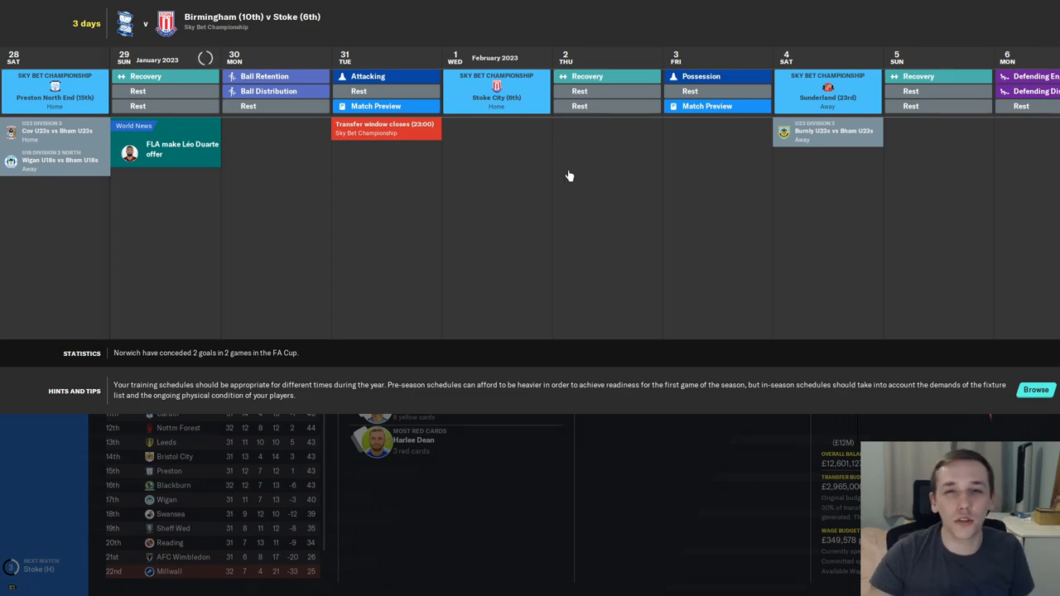
mouse_move(477, 192)
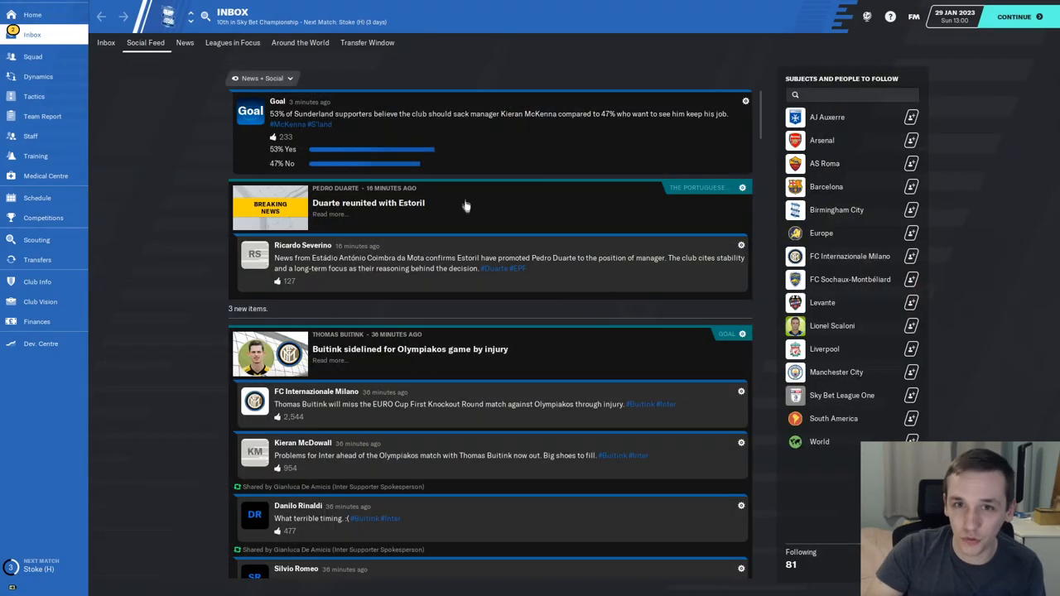
mouse_move(222, 185)
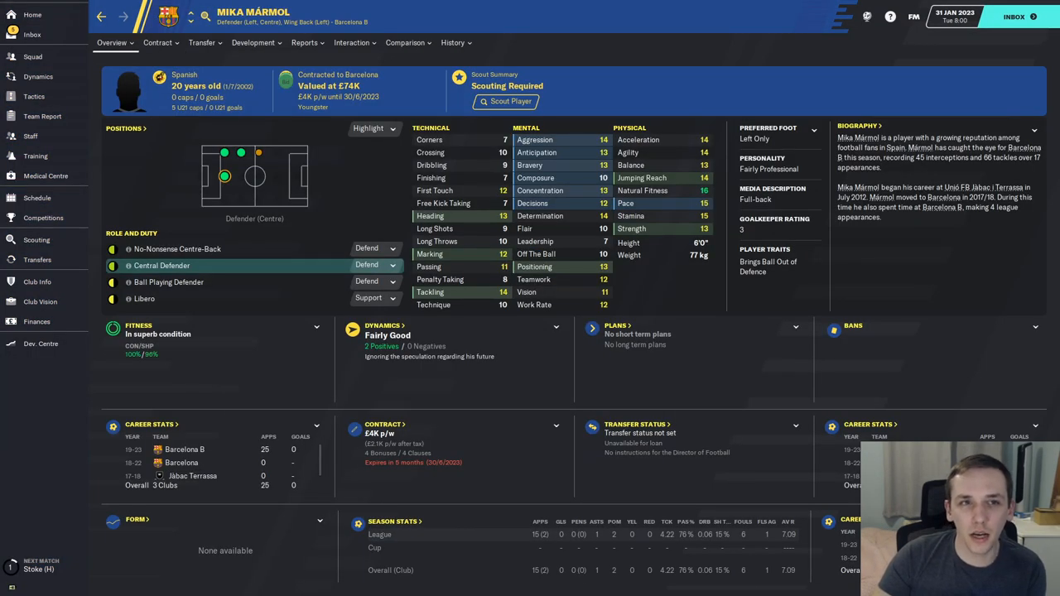
Step: Compare Mármol with Harlee Dean on the overview summary, then return to his profile and the Inbox
click(505, 101)
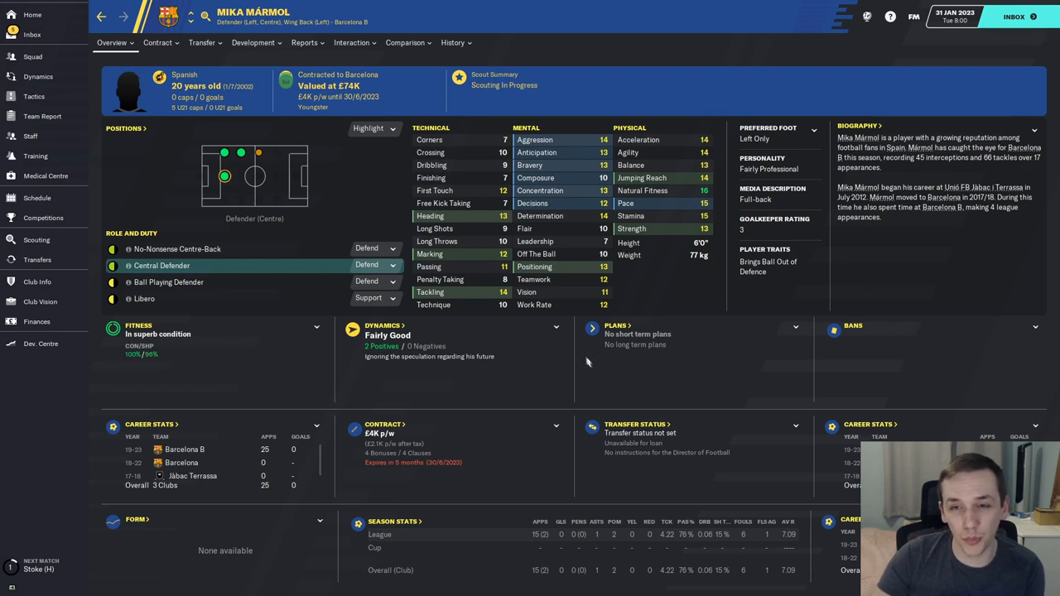
mouse_move(692, 397)
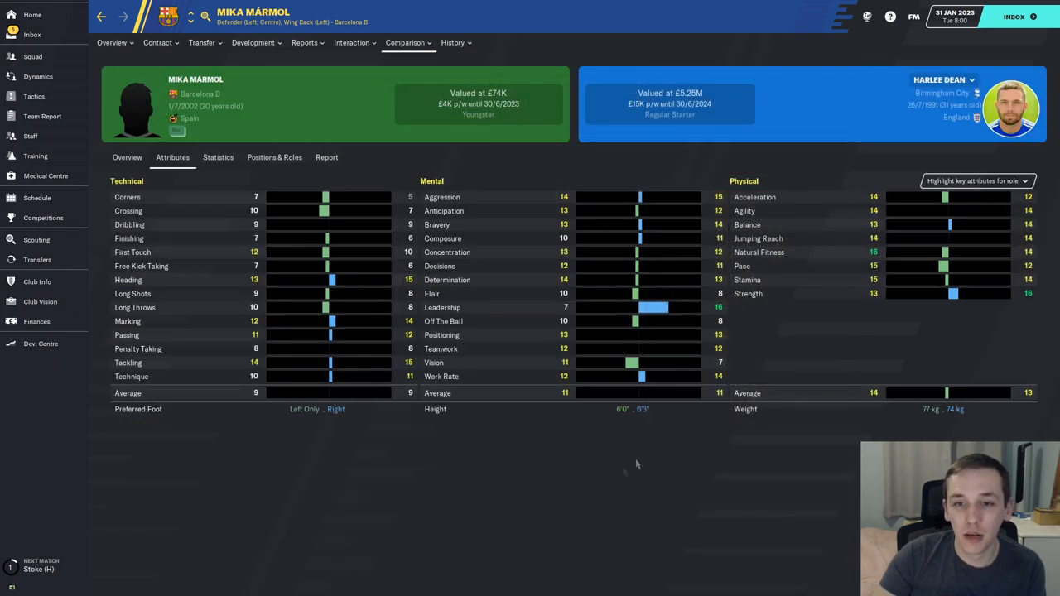
mouse_move(833, 430)
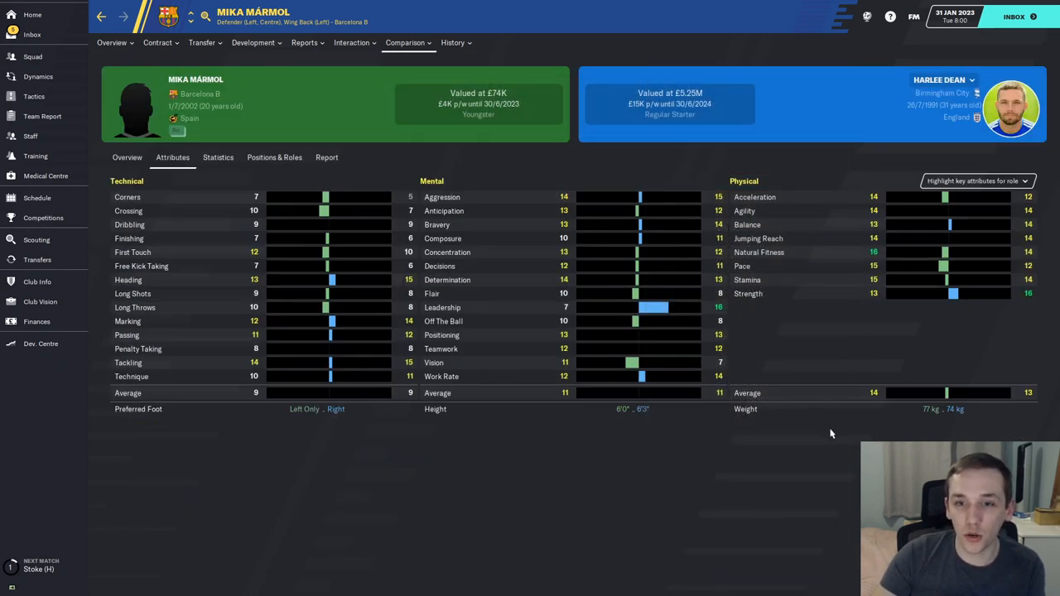
click(126, 157)
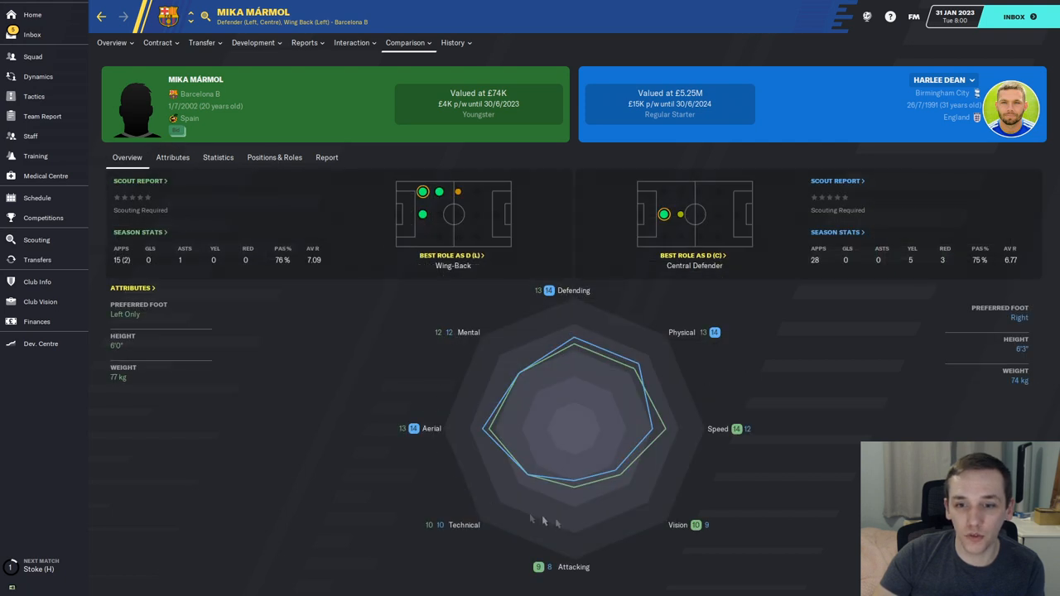
mouse_move(694, 385)
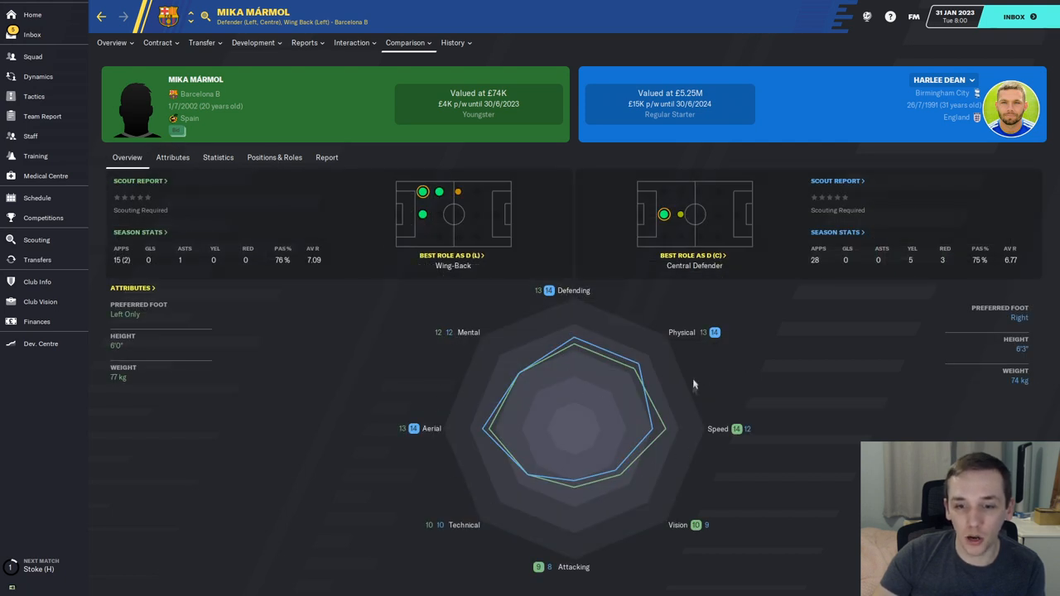
mouse_move(417, 384)
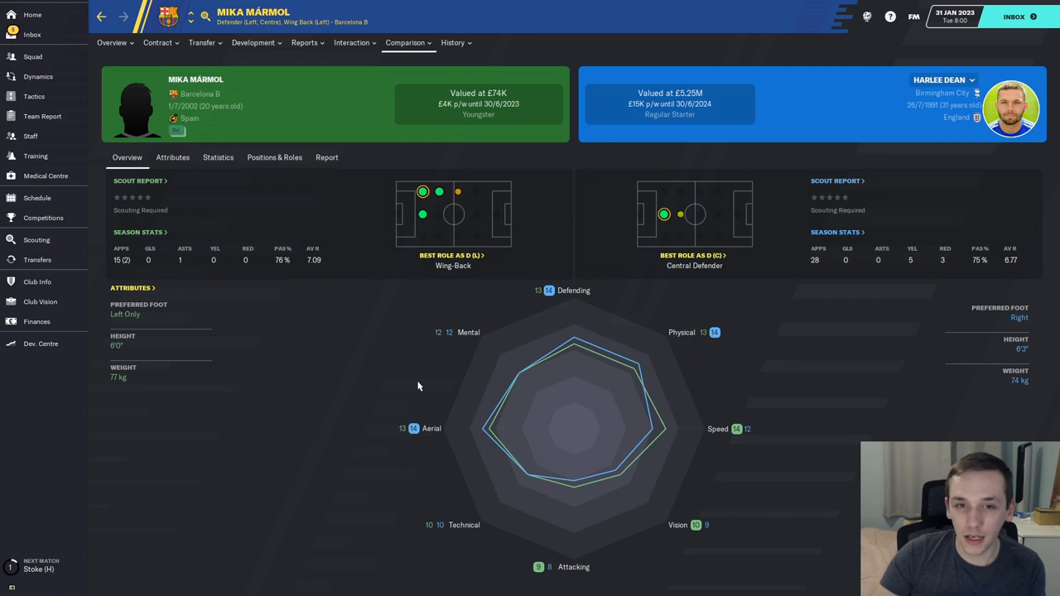
click(37, 238)
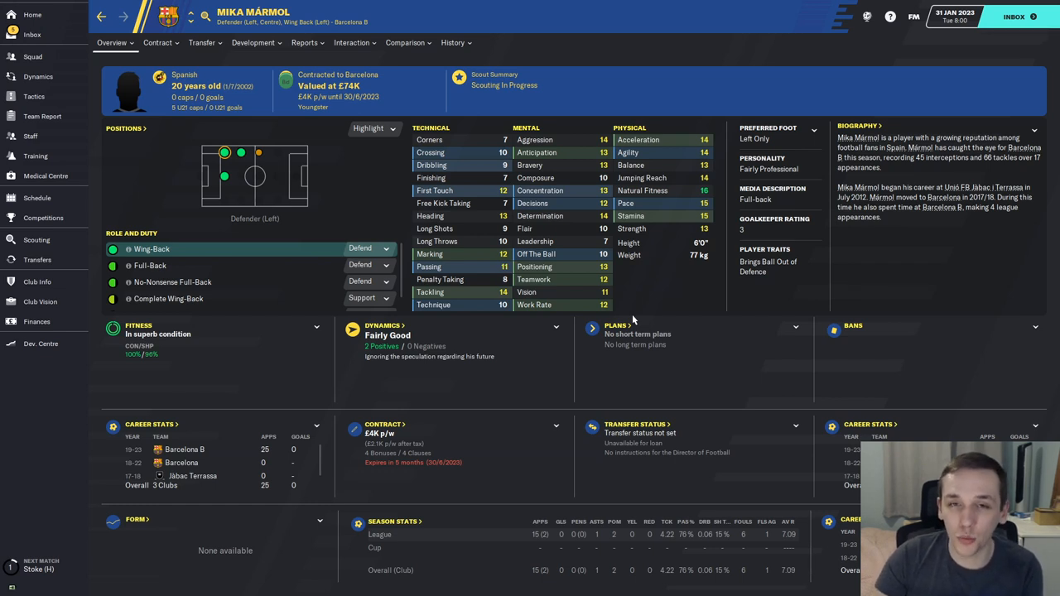
click(31, 33)
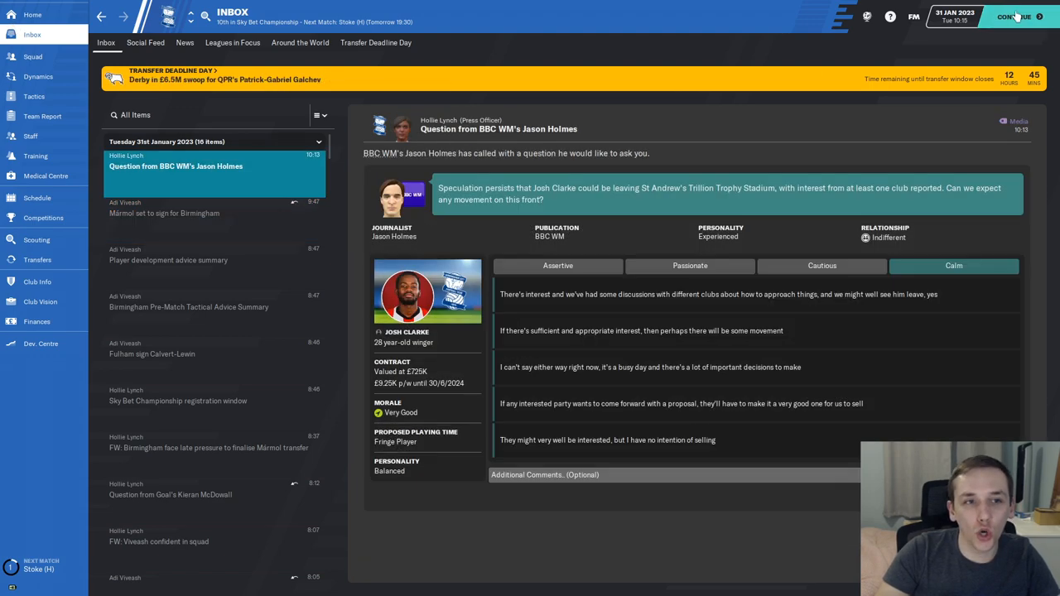
Step: Read the message confirming Mármol's £205K signing and view his Birmingham profile
click(1014, 17)
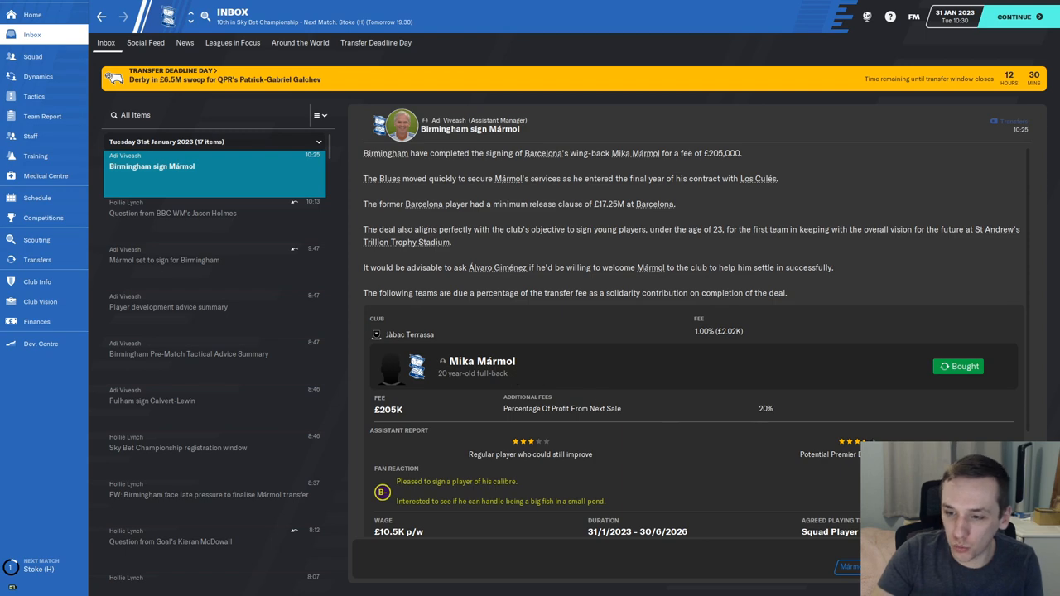
click(497, 267)
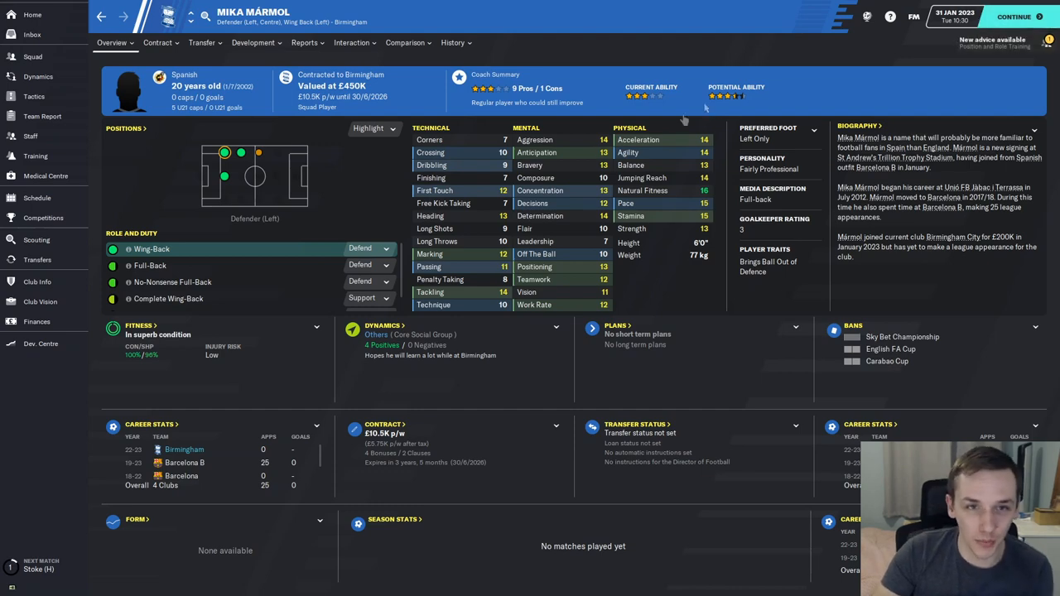
mouse_move(940, 39)
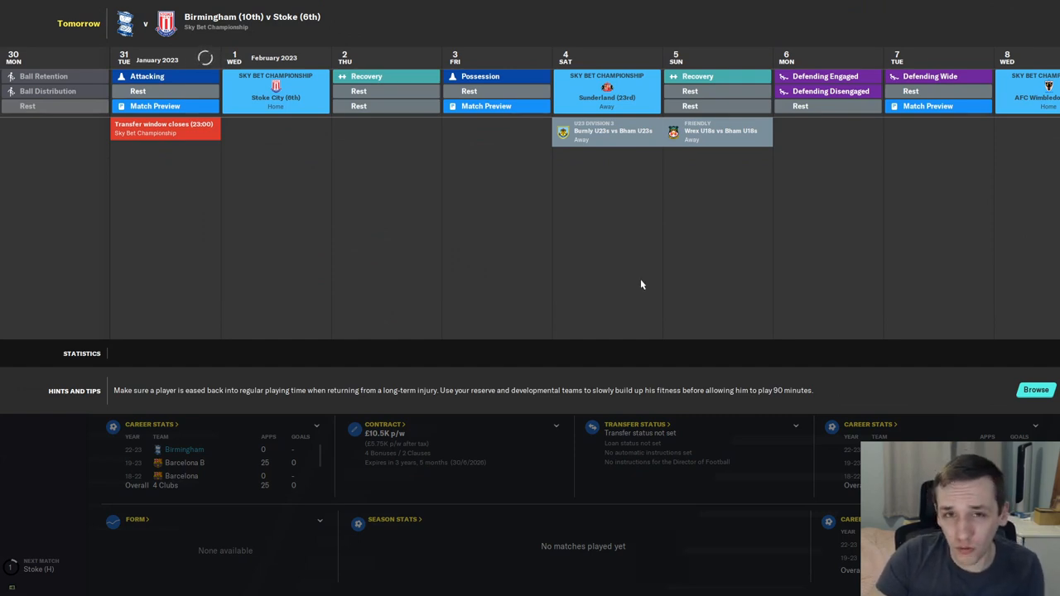
mouse_move(630, 295)
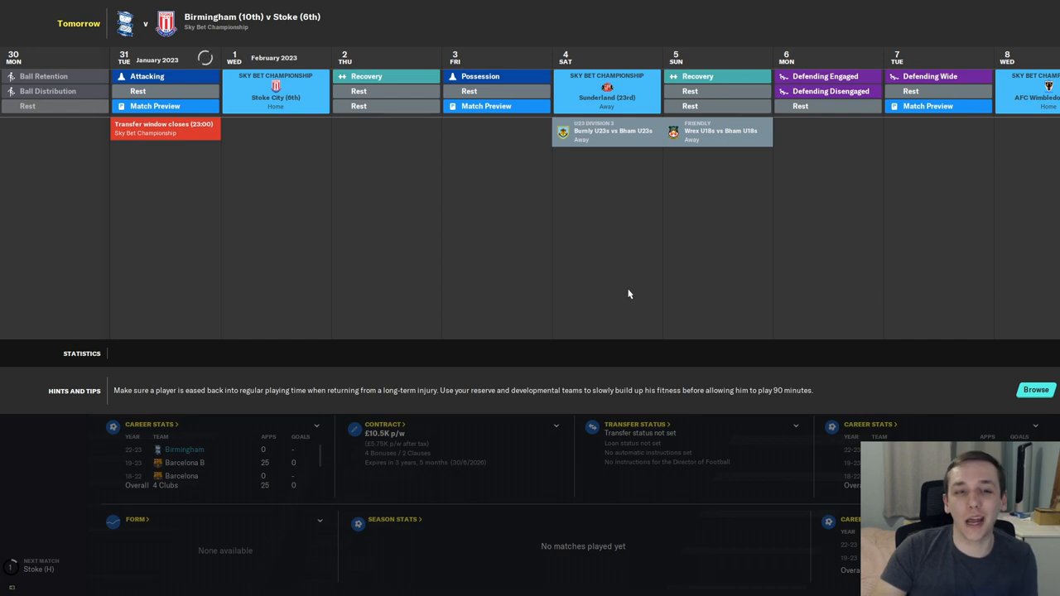
mouse_move(400, 569)
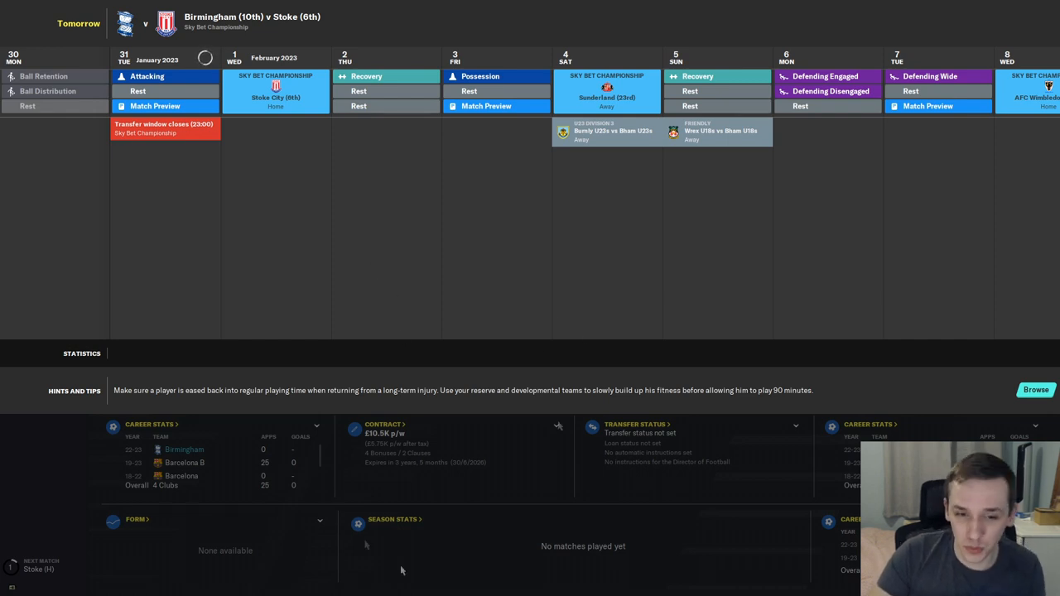
mouse_move(441, 321)
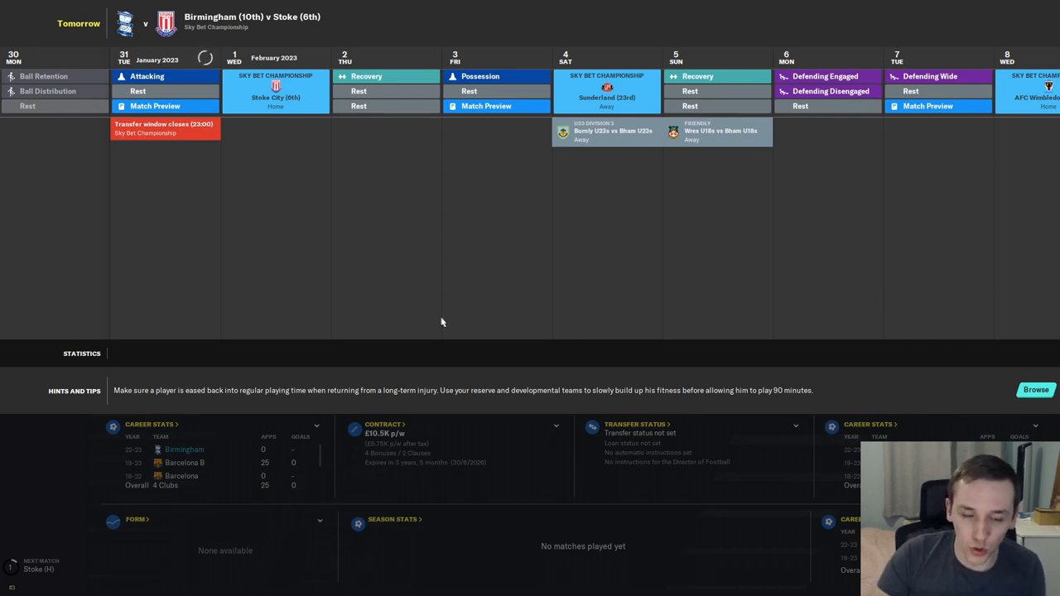
mouse_move(438, 343)
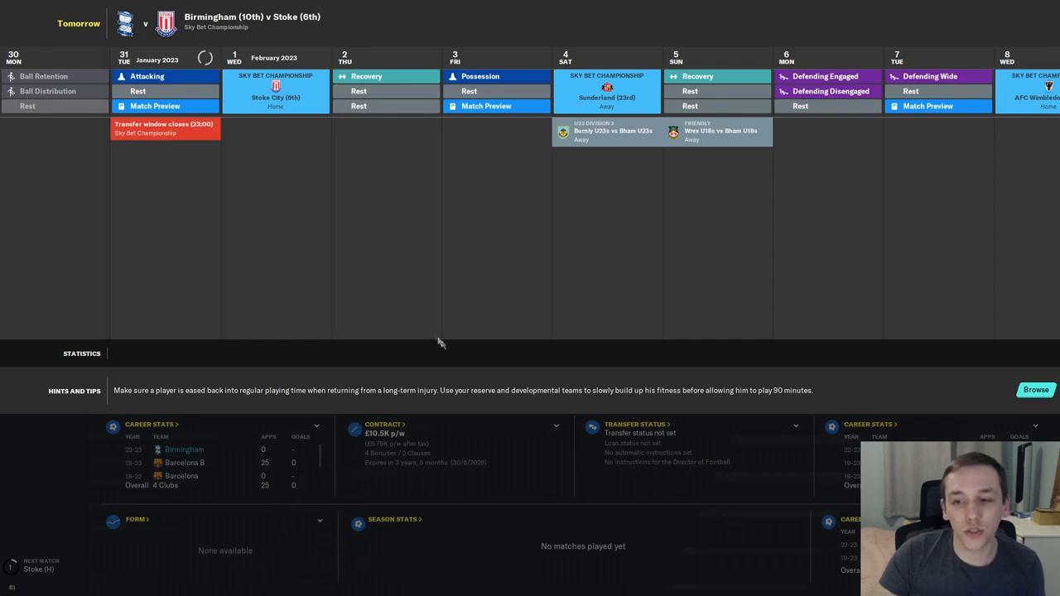
mouse_move(475, 363)
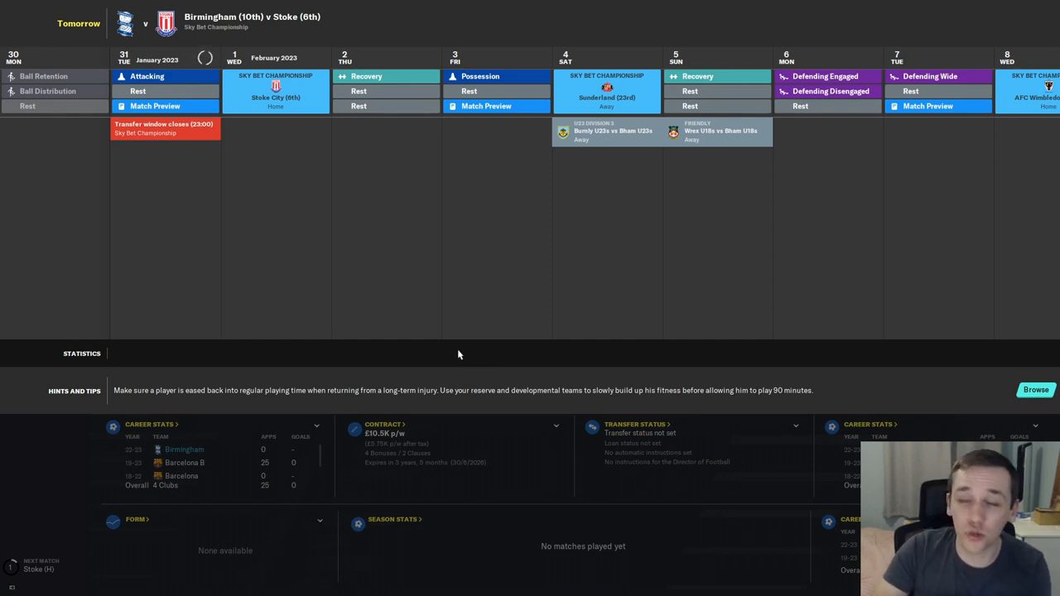
mouse_move(420, 343)
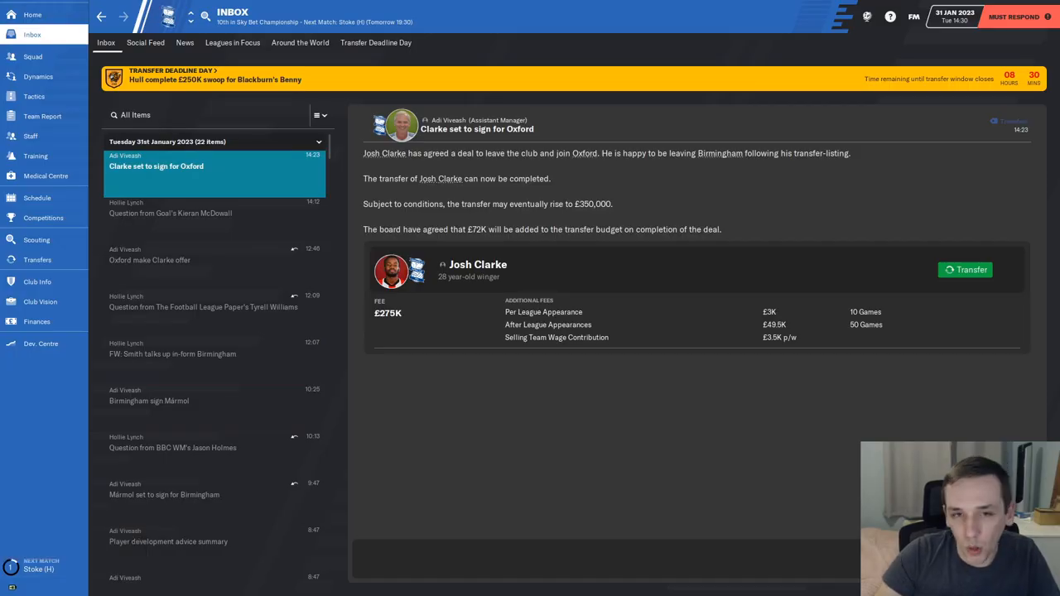
Step: Complete Josh Clarke's £275K transfer to Oxford, view his profile, and advance toward the Stoke match
click(963, 269)
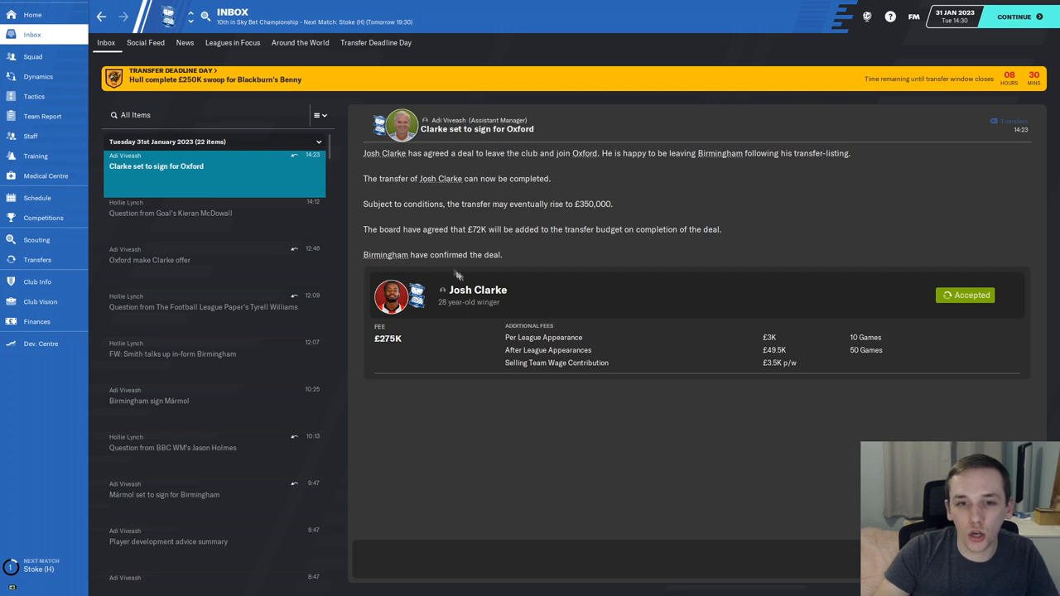
click(477, 290)
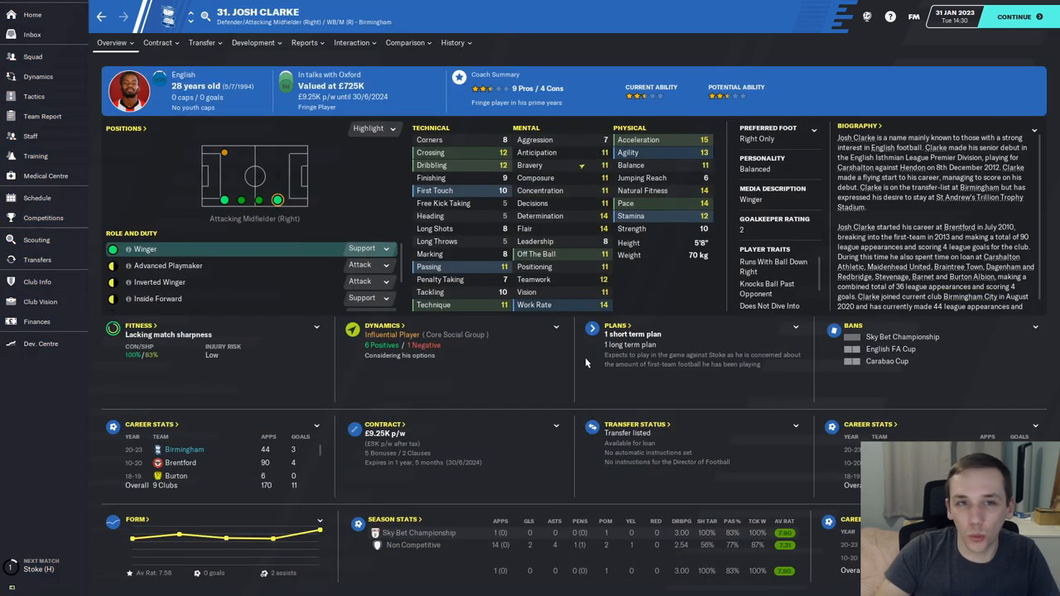
click(351, 43)
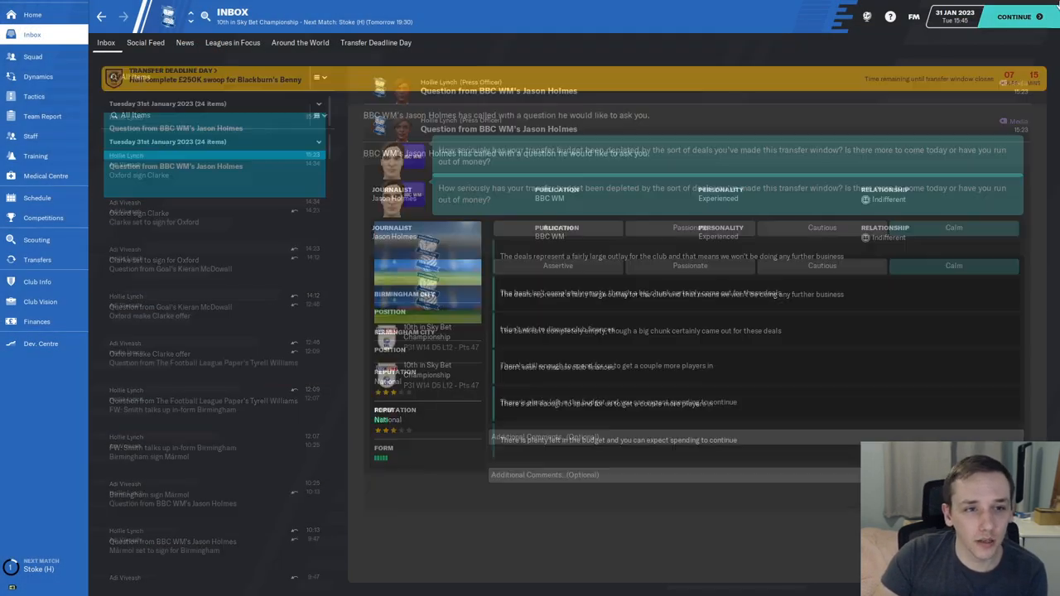
click(37, 197)
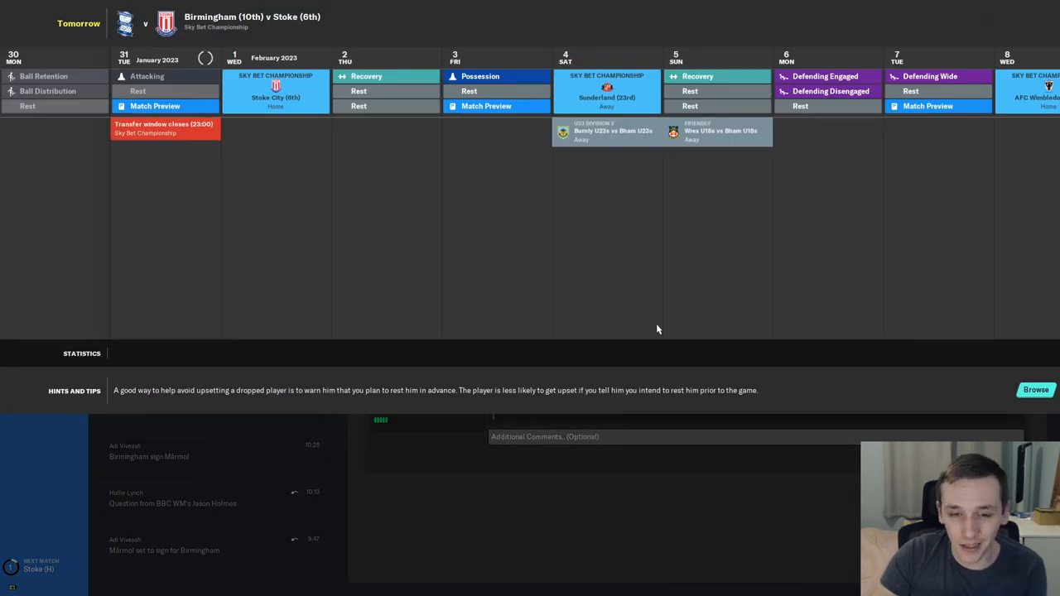
mouse_move(505, 318)
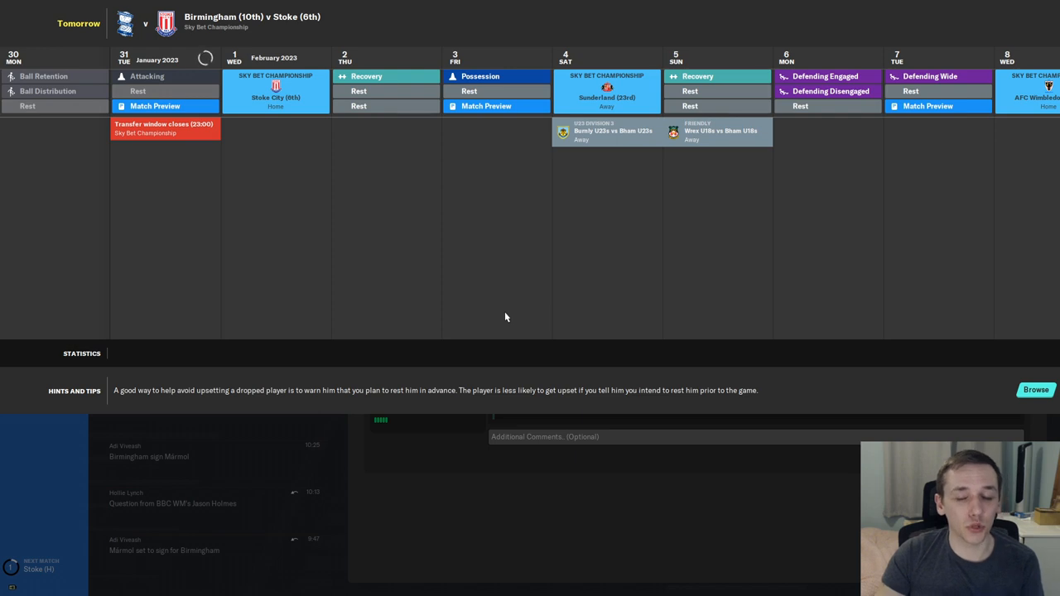
mouse_move(417, 553)
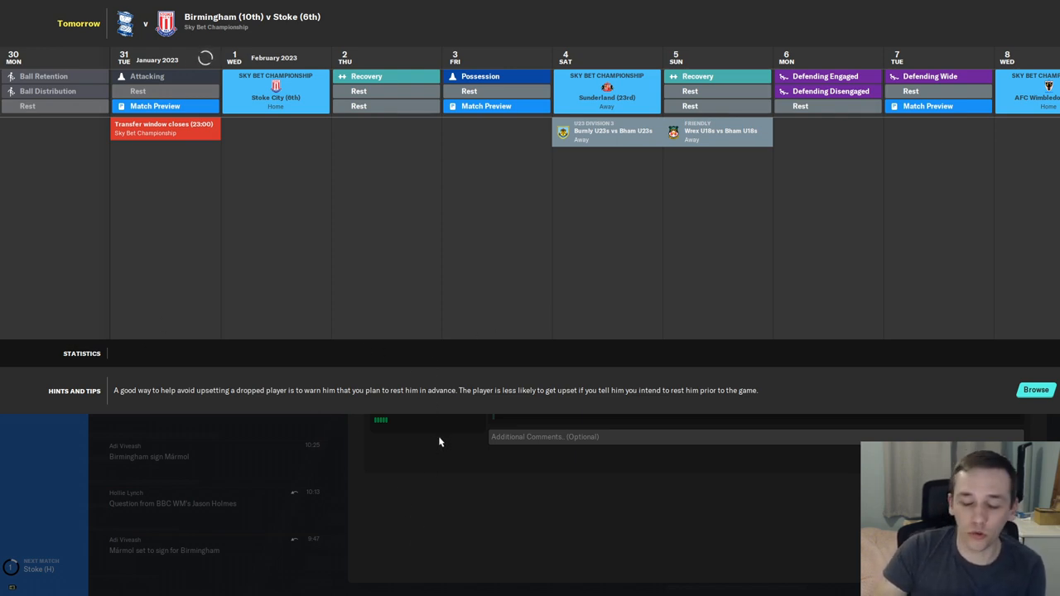
mouse_move(444, 403)
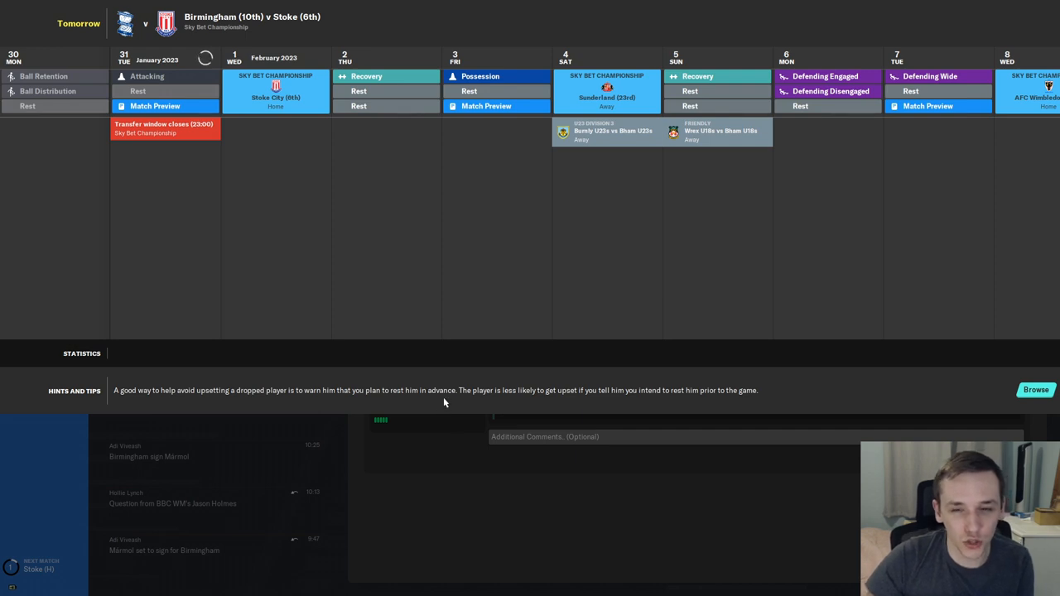
mouse_move(422, 351)
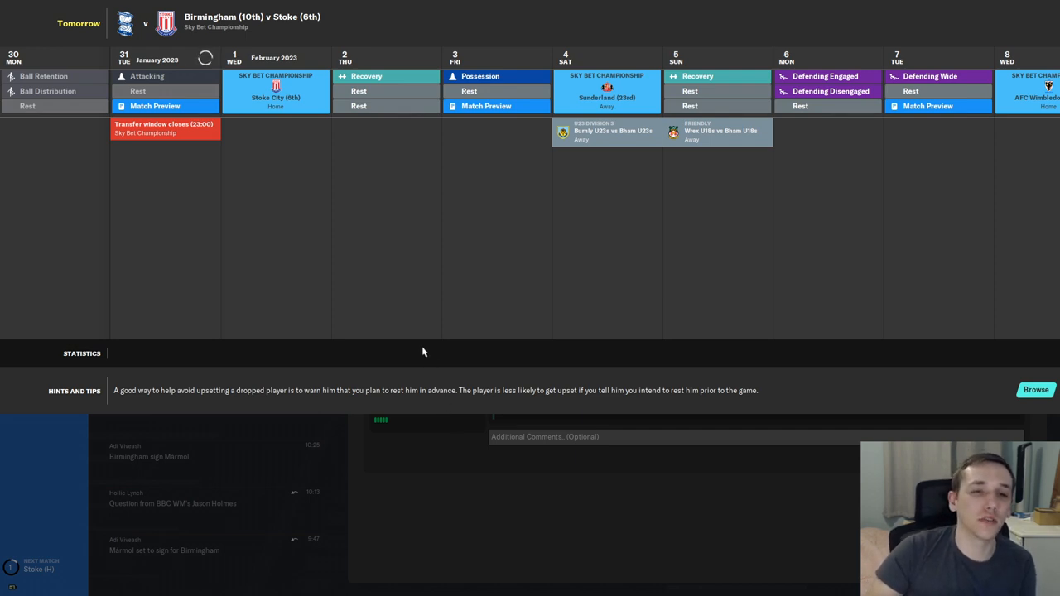
mouse_move(419, 314)
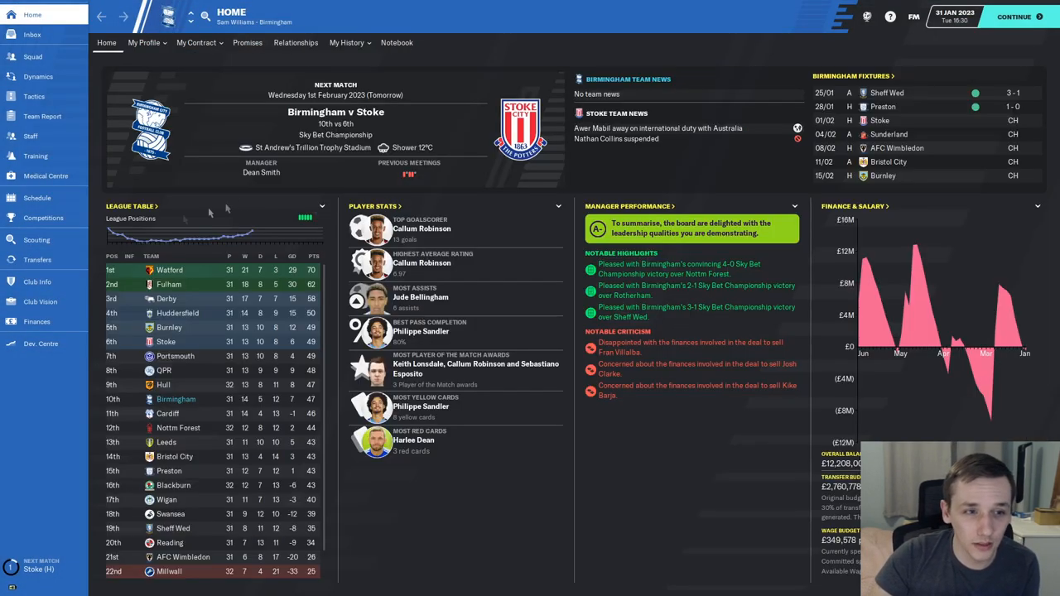
Step: View Birmingham's club vision with the board's objectives and current status
click(40, 302)
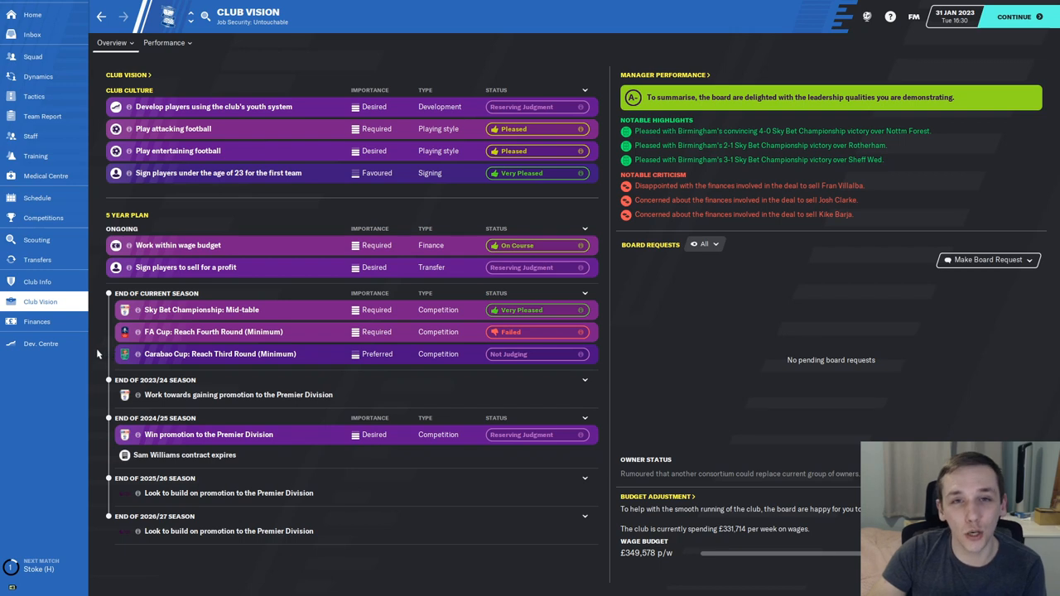
mouse_move(348, 294)
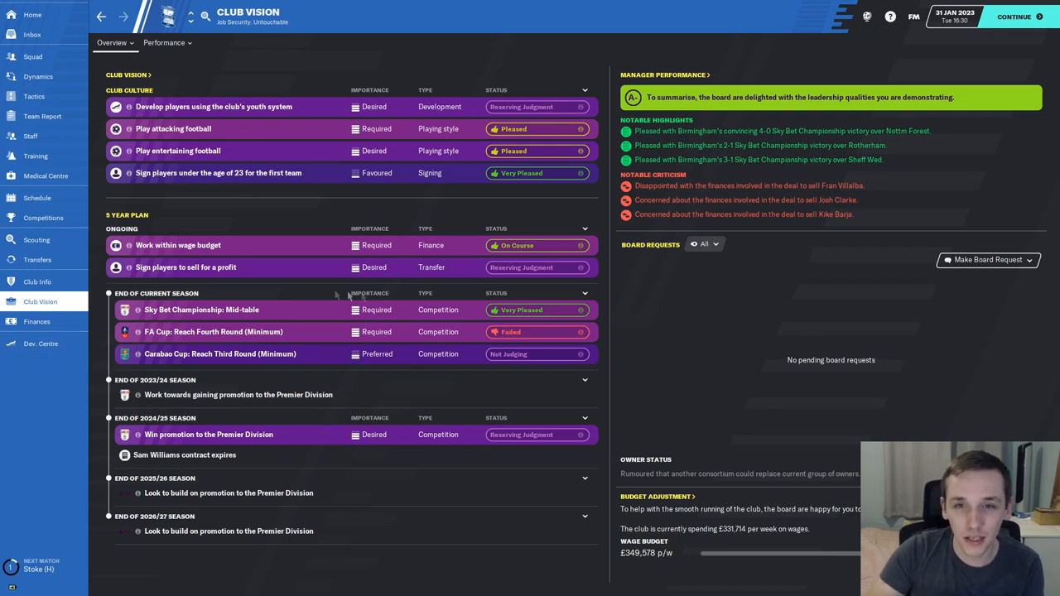
mouse_move(687, 420)
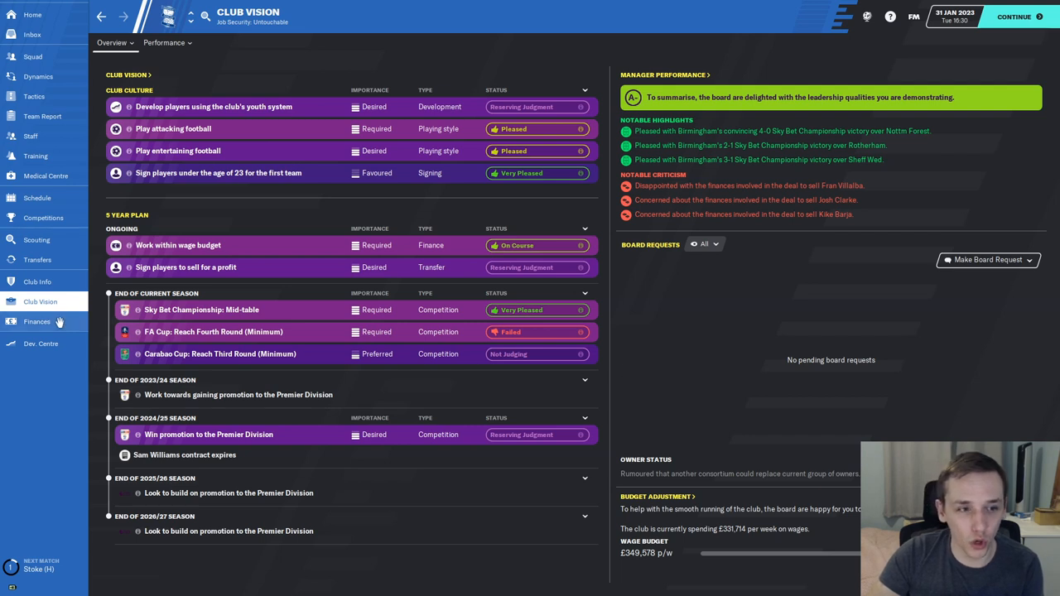
mouse_move(562, 331)
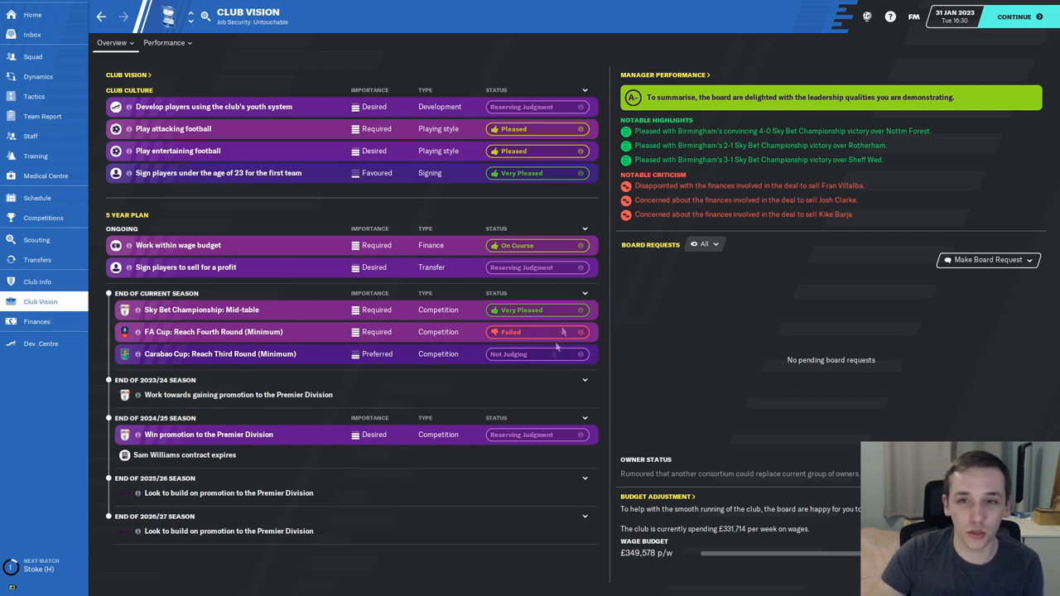
mouse_move(599, 273)
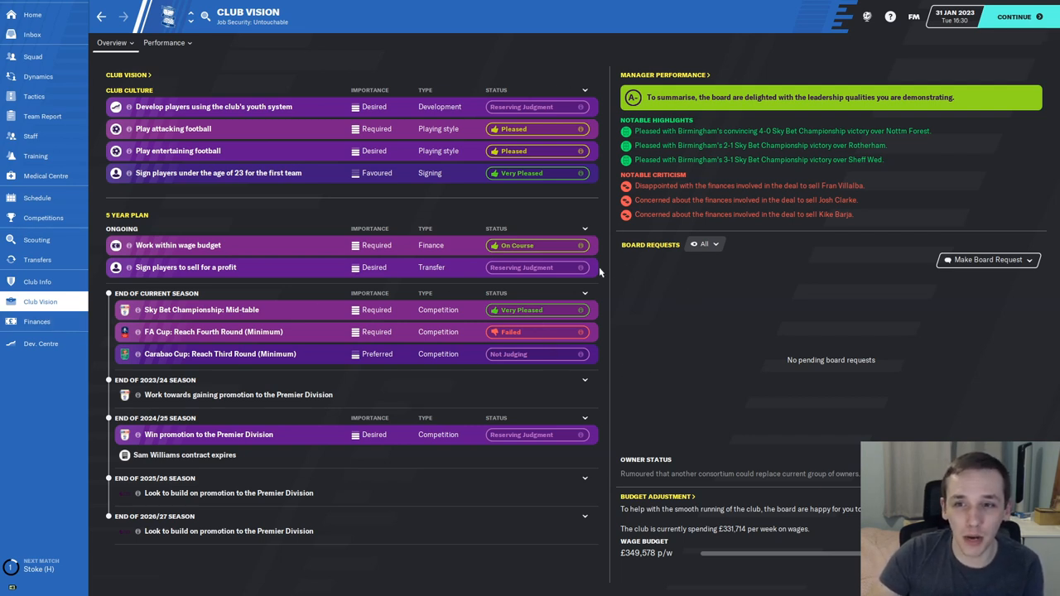
mouse_move(841, 235)
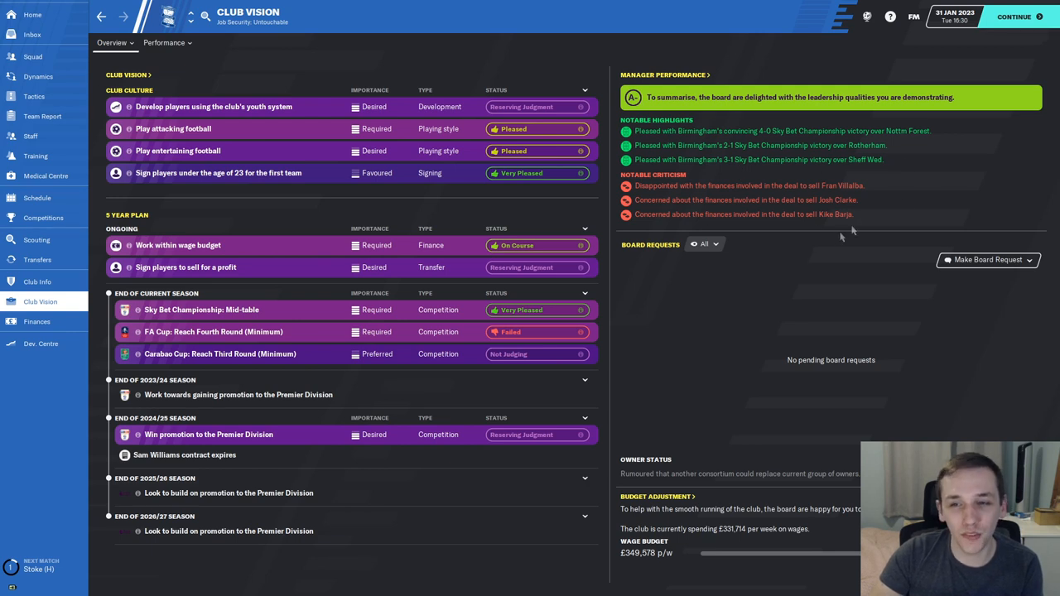
mouse_move(712, 195)
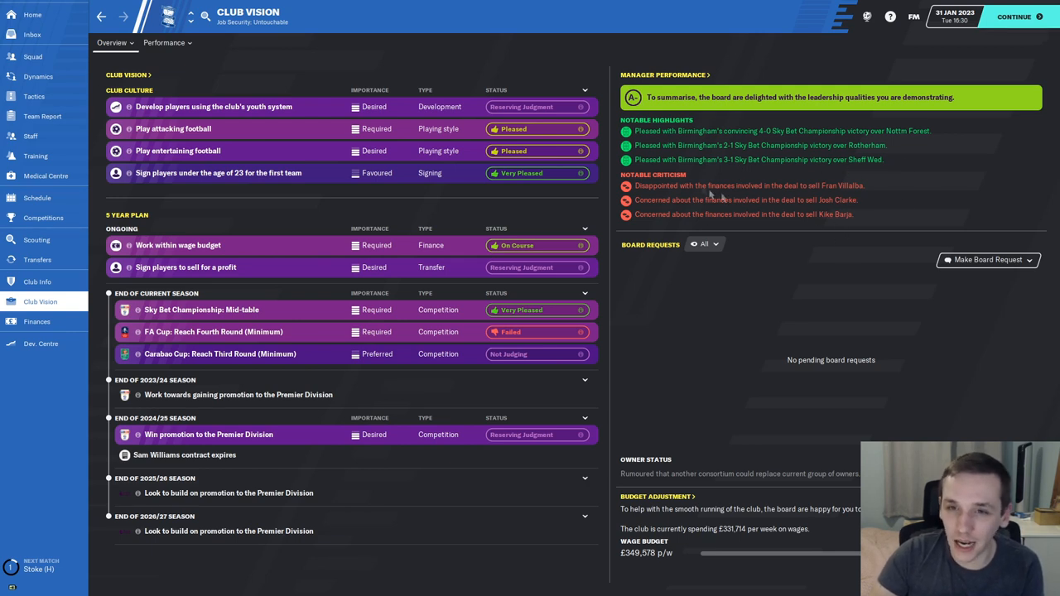
mouse_move(633, 323)
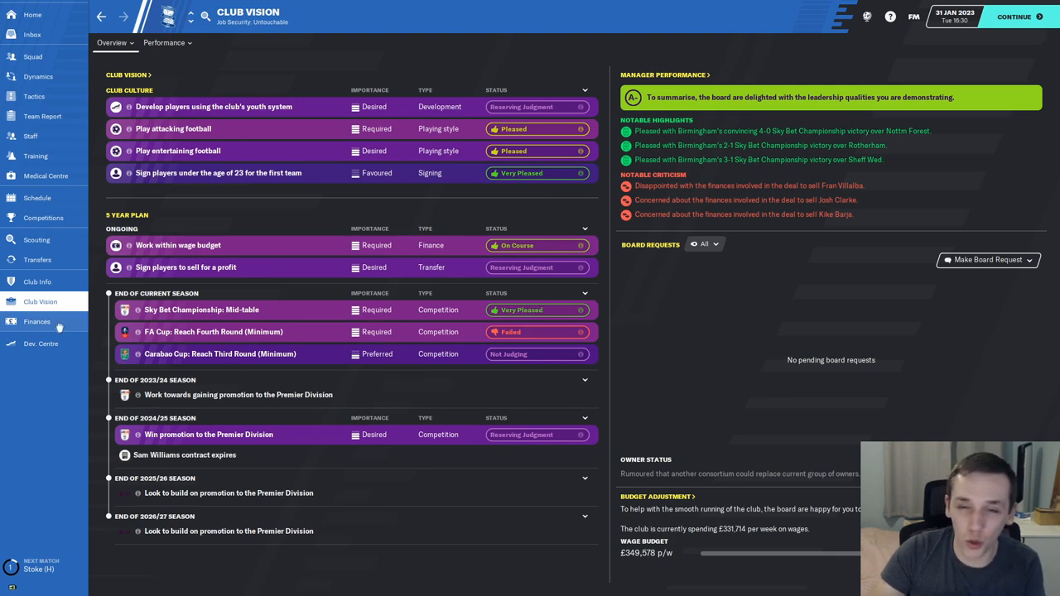
Step: Review the Finances summary showing the £12.2M balance and £2.76M transfer budget
click(36, 321)
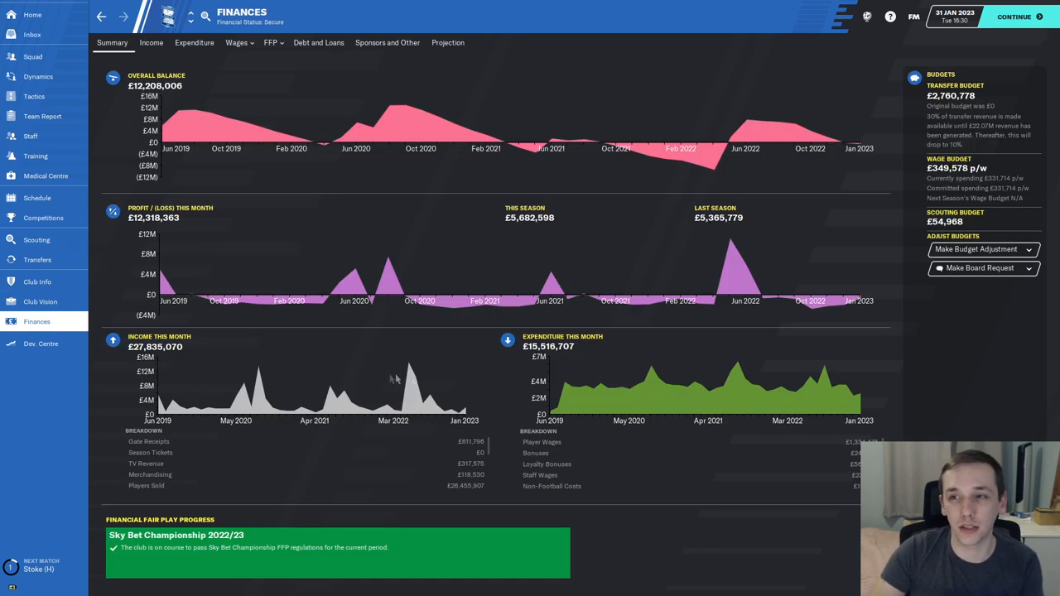
mouse_move(702, 428)
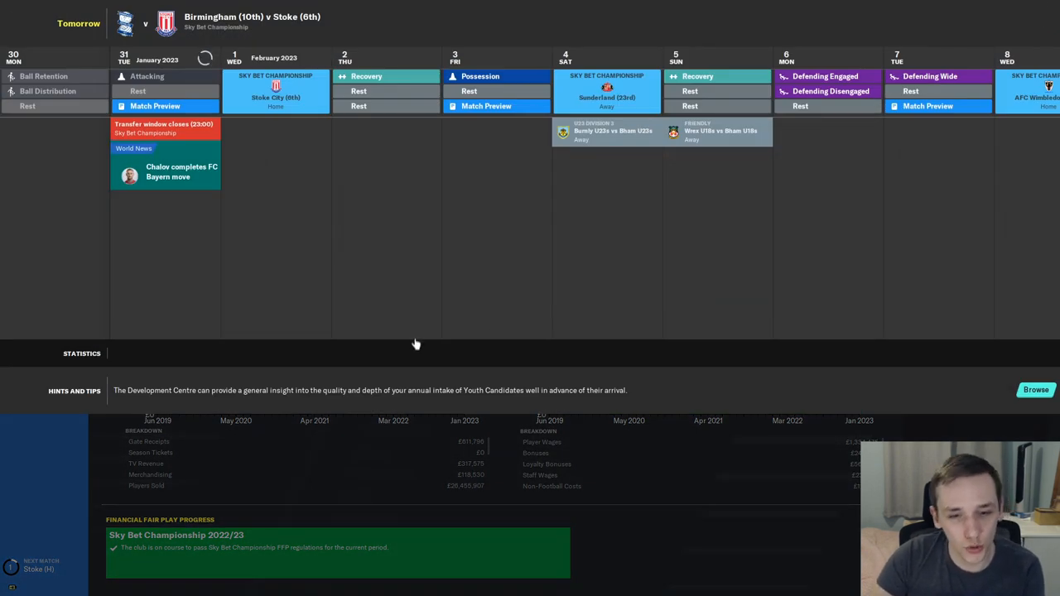
mouse_move(497, 331)
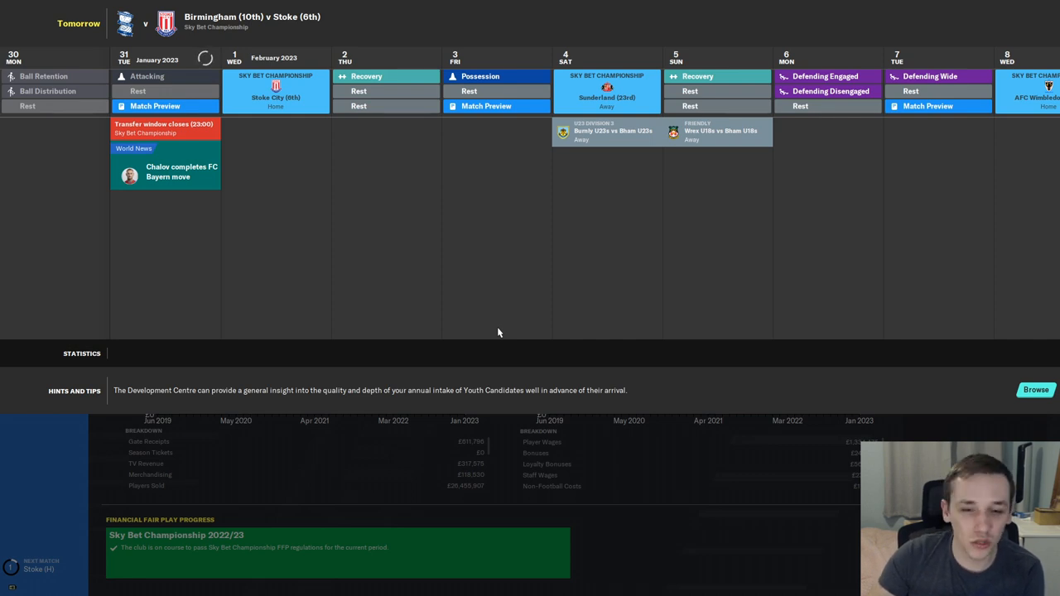
mouse_move(527, 325)
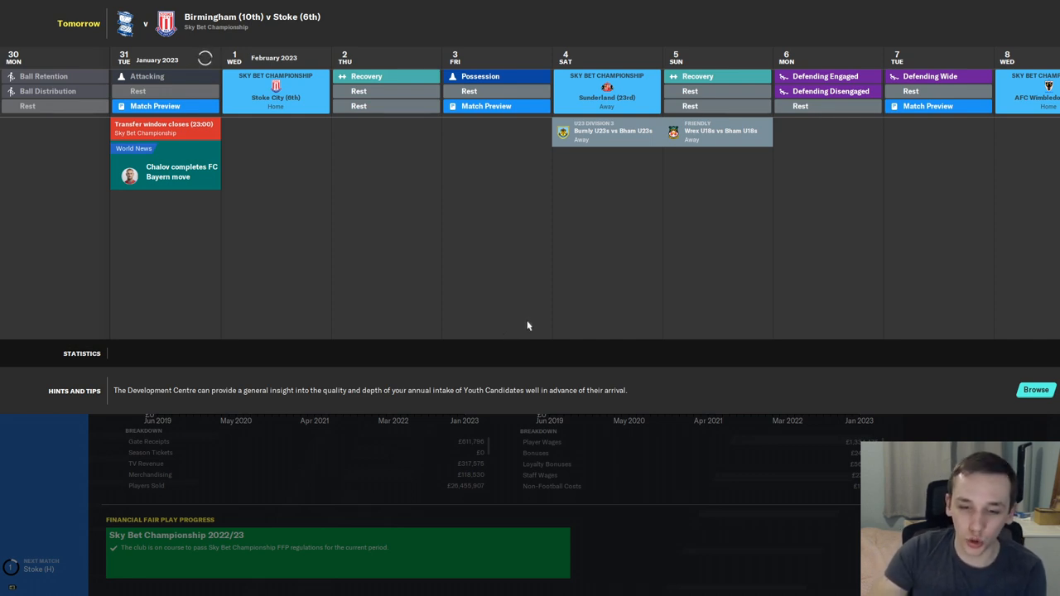
mouse_move(526, 310)
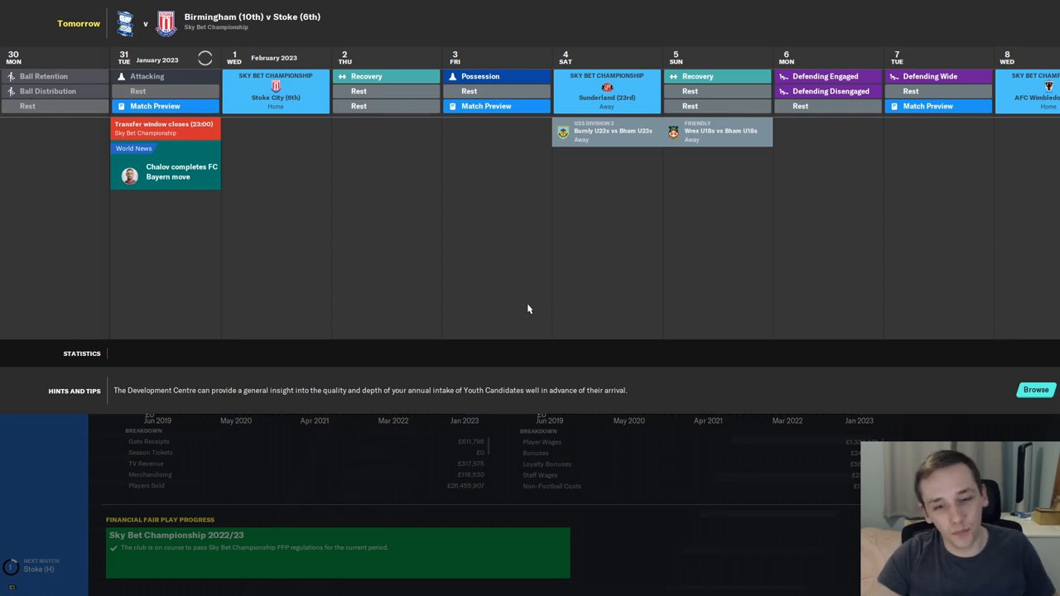